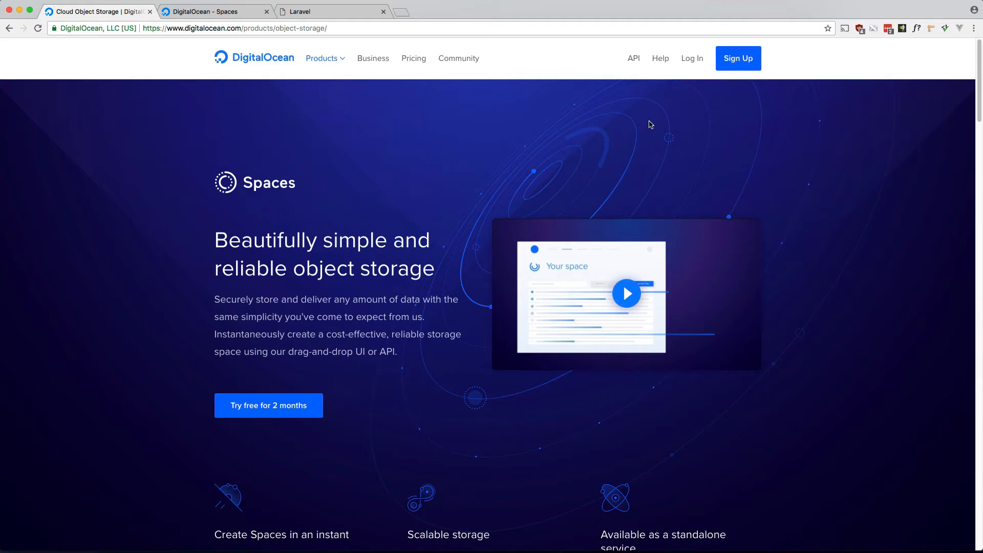
mouse_move(553, 116)
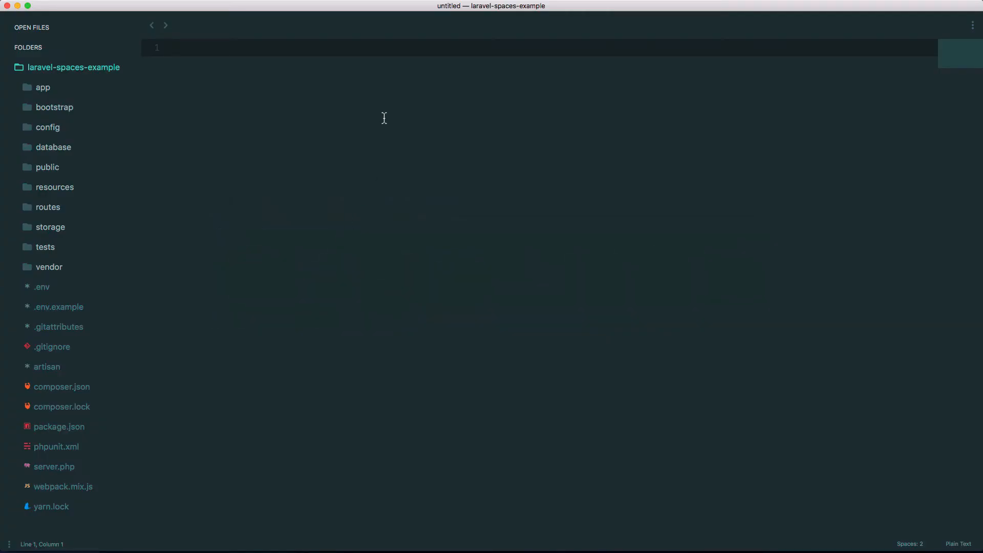
In welcome.blade.php, delete the title and links markup and place the cursor for the form
text(w)
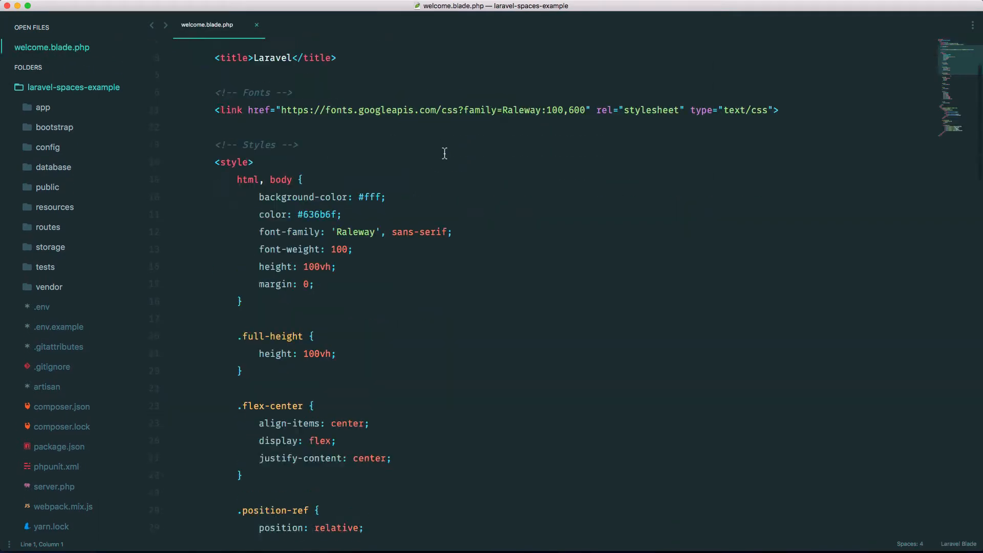
scroll(down, 3)
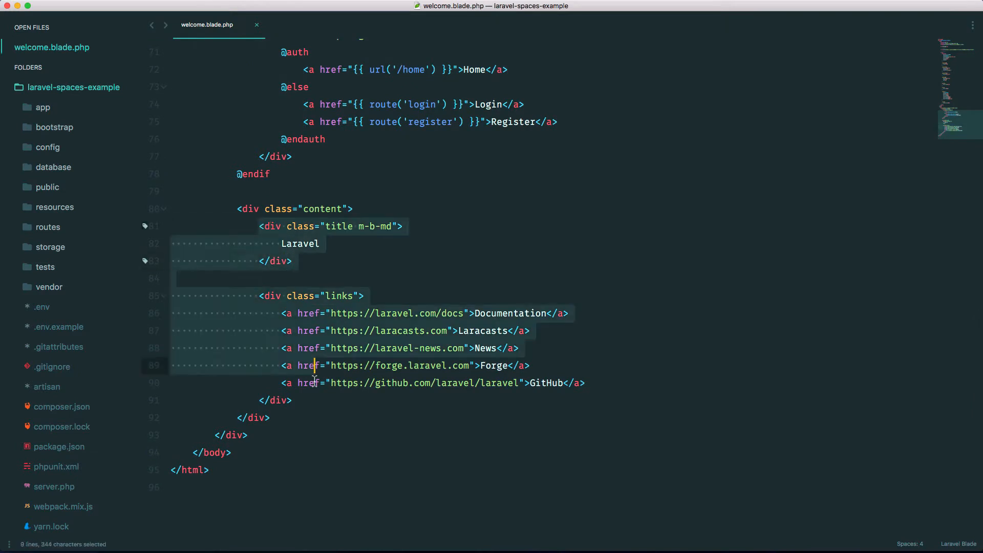
key(Delete)
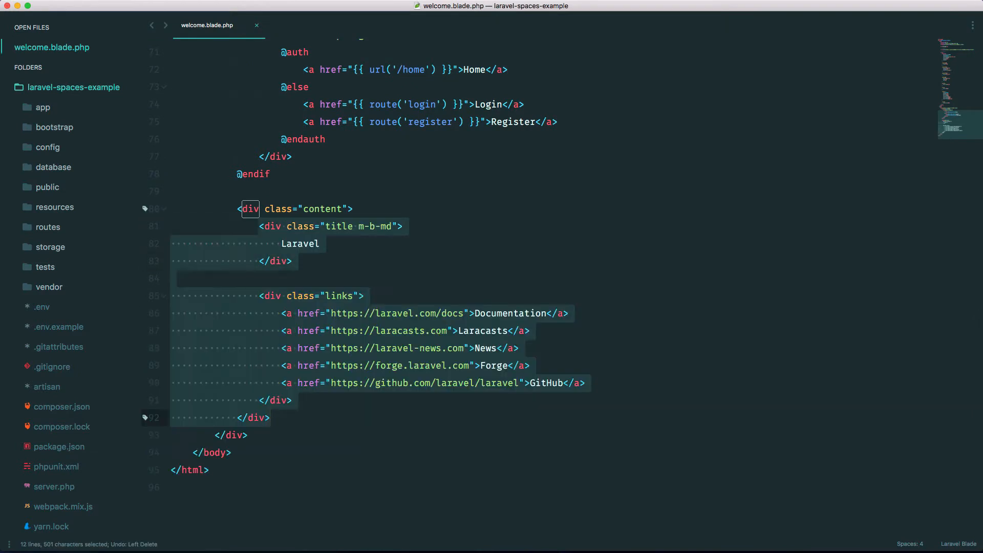
click(267, 401)
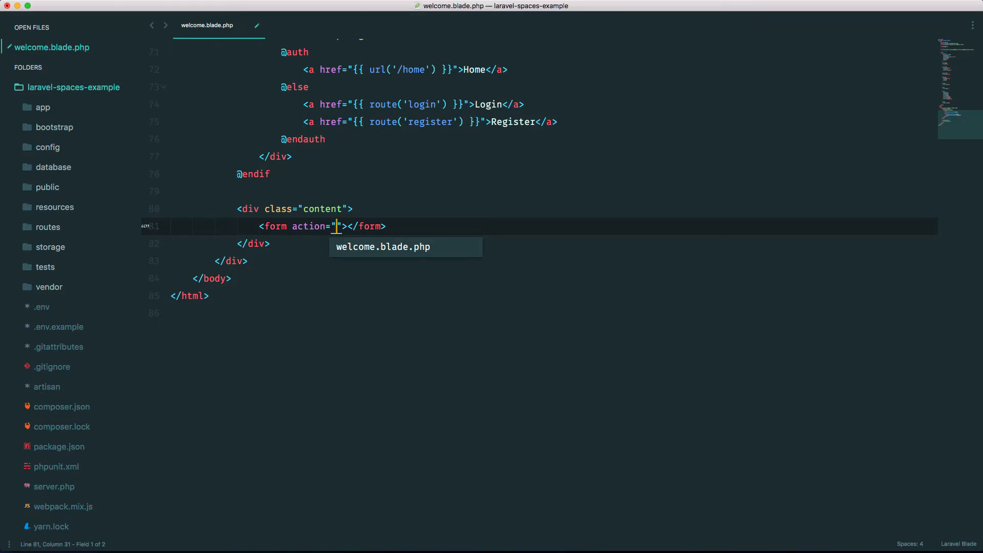
Write a form posting to the upload route with enctype multipart/form-data
text(route)
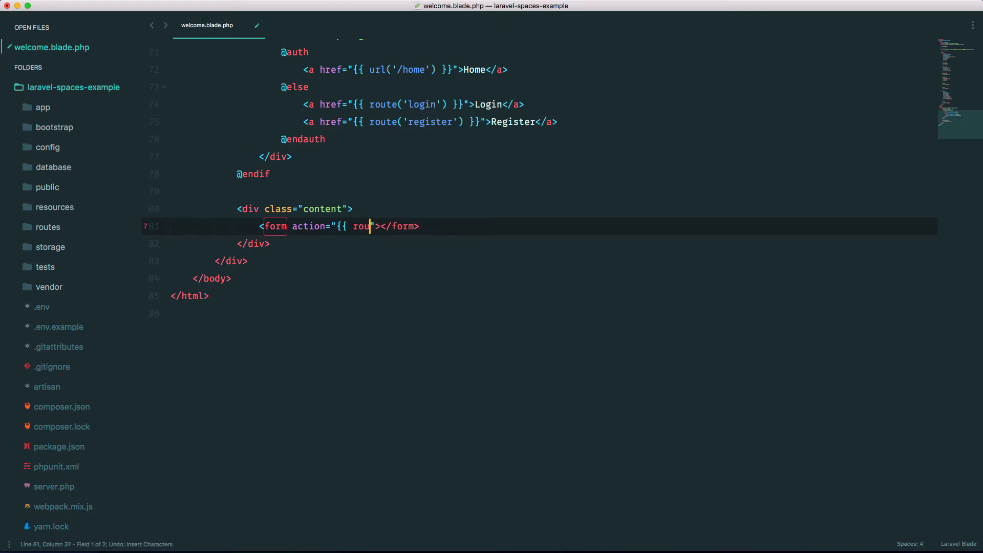
text(te('upload)
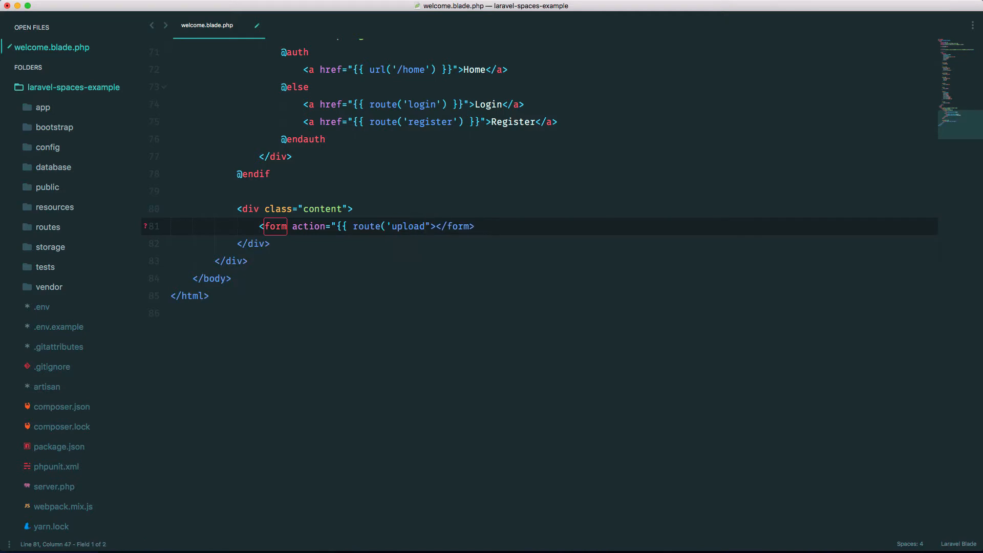
text(")
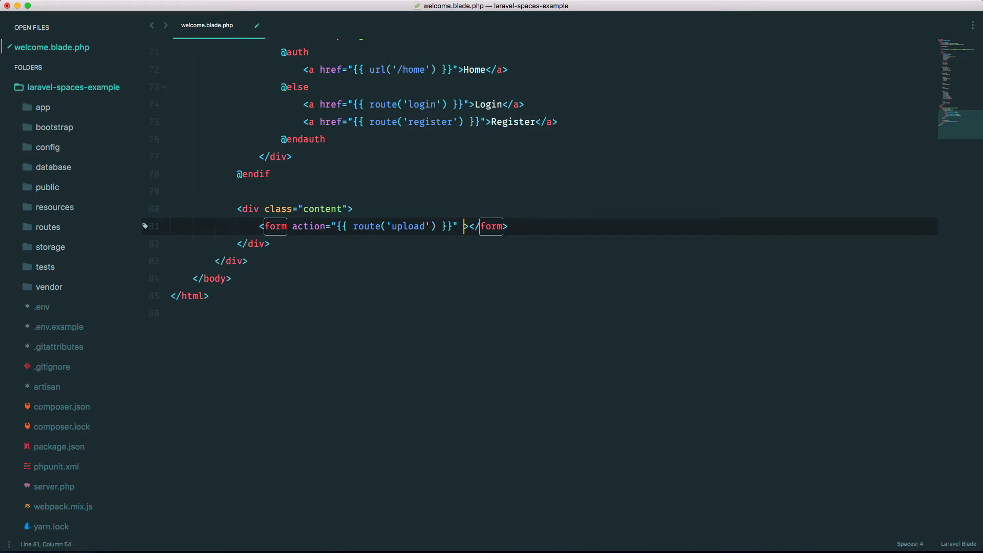
text(method="post" enctype="")
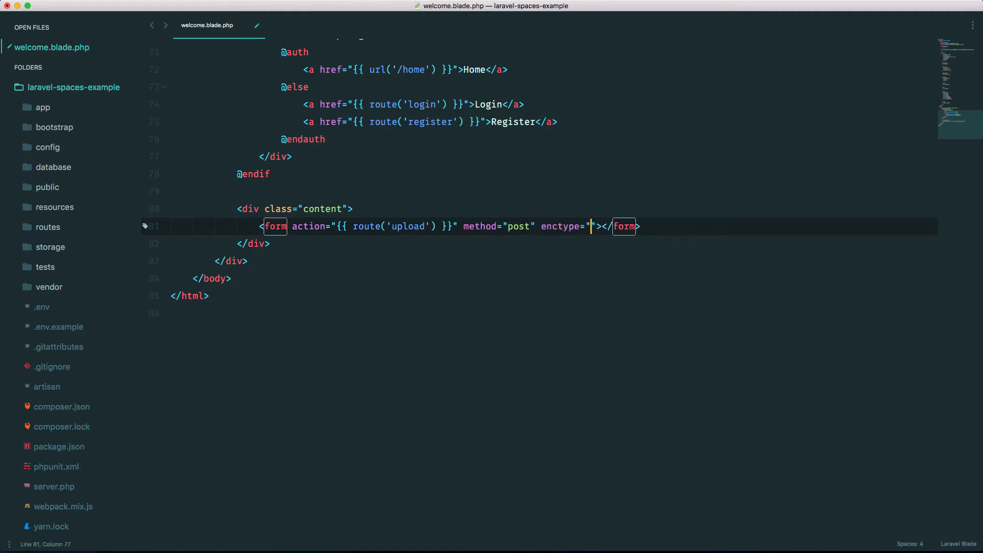
text(multipart/)
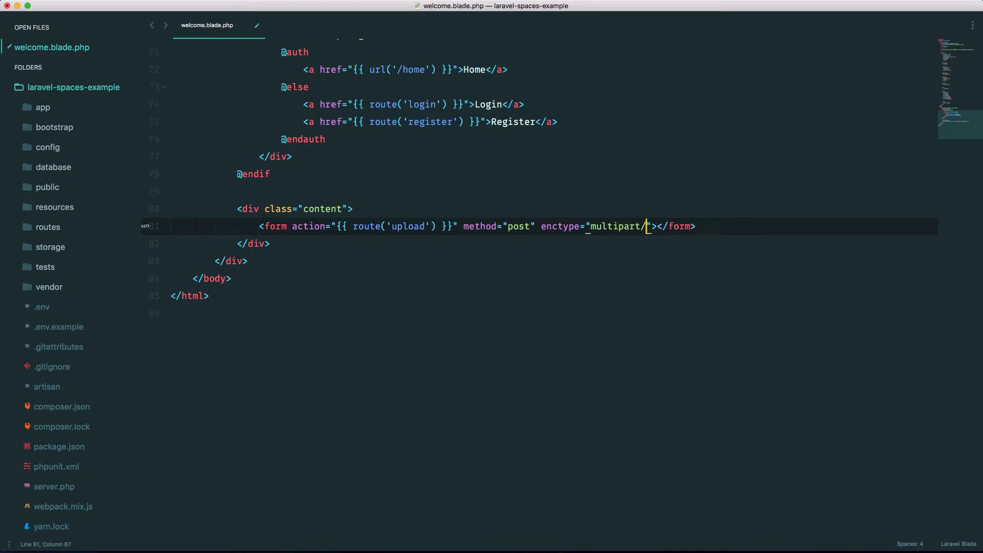
text(form-data)
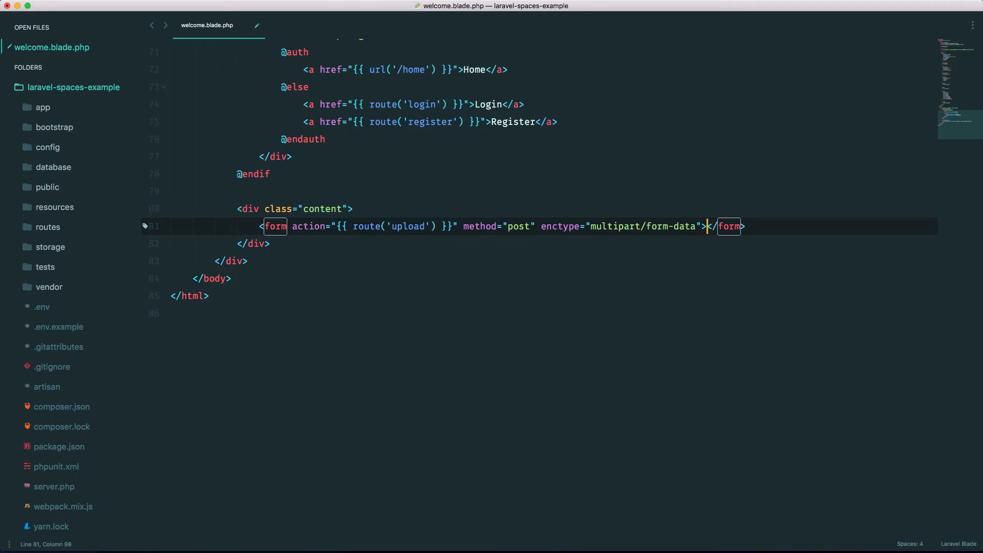
key(enter)
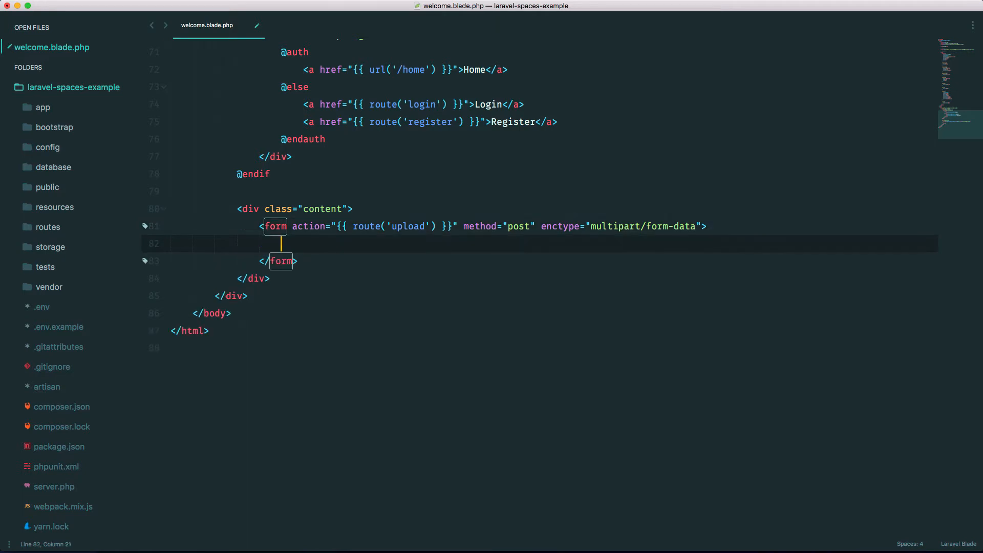
Add csrf_field, a file input named uploaded_file and a submit input inside the form
text(cs)
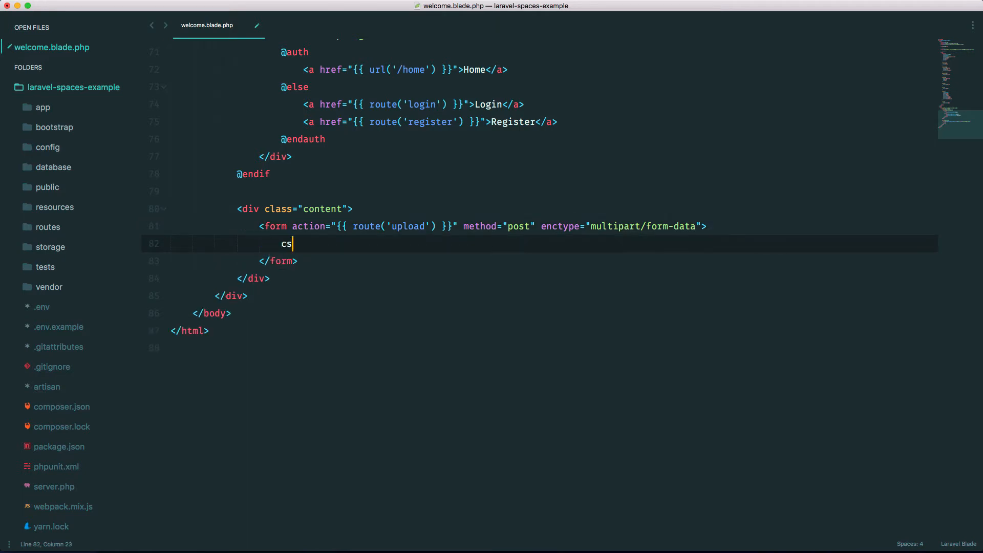
text({{ csrf_field() }})
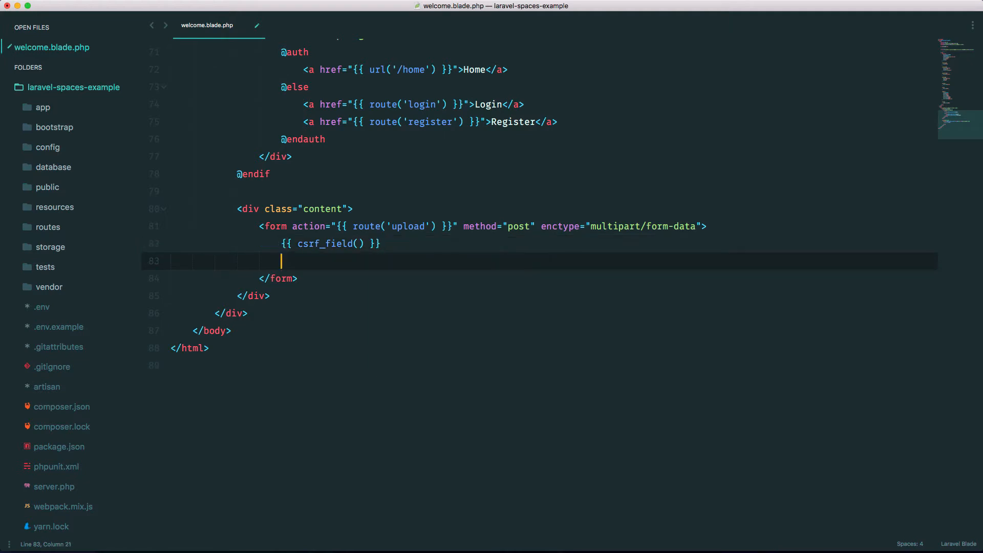
text(<input type="file">)
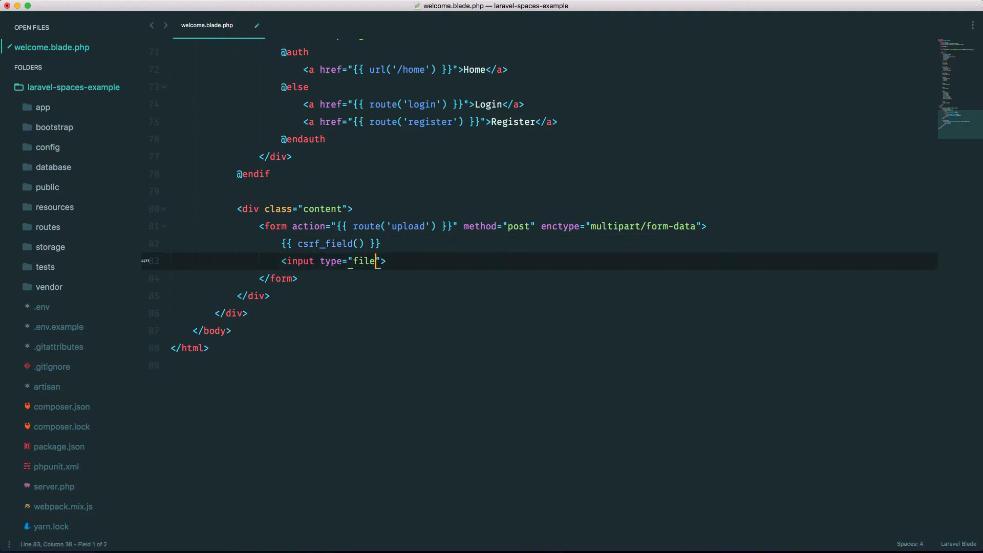
text(name="up)
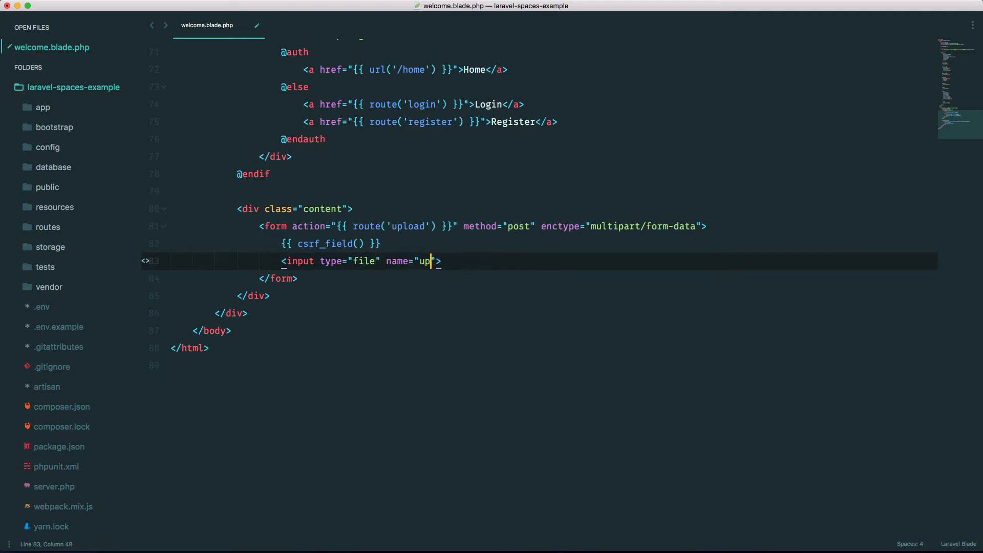
text(loaded_file)
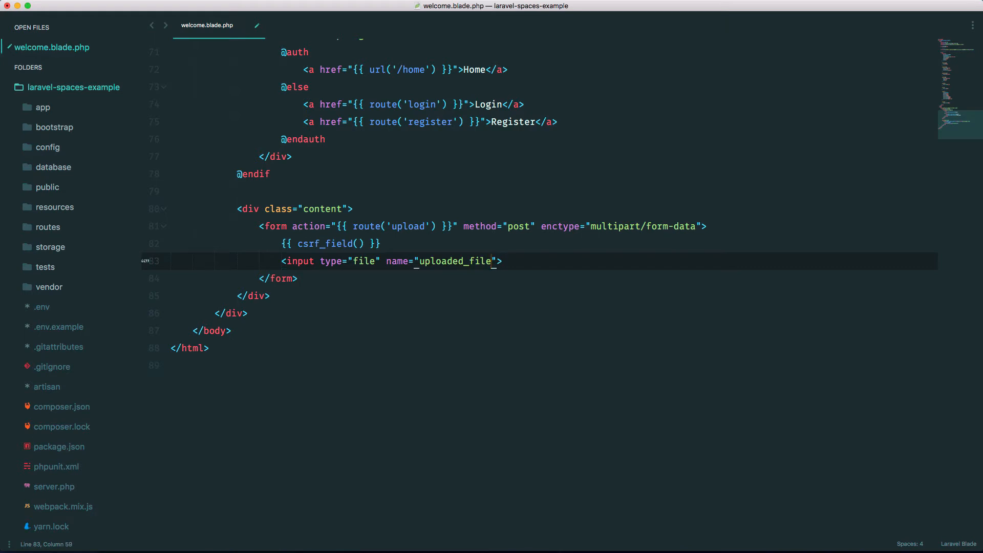
text(<input type="text">)
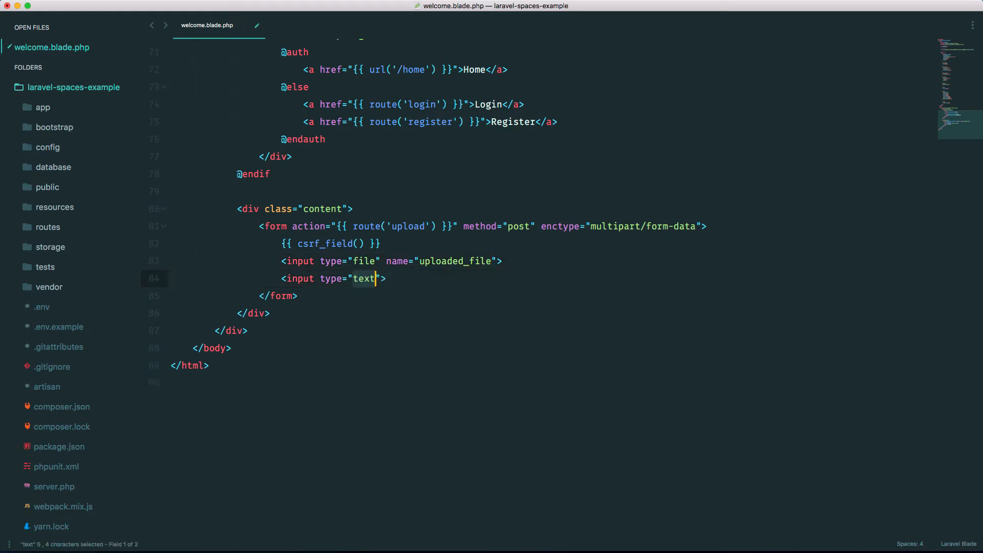
text(submit)
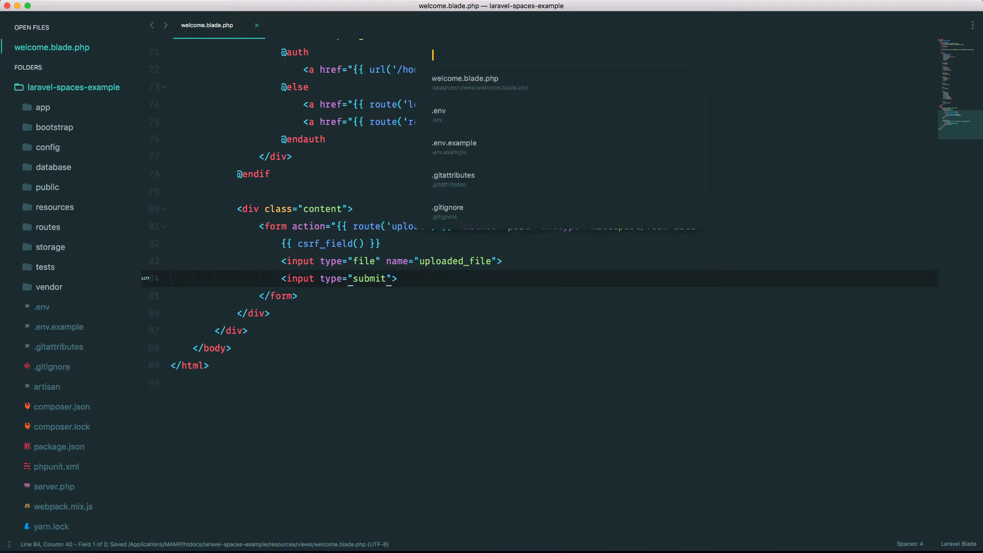
In routes/web.php, start Route::post('/upload', ...) below the welcome route
text(web)
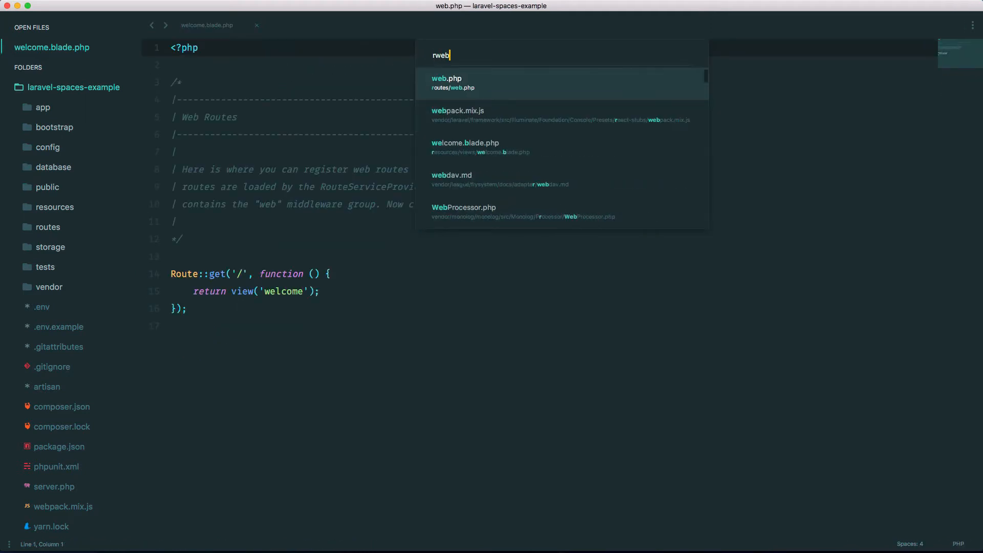
click(446, 82)
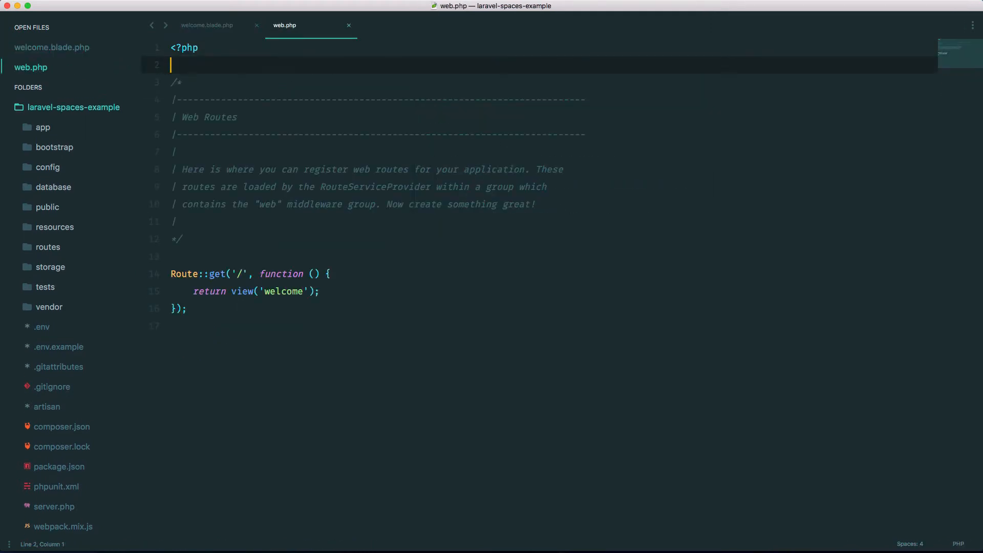
text(Route::post()
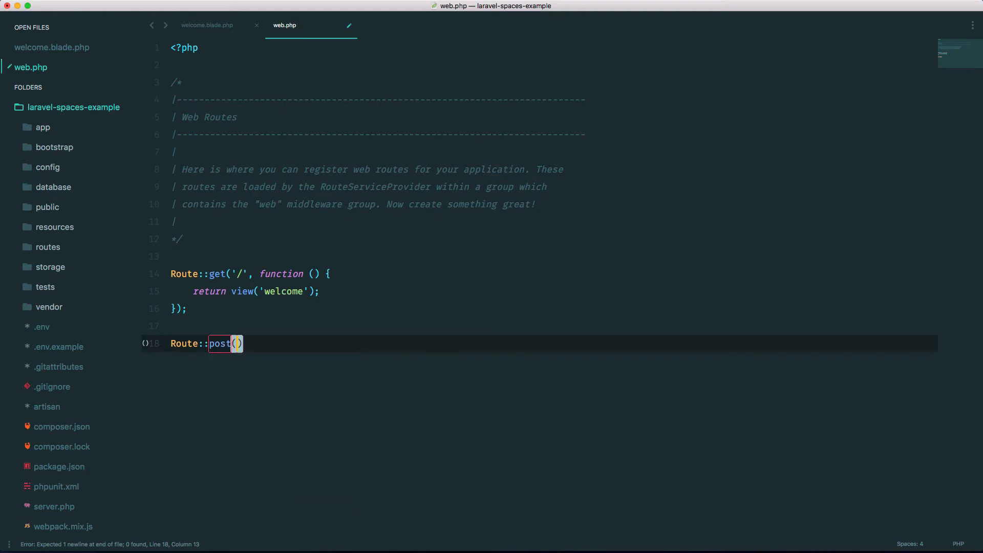
text('/up)
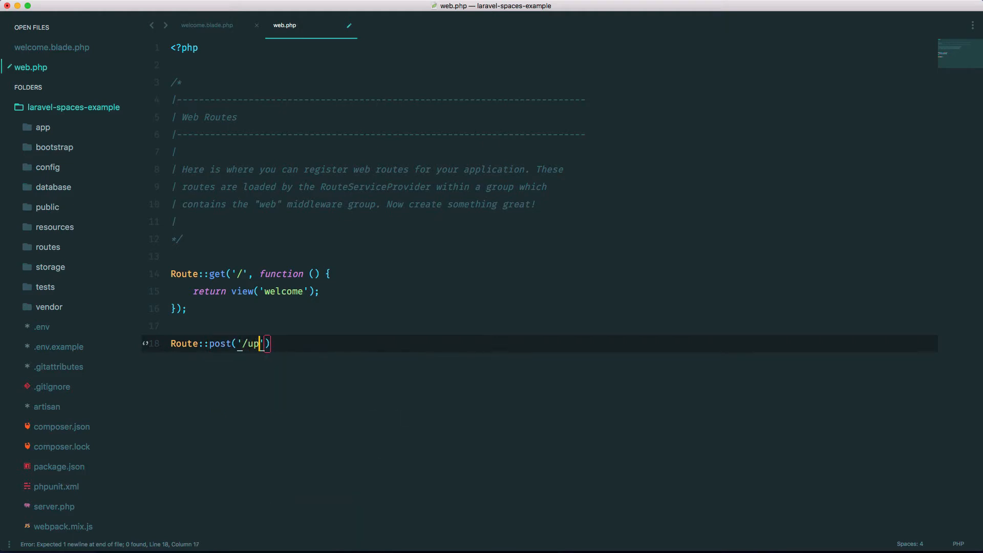
text(load)
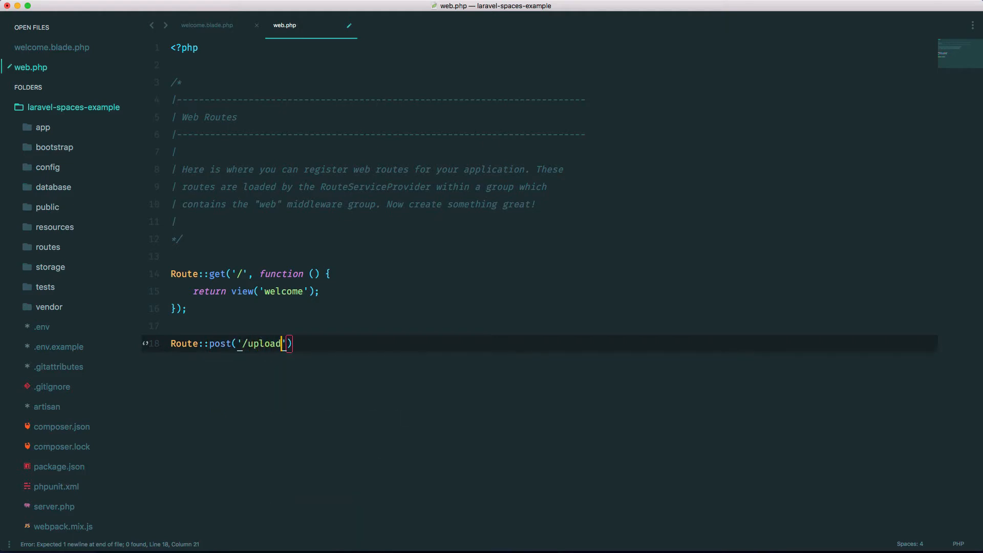
text(, '')
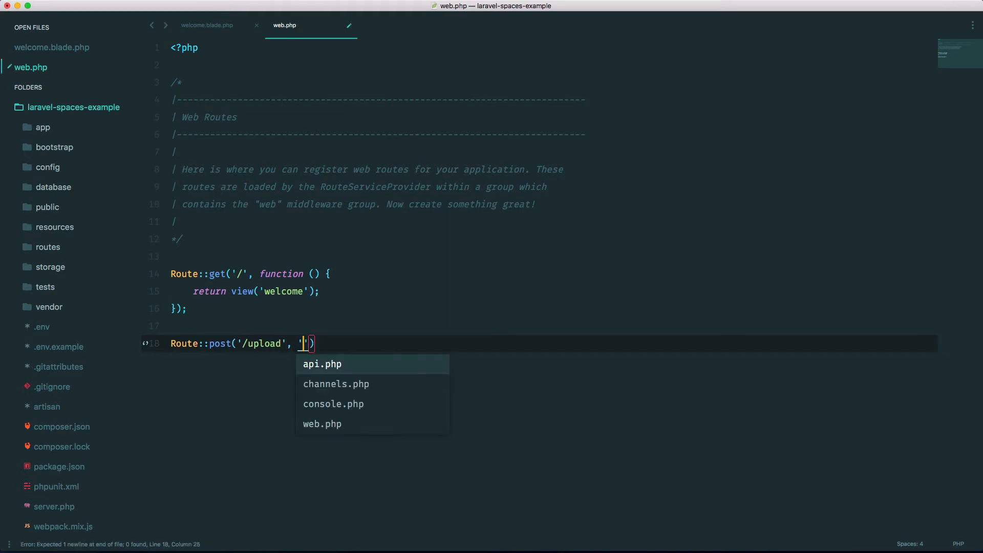
Point the route to 'AttachmentController@store' and name it 'upload'
text(A)
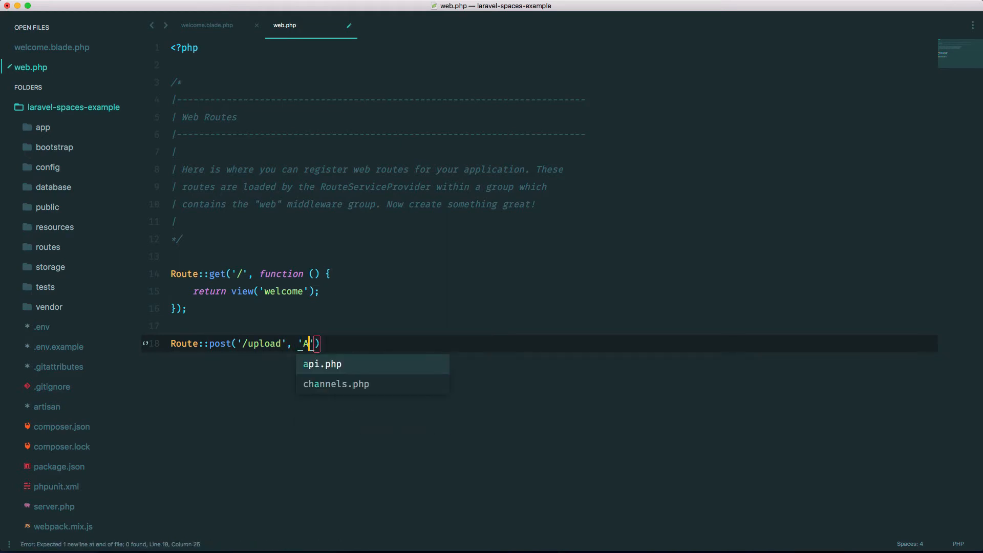
text(ttach)
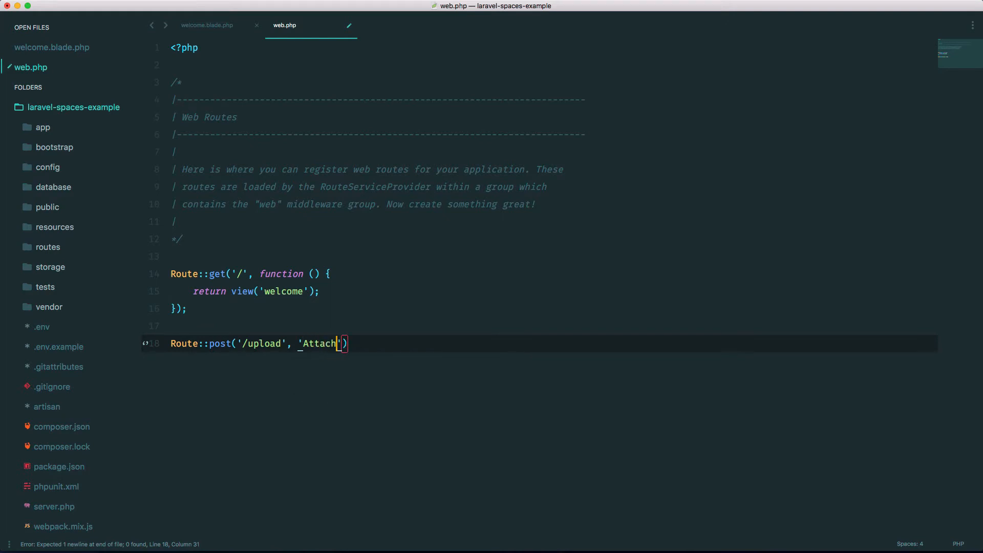
text(mentControlle)
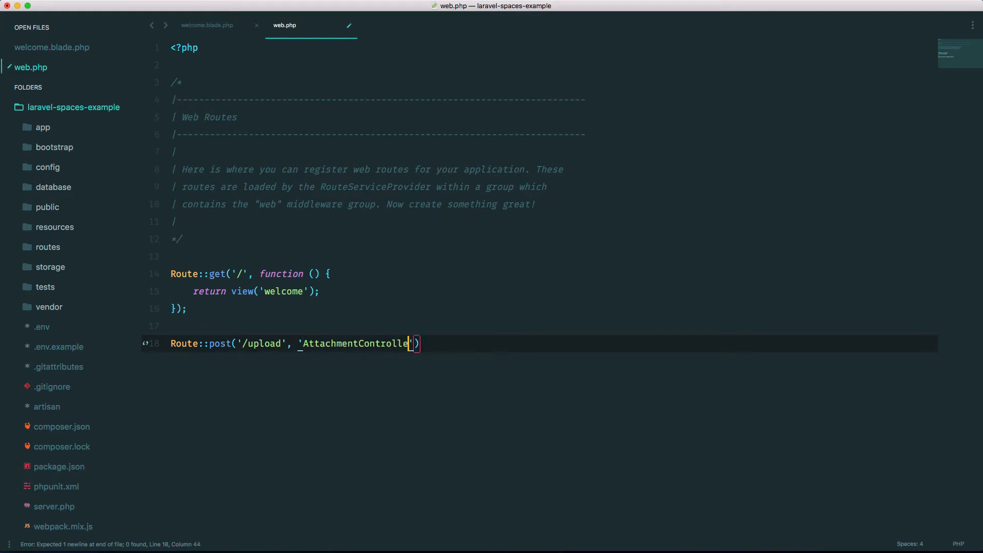
text(@sot)
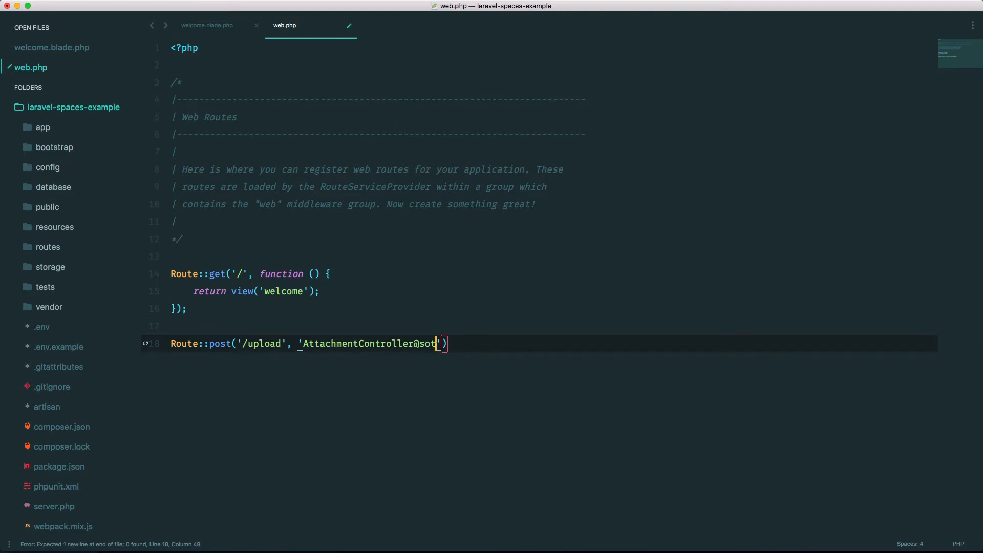
text(re)
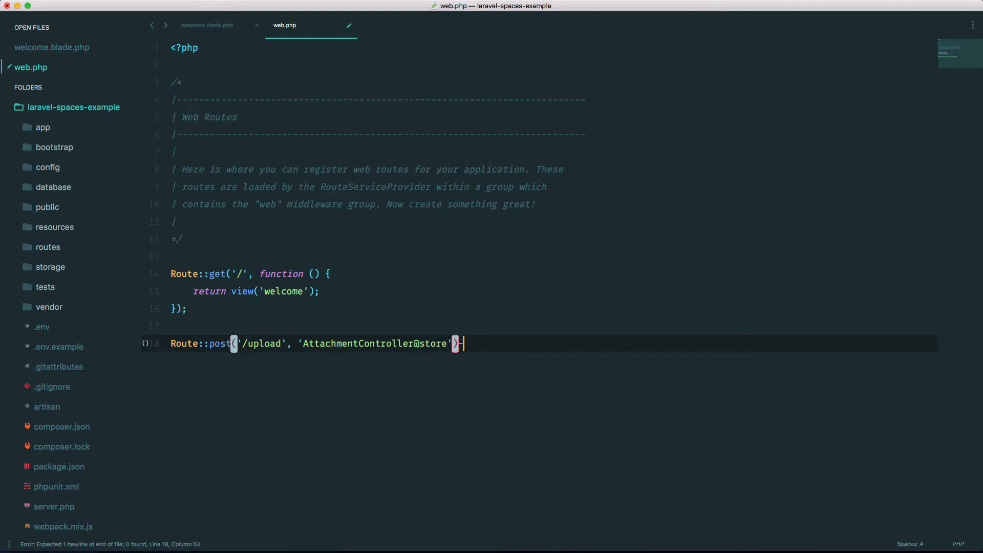
text(->name()
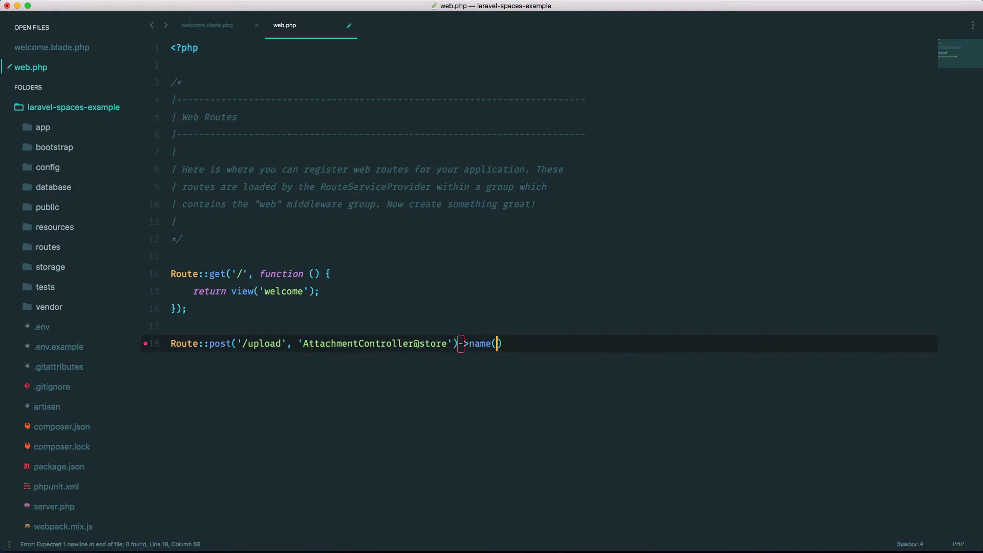
text('upload')
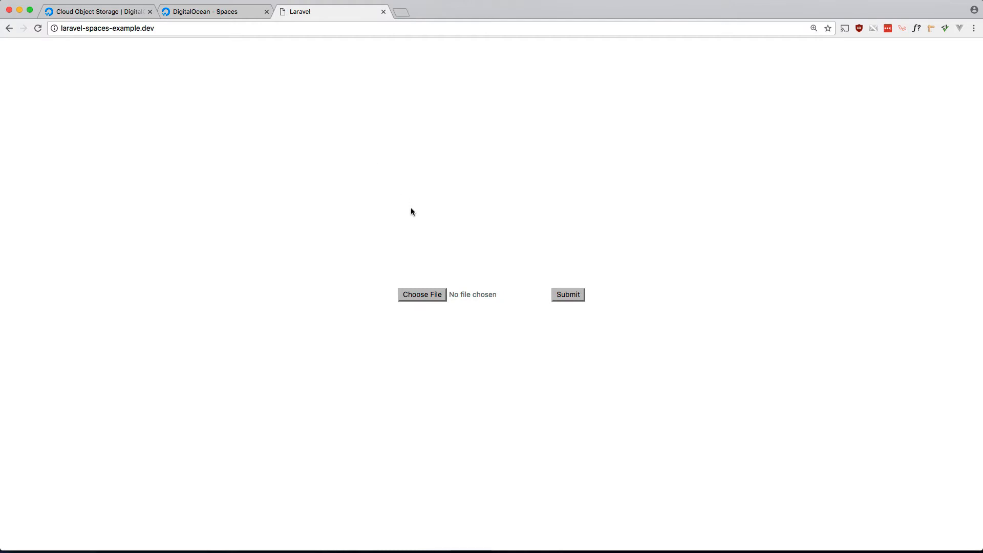
mouse_move(419, 205)
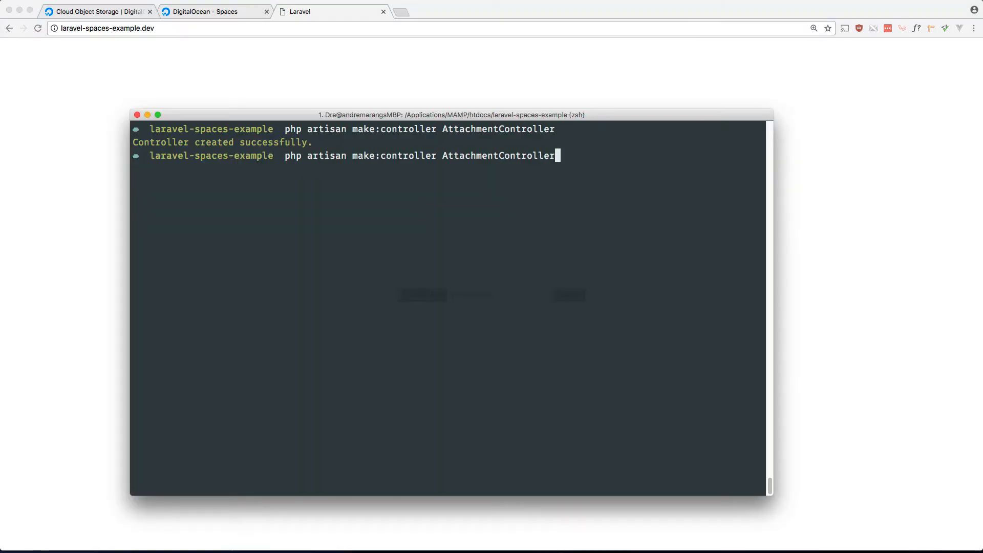
Run php artisan make:controller AttachmentController in Terminal
key(Return)
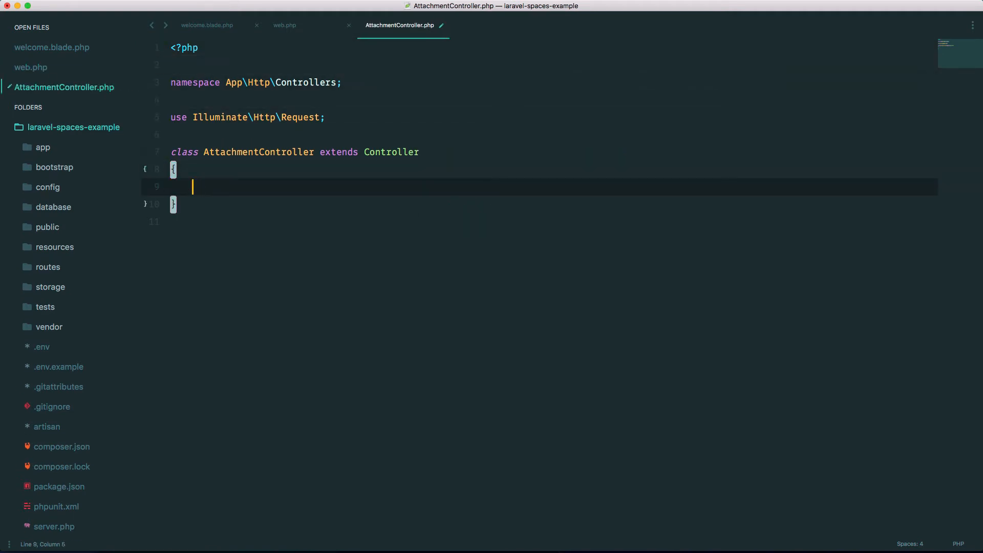
Add an empty store(Request $request) method to AttachmentController
text(method_exists(object, method_name)
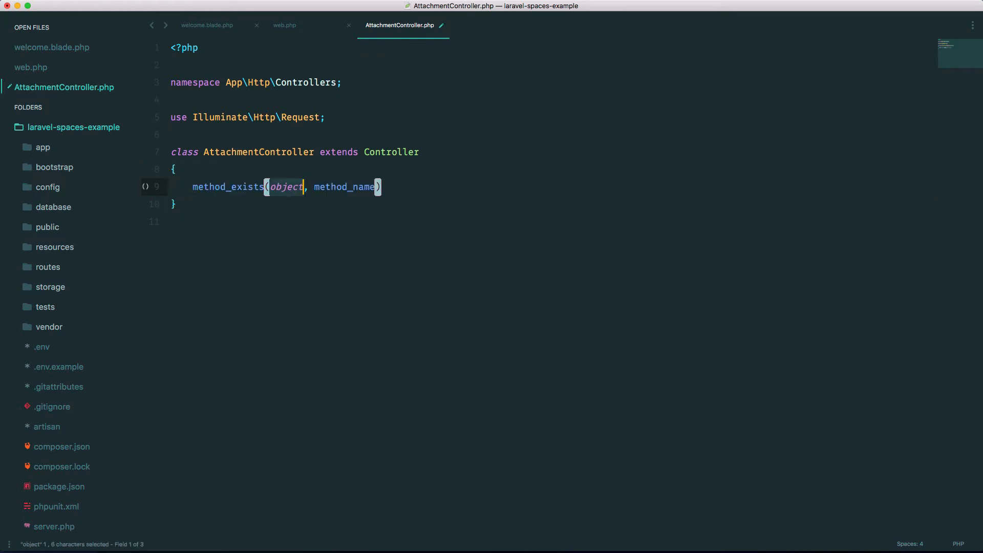
text(met)
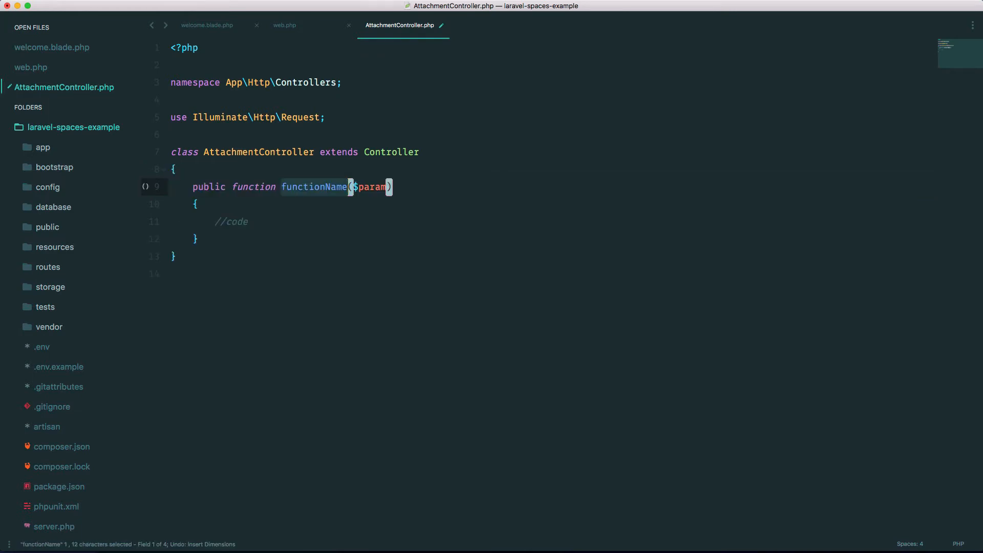
text(store)
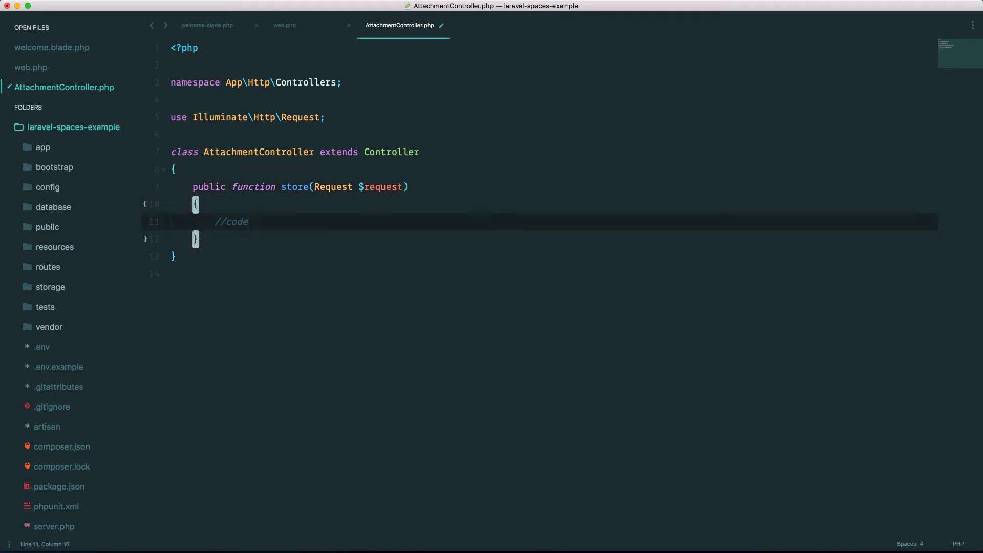
key(Backspace)
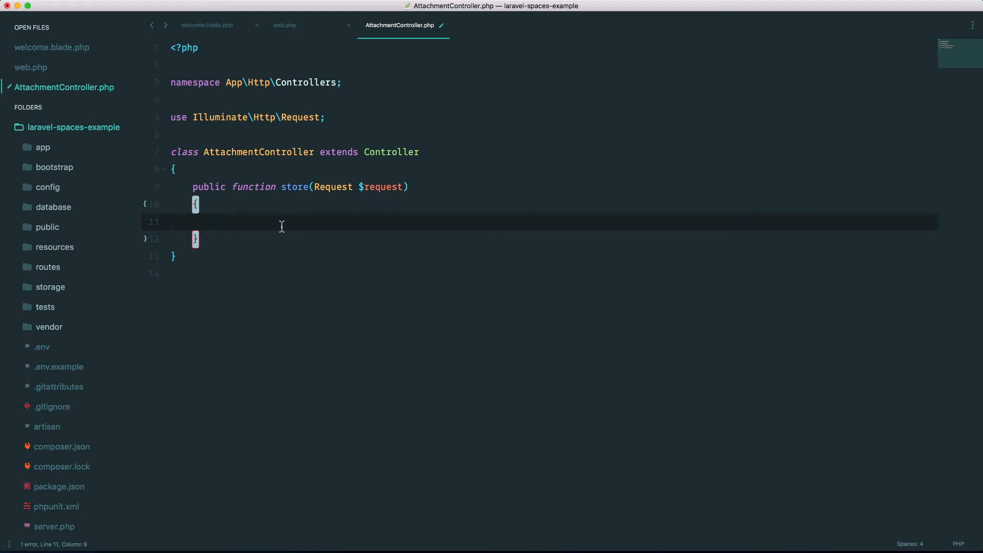
Call Storage::putFileAs('uploads', uploaded_file, time().'.'.$extension) assigned to $path
text($pa)
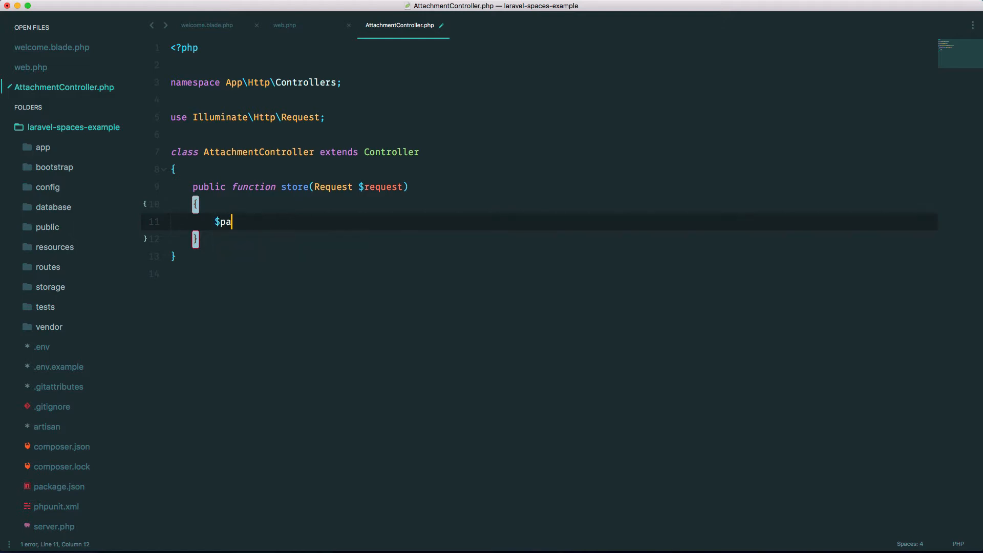
text(th = Storage::)
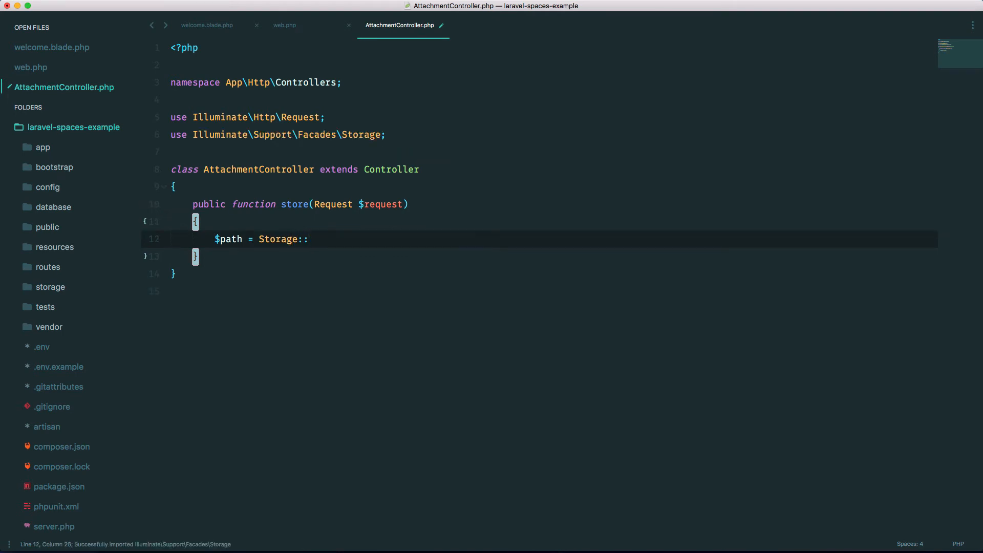
text(put)
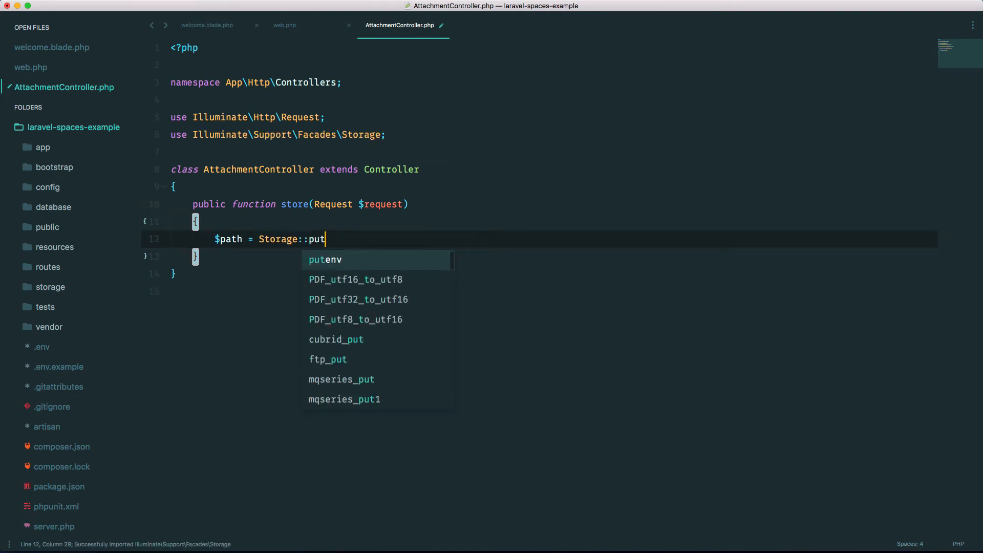
text(FileAs)
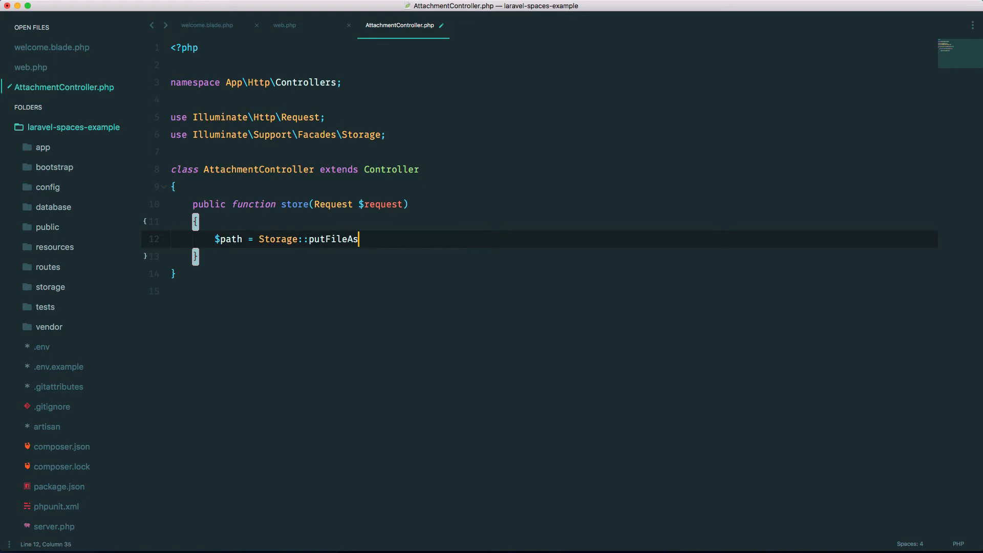
text((')
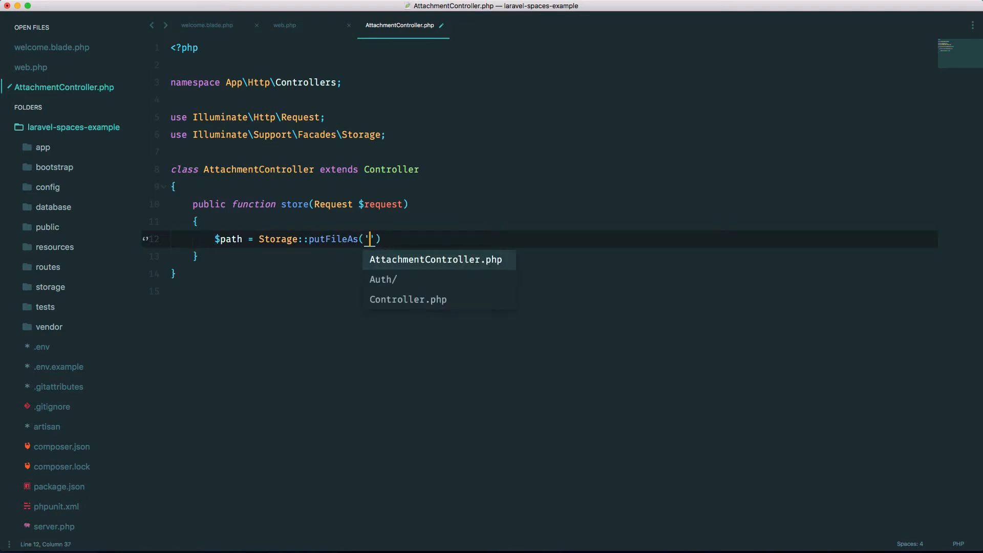
text(uploads)
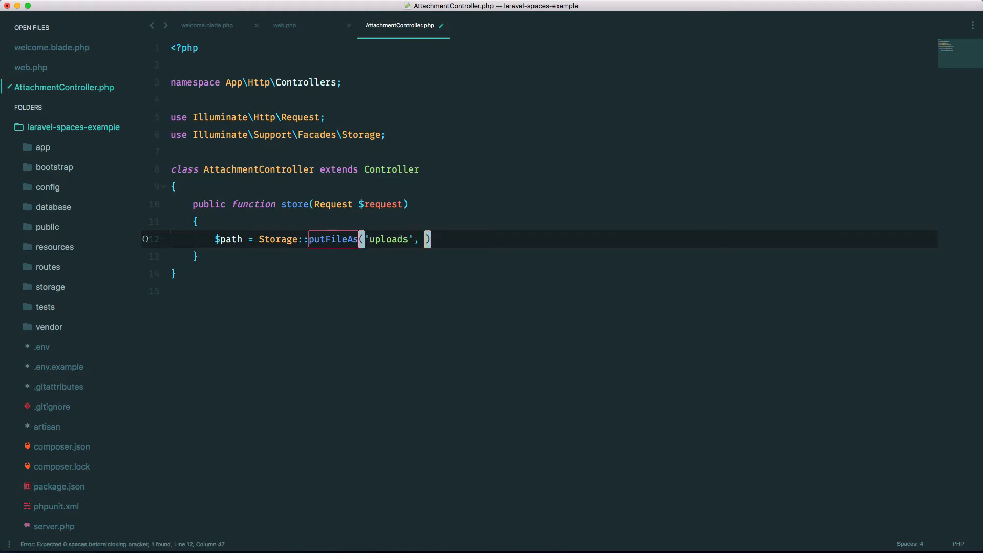
text($request->file('')
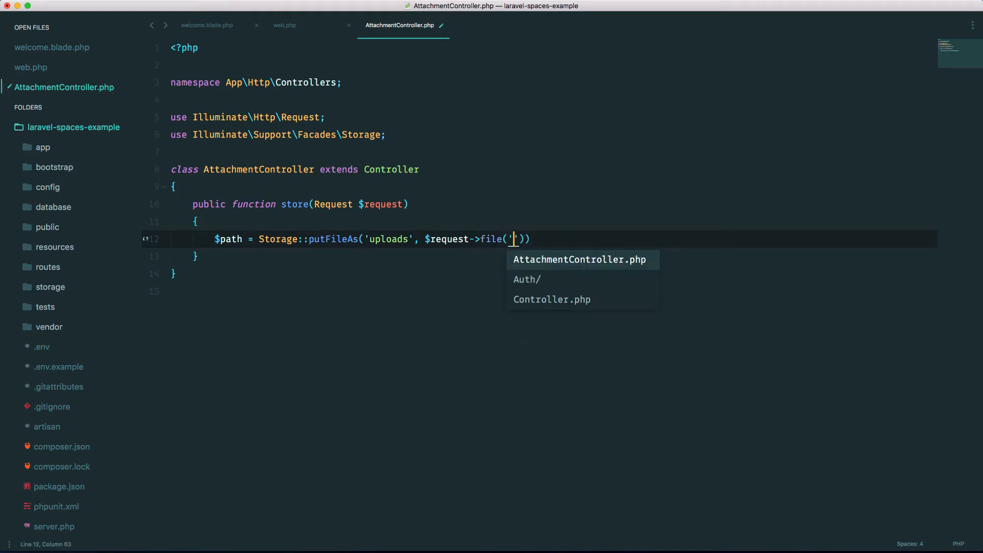
text(uploaded_)
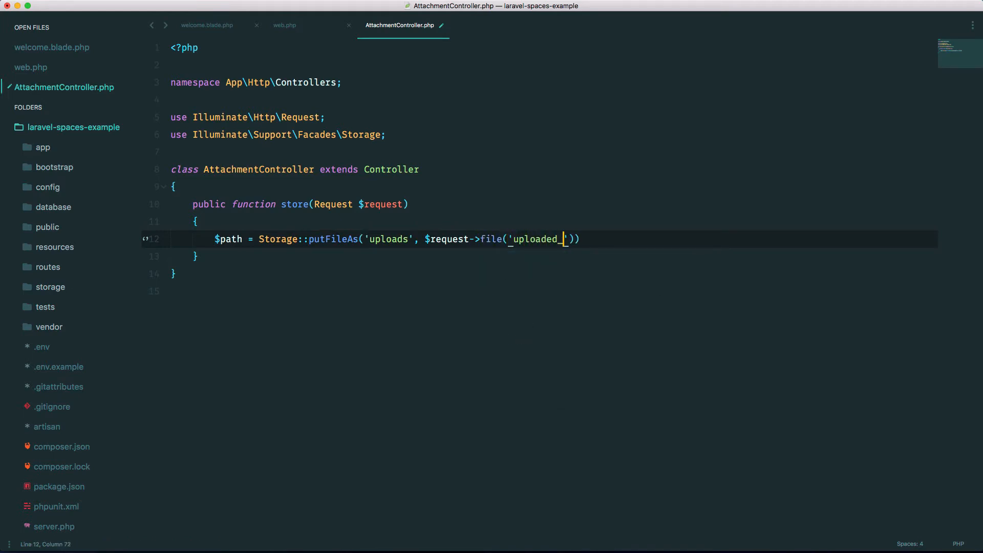
text(file)
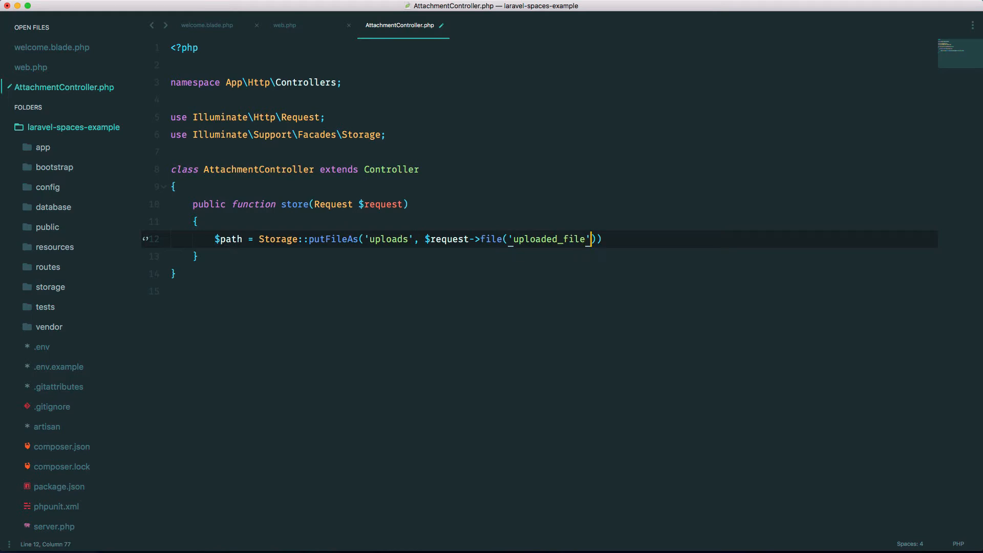
text(, time()
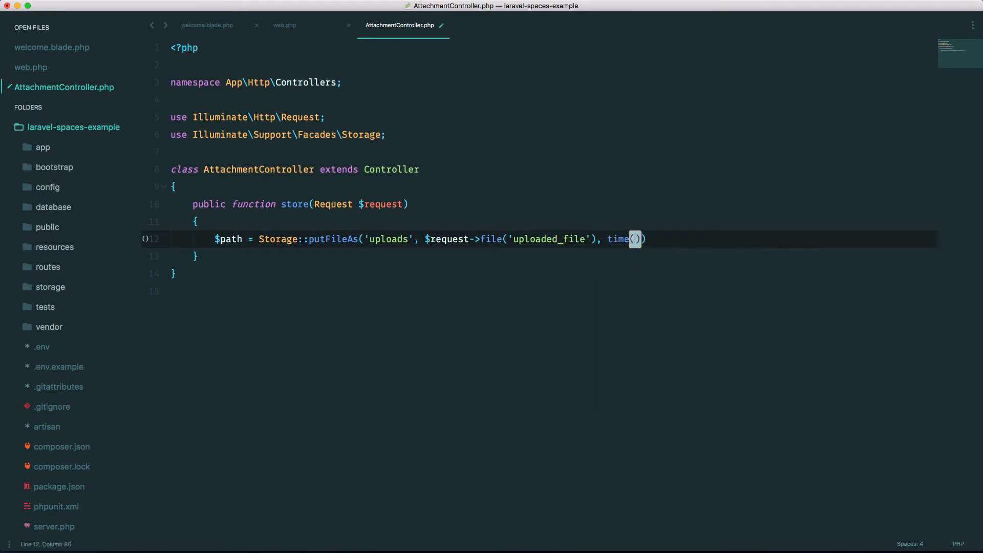
text(.'.'.)
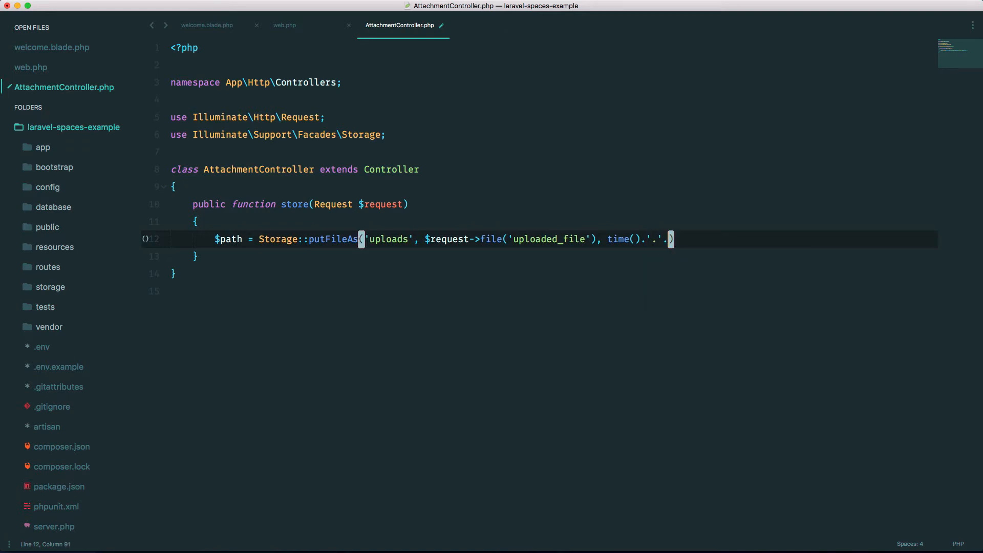
text($extensio)
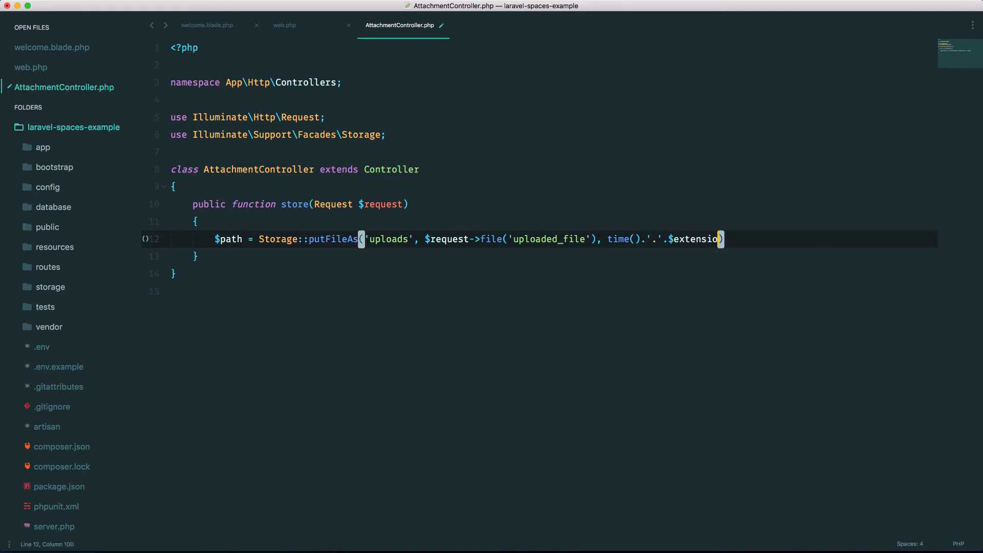
text(n)
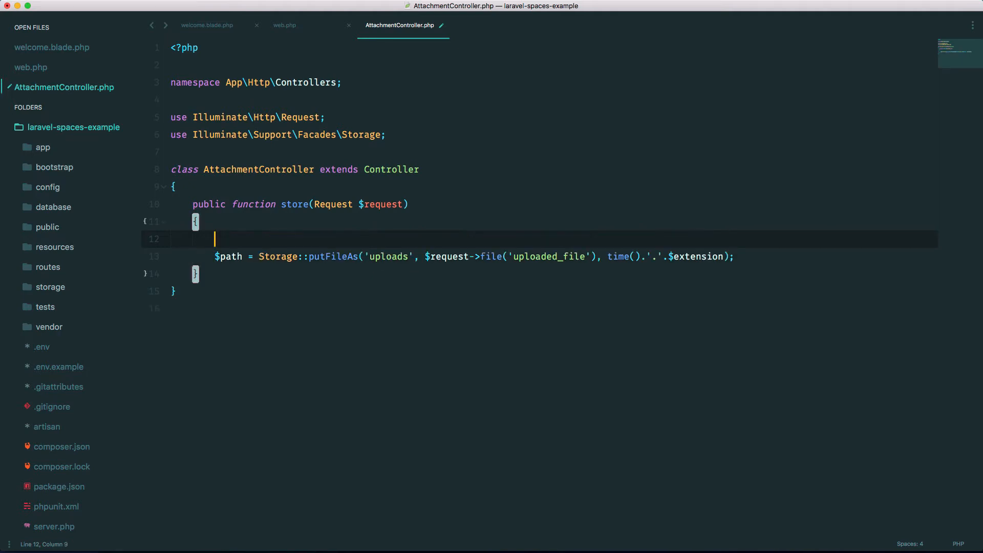
Define $extension = $request->file('uploaded_file')->extension() above the putFileAs call
text($x)
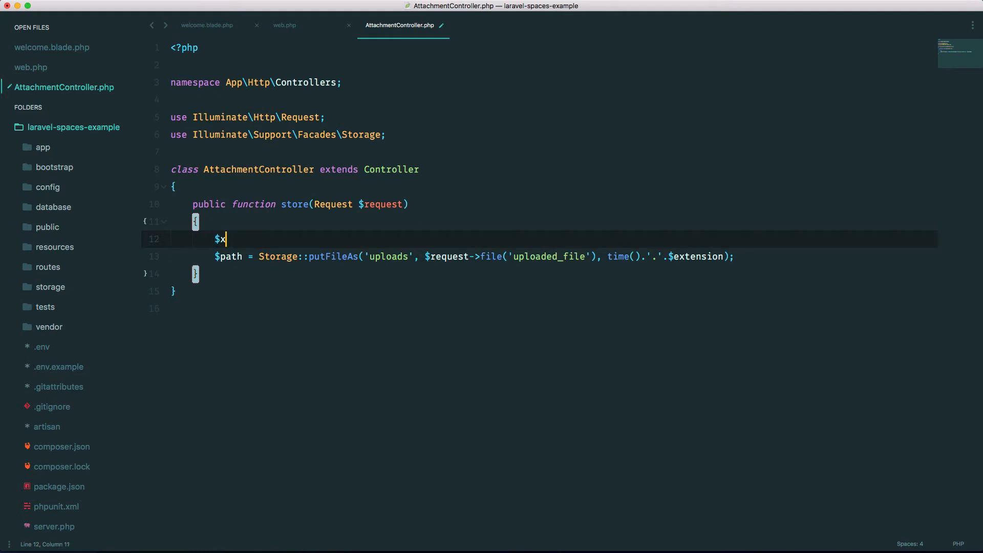
text(extension)
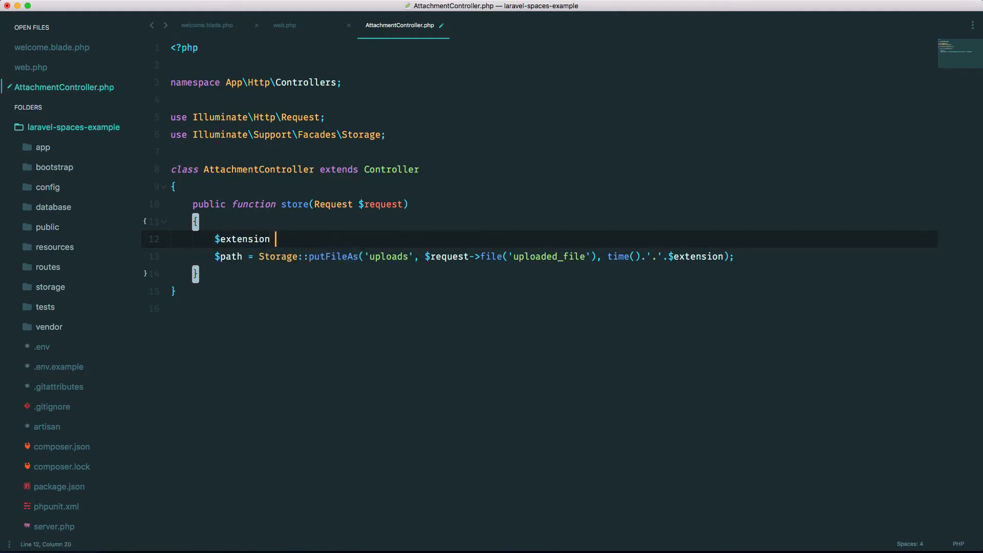
text(= $request)
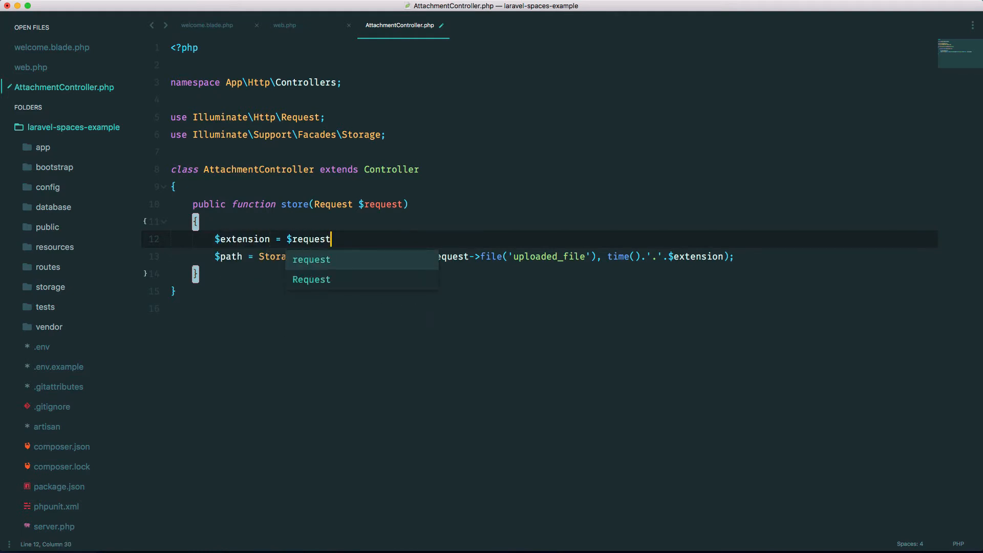
text(->file('')
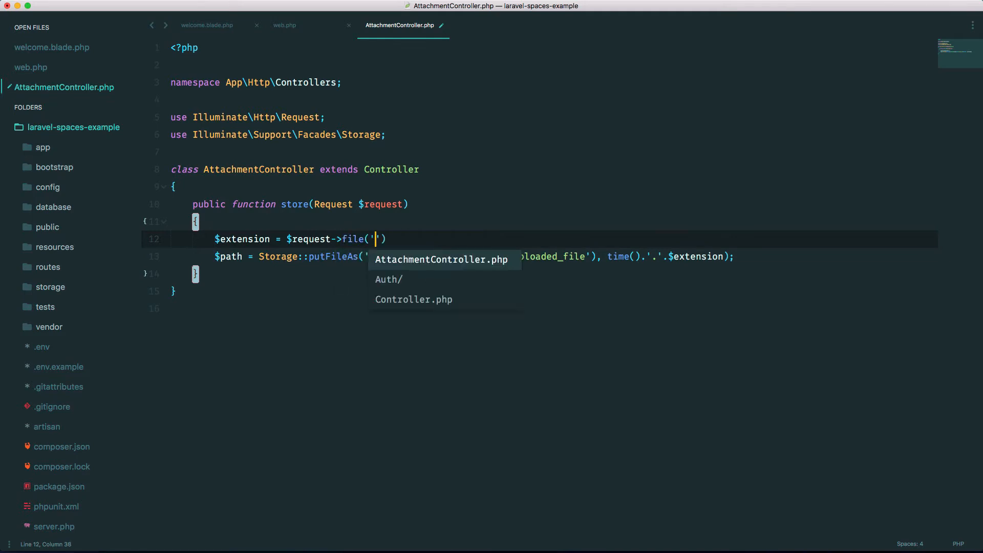
text(uploaded_)
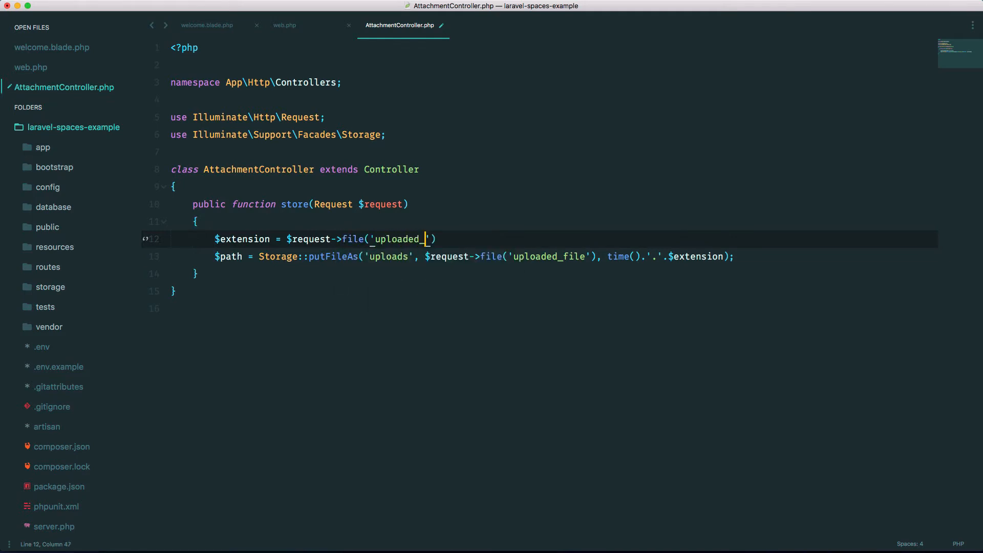
text(file)
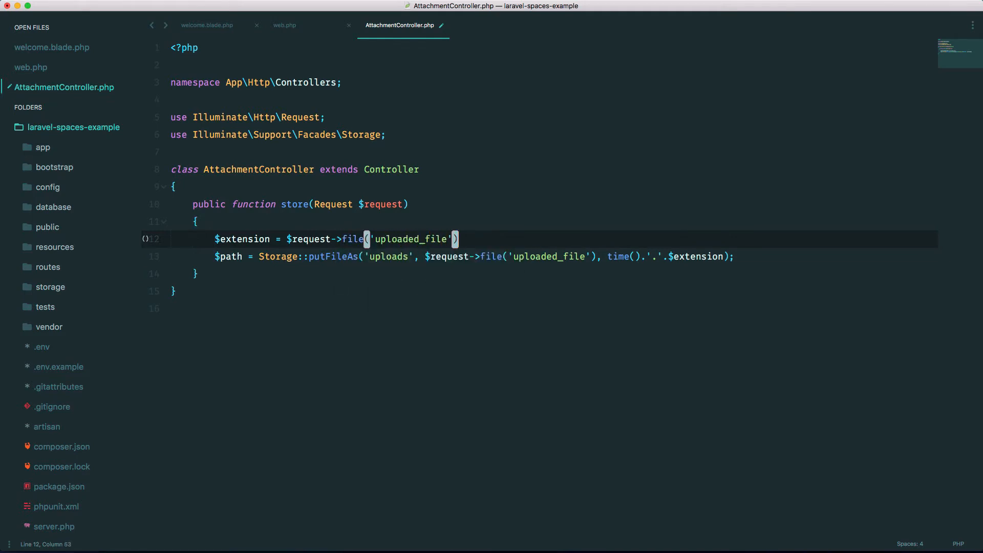
text(->extension();)
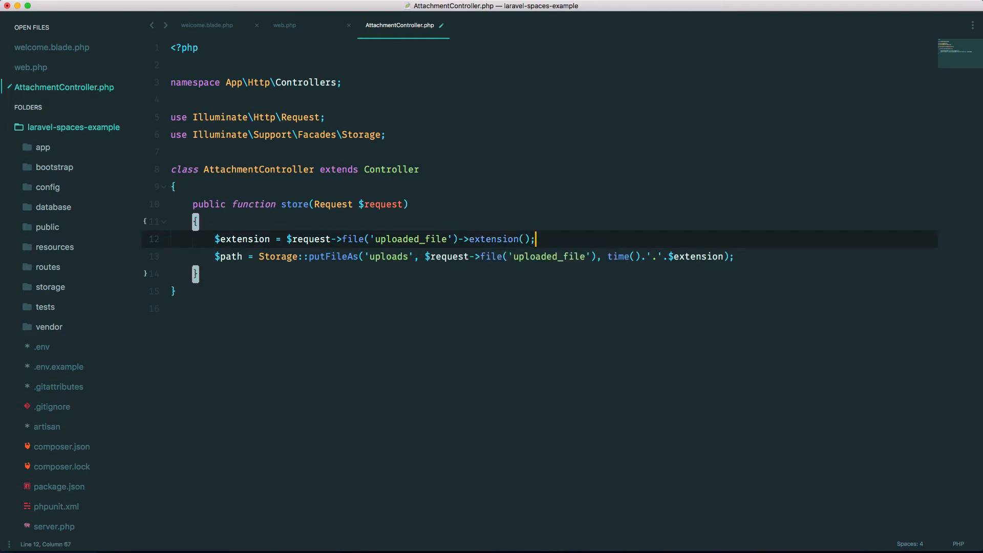
click(717, 256)
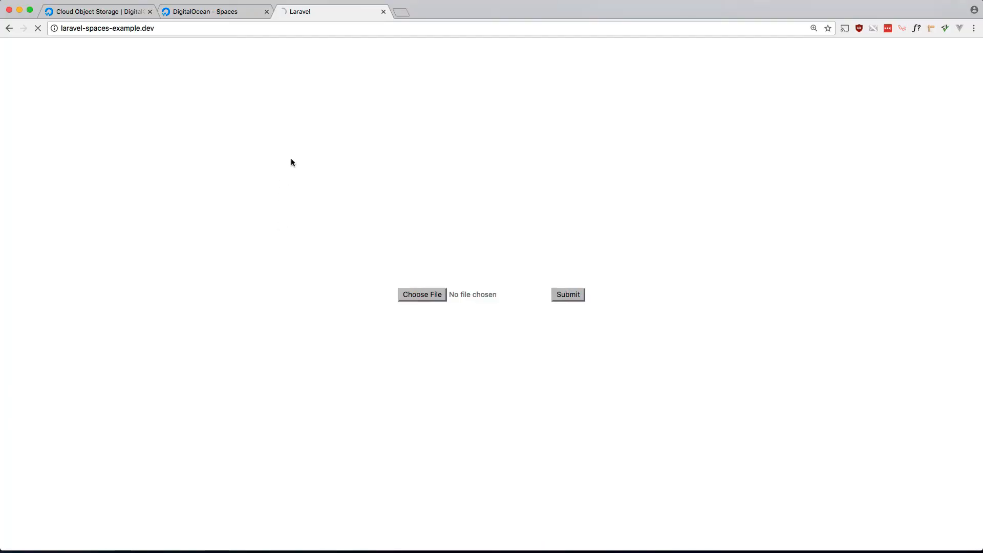
On the upload page, choose sample.pdf from the Desktop as the file to upload
click(422, 294)
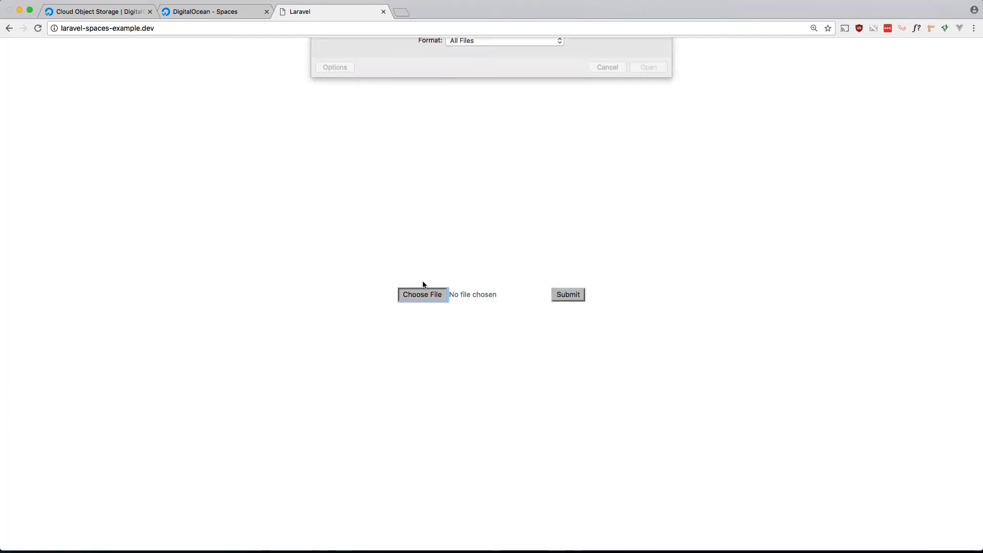
click(422, 294)
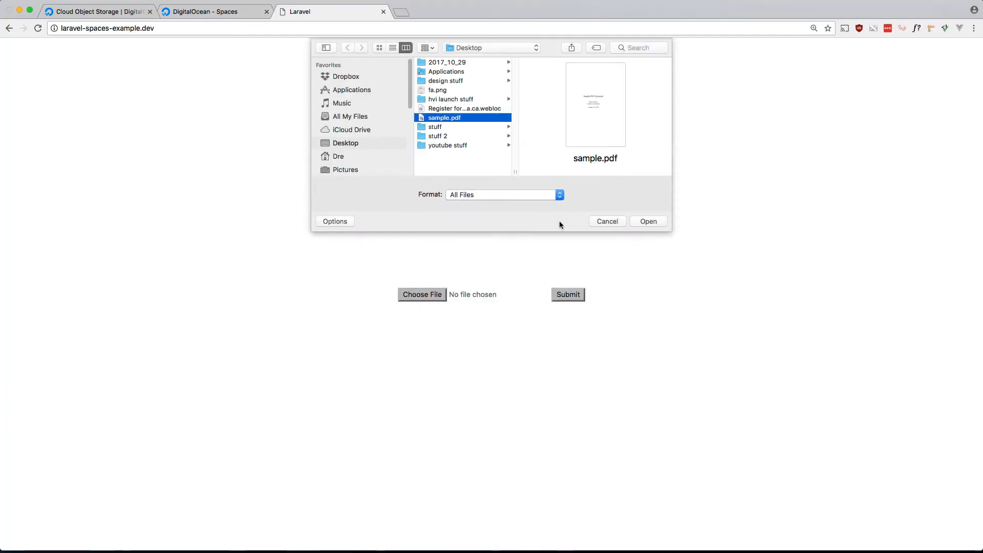
click(648, 221)
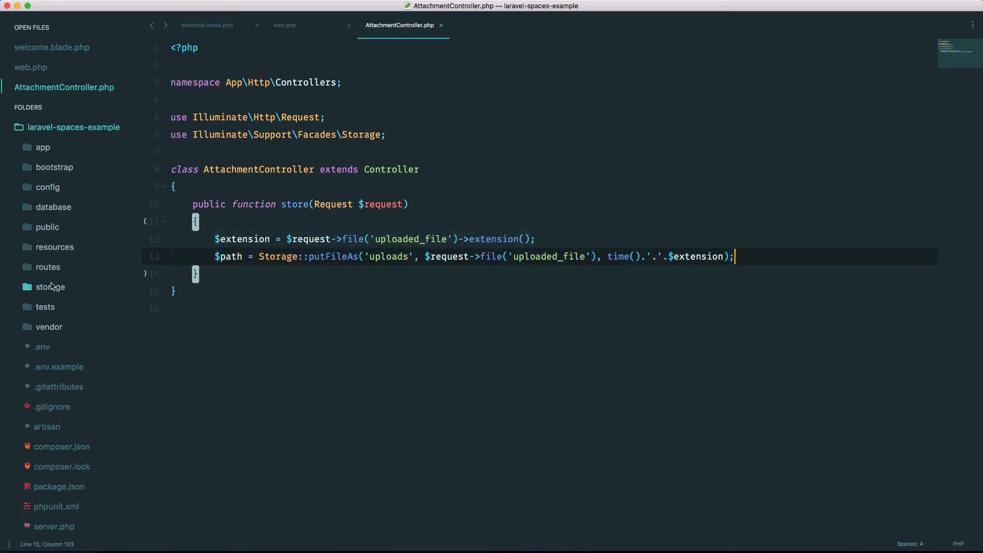
Expand storage/app in the sidebar to reveal the uploads folder
click(51, 287)
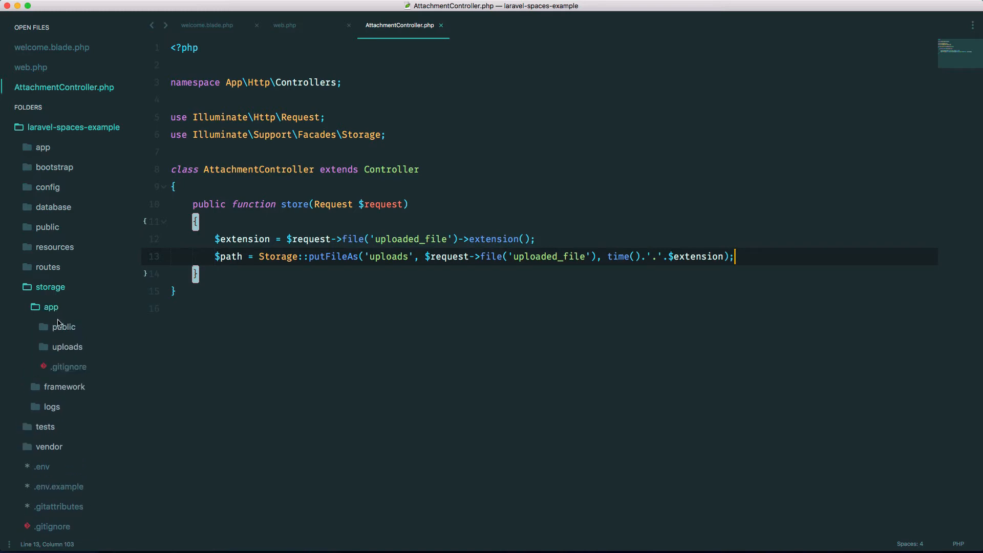
click(68, 347)
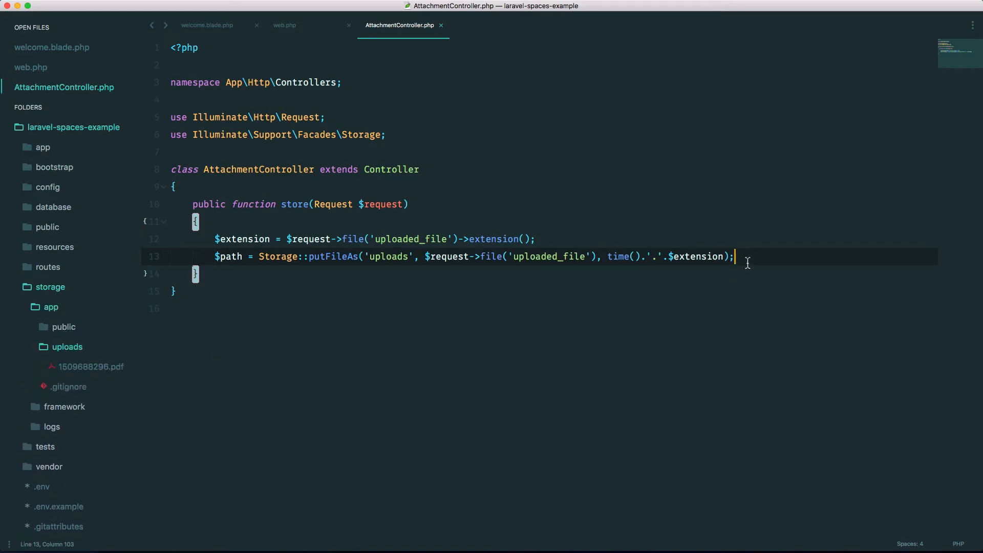
End store with return back()->with('success_message', 'Upload successful')
text(return back()->with()
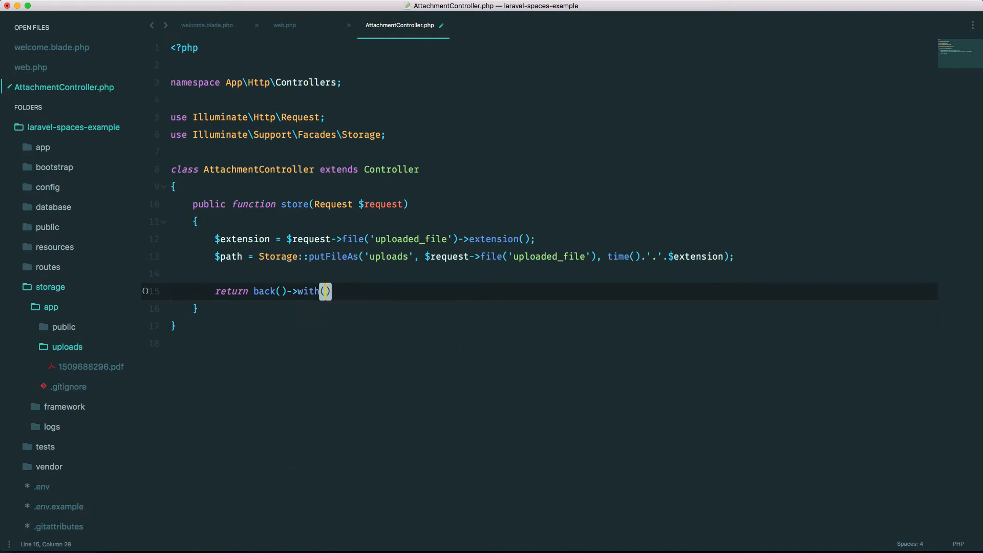
text('success_mes)
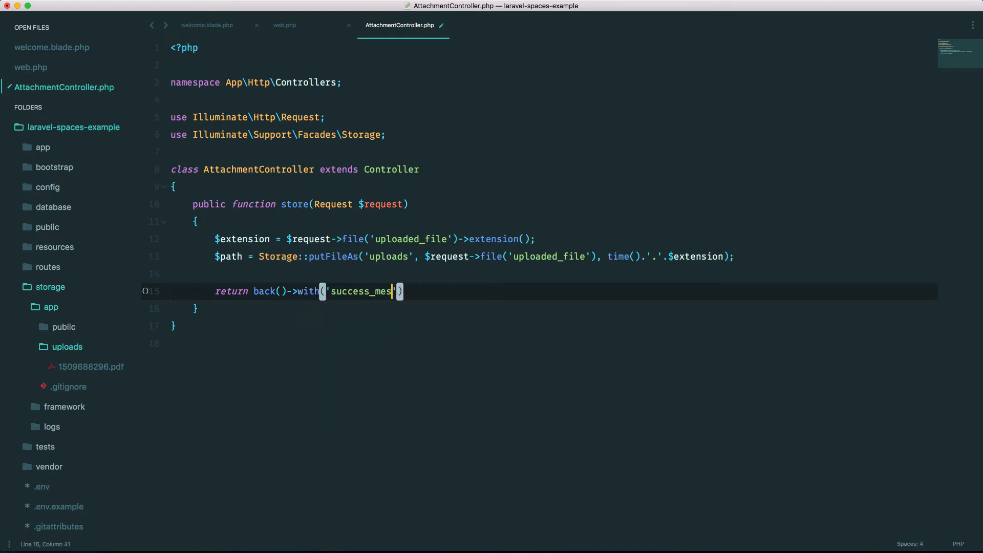
text(sage', 'Upload)
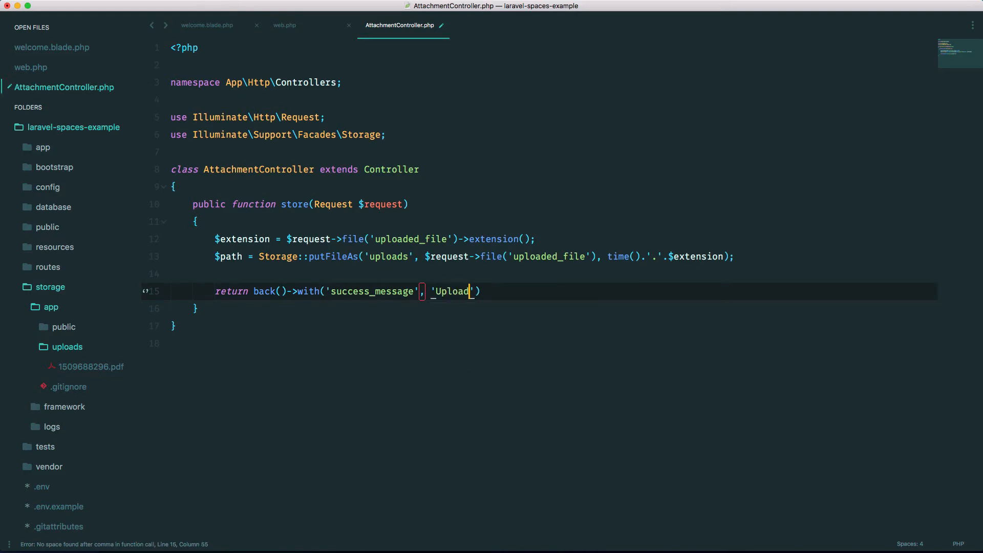
text(successful)
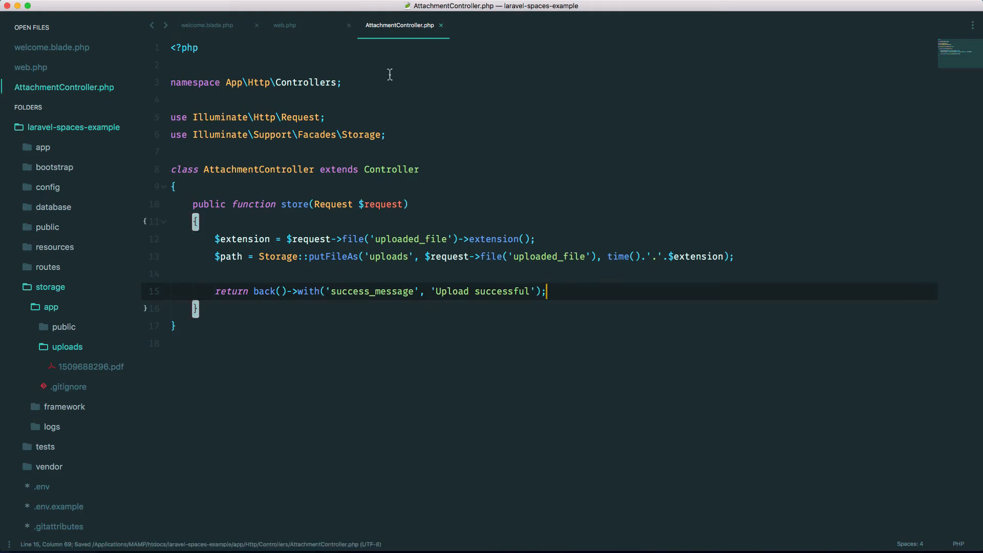
In welcome.blade.php, add a line above the form and begin the success message block
click(284, 24)
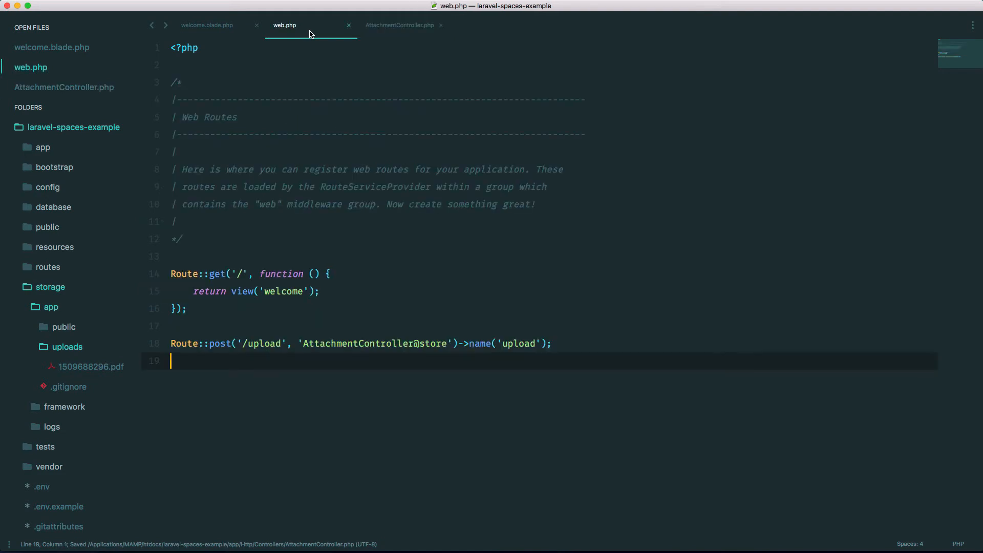
click(207, 25)
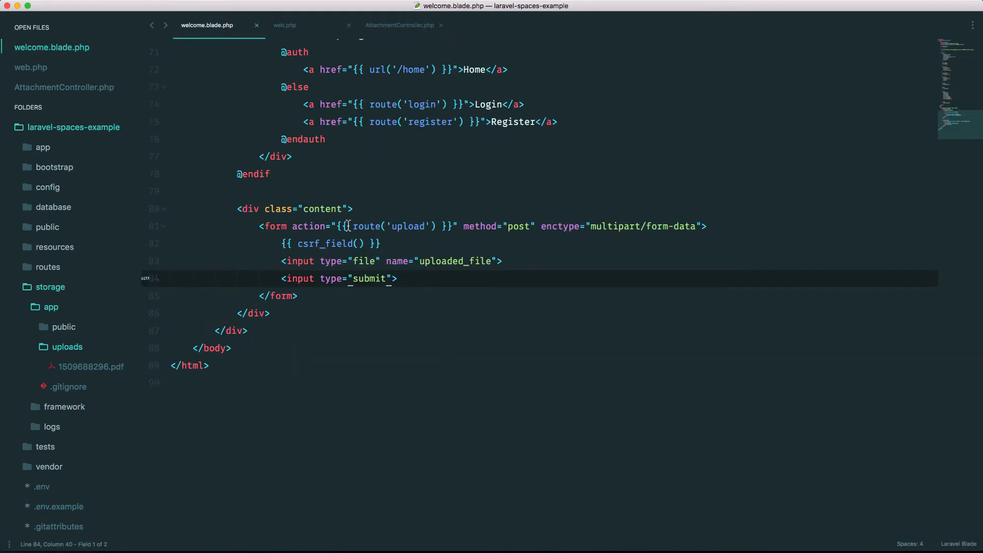
mouse_move(671, 237)
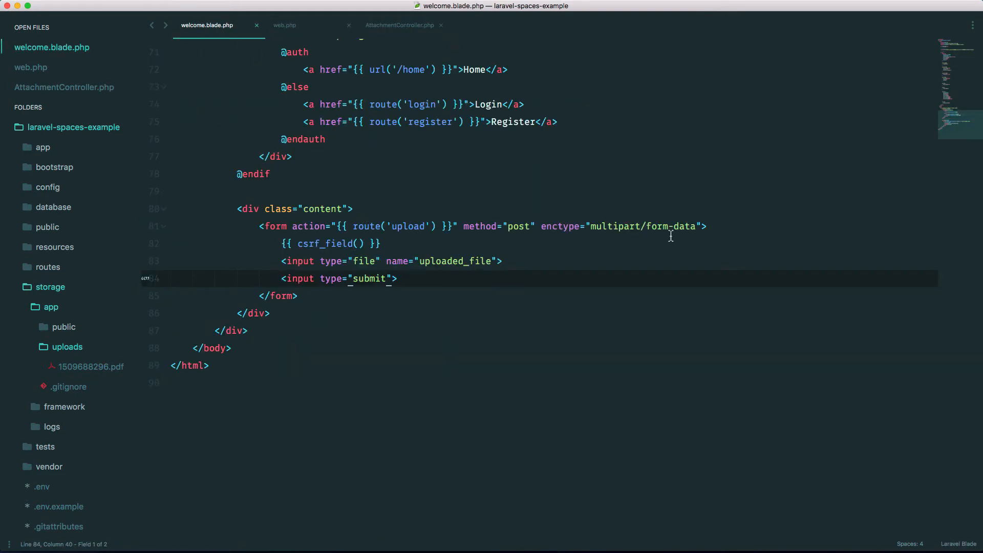
click(707, 227)
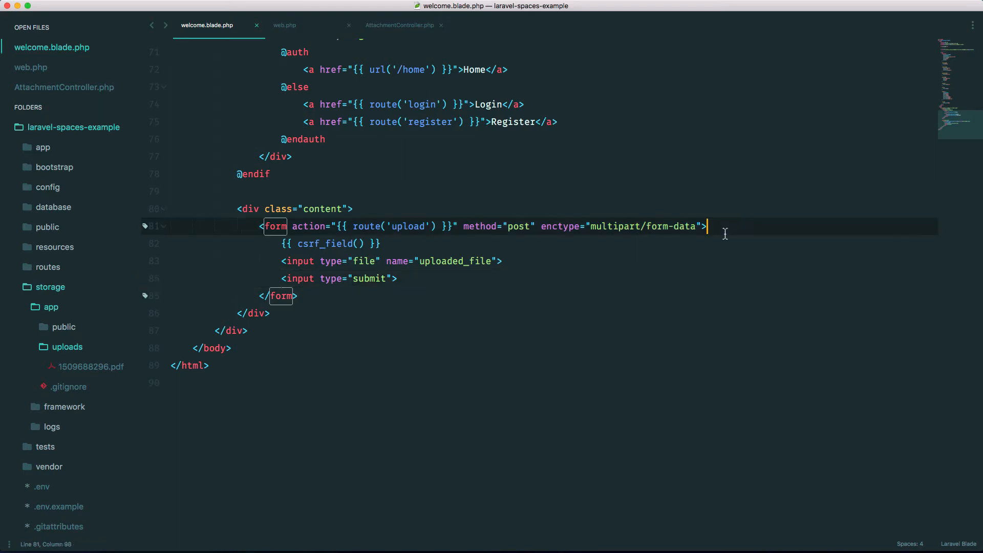
key(Return)
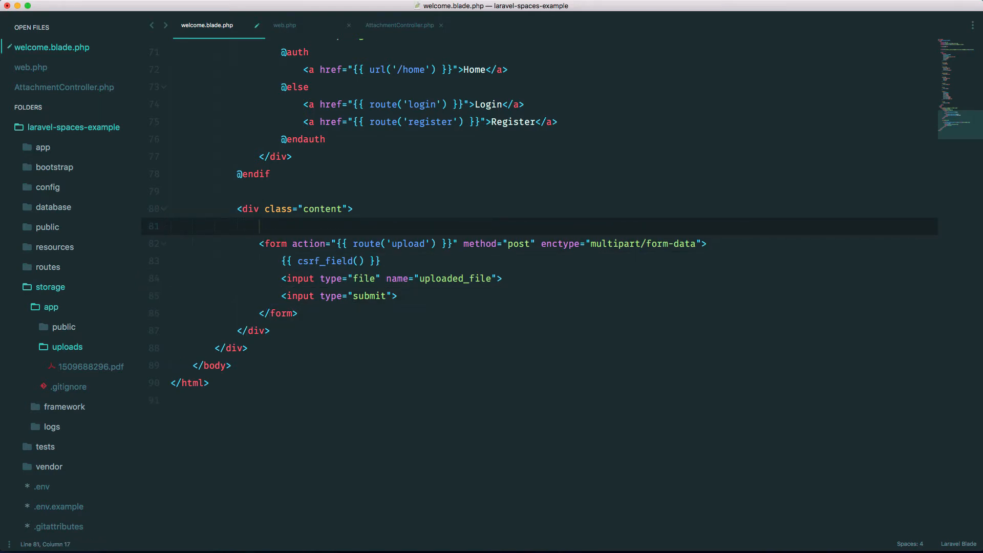
text(success)
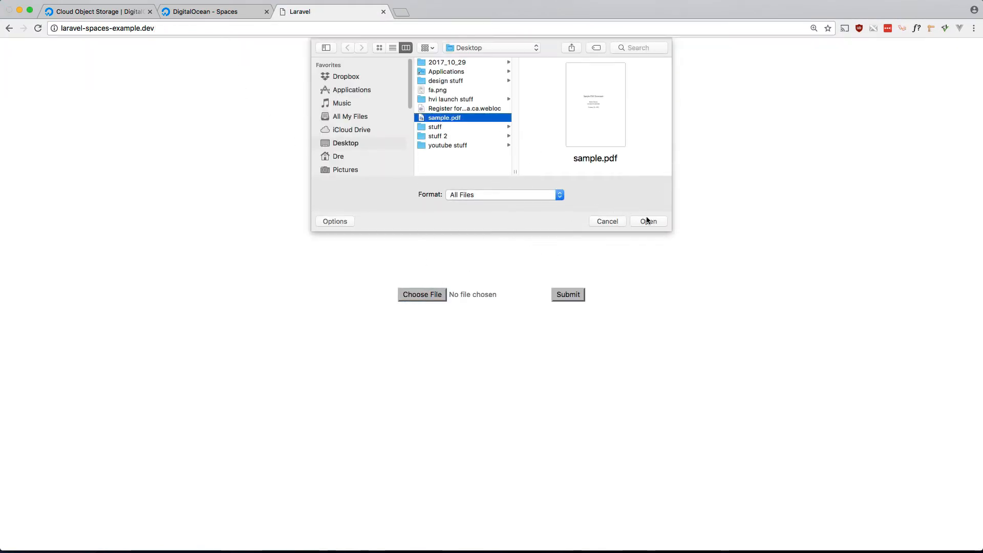
Pick sample.pdf in the Choose File dialog as the file to upload
click(648, 221)
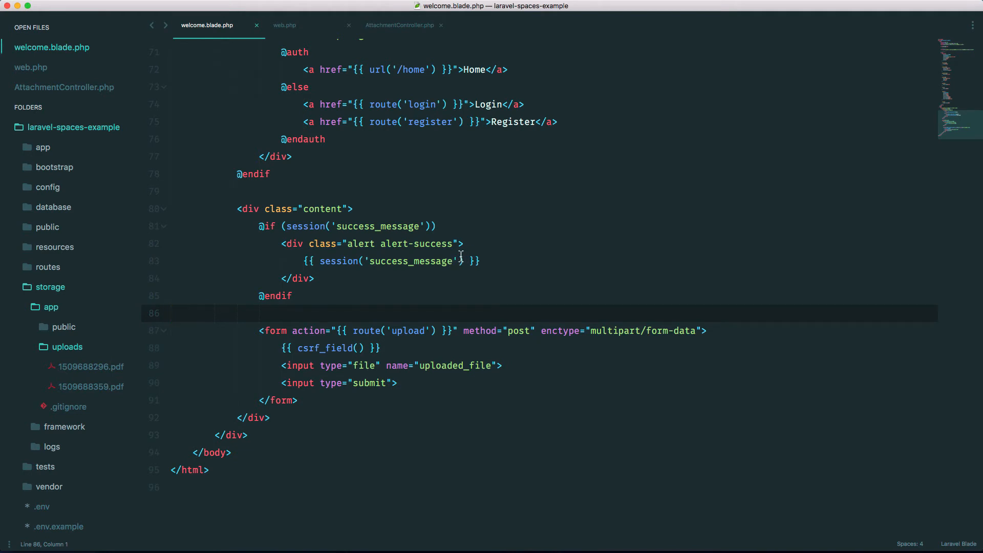
mouse_move(416, 337)
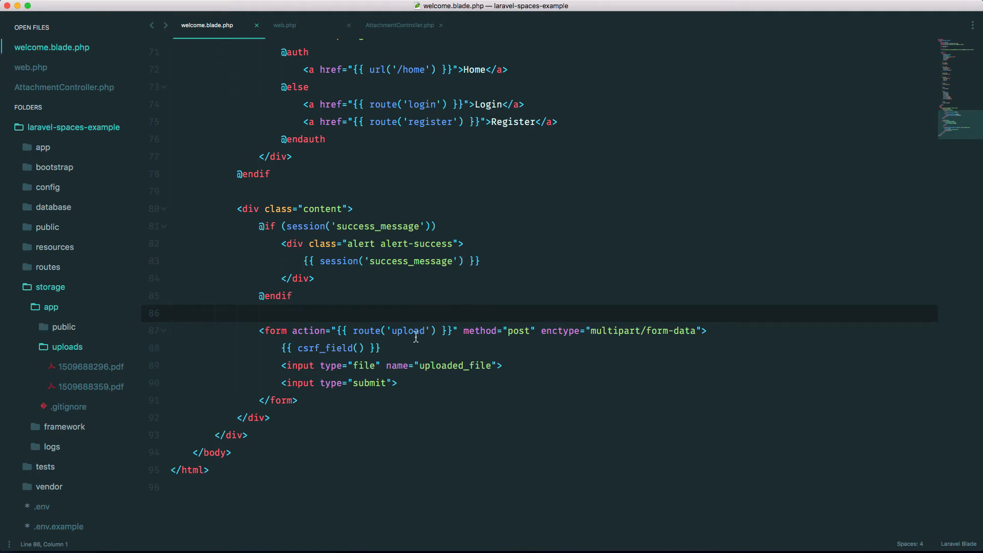
Switch from the welcome view back to AttachmentController.php
scroll(up, 3)
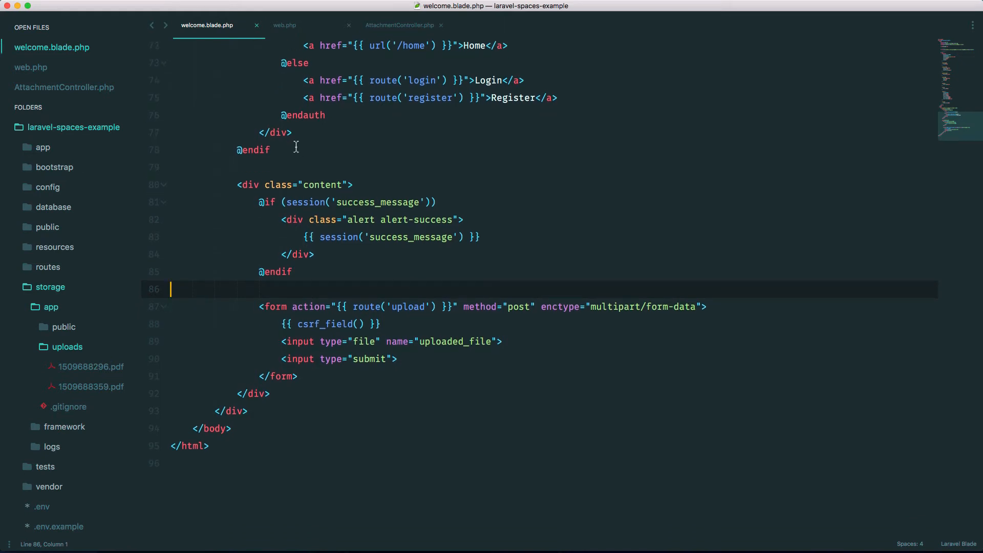
mouse_move(351, 106)
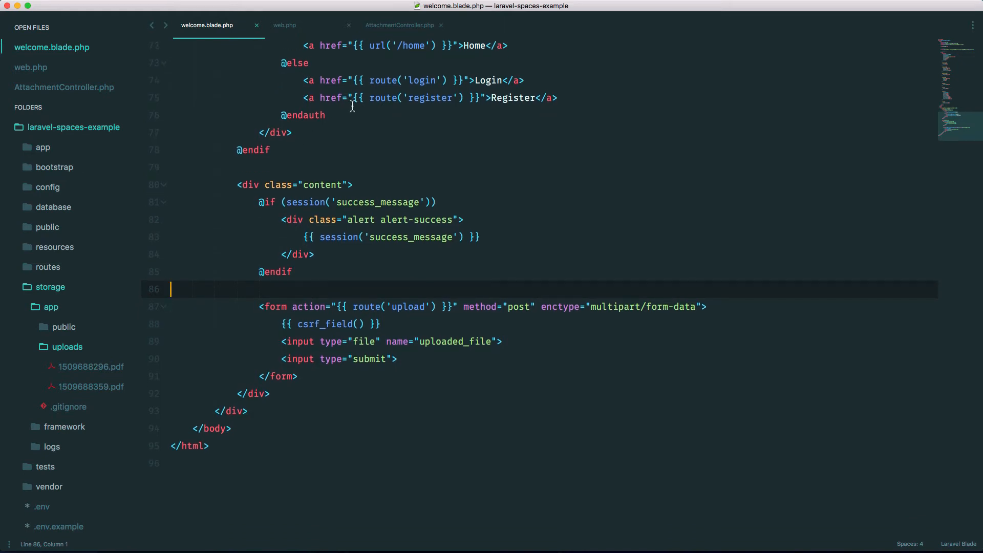
click(399, 25)
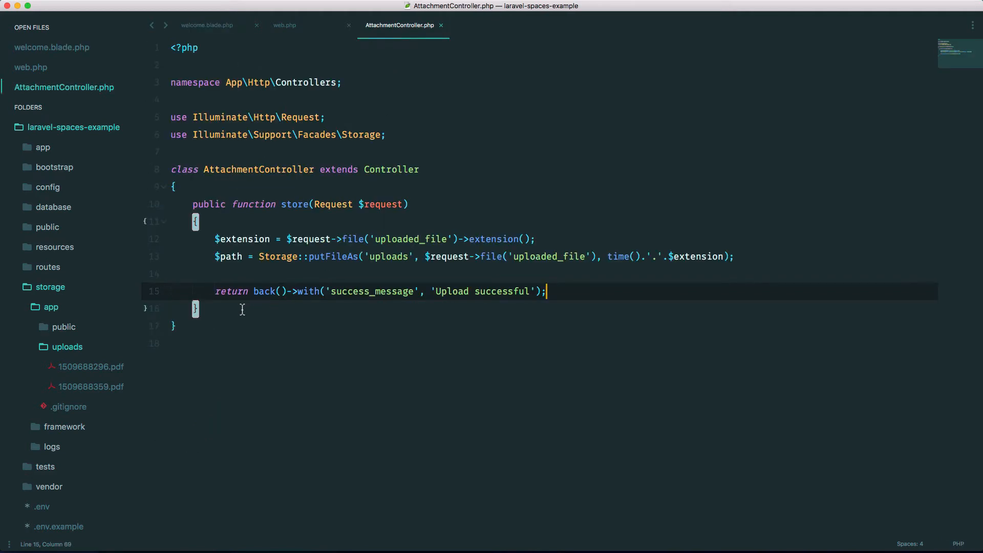
click(213, 308)
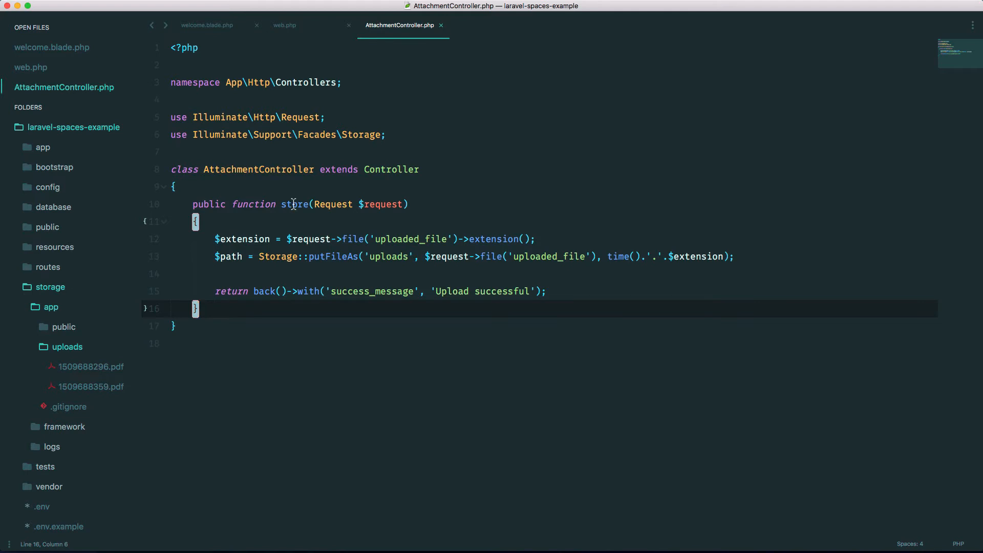
In web.php, write Route::get('/download' 'AttachmentController@show')->name('download')
click(283, 25)
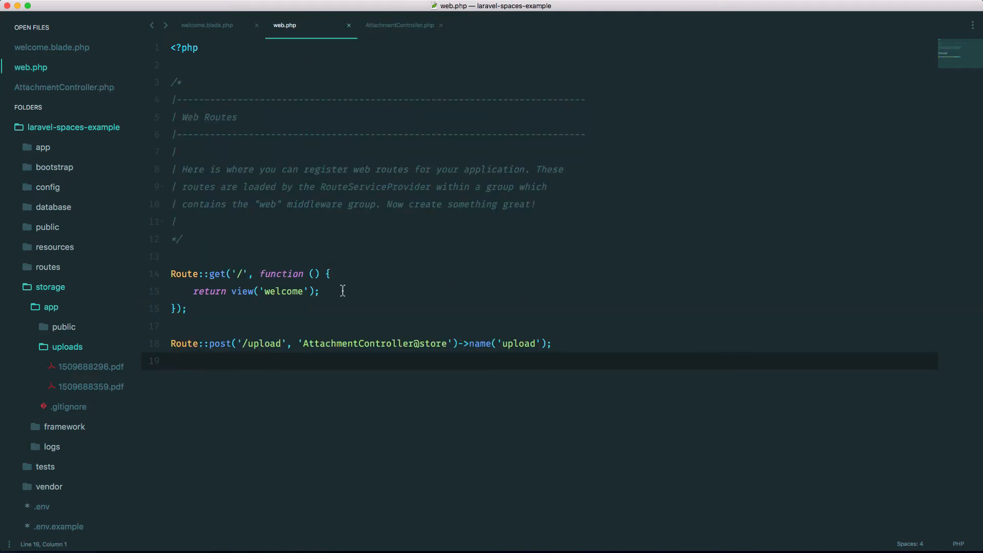
text(Route)
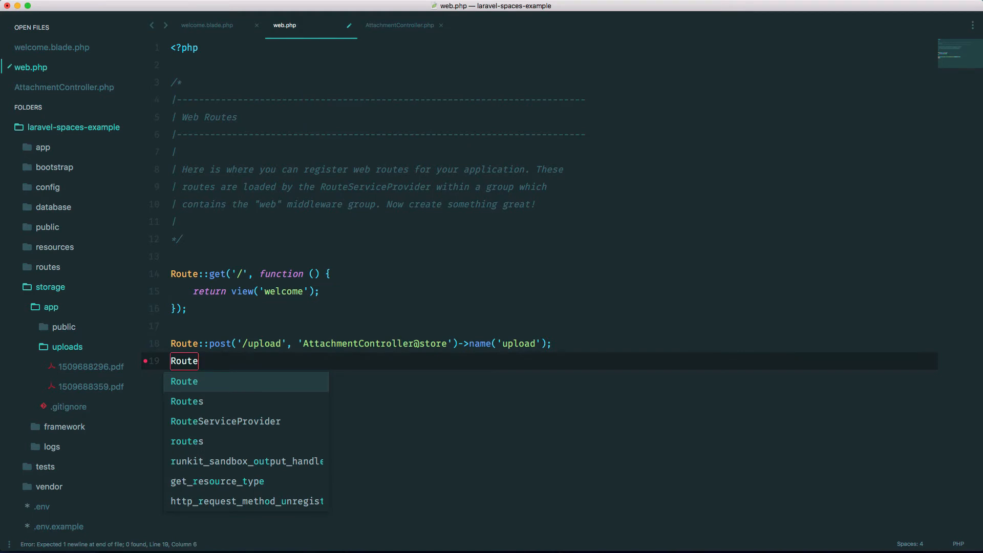
text(::get(')
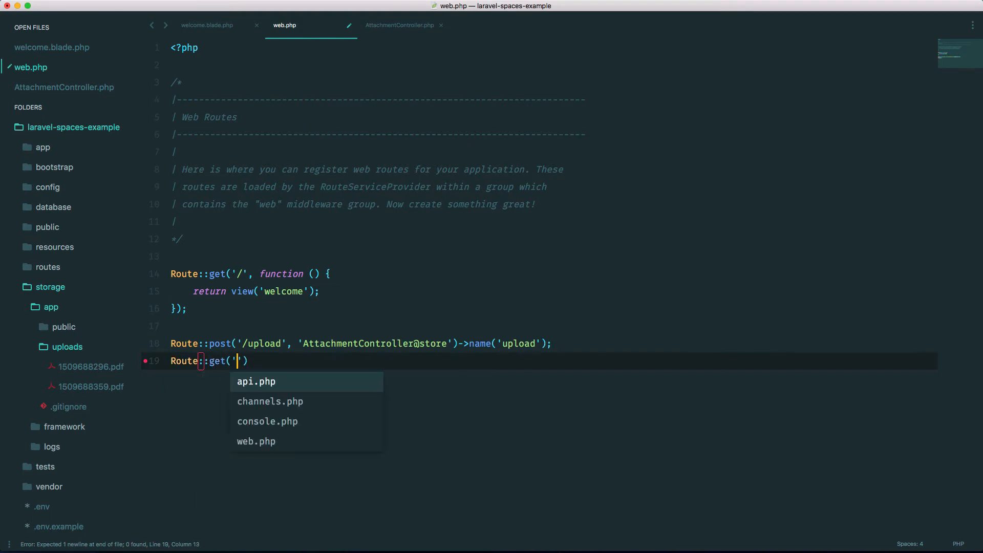
text(/download' ')
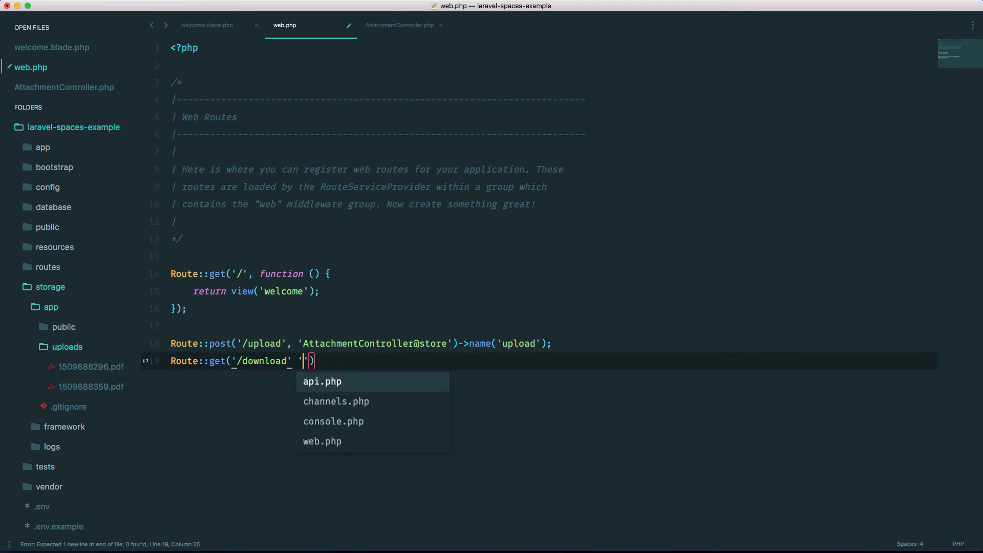
text(AttachmentController@)
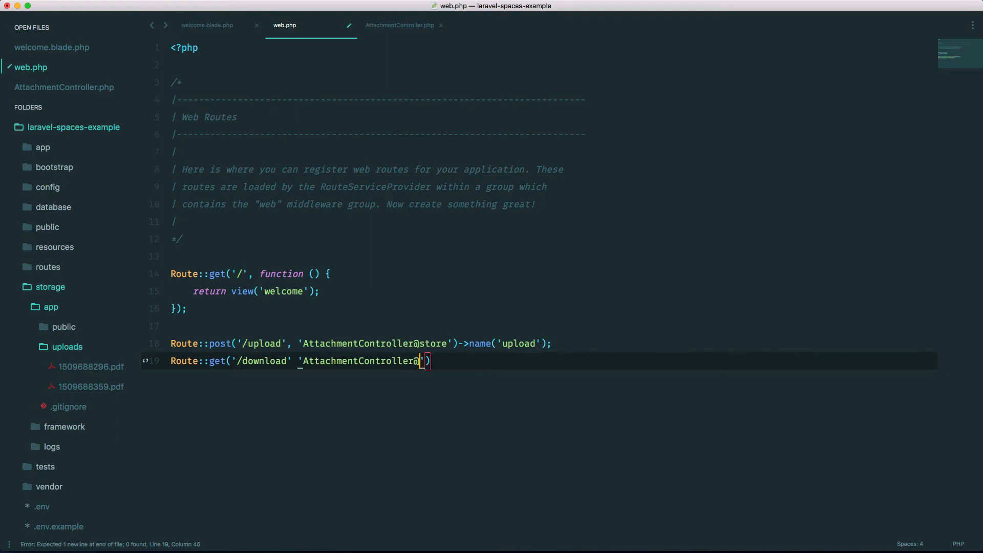
text(show)
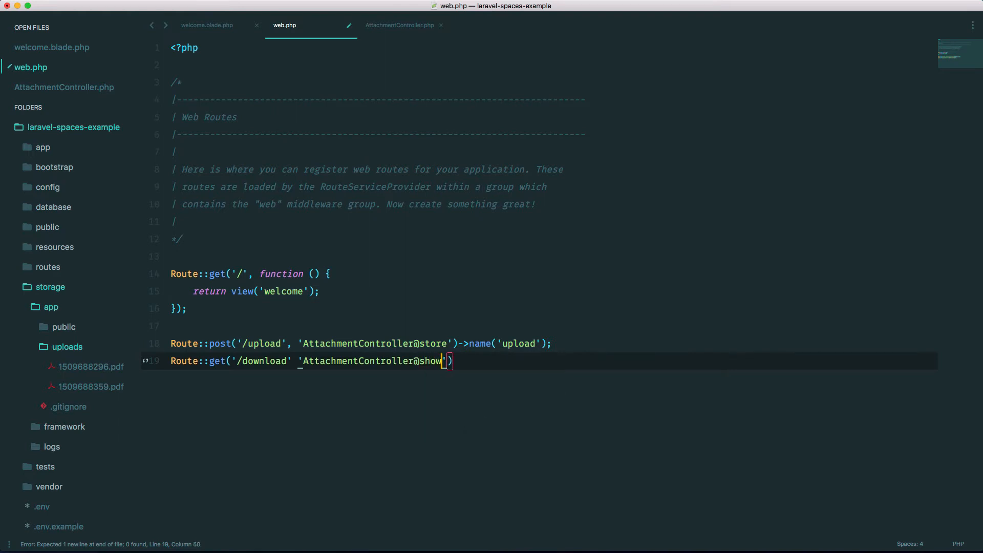
text()->name()
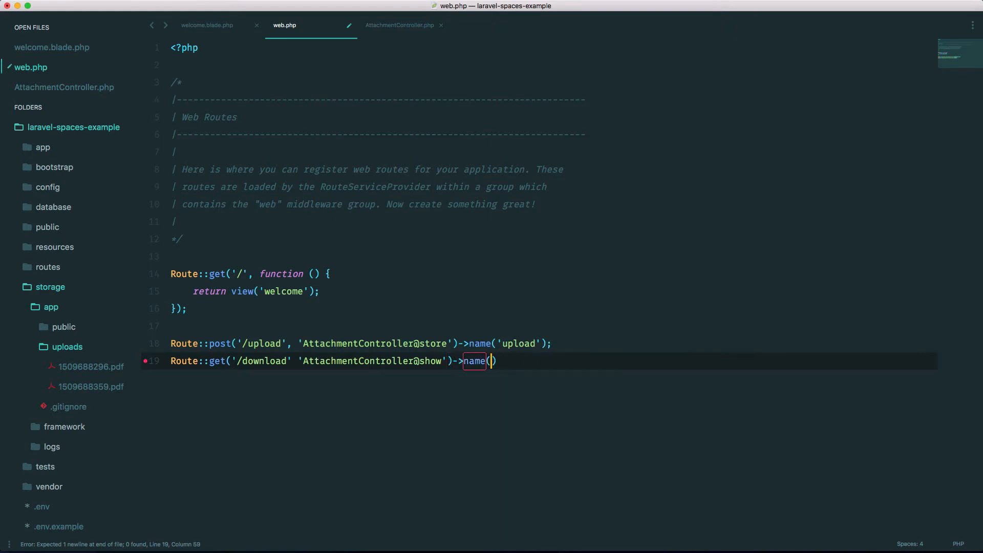
text('download')
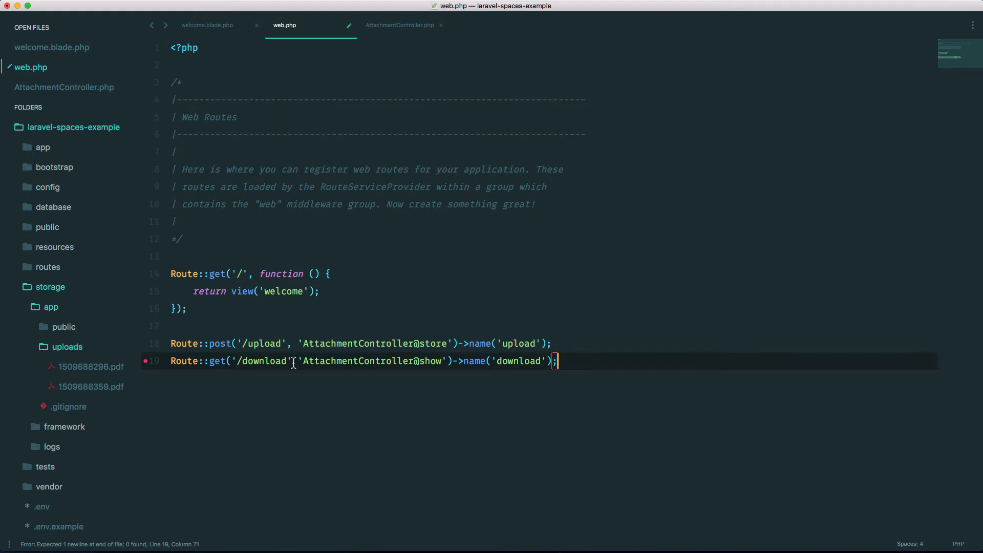
Move to just after the /download path and select the word download
click(287, 361)
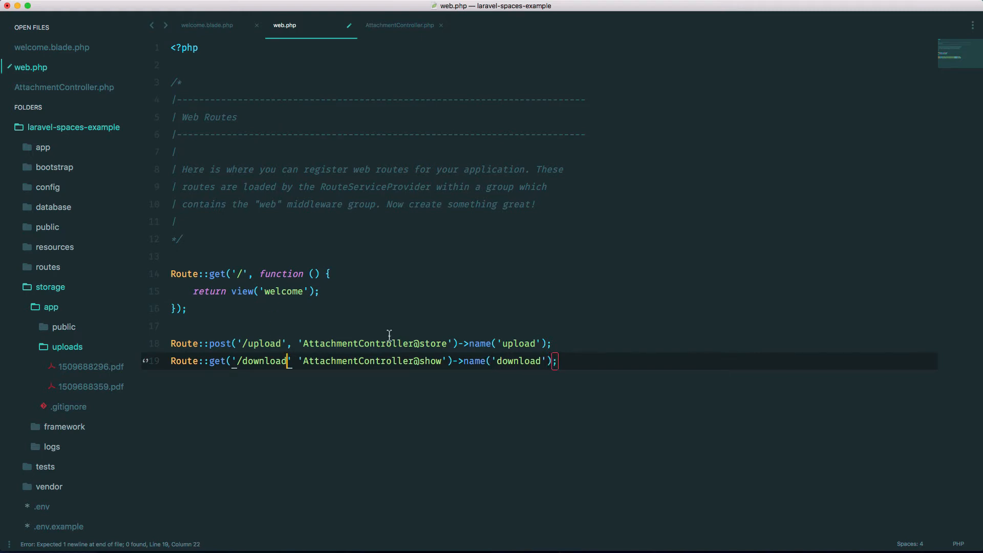
double_click(518, 360)
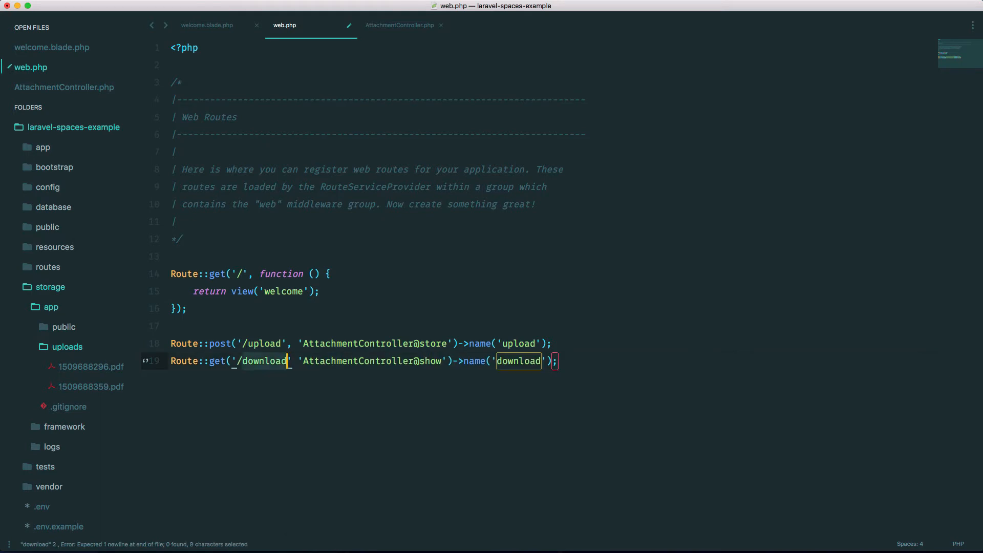
mouse_move(519, 373)
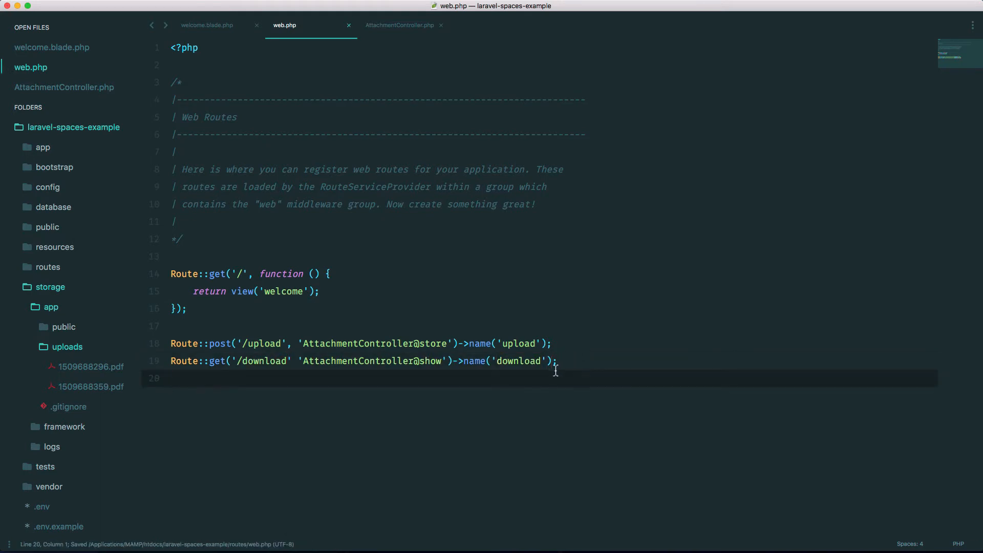
mouse_move(399, 24)
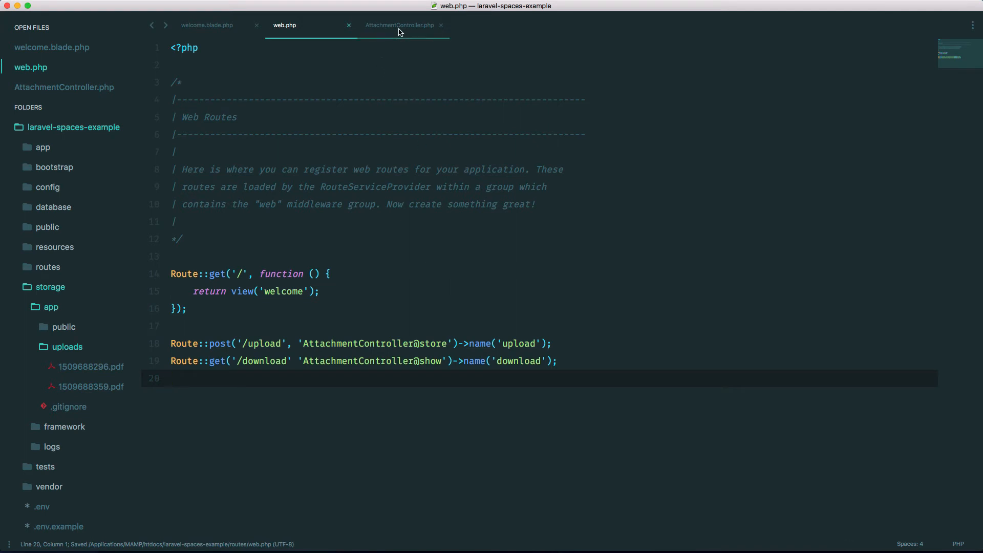
Remove the $id parameter from the show method in AttachmentController
click(400, 25)
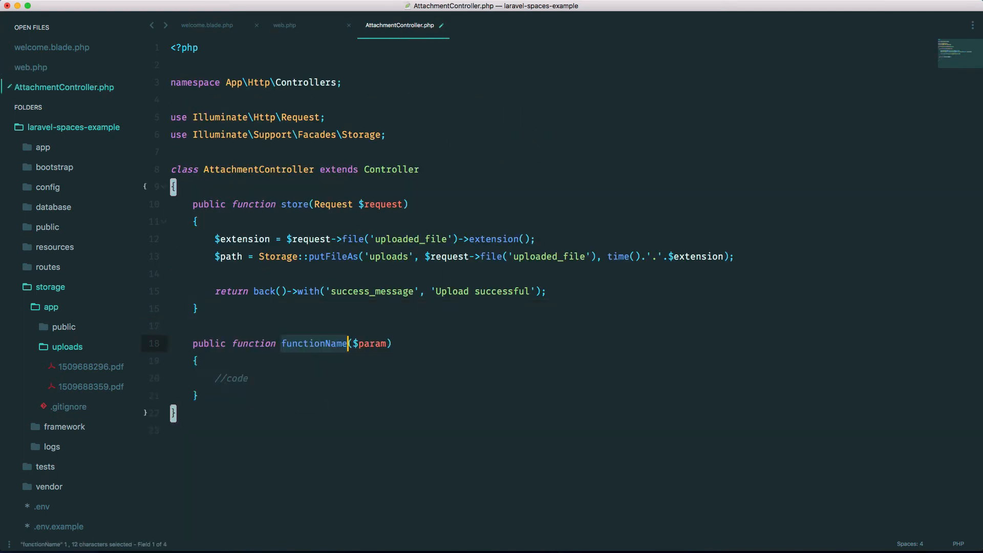
text(s)
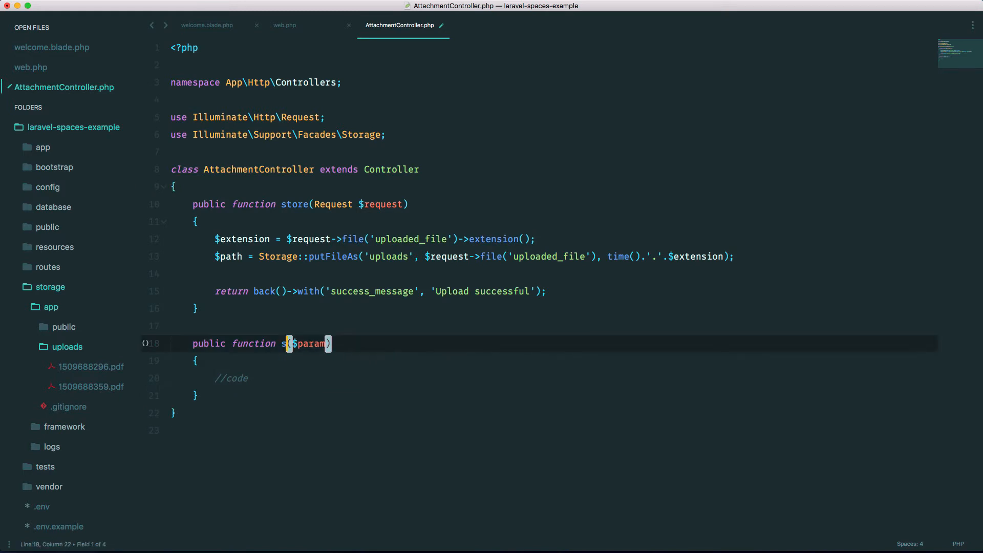
text(how)
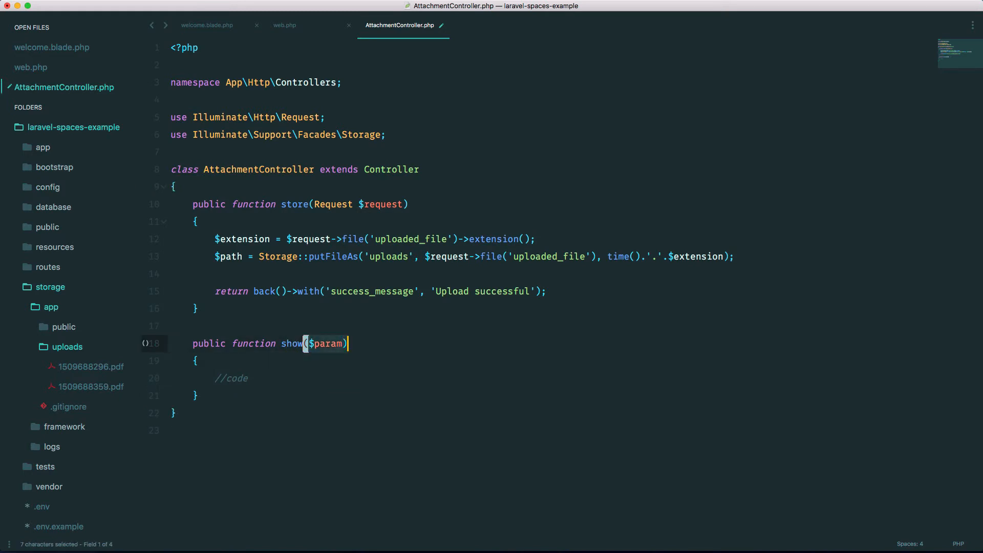
text($id)
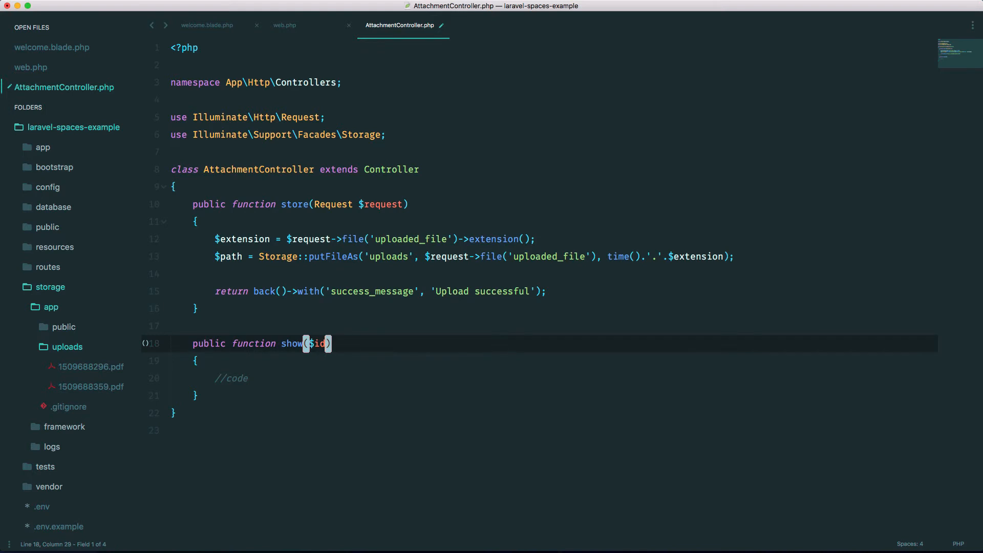
key(Backspace)
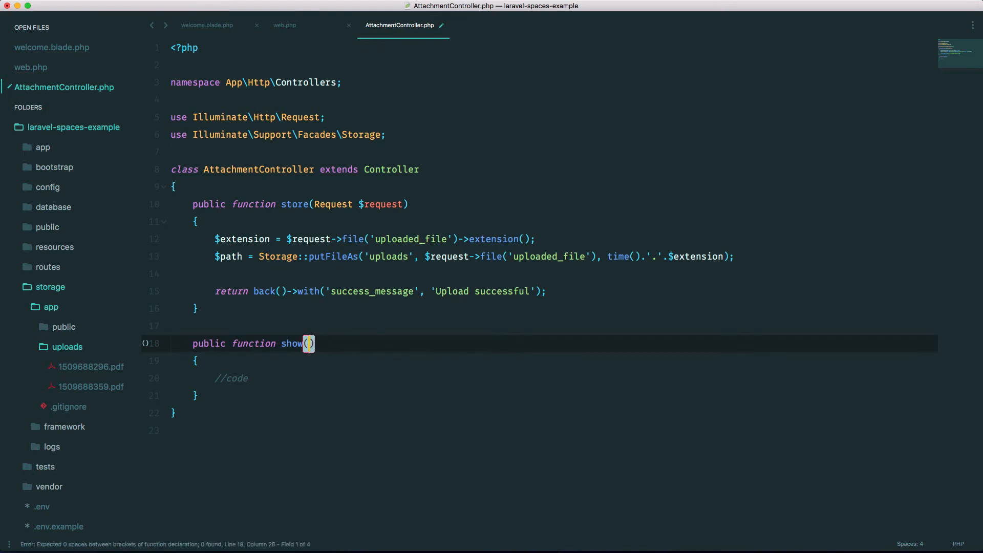
Replace the placeholder comment with $file = Storage::get('uploads/1509688296.pdf')
double_click(230, 378)
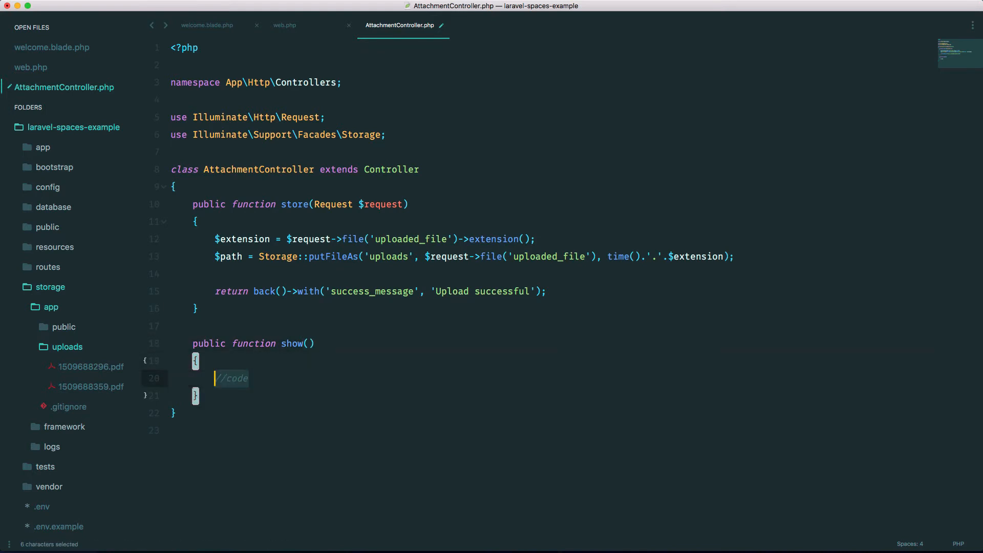
text($file)
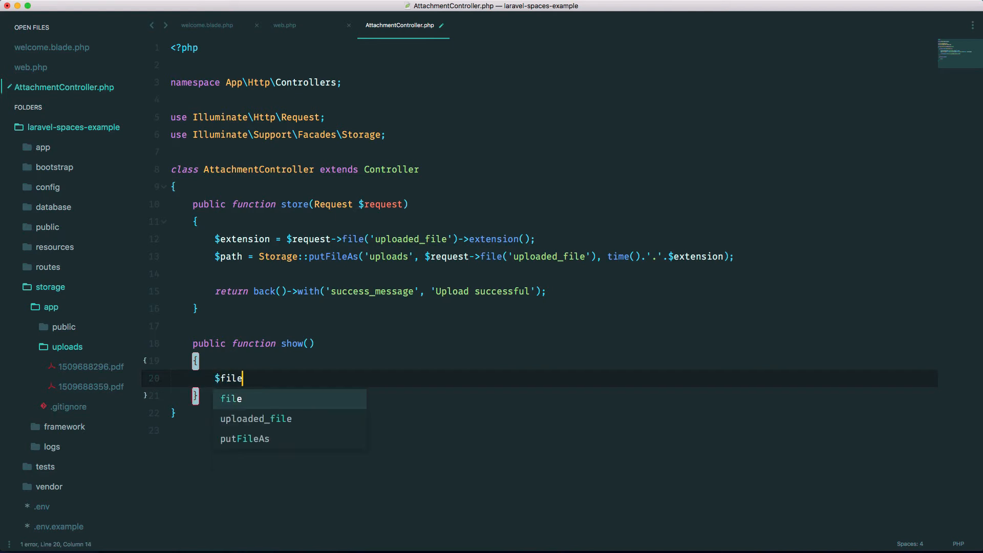
text(= Storage::get()
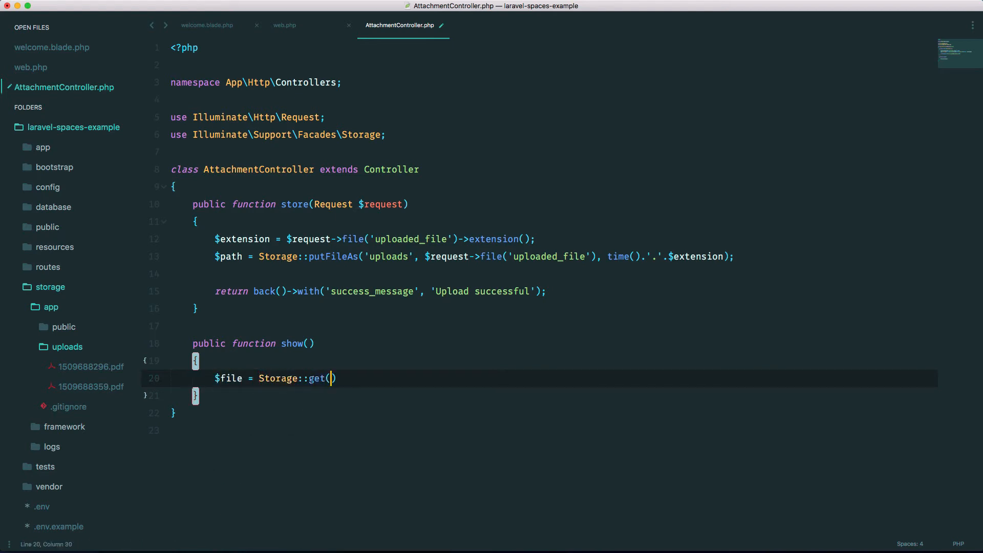
text('')
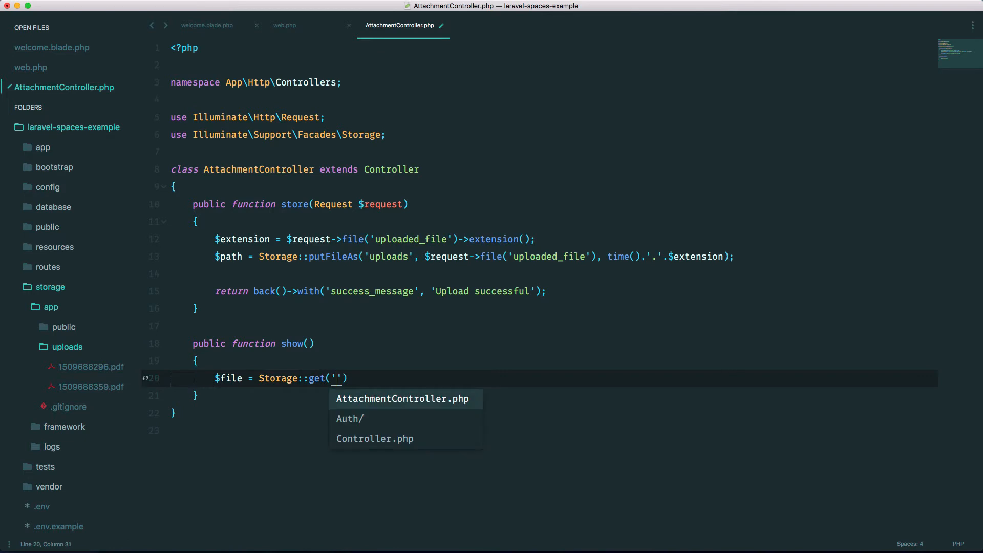
text(uploads)
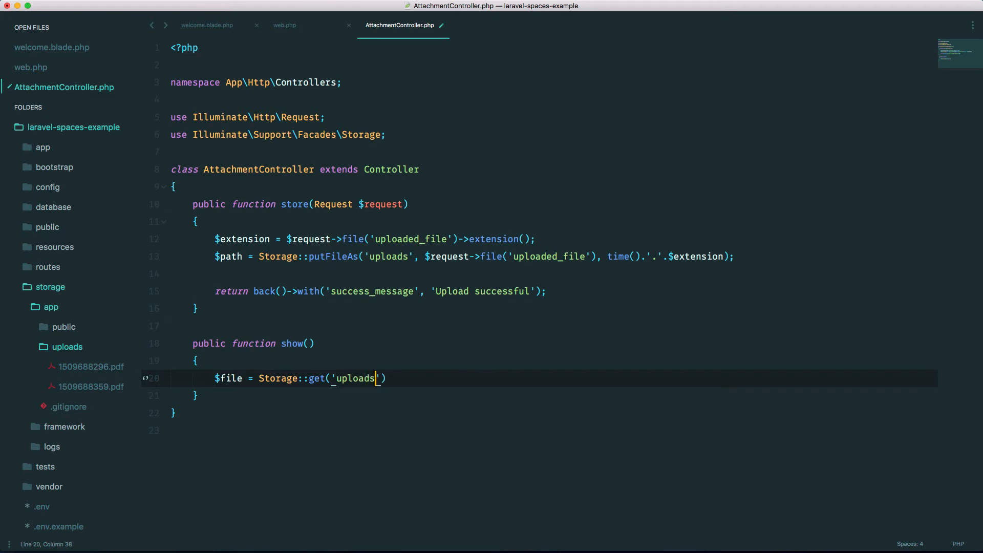
text(/)
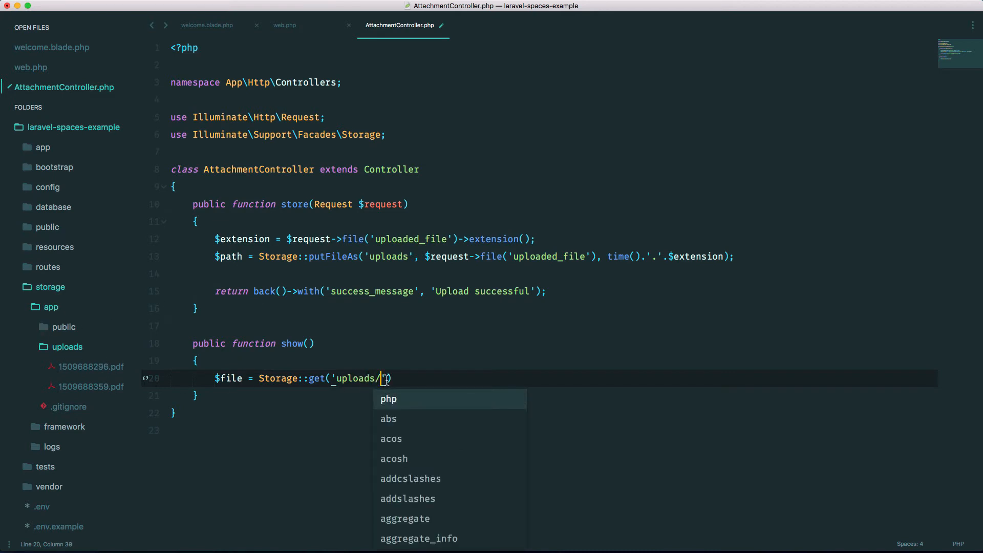
text(1)
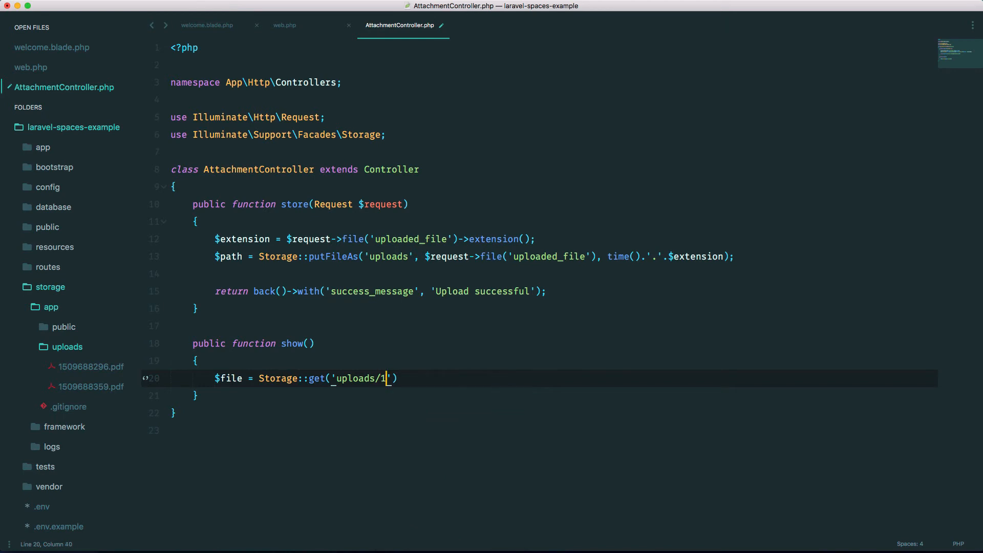
text(50)
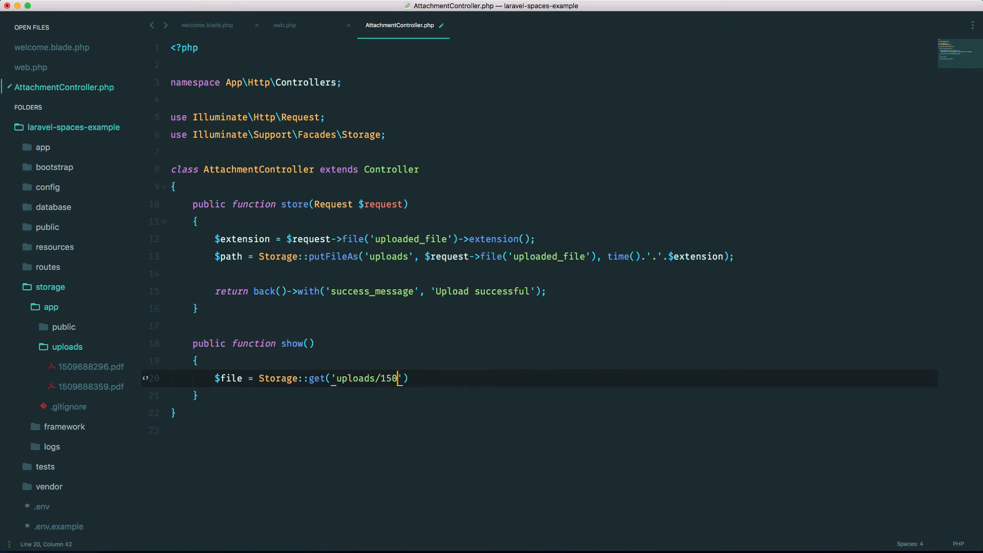
text(9688296)
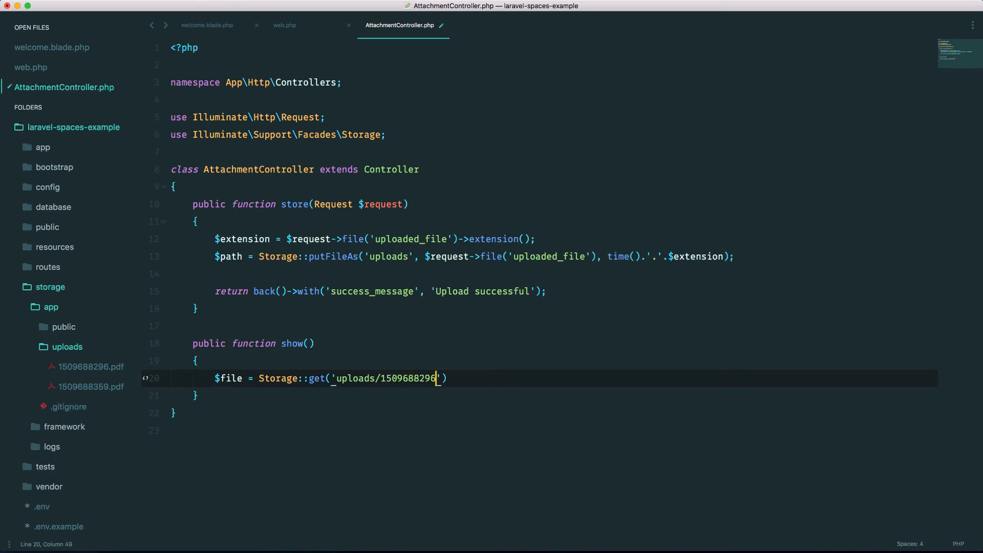
text(.pdf)
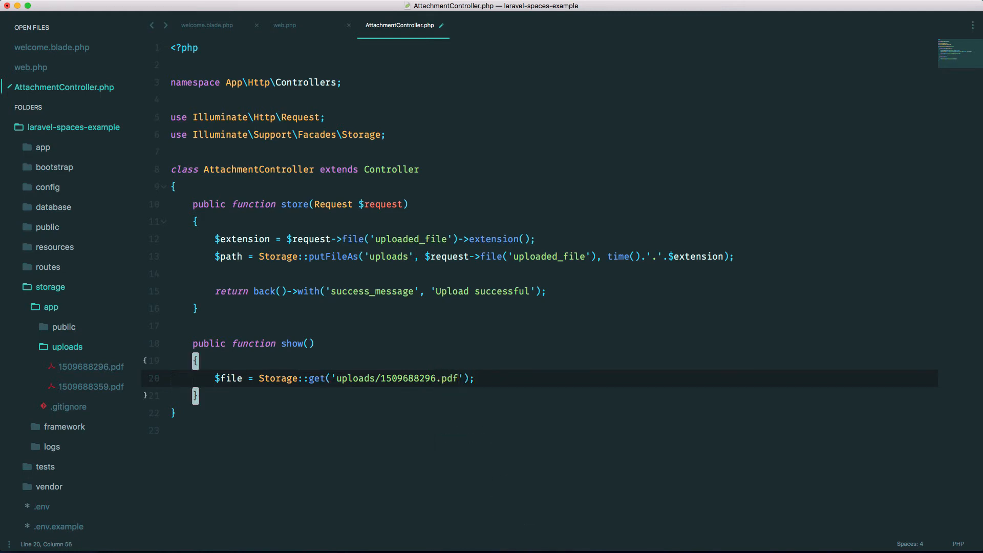
Add a $headers array containing 'Content-Type' => 'application/pdf'
text($)
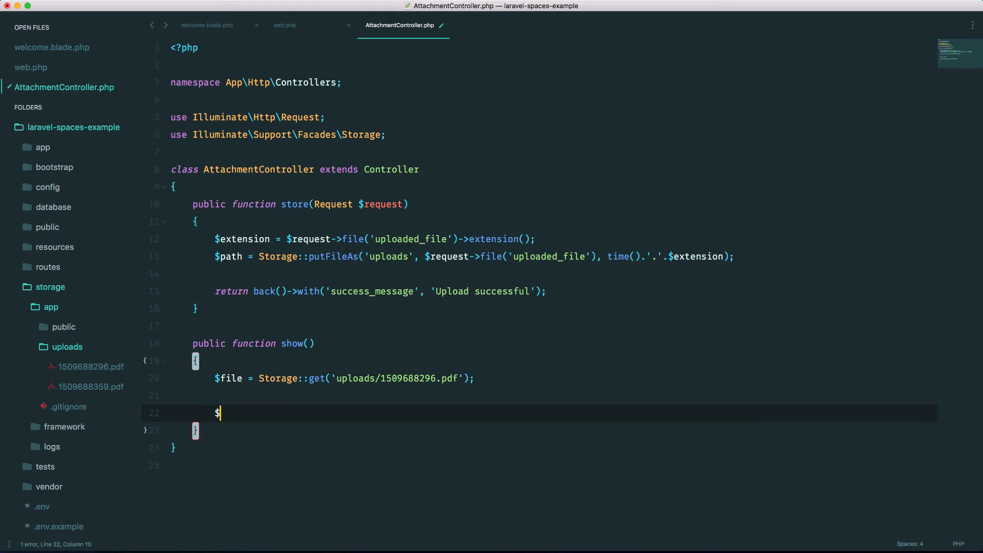
text(headers)
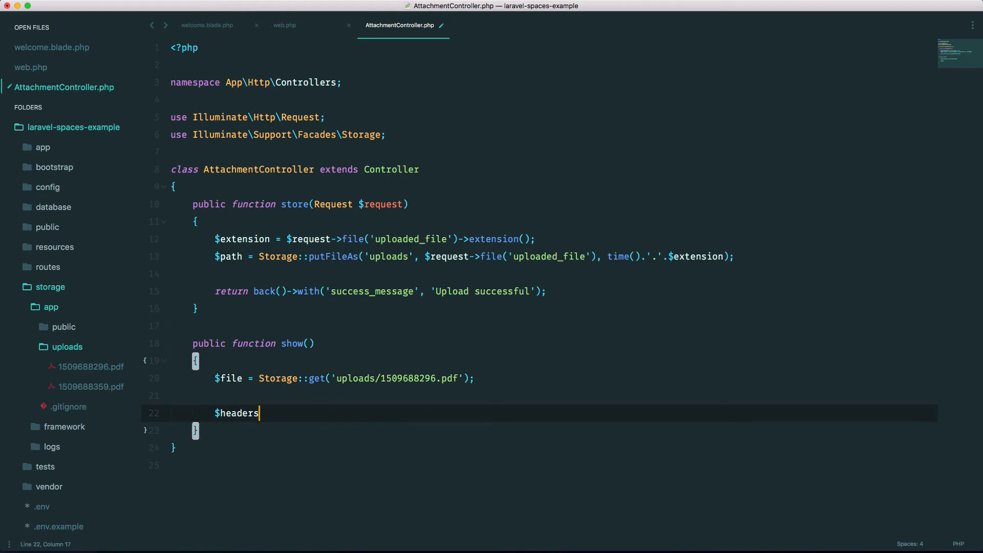
text(= [])
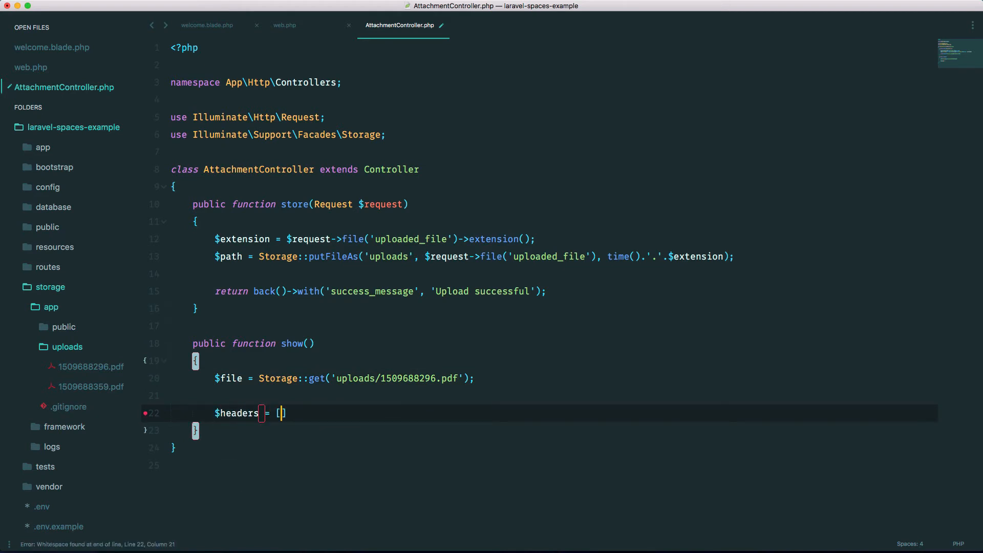
key(enter)
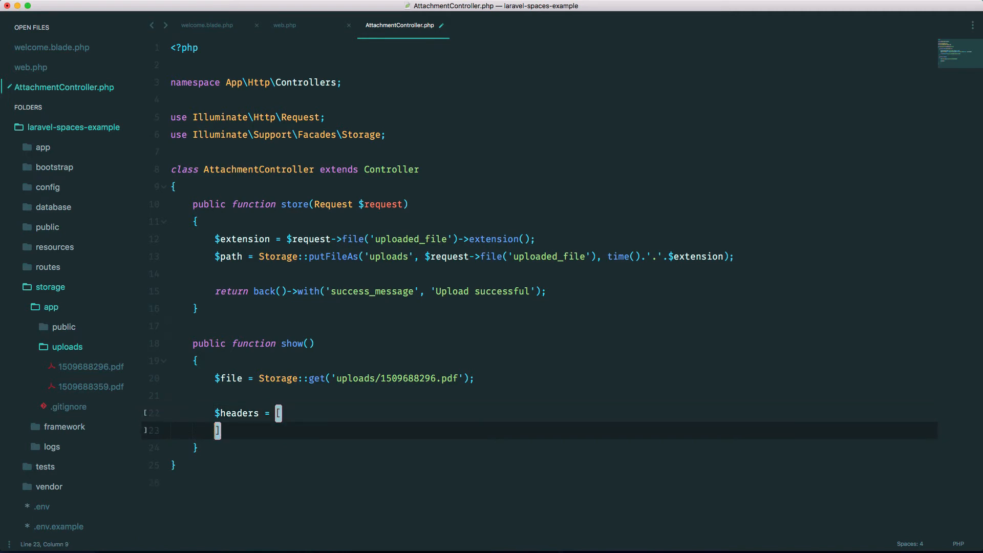
key(Return)
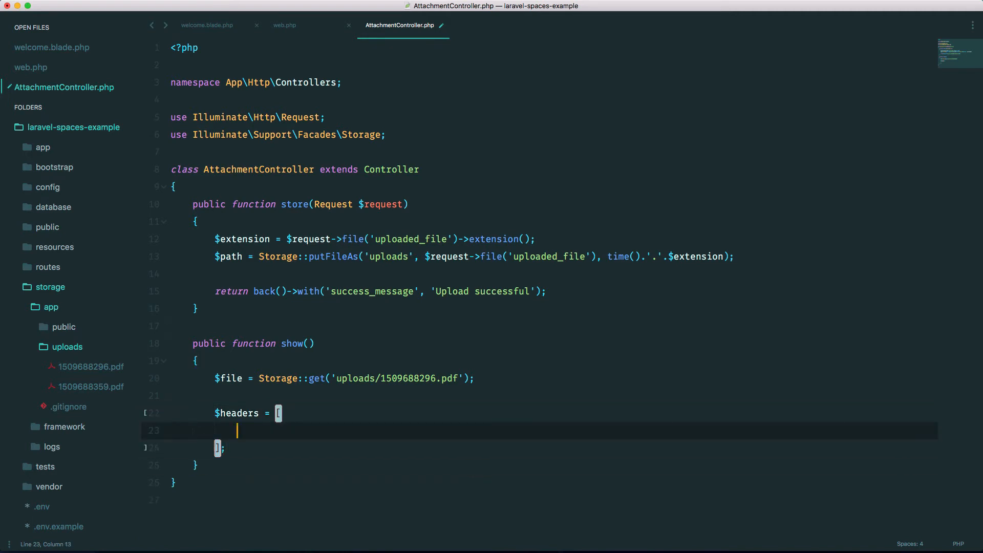
text(')
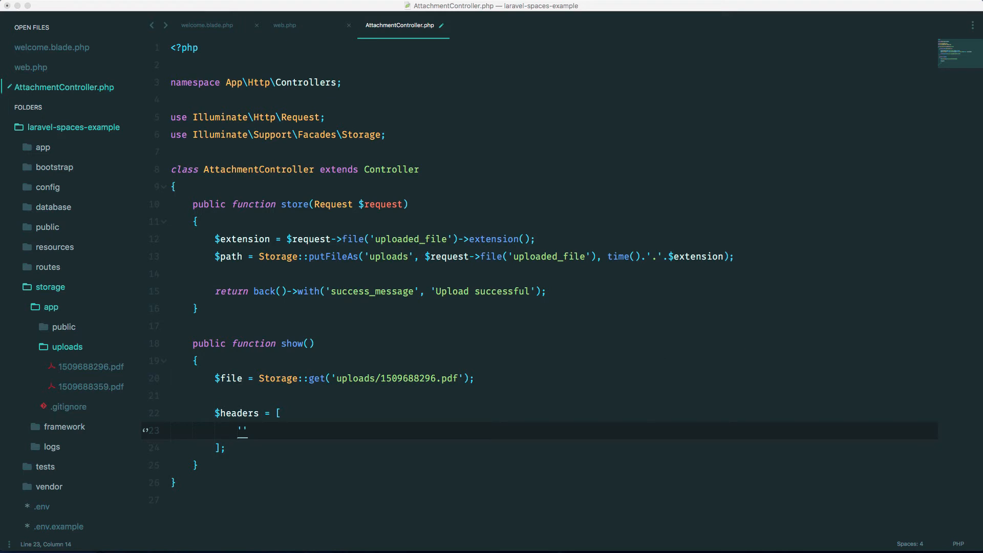
mouse_move(281, 429)
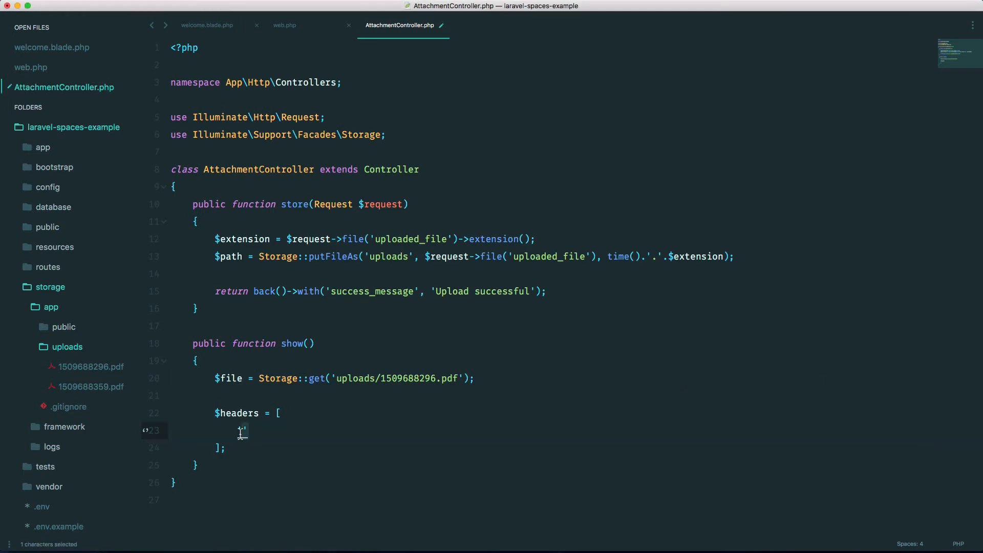
text('Content-Type' => 'application/pdf',)
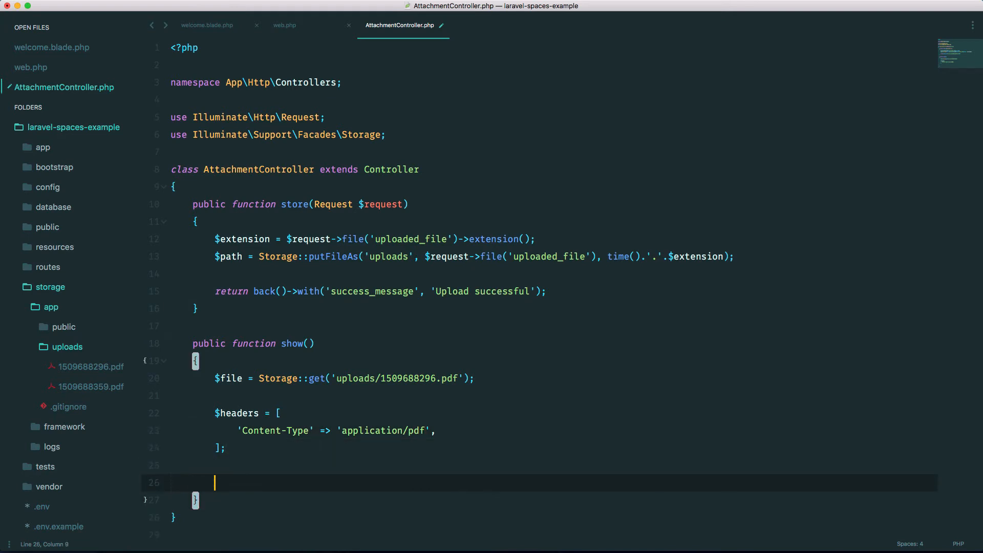
Return response($file, 200, $headers) from the show method
text(return r)
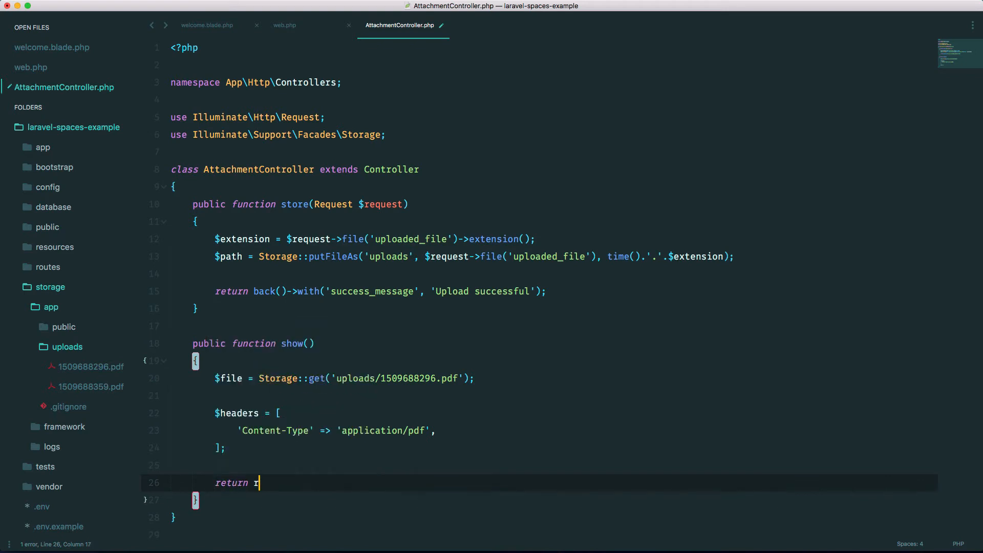
text(esponse())
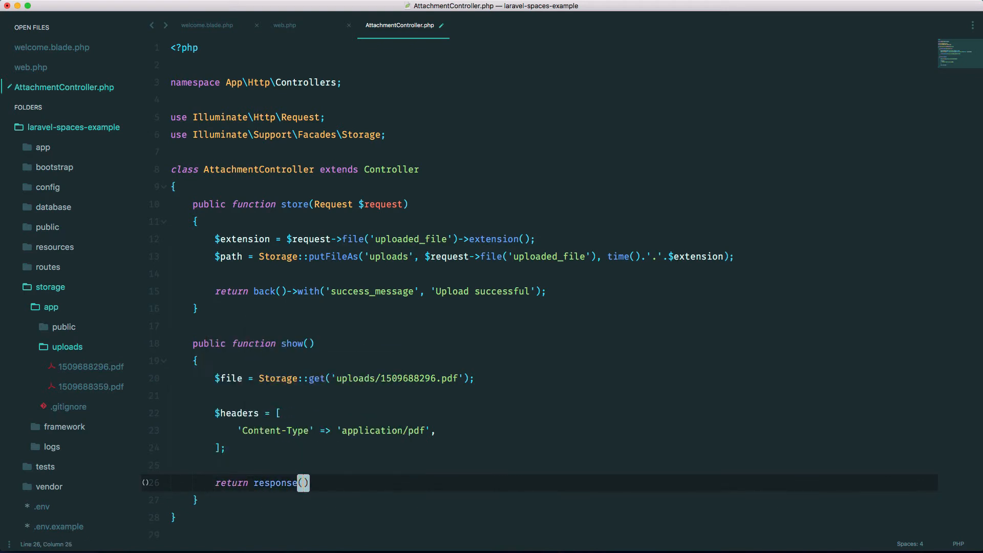
text($)
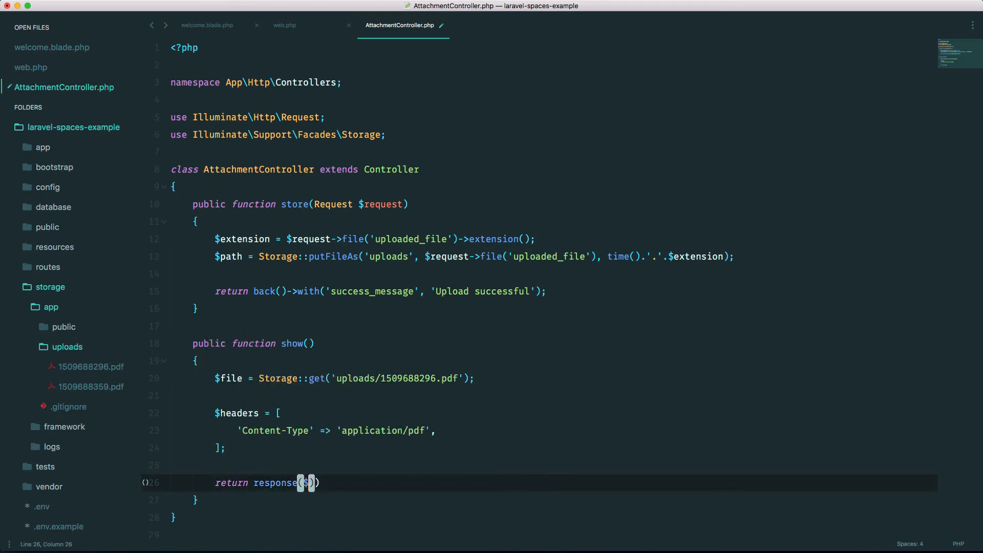
text($file)
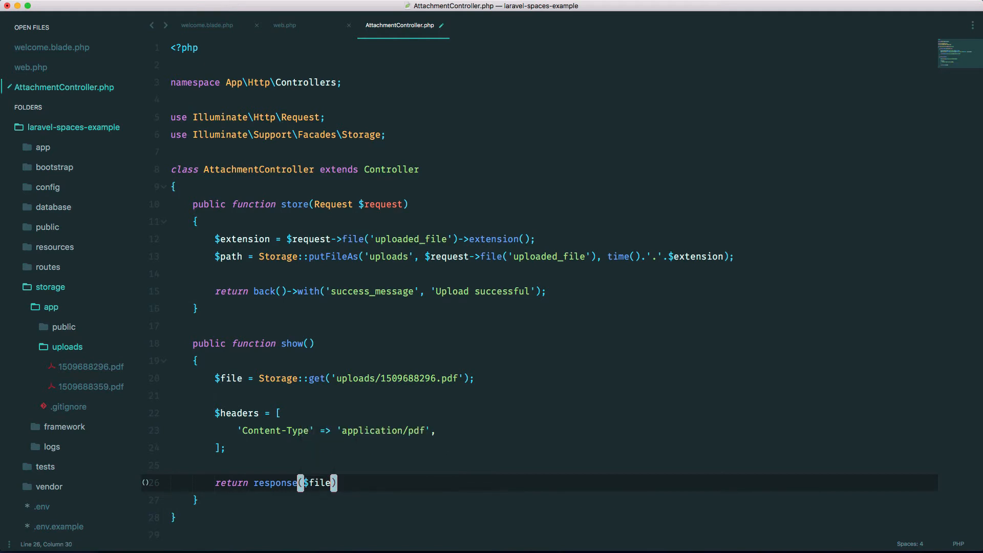
text(, 200,)
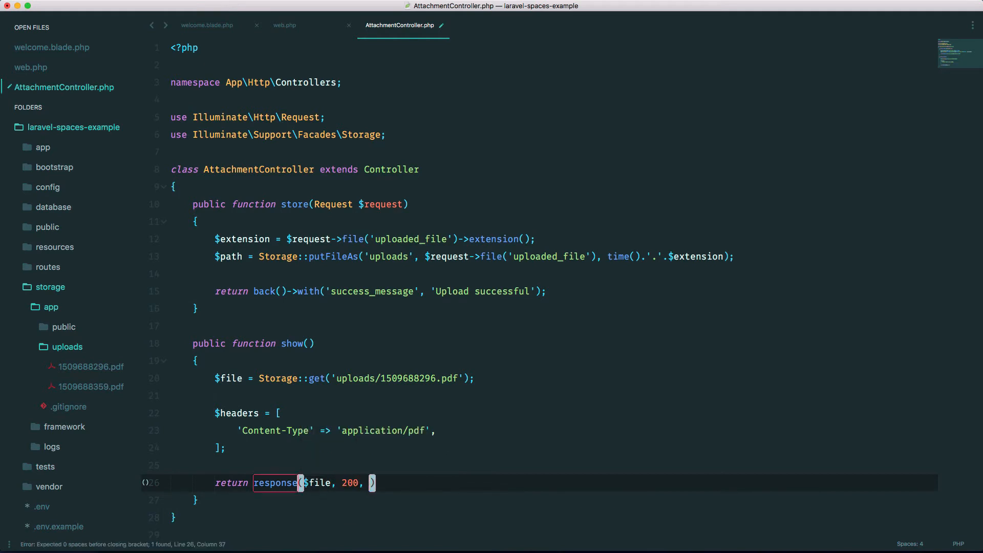
text($headers);)
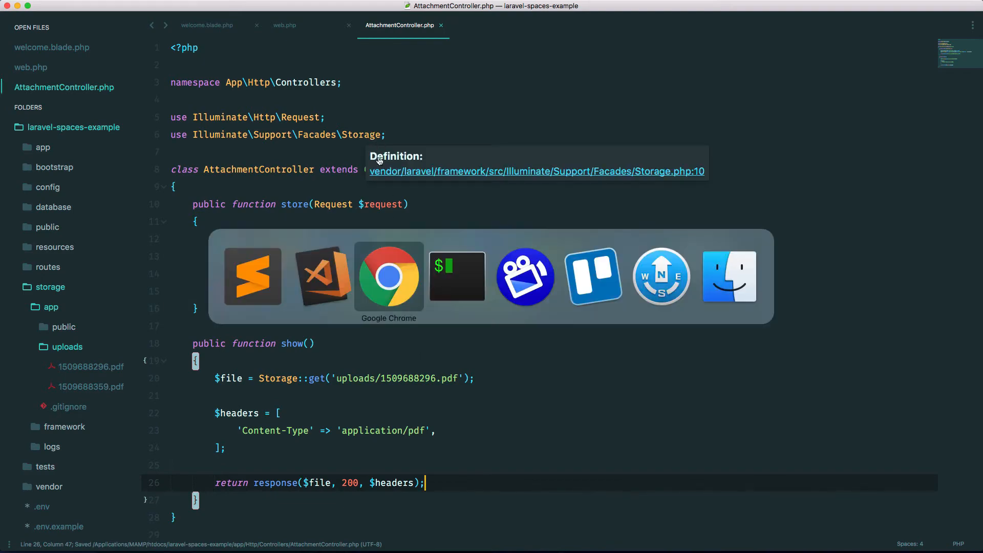
Switch over to the browser before returning to the web.php routes file
click(388, 275)
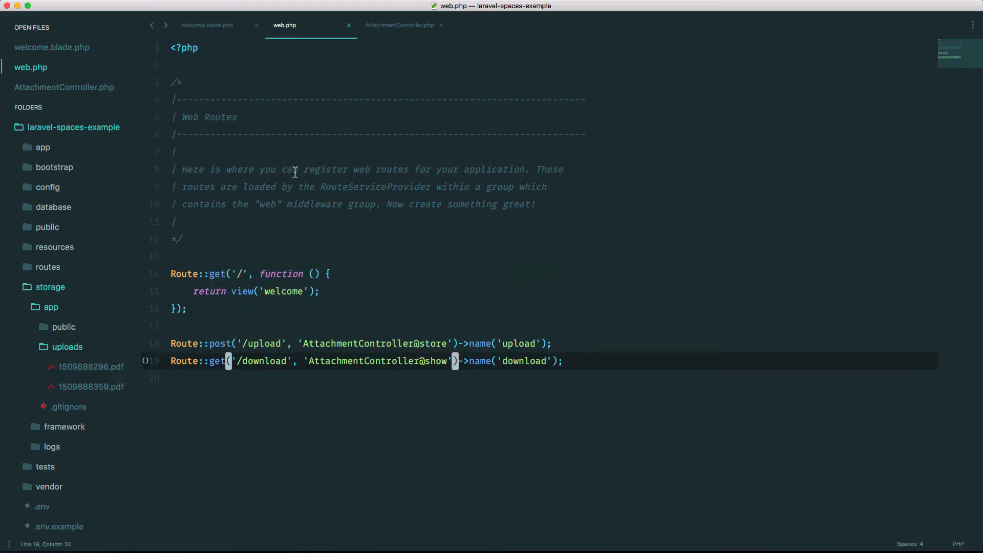
Add $mimeType = $request->file('uploaded_file')->getMimeType() in the store method
click(399, 25)
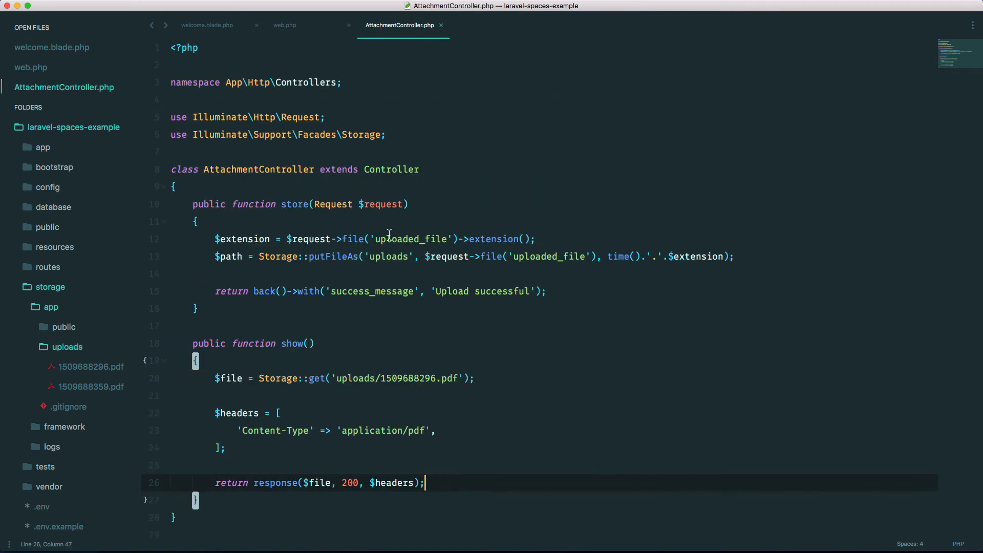
double_click(383, 430)
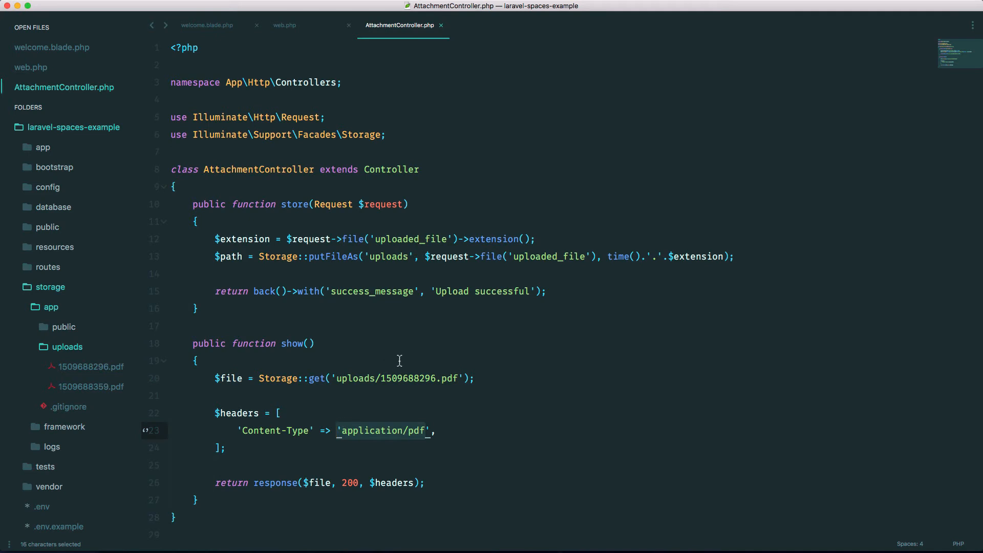
click(535, 239)
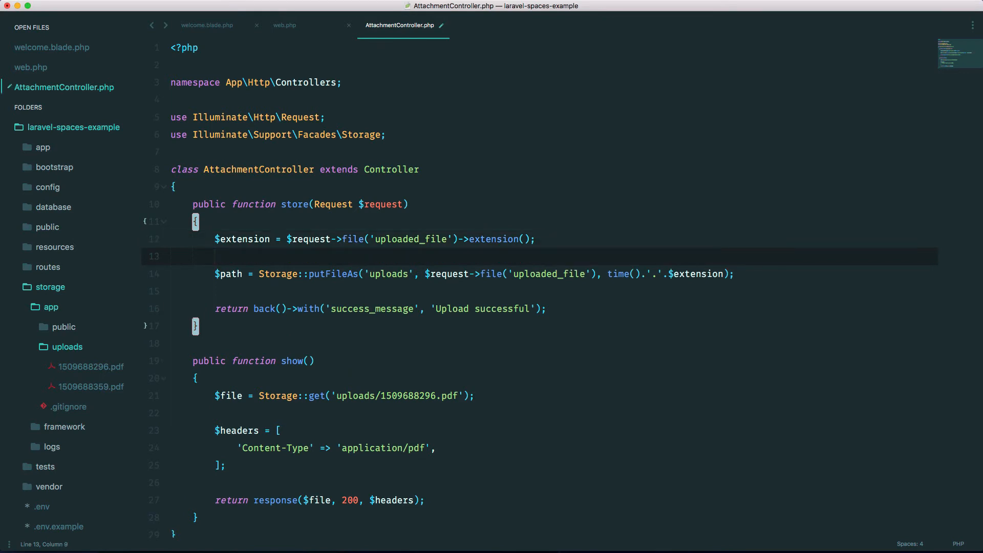
text($mimeType = $re)
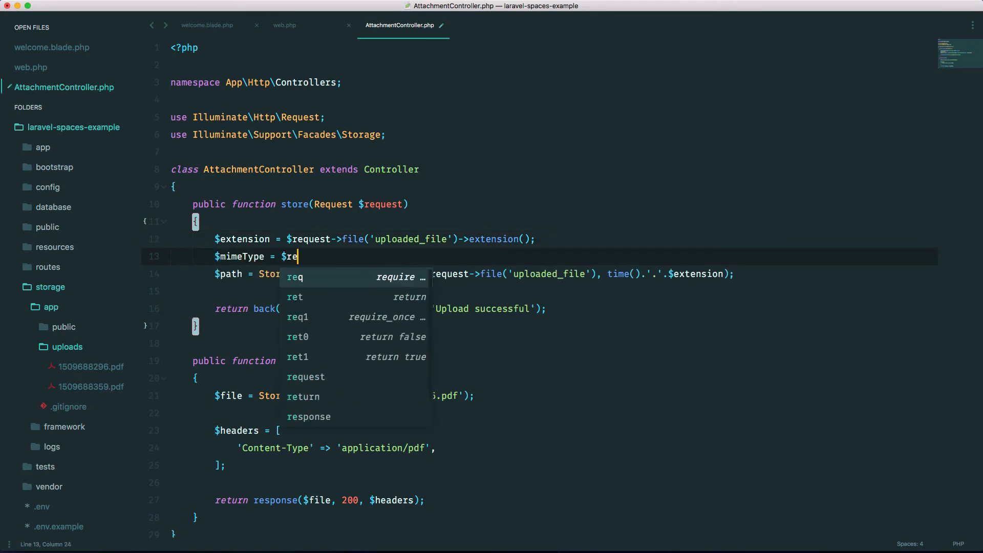
text(quest->)
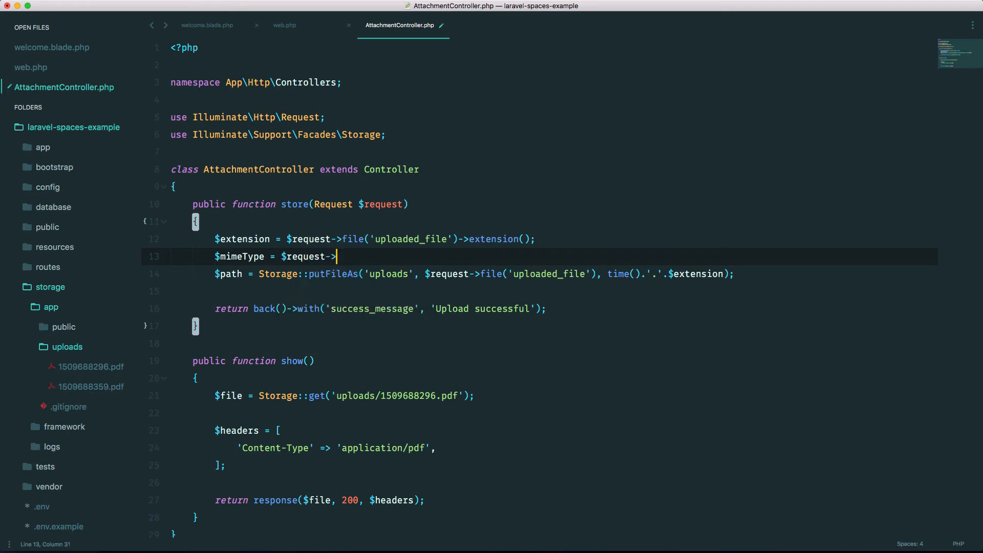
text(file(')
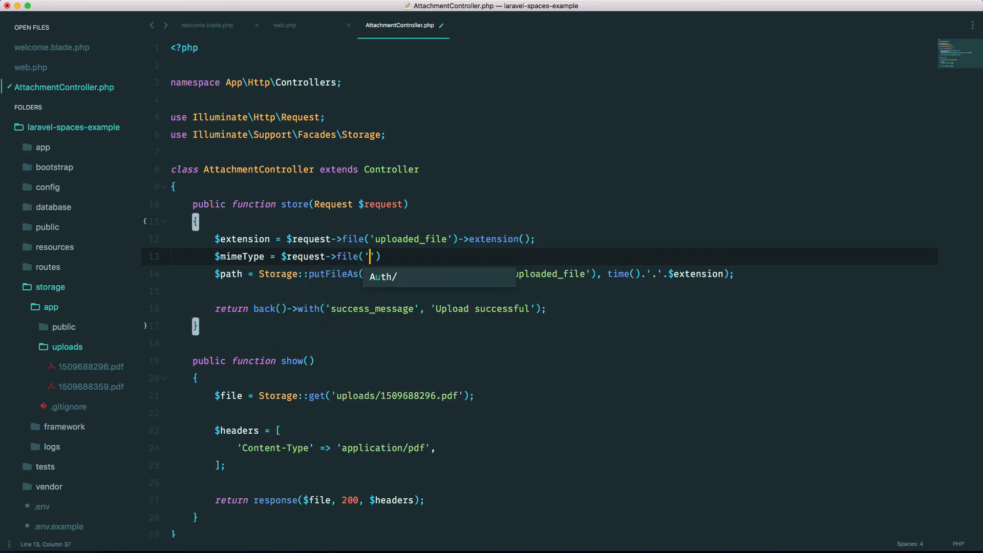
text(uploaded_file)
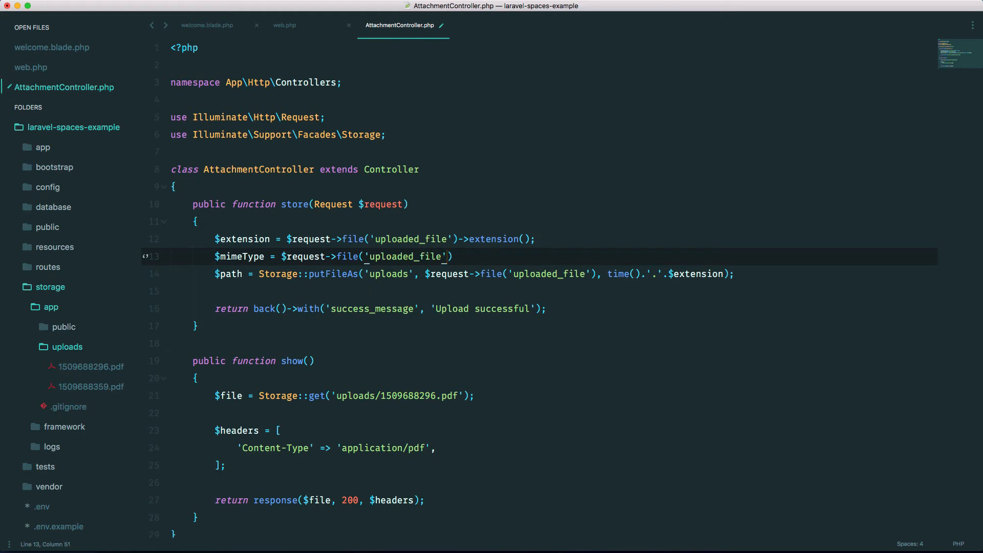
text(->getMimeType();)
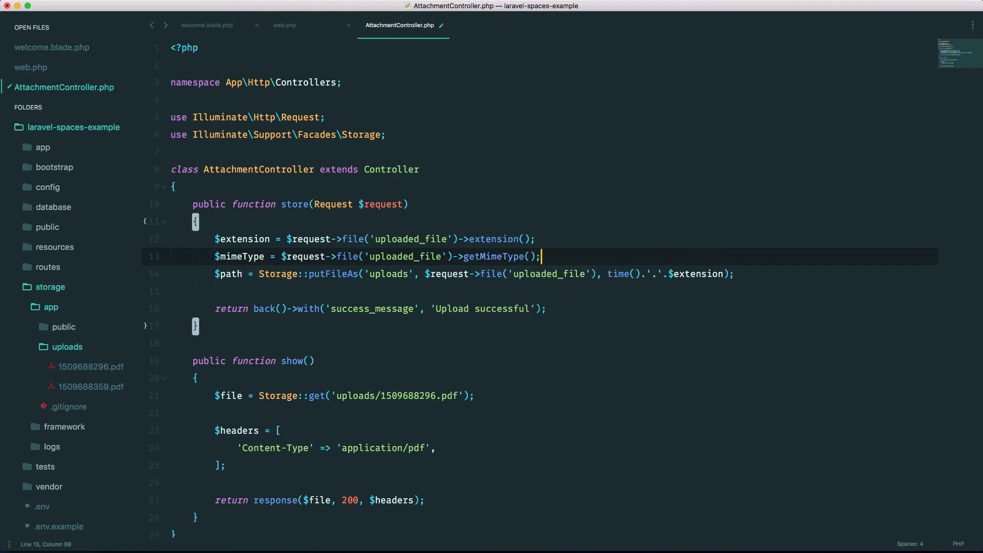
key(enter)
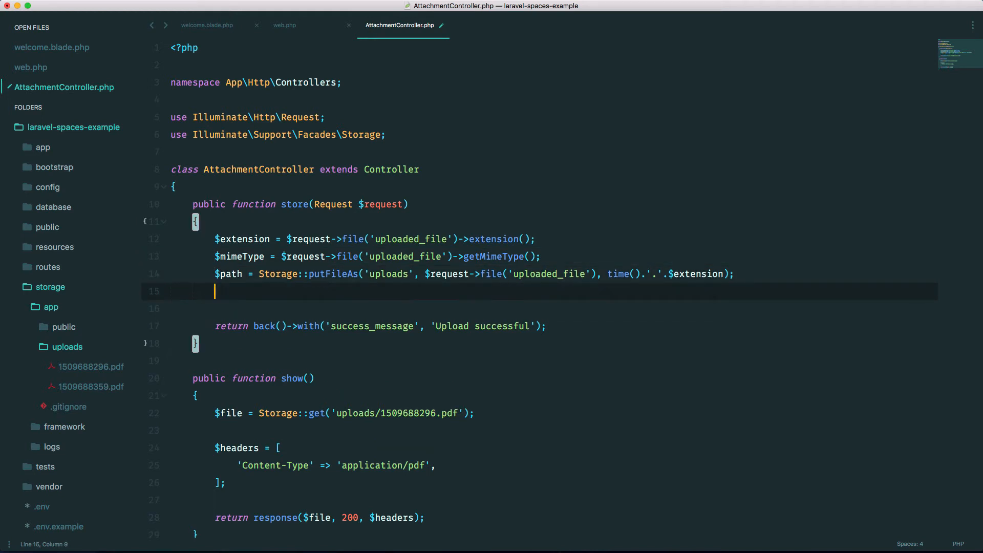
Add dd($path, $extension, $mimeType) before the redirect
key(enter)
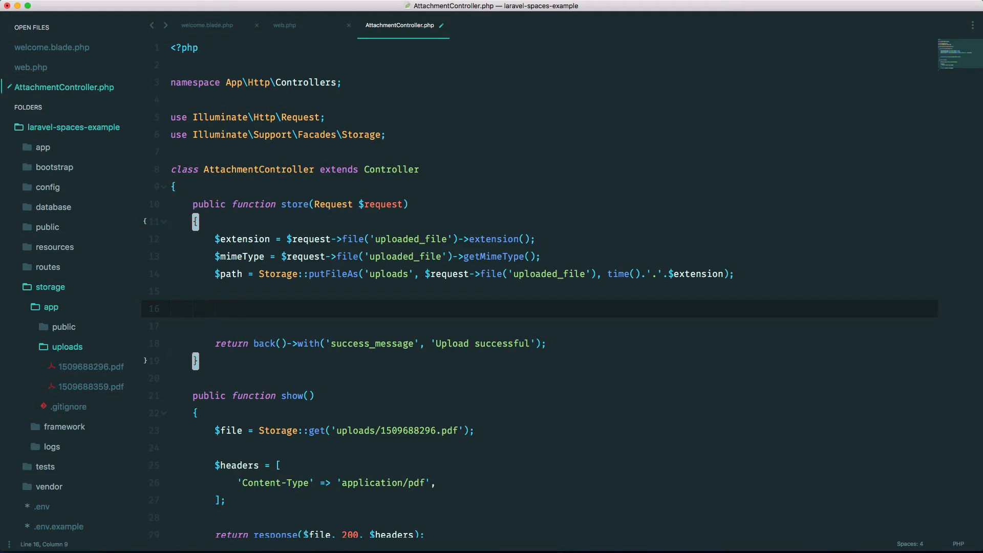
click(439, 274)
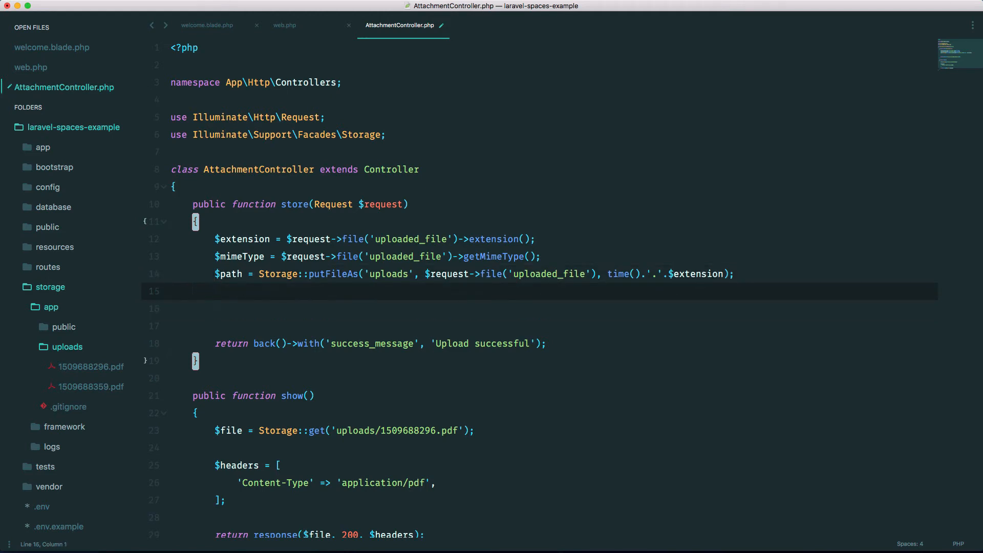
text(dd($)
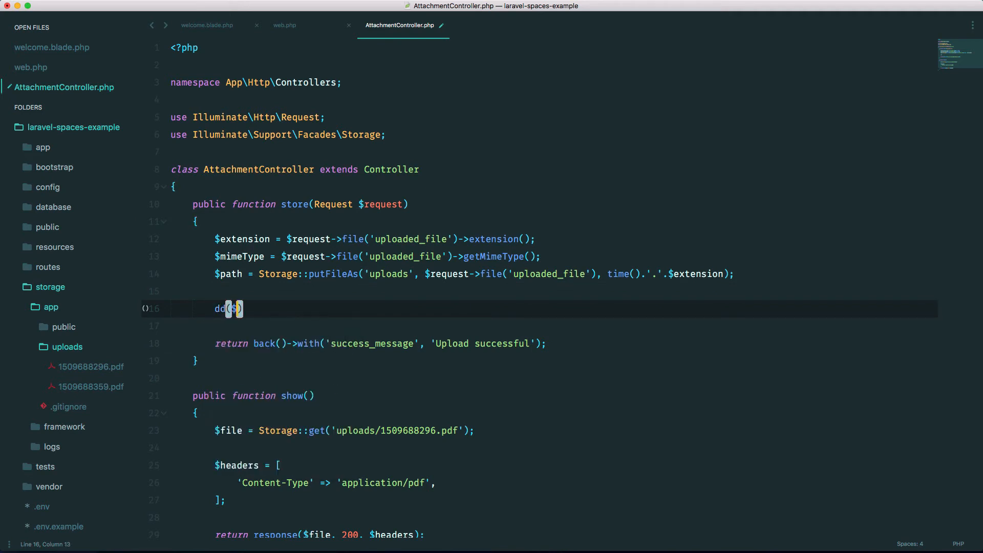
text($path,)
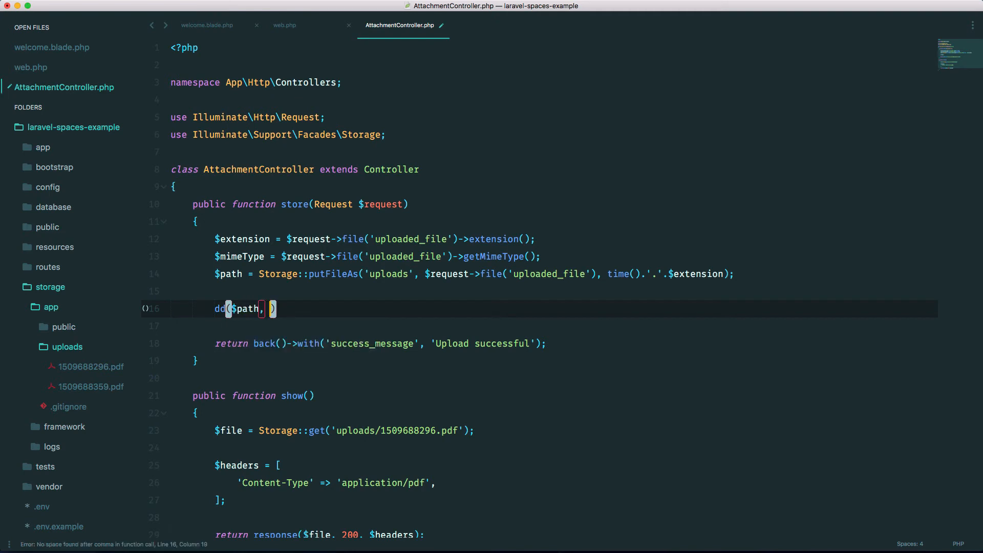
text($extension,)
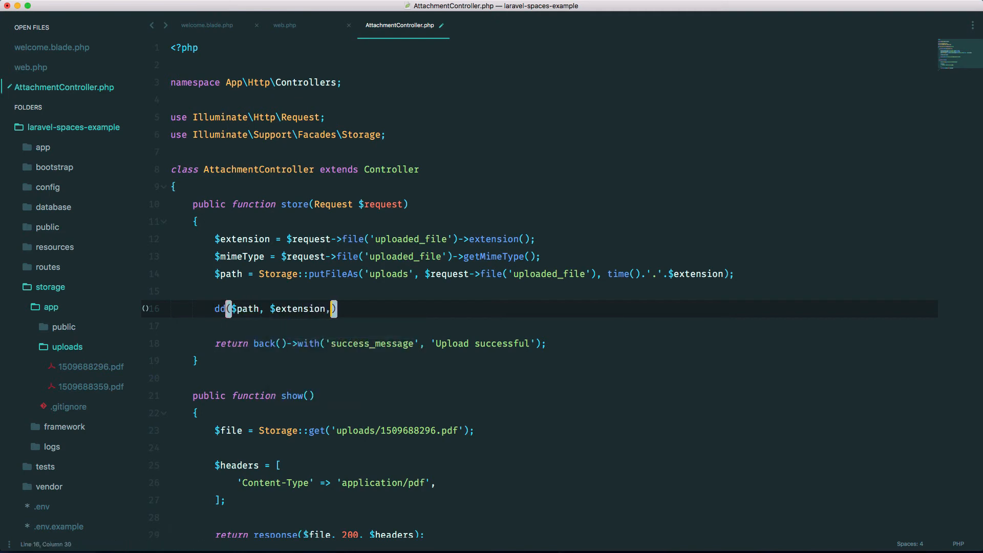
text($mimeType)
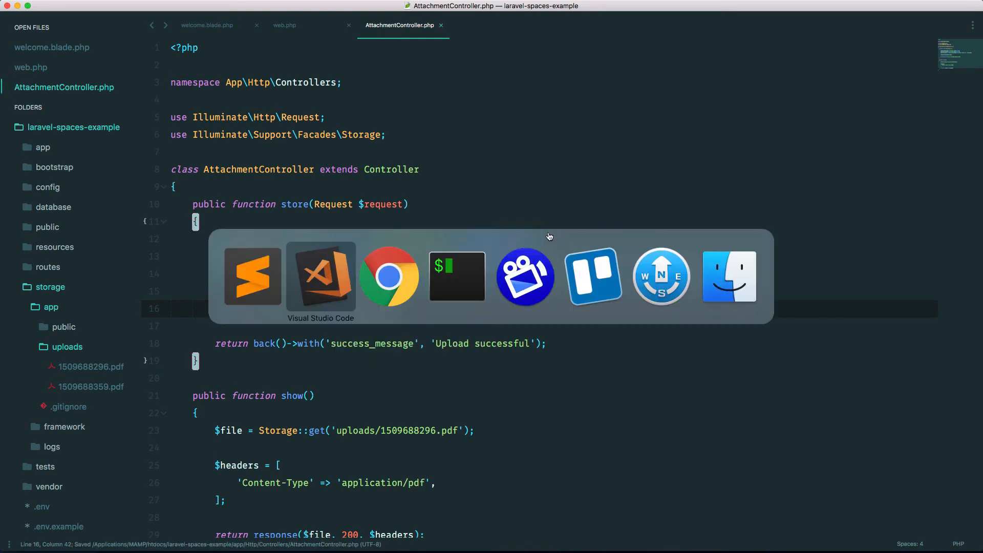
Upload sample.pdf through the app's upload form in the browser
click(389, 275)
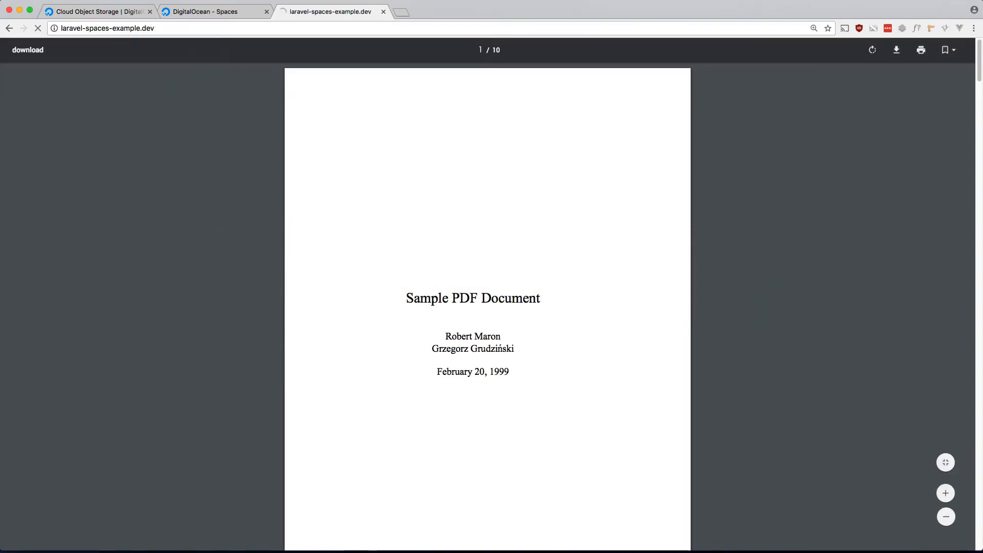
click(423, 294)
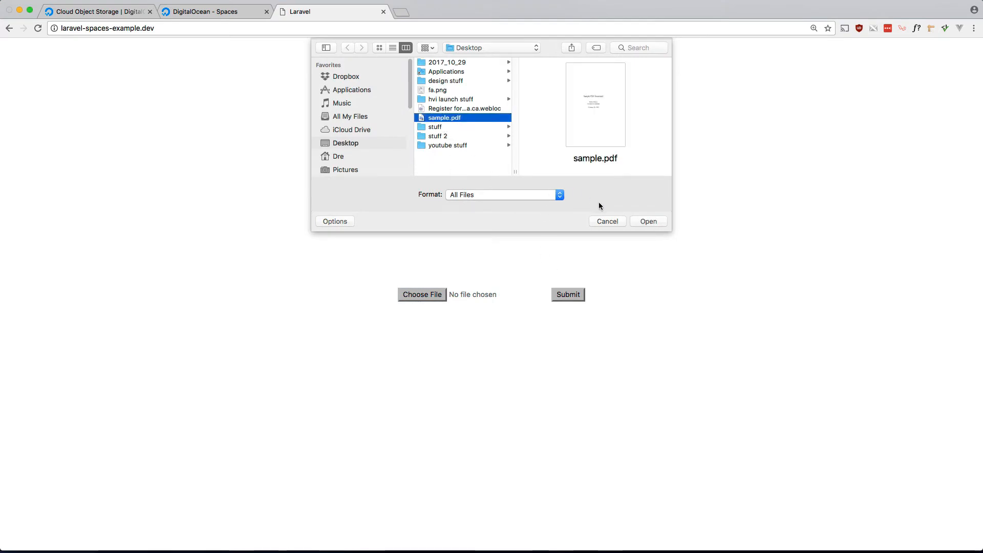
click(649, 222)
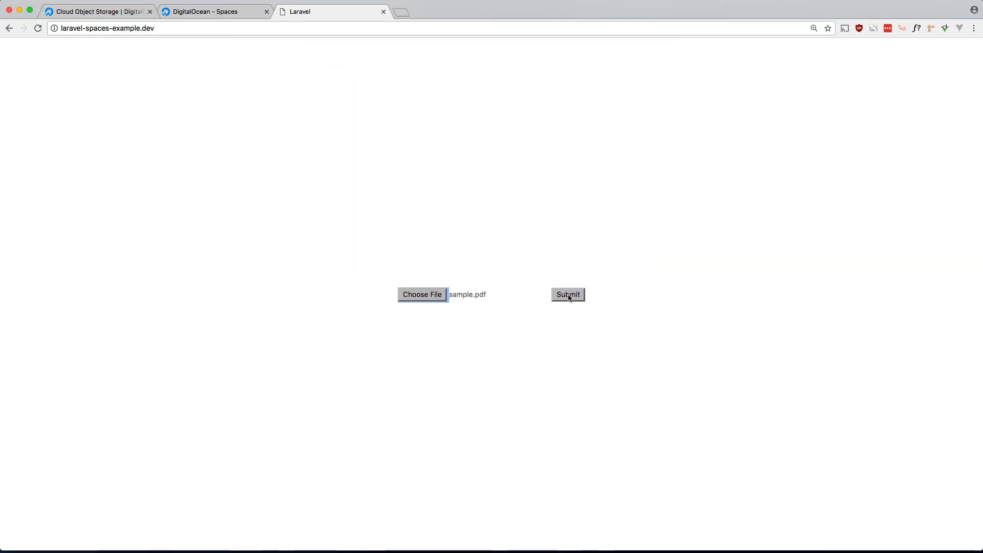
click(567, 295)
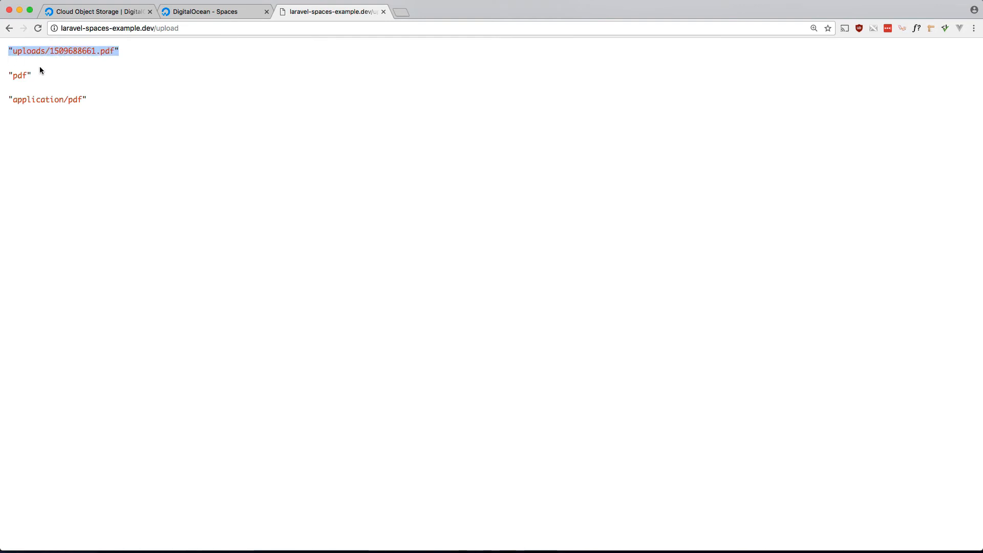
Highlight the dumped pdf extension and application/pdf mime type values
double_click(20, 75)
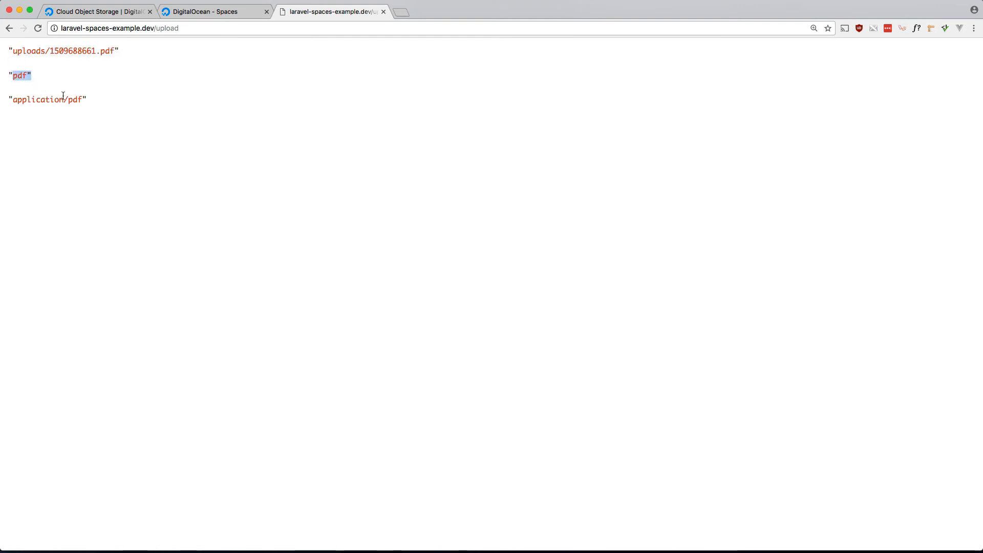
double_click(47, 99)
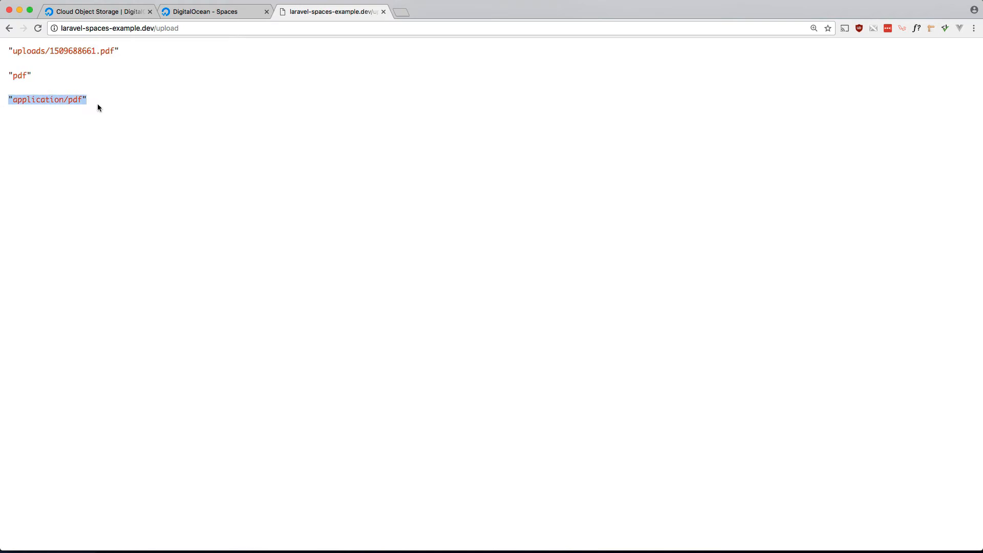
double_click(19, 75)
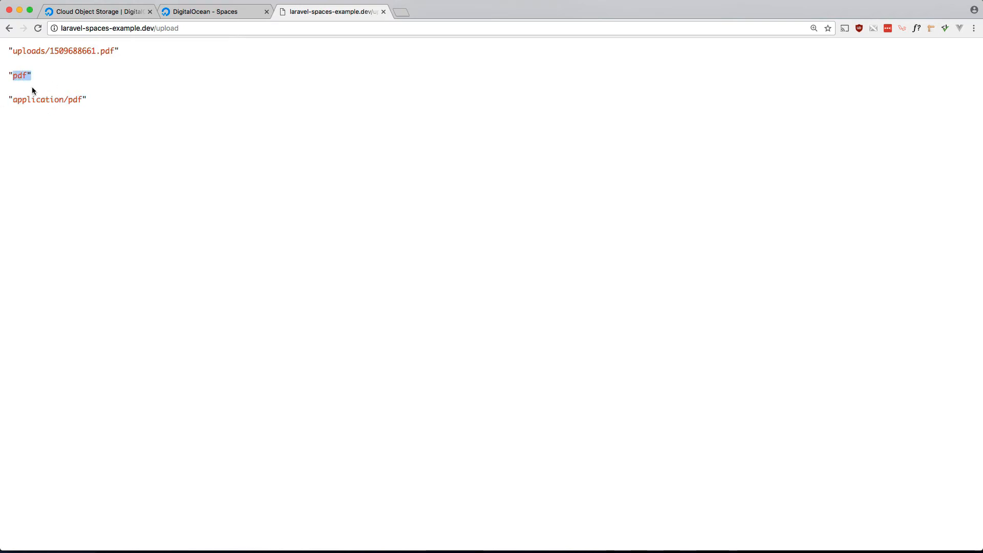
double_click(48, 99)
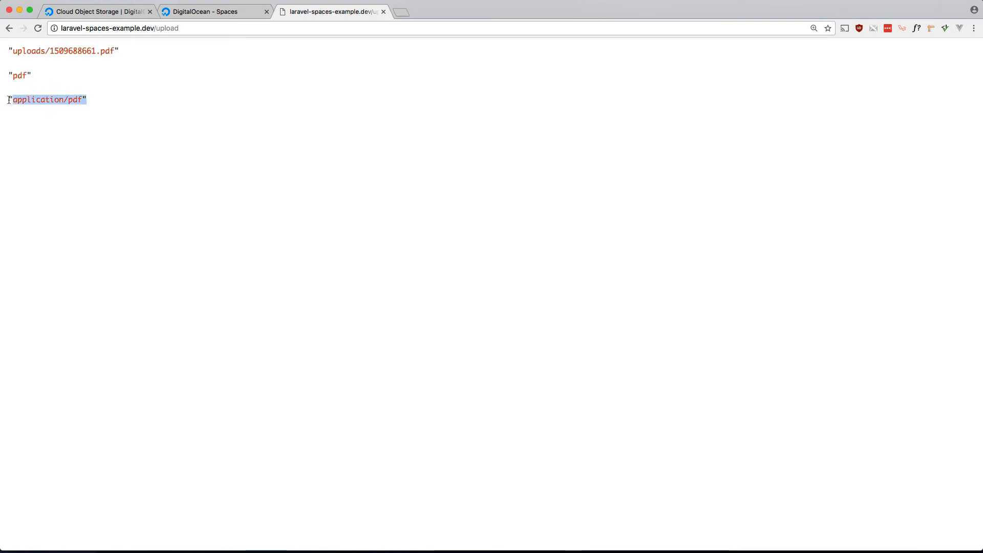
mouse_move(171, 46)
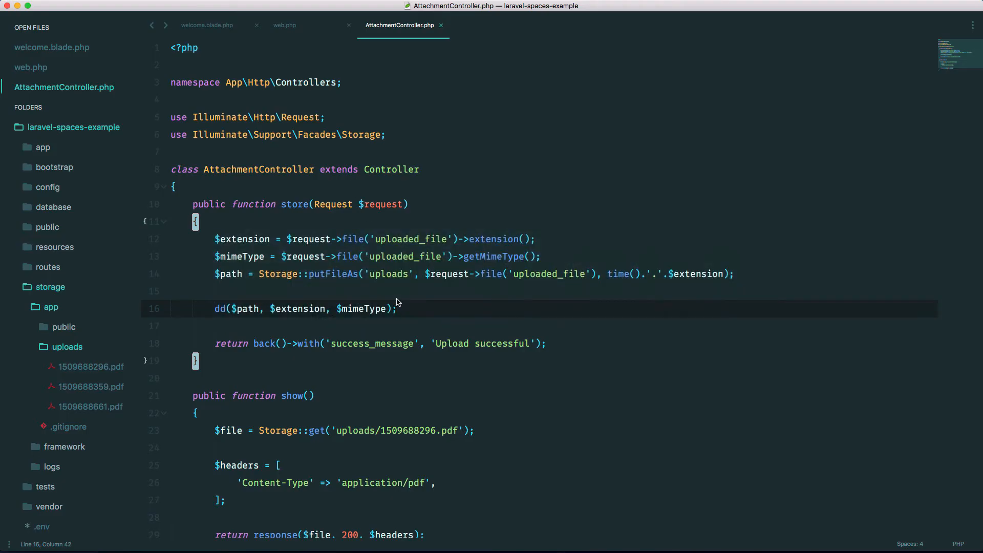
scroll(down, 3)
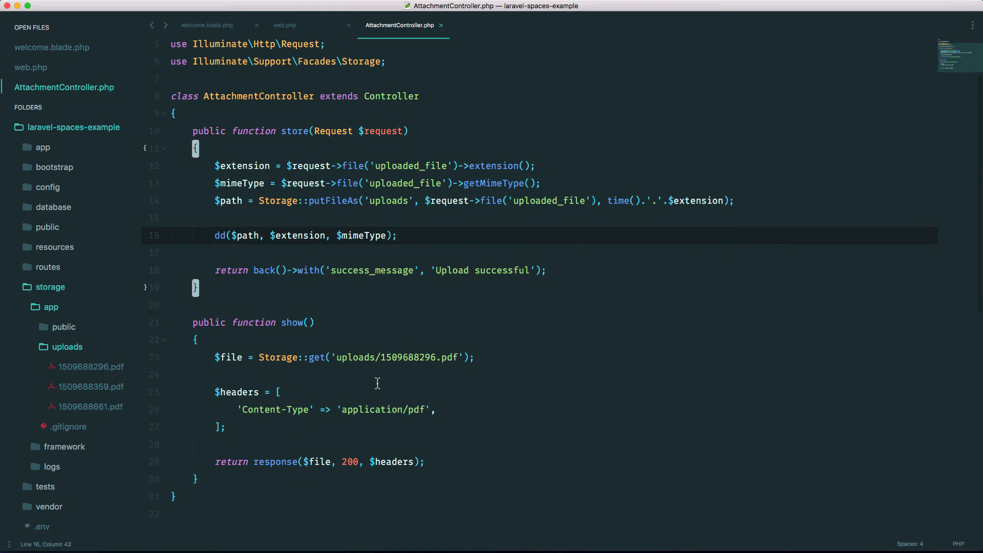
mouse_move(426, 413)
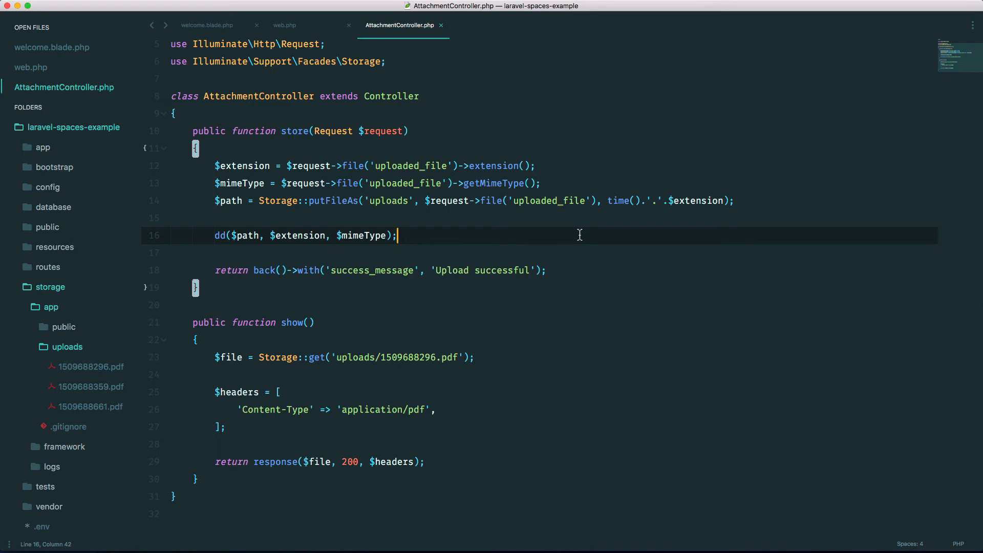
mouse_move(380, 255)
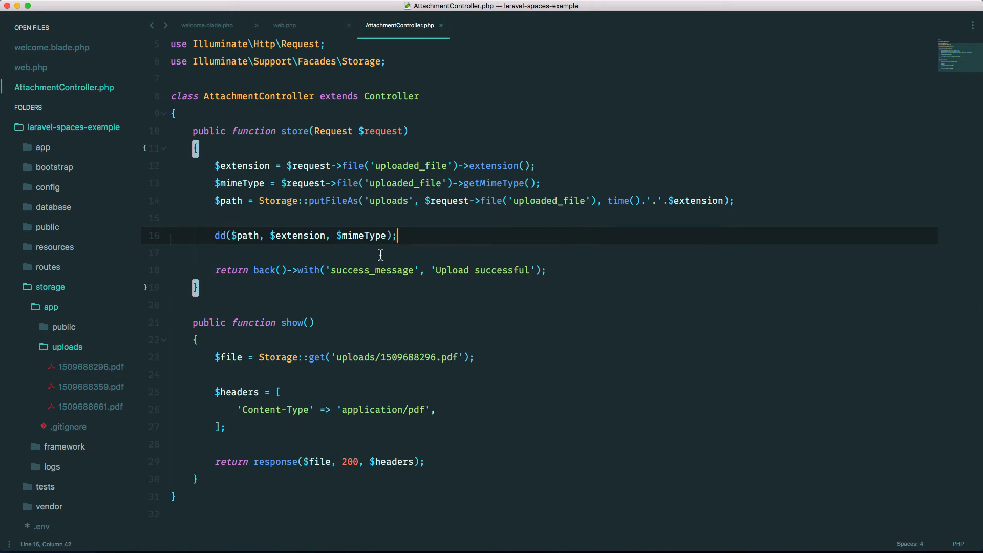
mouse_move(377, 292)
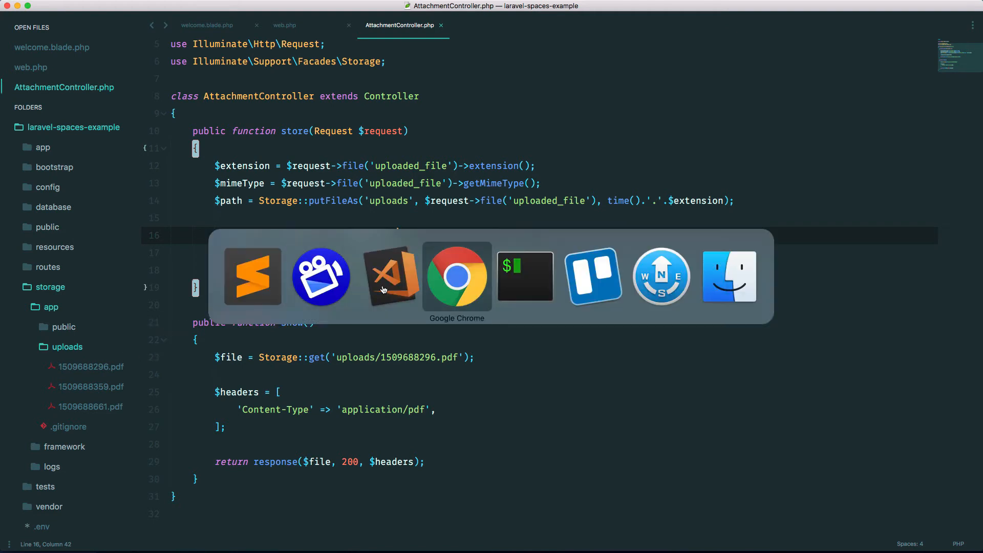
Start creating a new Space from DigitalOcean's Create menu
click(457, 275)
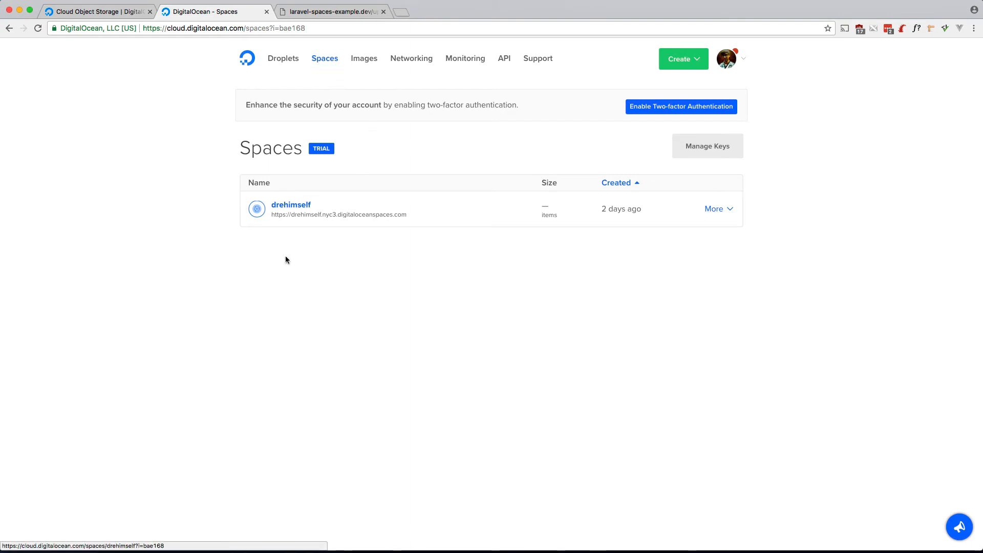
mouse_move(635, 104)
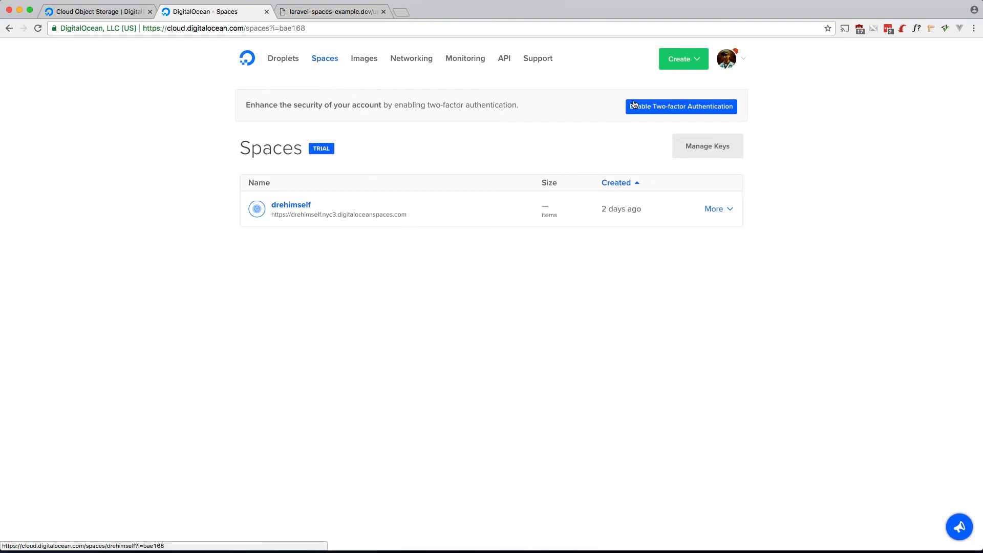
click(681, 58)
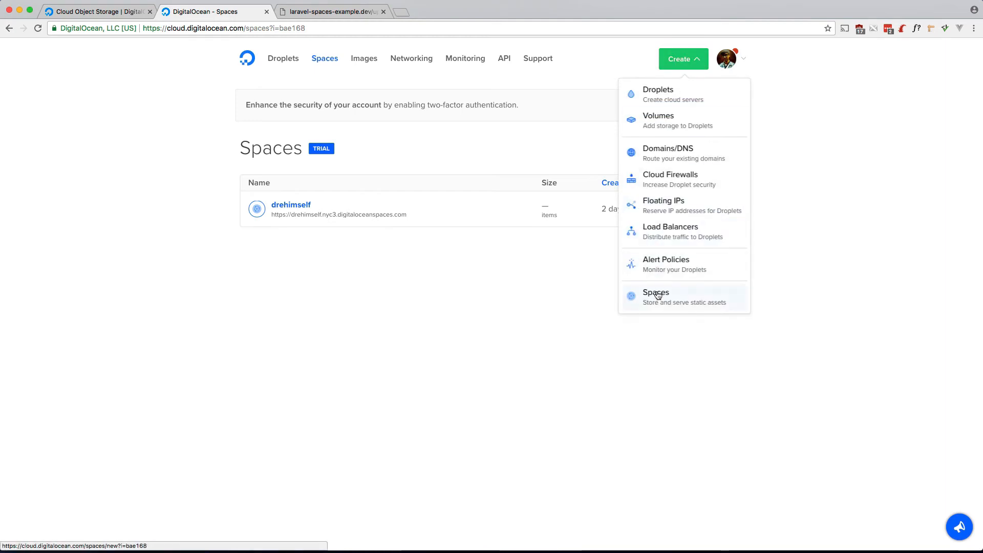
click(655, 297)
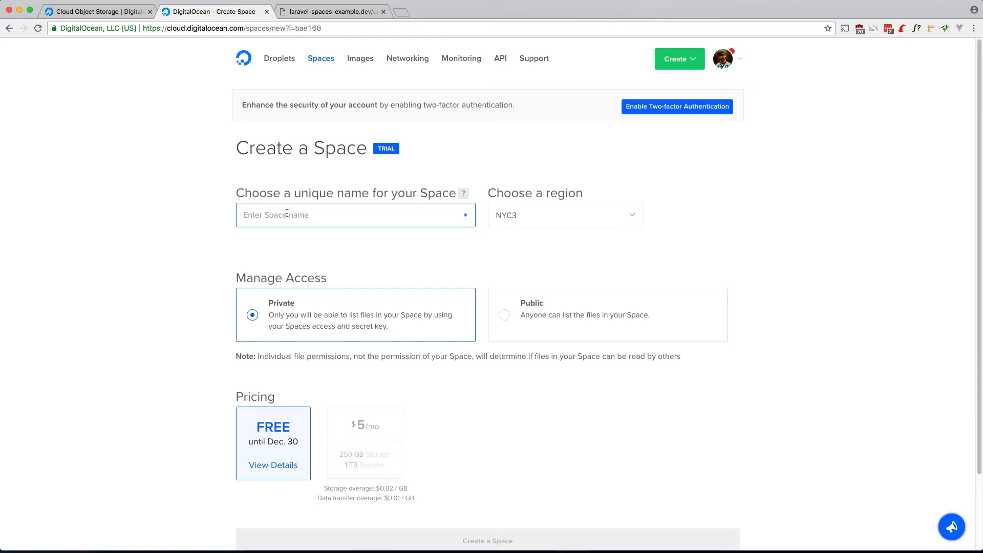
mouse_move(558, 200)
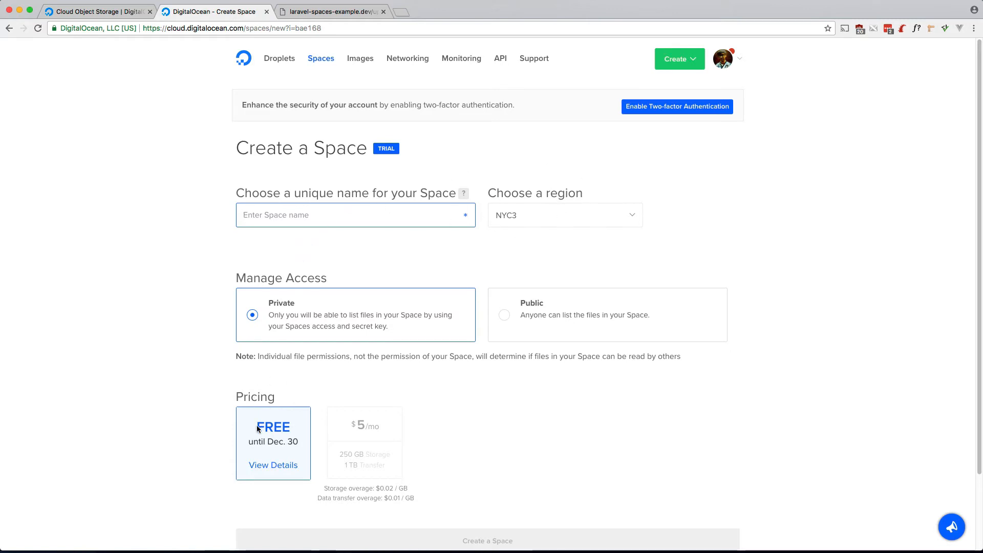
mouse_move(479, 224)
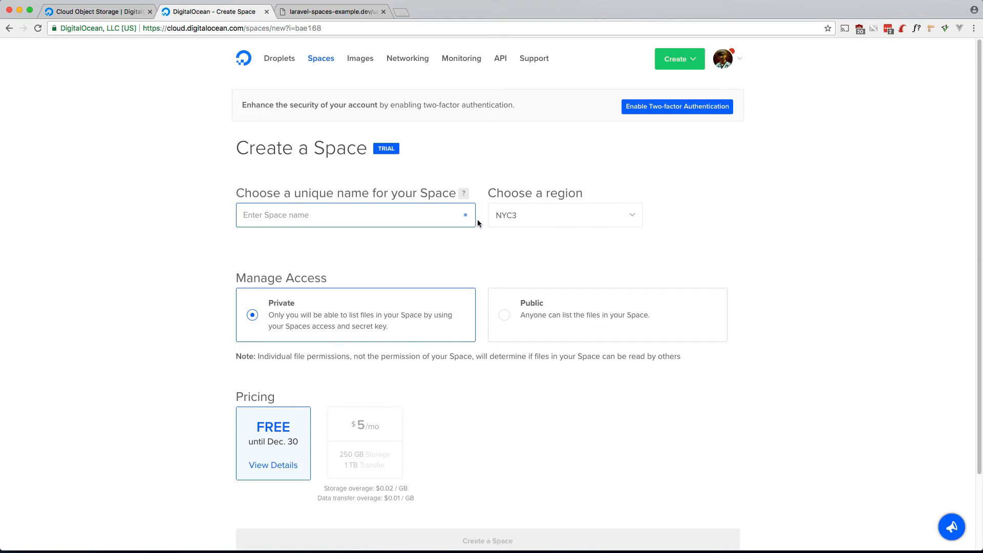
mouse_move(359, 58)
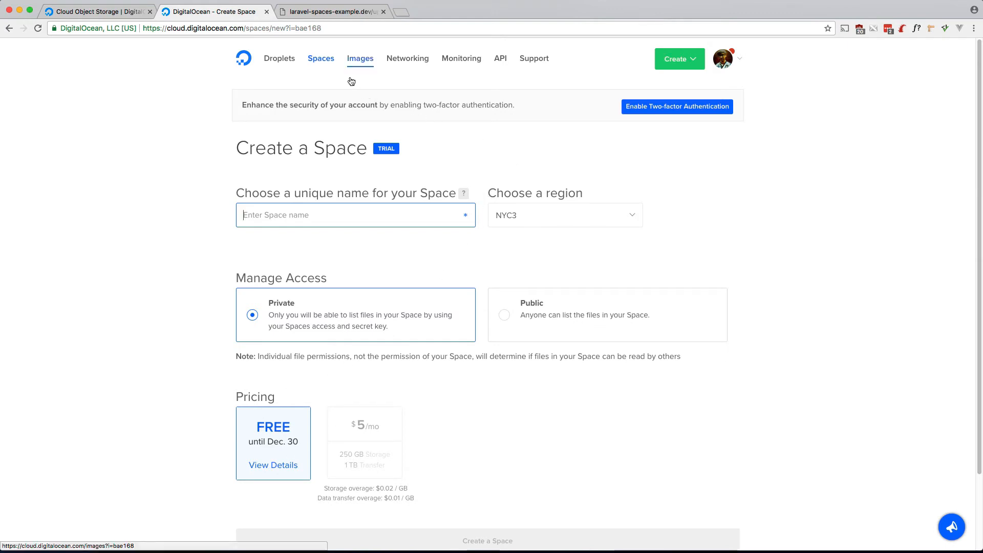
mouse_move(500, 58)
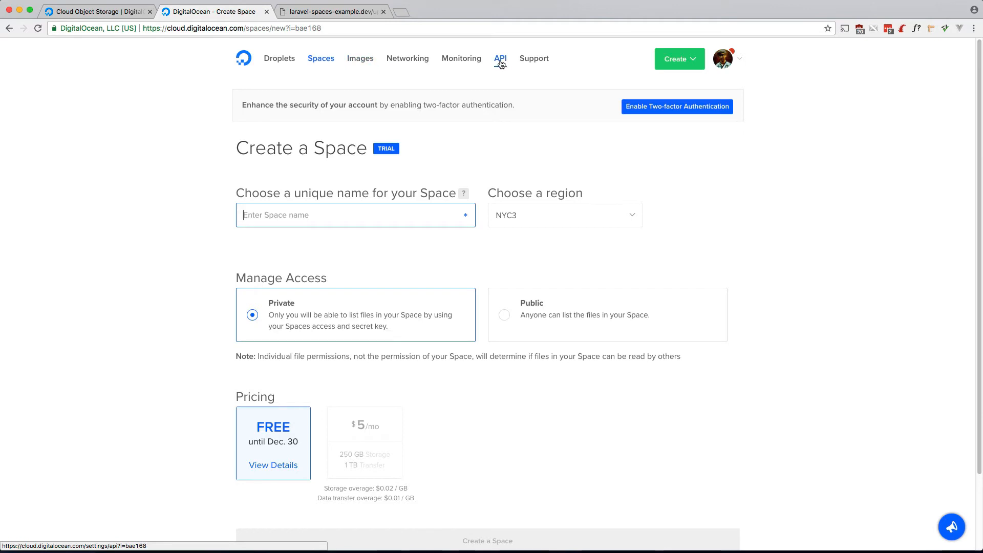
click(500, 58)
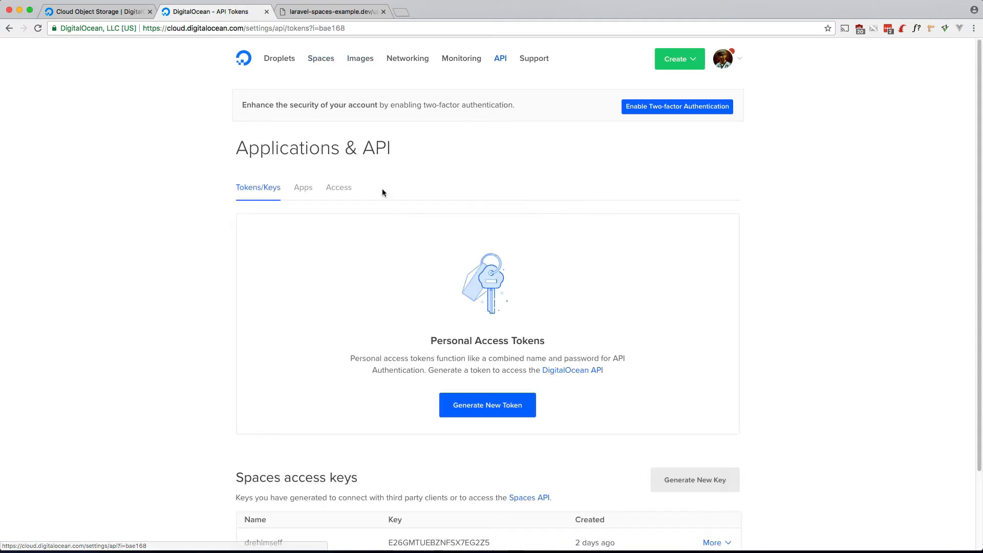
scroll(down, 3)
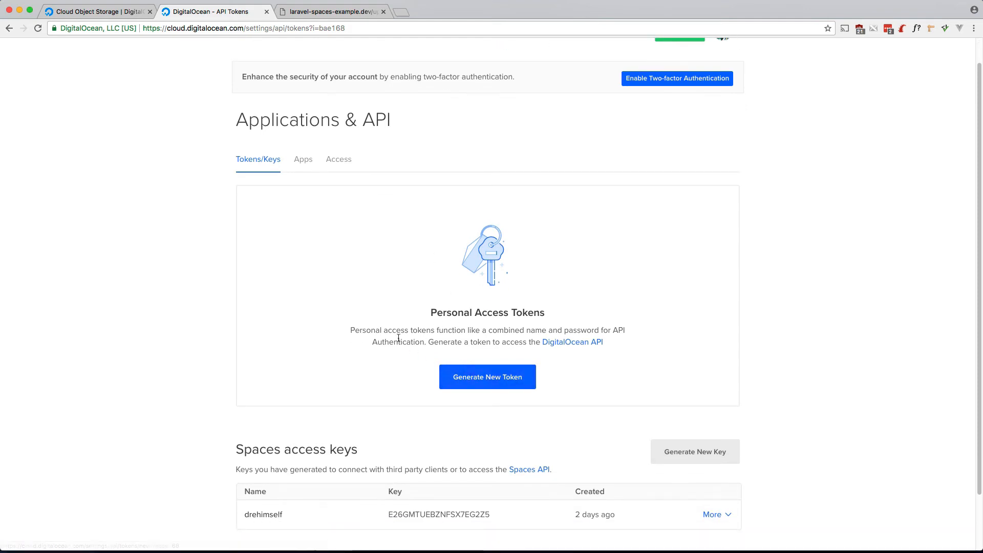
mouse_move(487, 376)
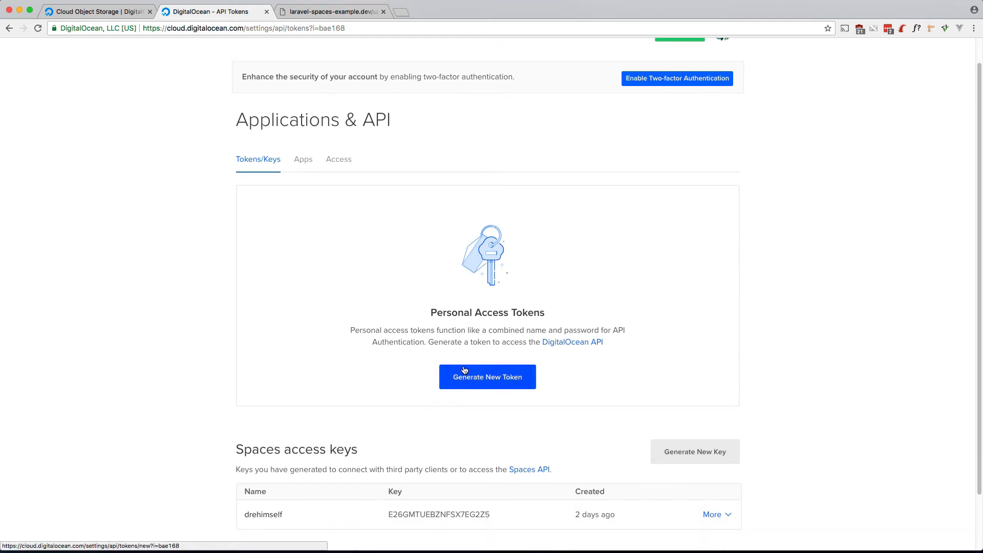
scroll(up, 3)
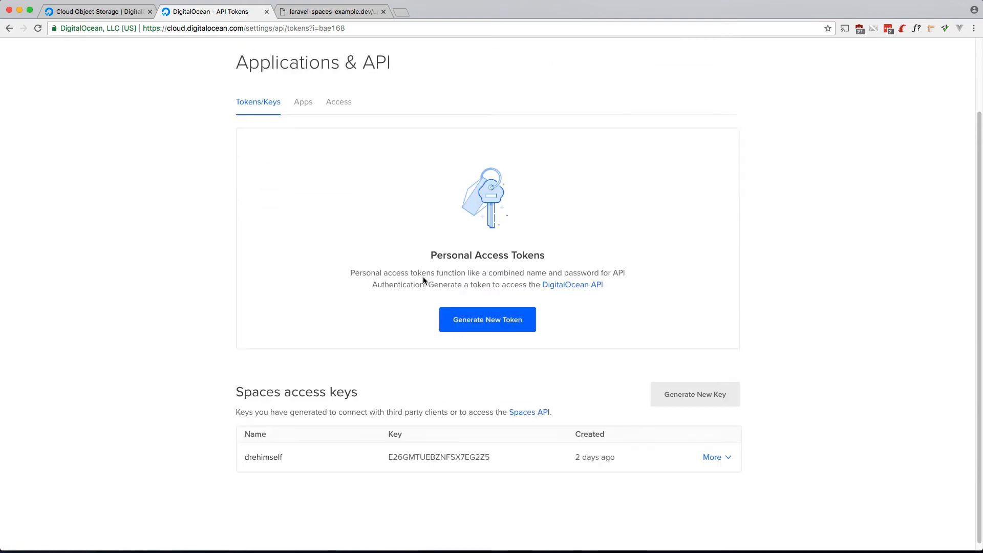
scroll(up, 3)
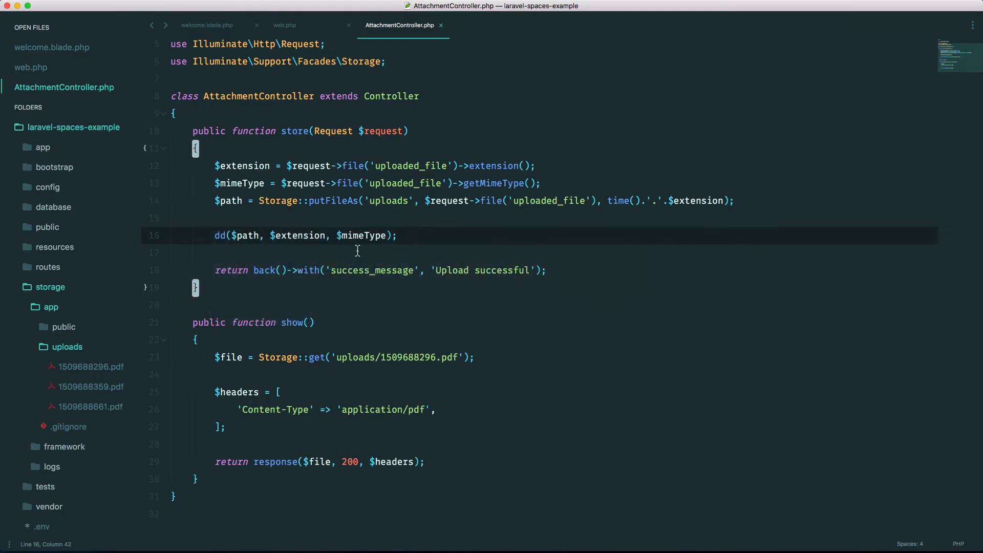
mouse_move(404, 242)
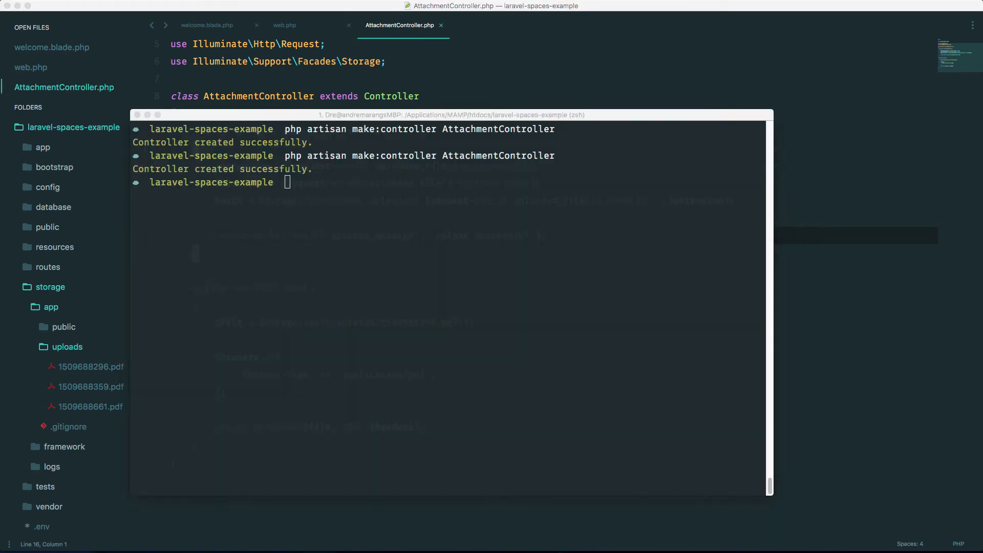
Run composer require league/flysystem-aws-s3-v3 in the terminal
text(composer require league/flysystem-aws-s3-v3)
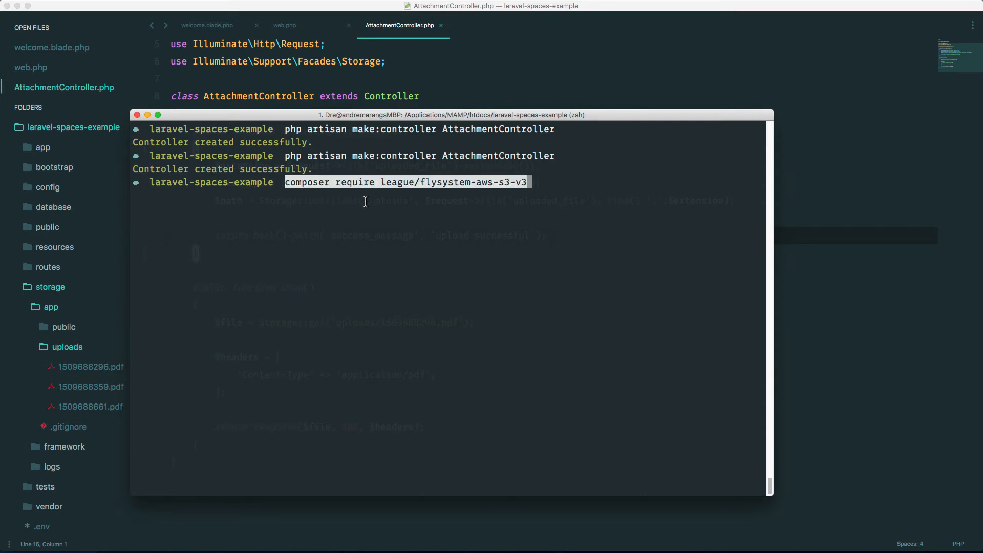
key(Return)
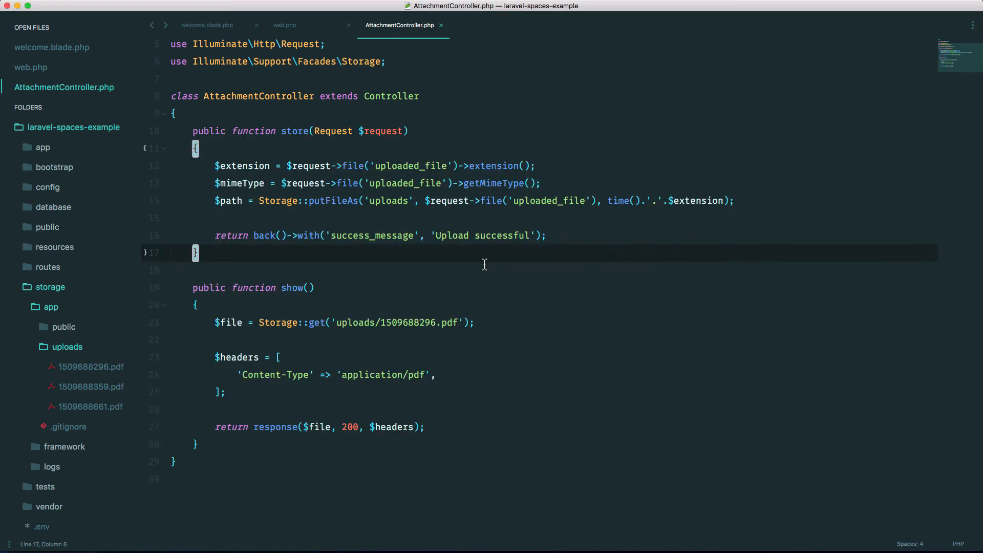
Open config/filesystems.php via Goto Anything and scroll to the disks
text(conf)
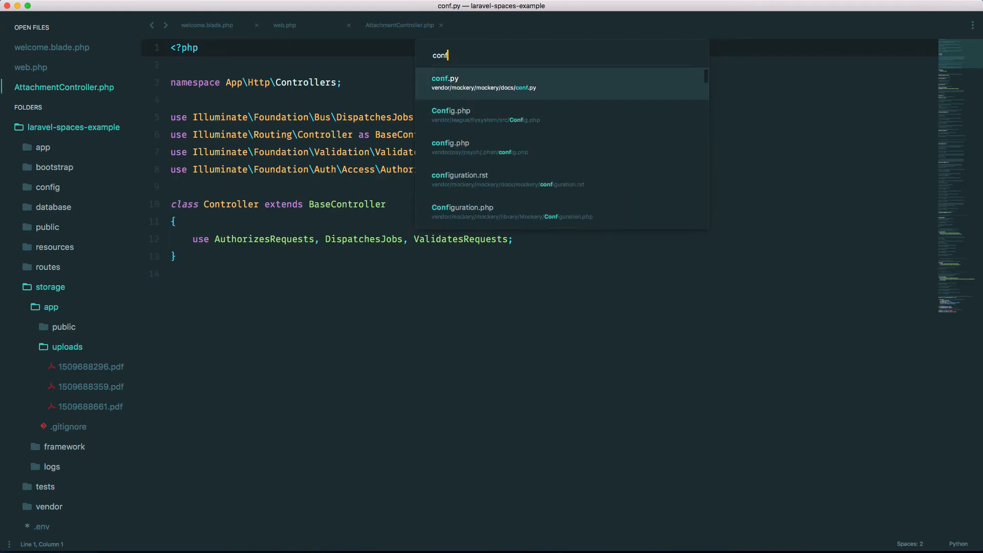
text(files)
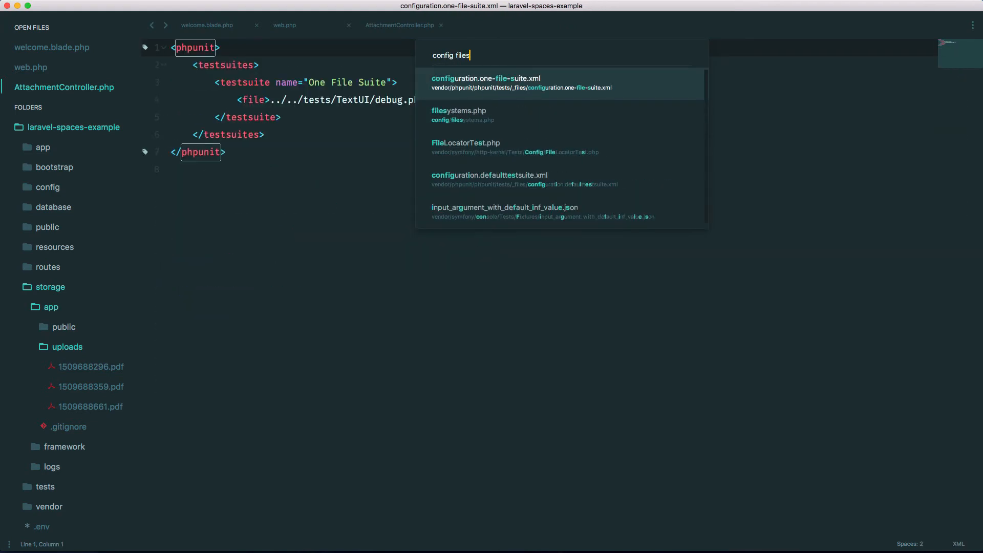
click(459, 110)
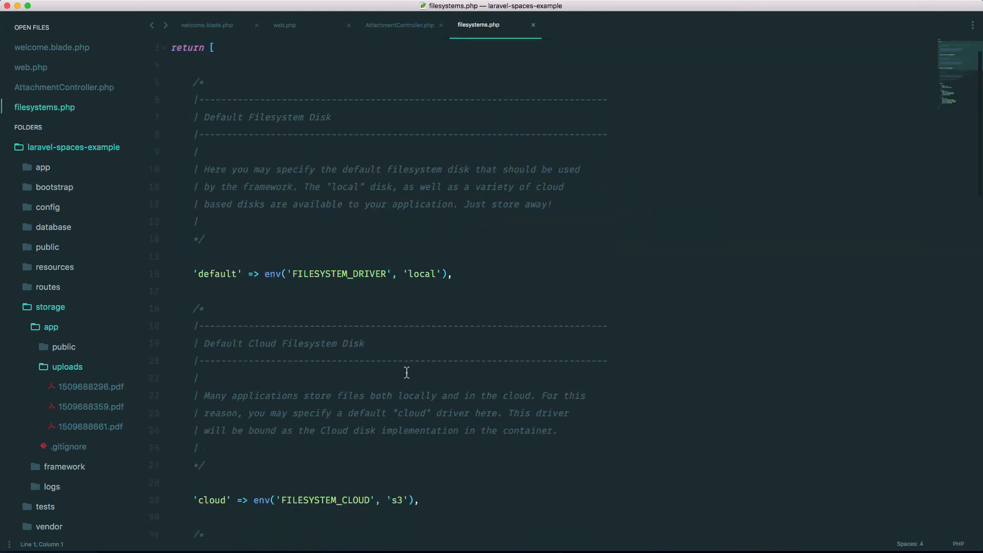
scroll(down, 3)
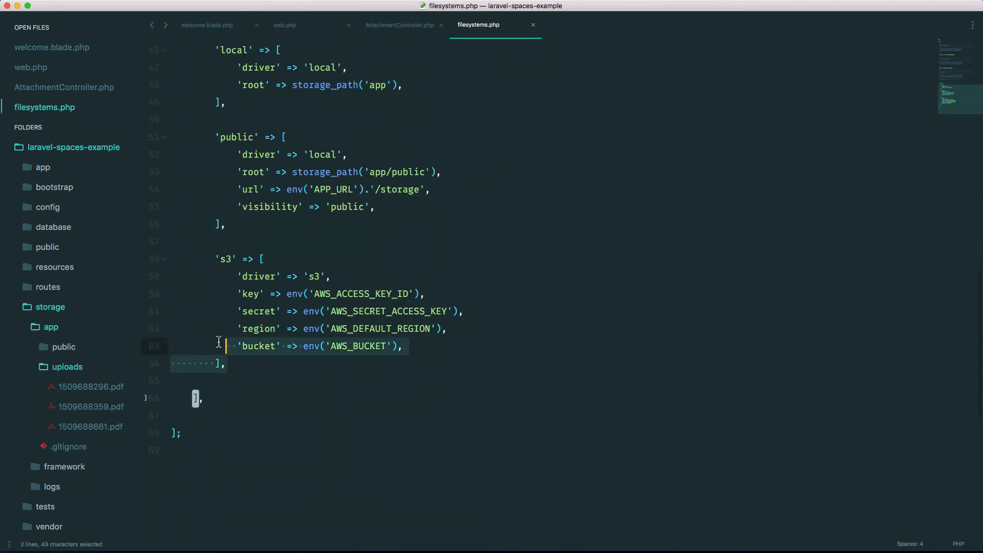
Paste a copy of the s3 disk as do_spaces and add an endpoint entry
click(244, 364)
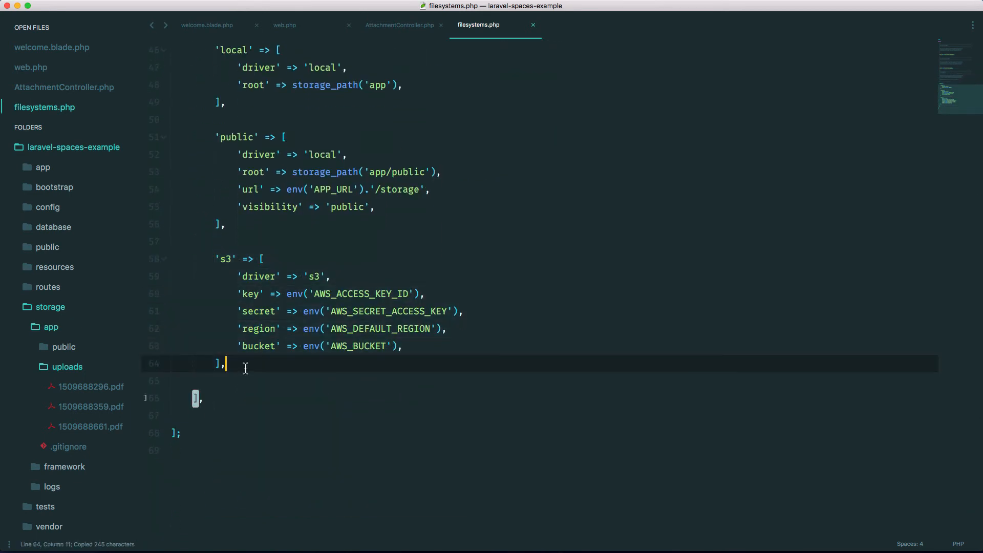
key(cmd+v)
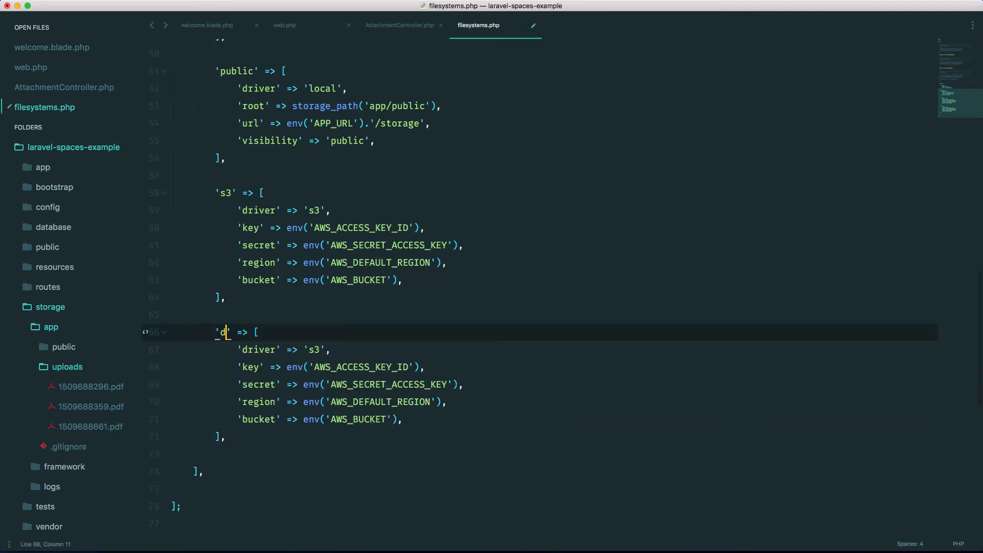
text(o_spaces)
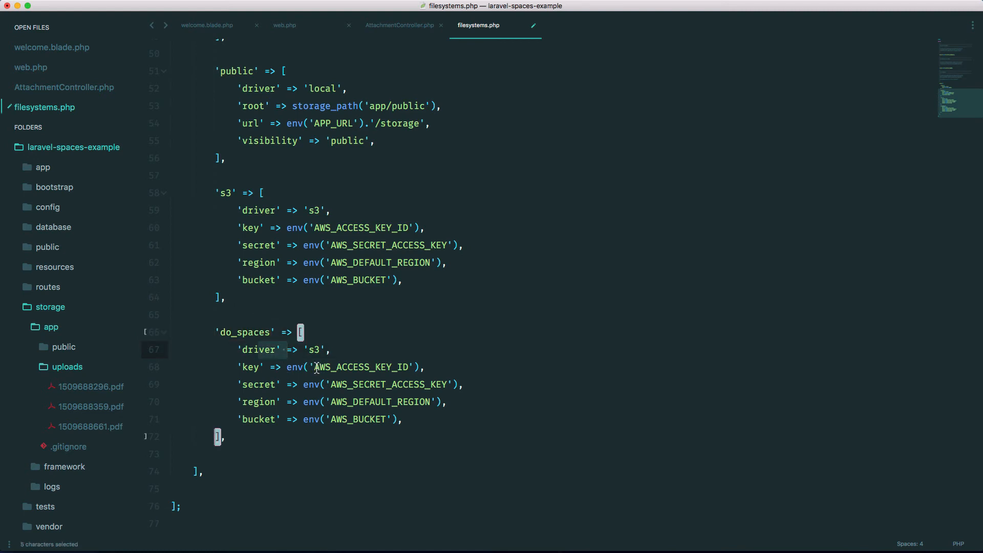
click(405, 419)
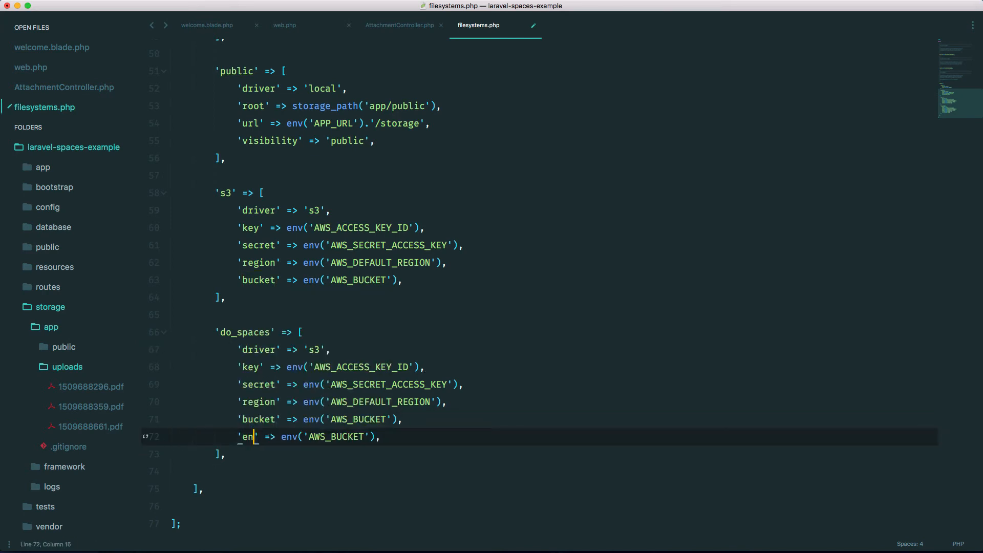
text(dpoint)
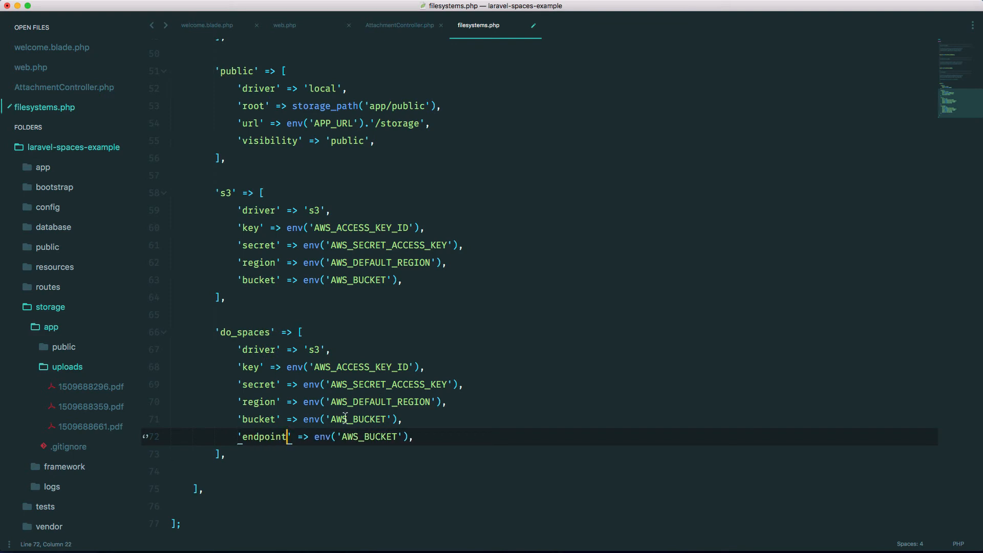
mouse_move(321, 437)
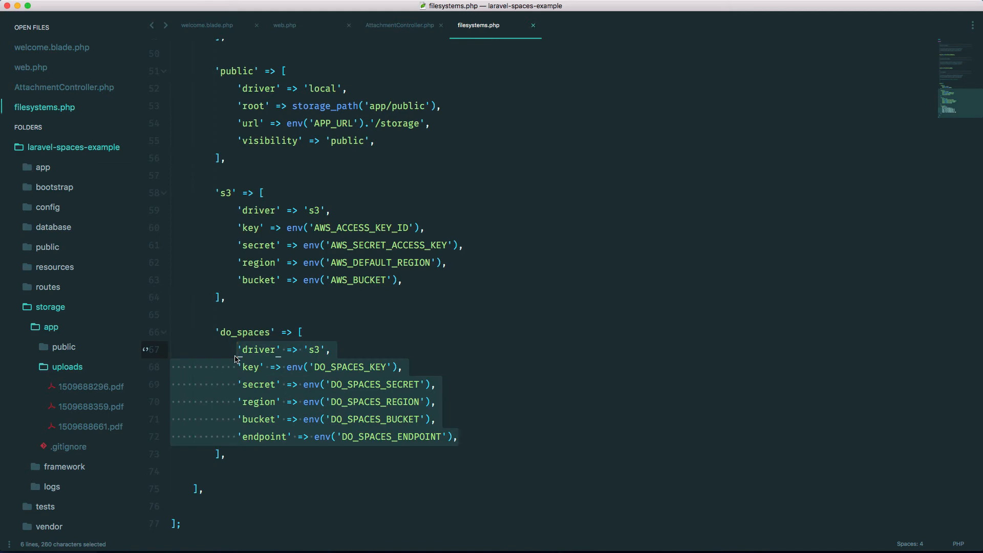
click(22, 127)
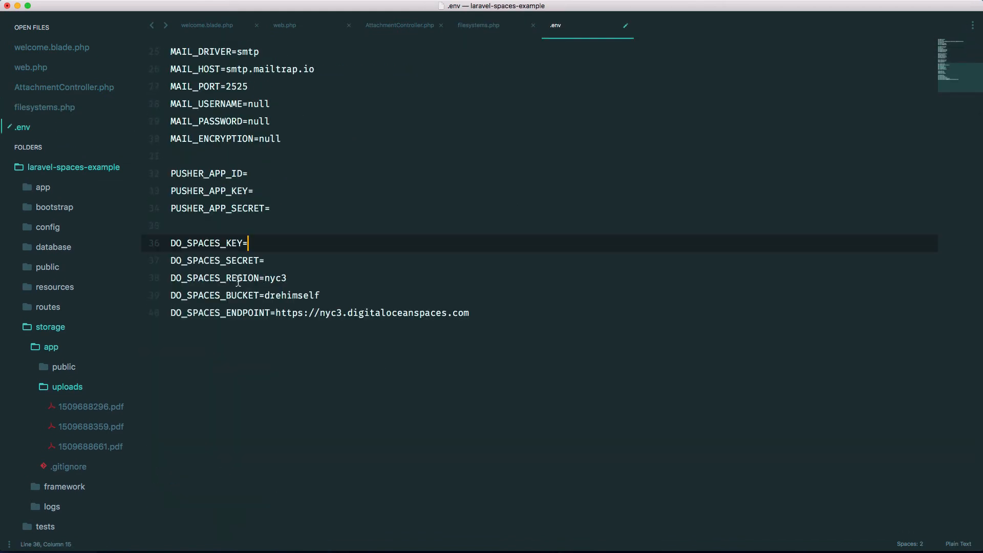
Review the DO_SPACES entries in .env, then return to AttachmentController
double_click(274, 277)
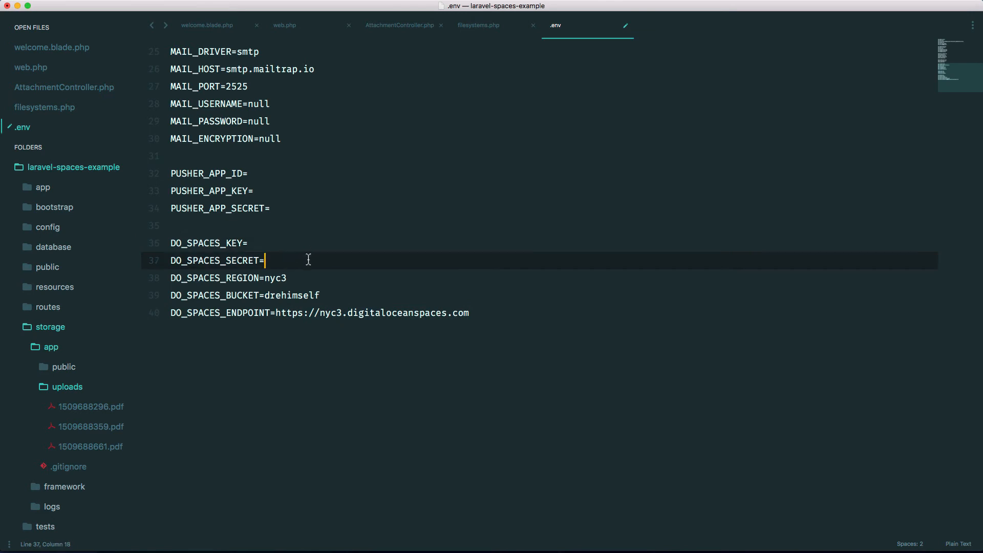
click(399, 24)
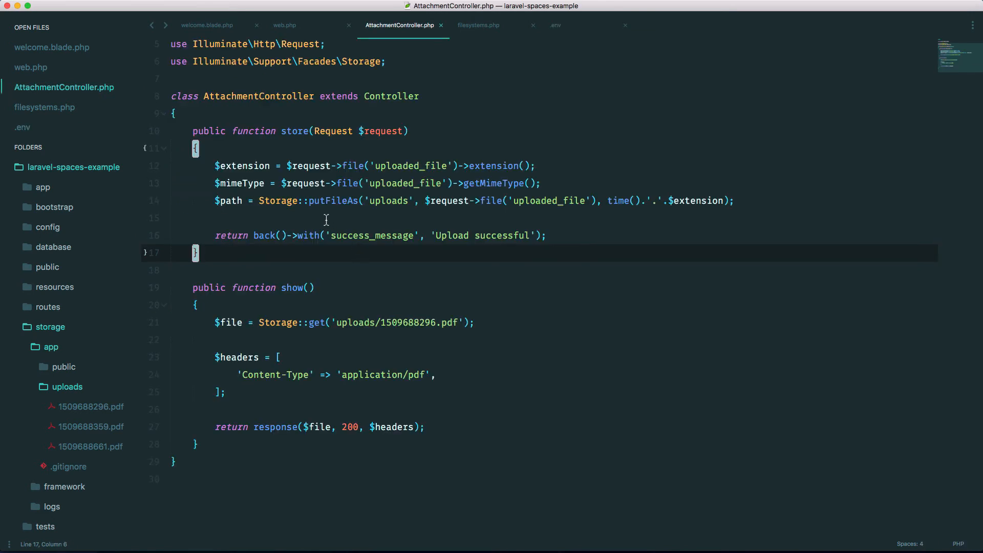
mouse_move(308, 211)
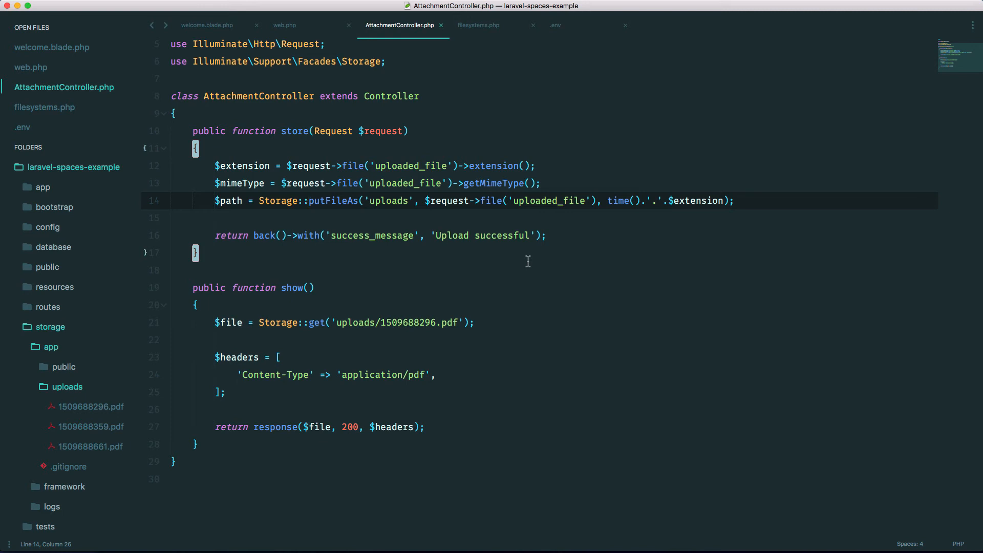
Insert disk('do_spaces') after Storage:: in the store method
text(disk(')
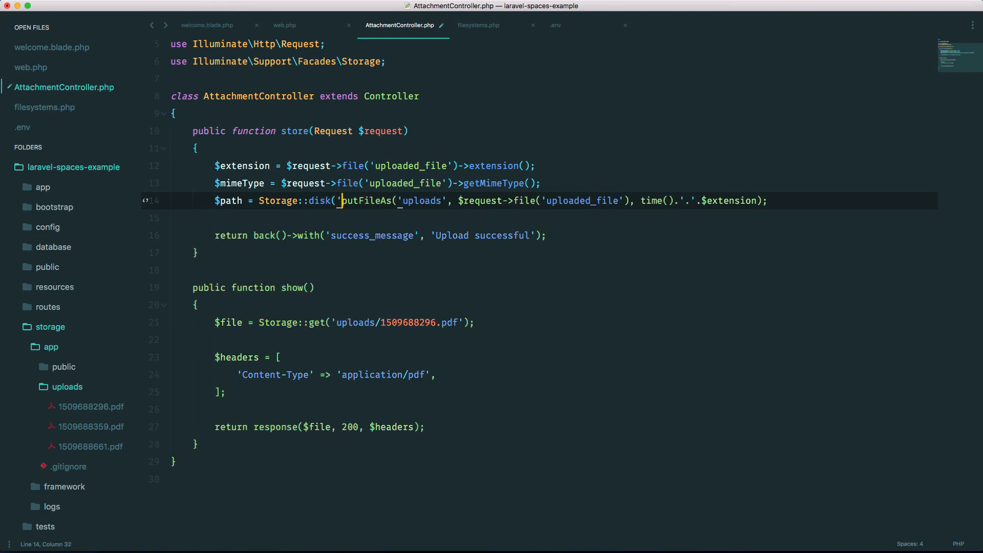
text(do_spaces)
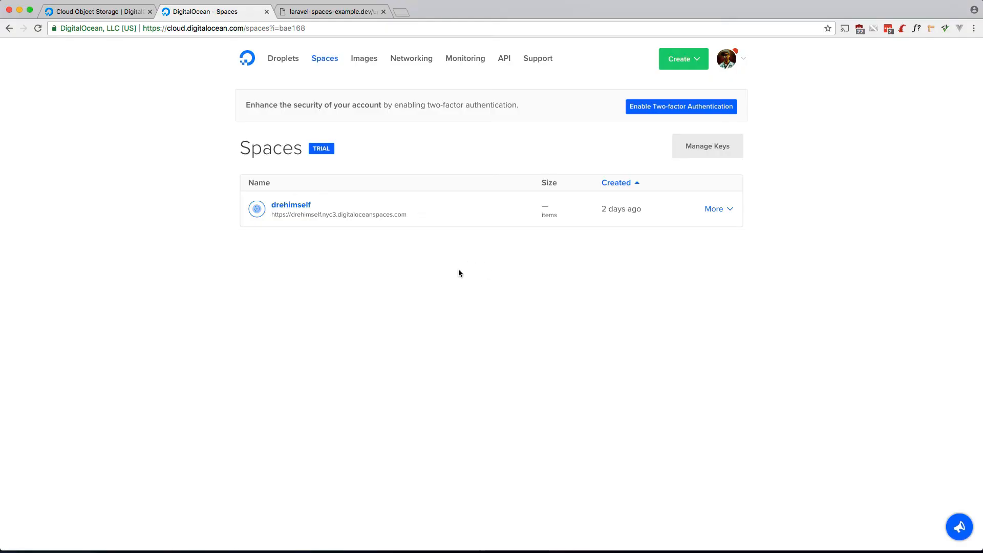
Submit sample.pdf through the upload form on laravel-spaces-example.dev and get 'Upload successful'
click(332, 11)
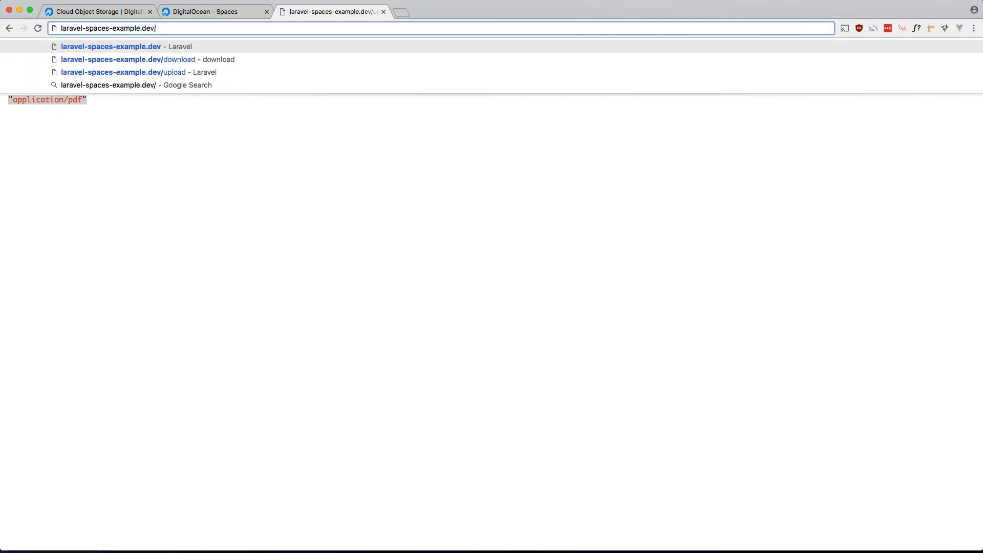
click(110, 46)
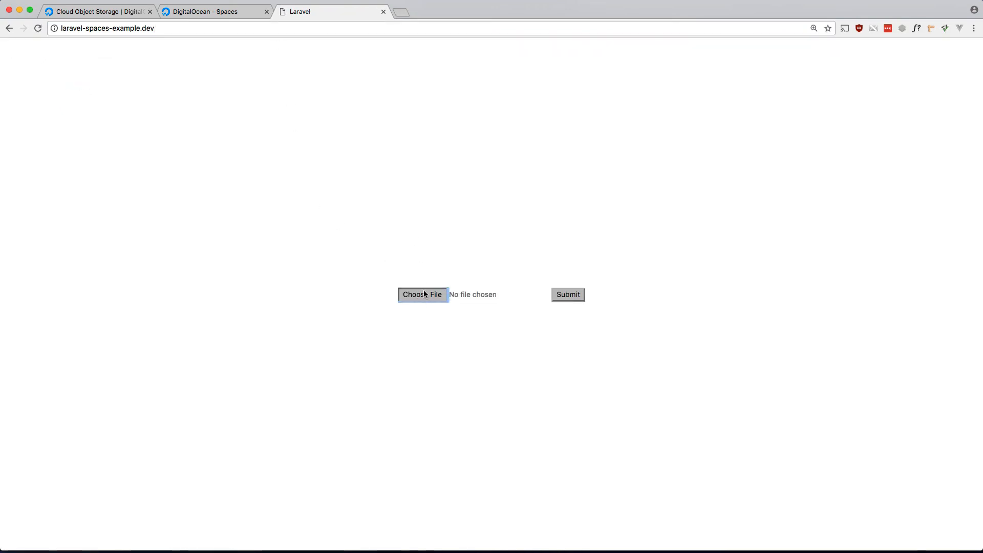
click(422, 294)
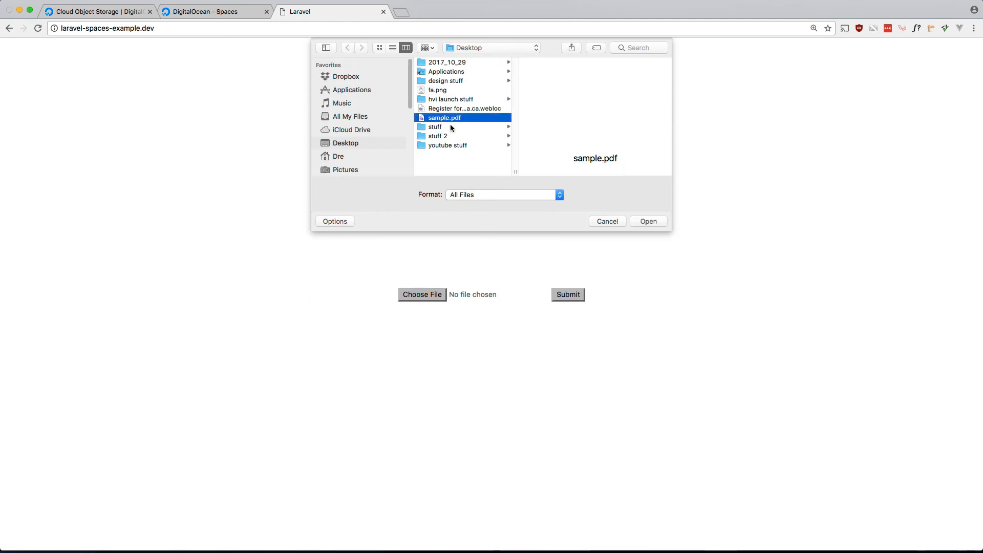
click(648, 222)
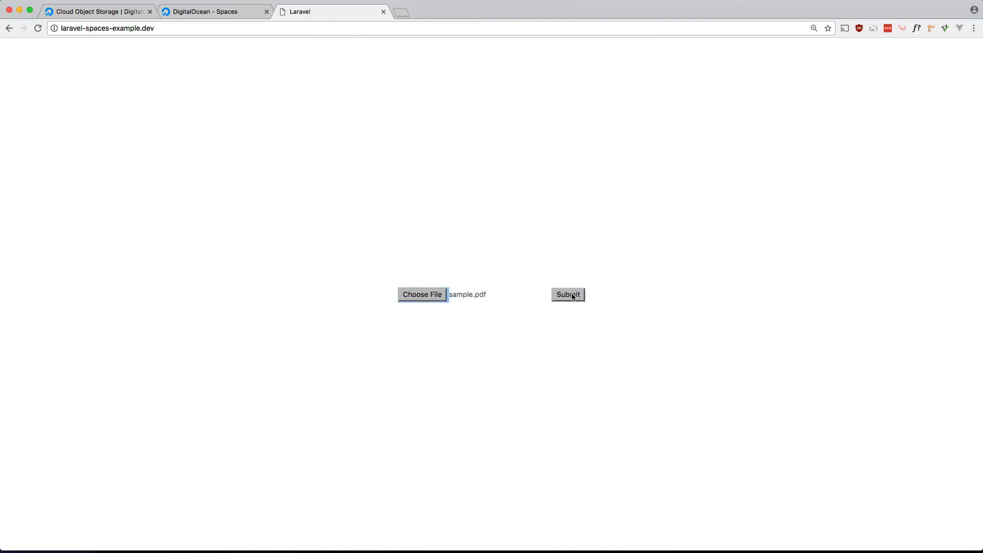
click(568, 295)
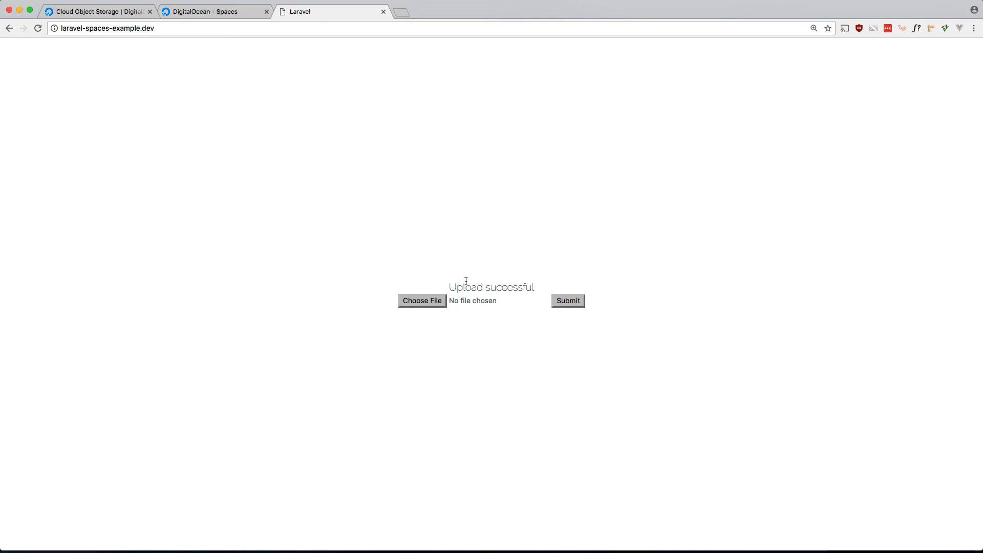
Browse into the drehimself space's uploads folder listing 1509690208.pdf
click(213, 11)
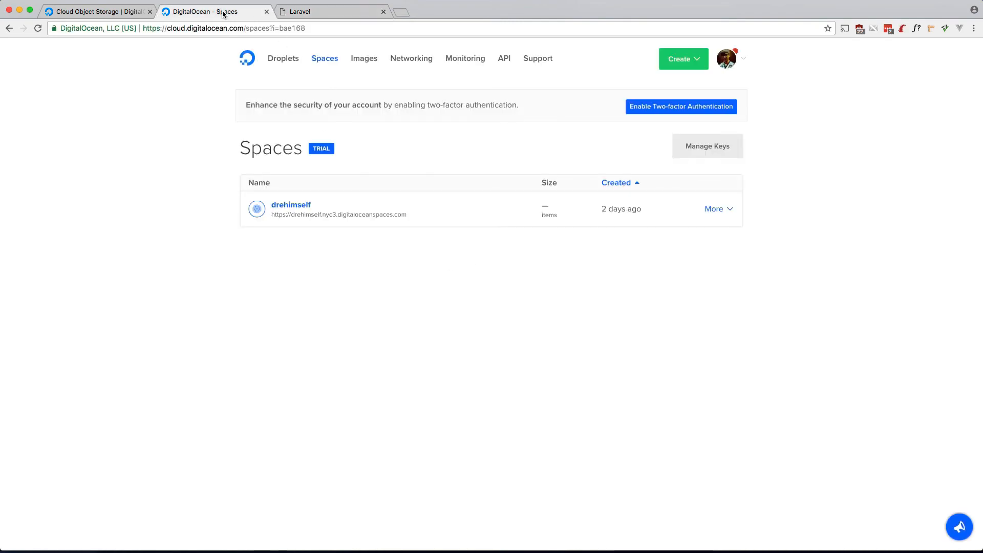
click(290, 205)
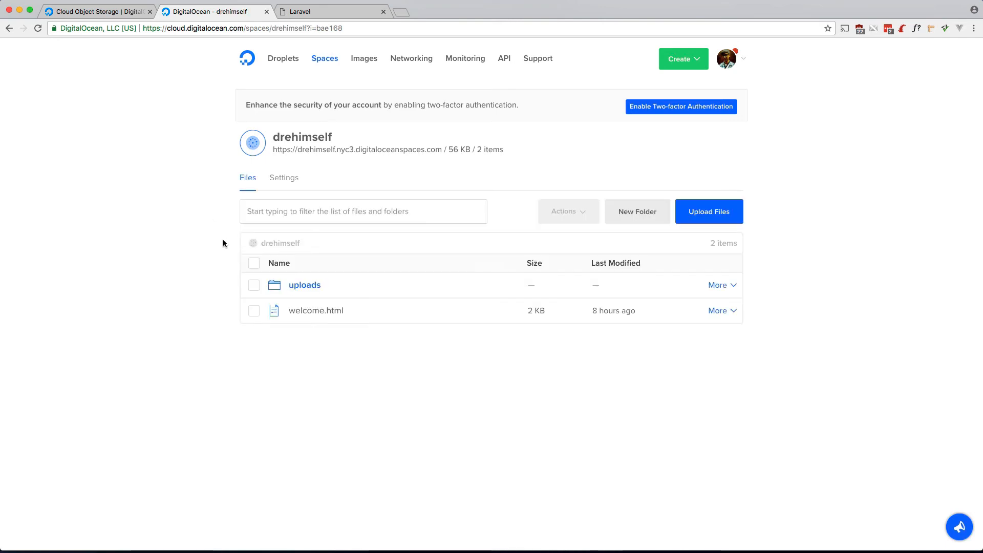
click(304, 285)
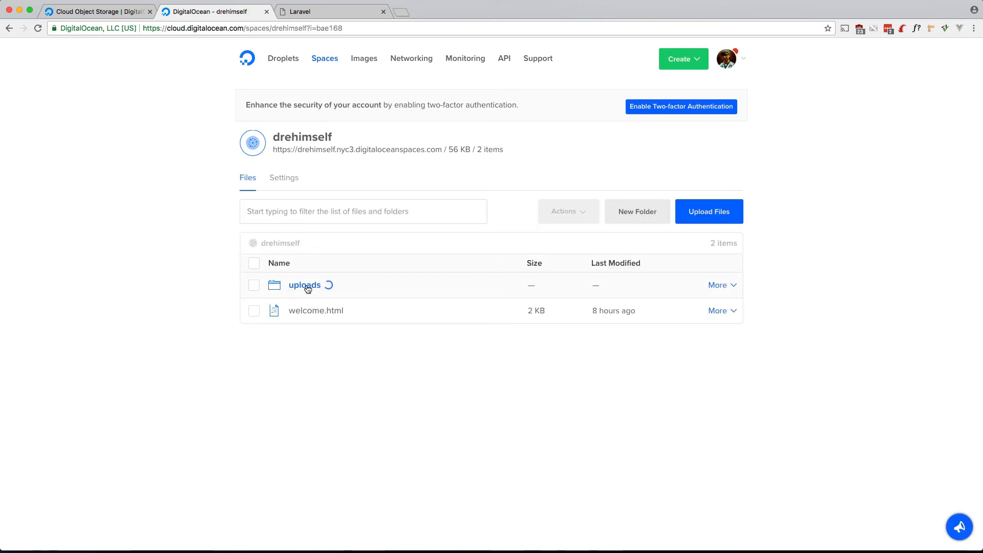
click(305, 284)
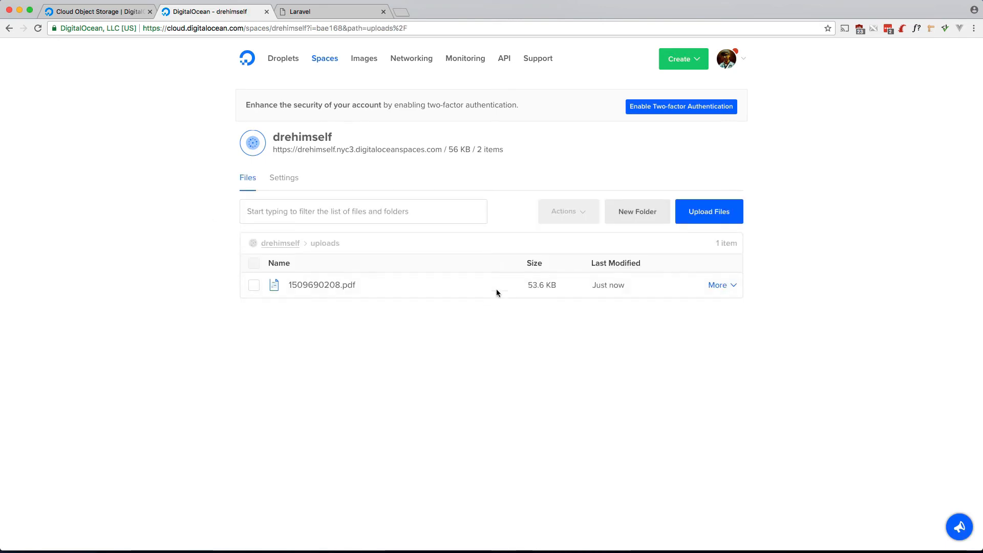
mouse_move(473, 298)
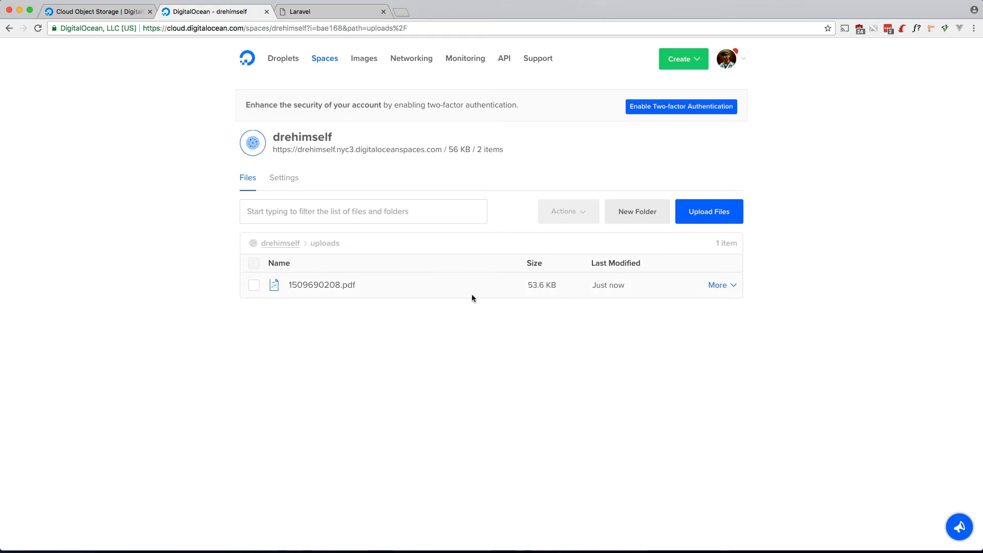
mouse_move(508, 270)
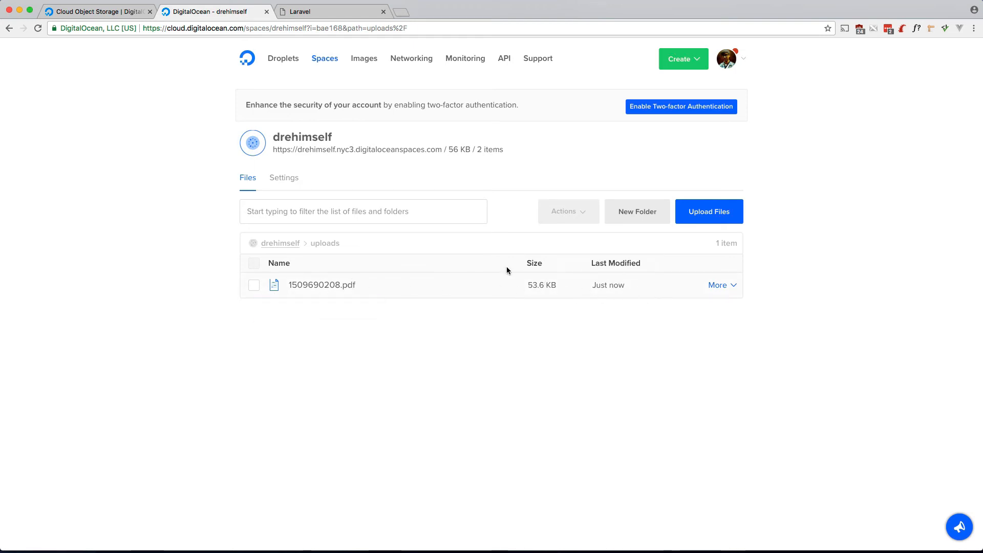
mouse_move(406, 298)
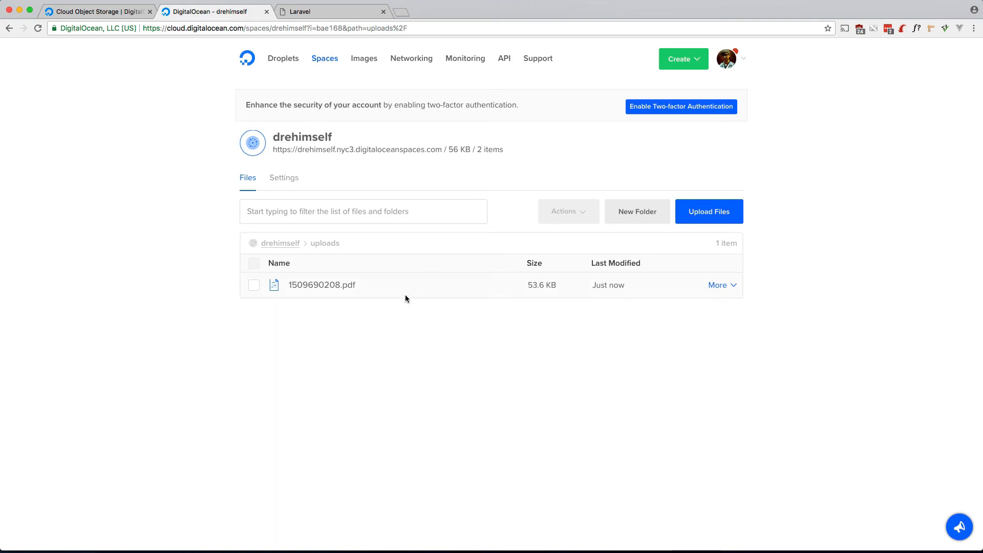
mouse_move(355, 306)
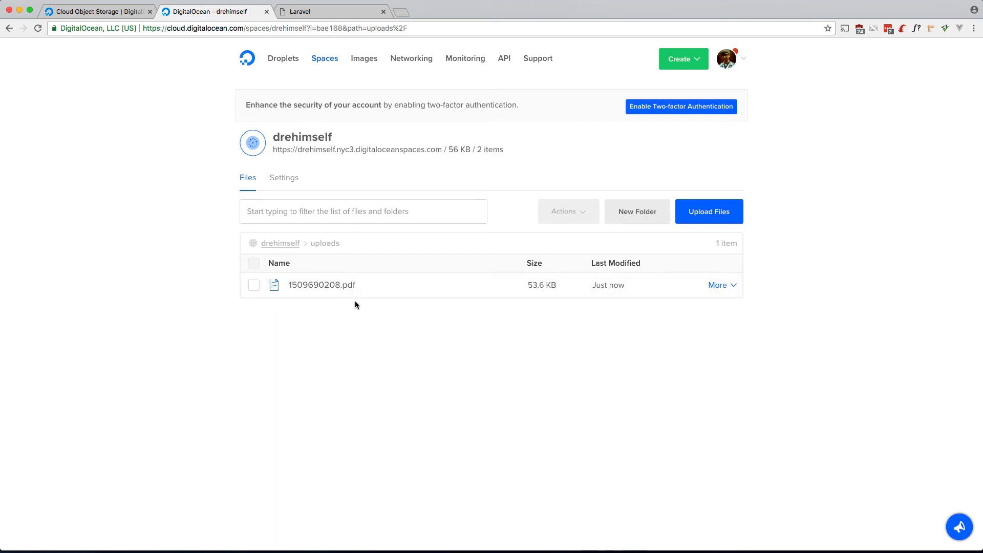
View the PDF's URL and permission details and load its direct link in a new tab
click(321, 285)
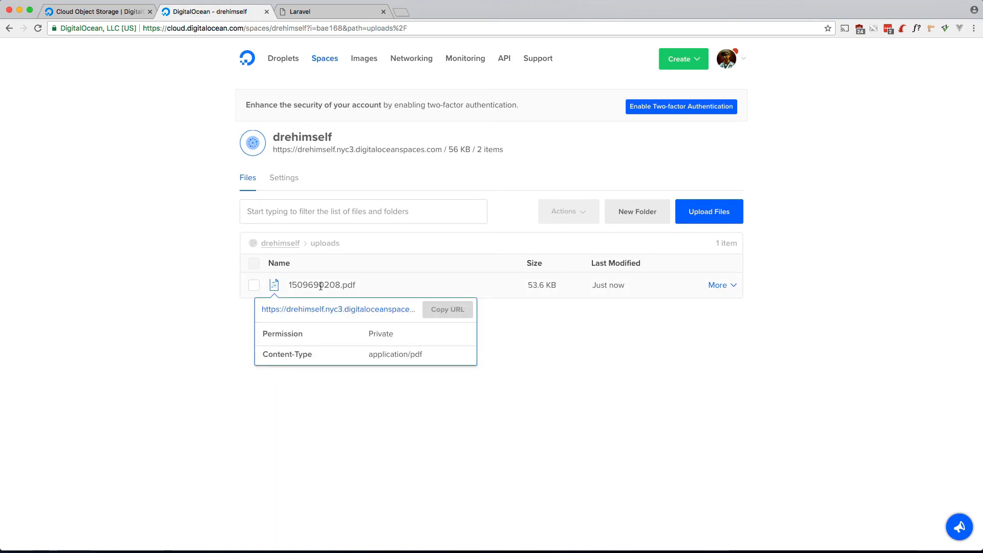
click(446, 309)
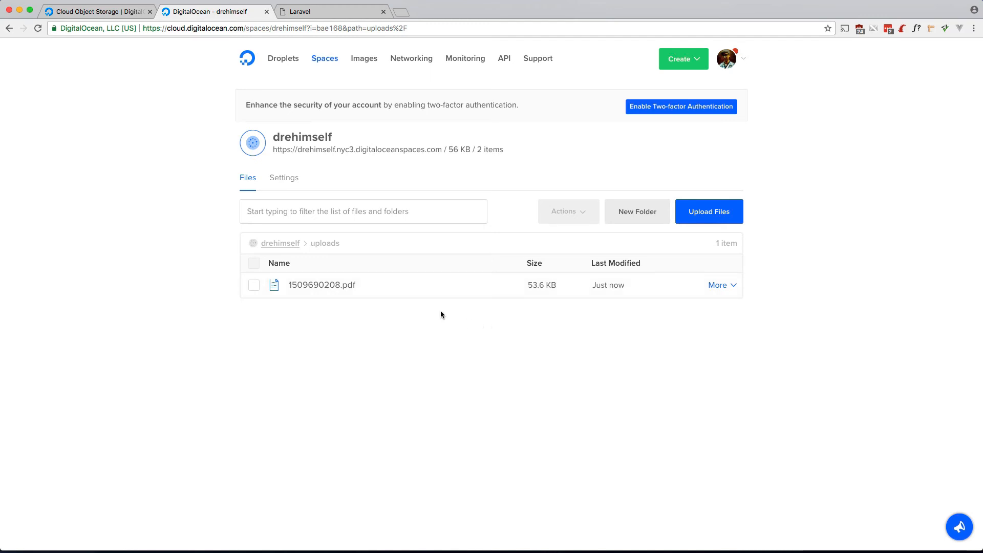
mouse_move(343, 303)
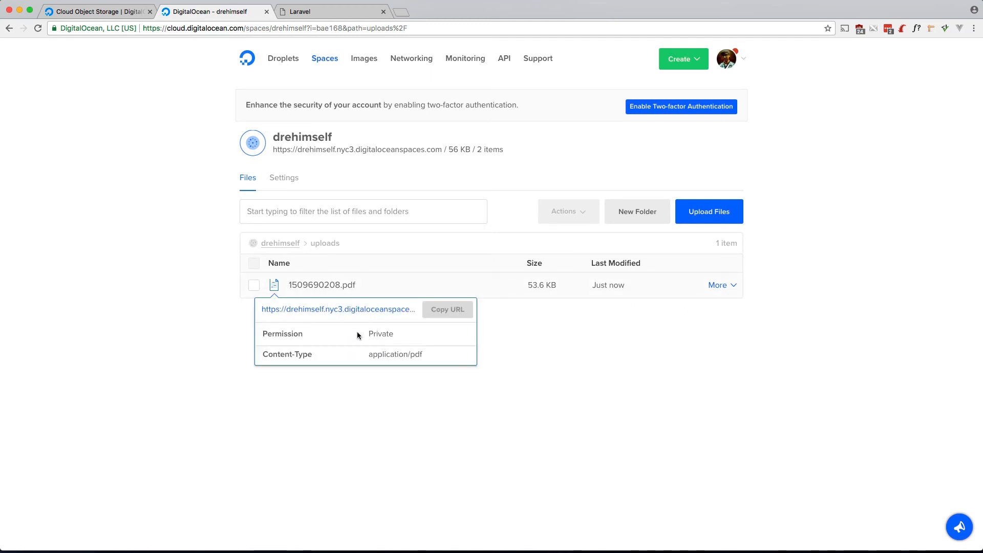
mouse_move(339, 309)
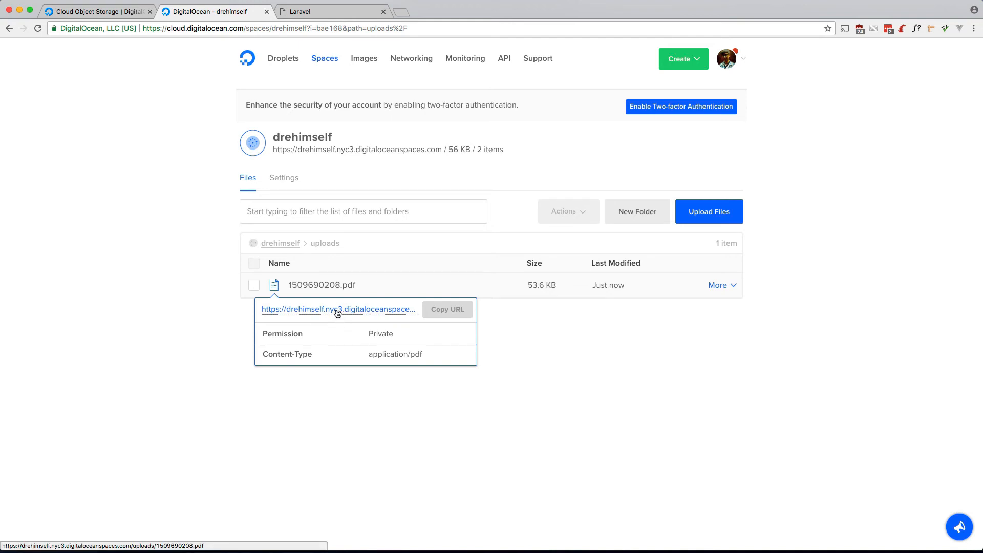
click(340, 310)
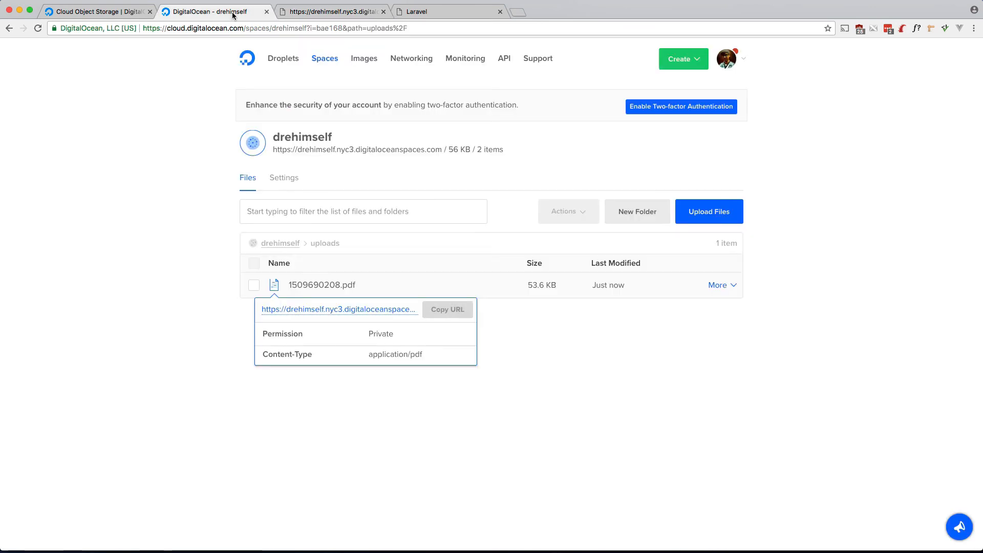
click(451, 123)
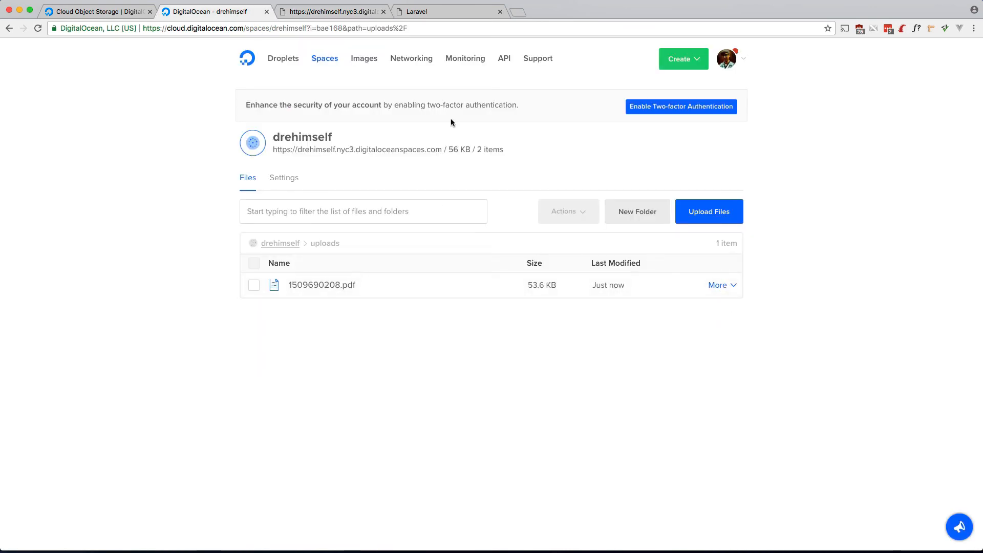
mouse_move(719, 298)
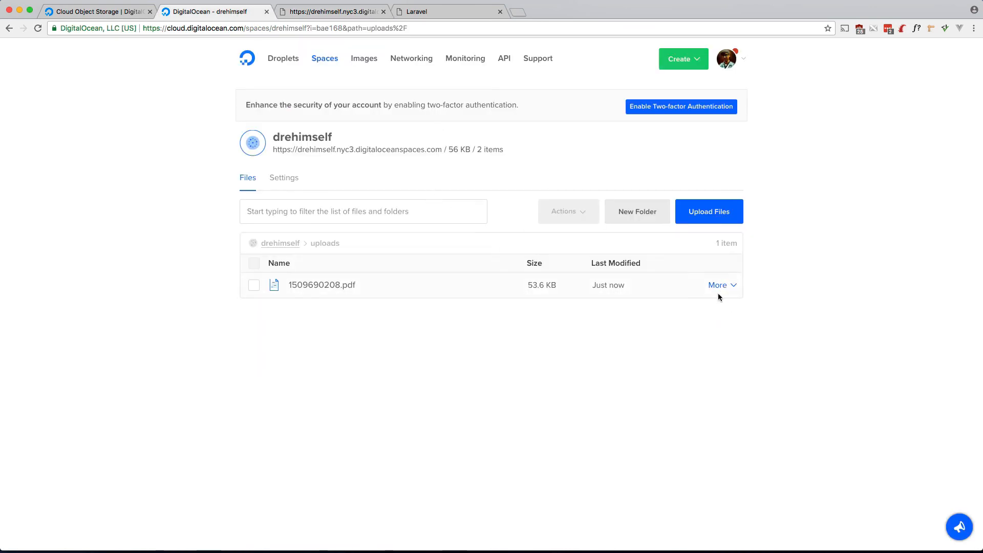
Set 1509690208.pdf's permission to Public via Manage Permissions and confirm its link shows the document
click(717, 285)
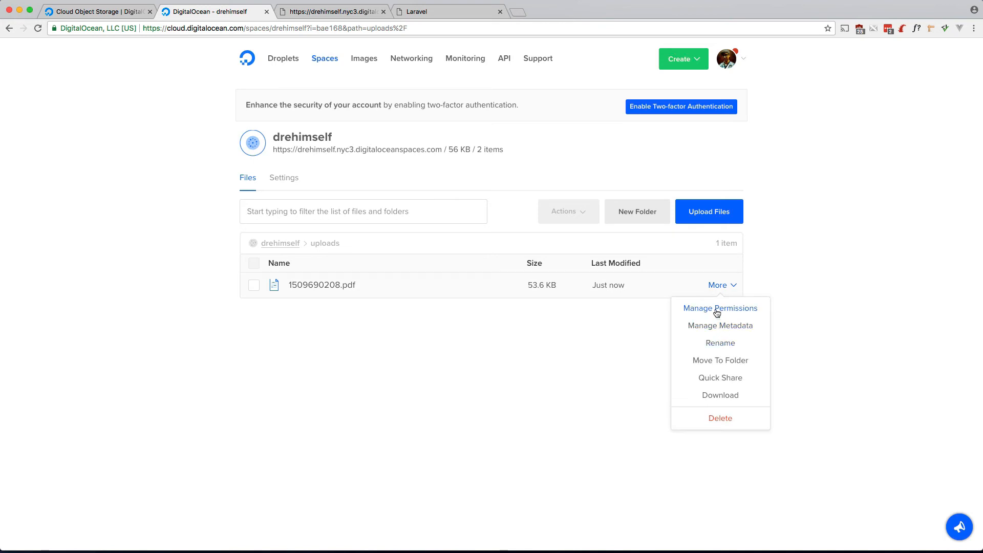
click(721, 308)
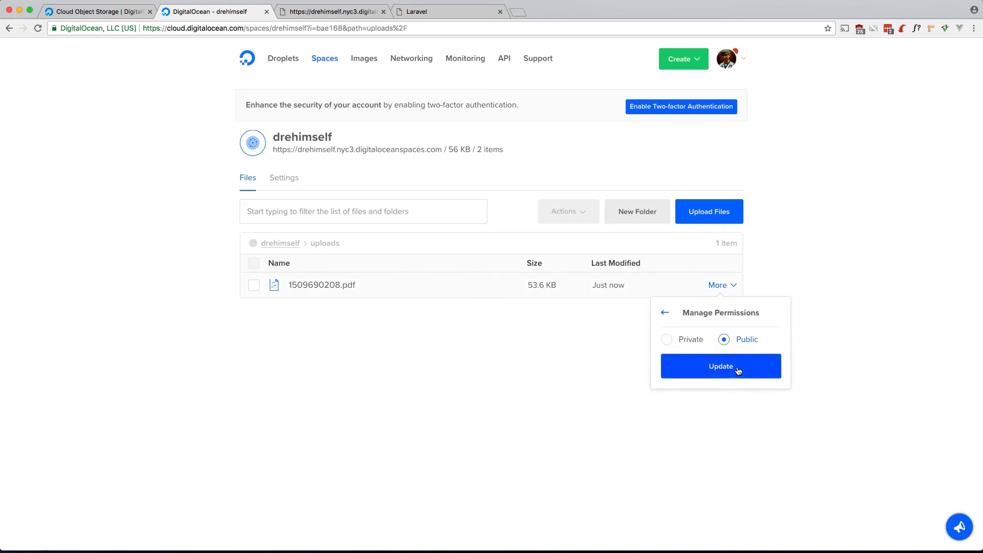
click(720, 367)
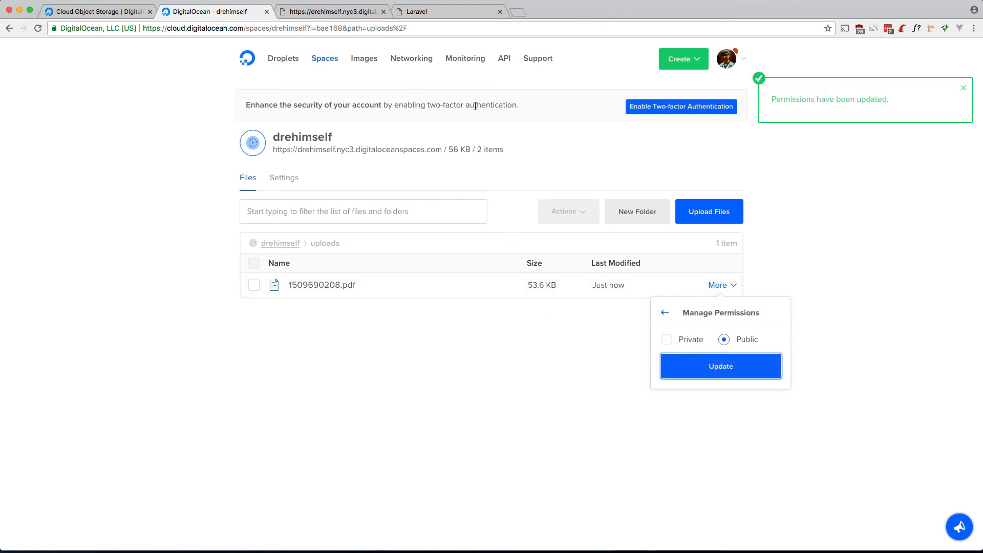
click(329, 11)
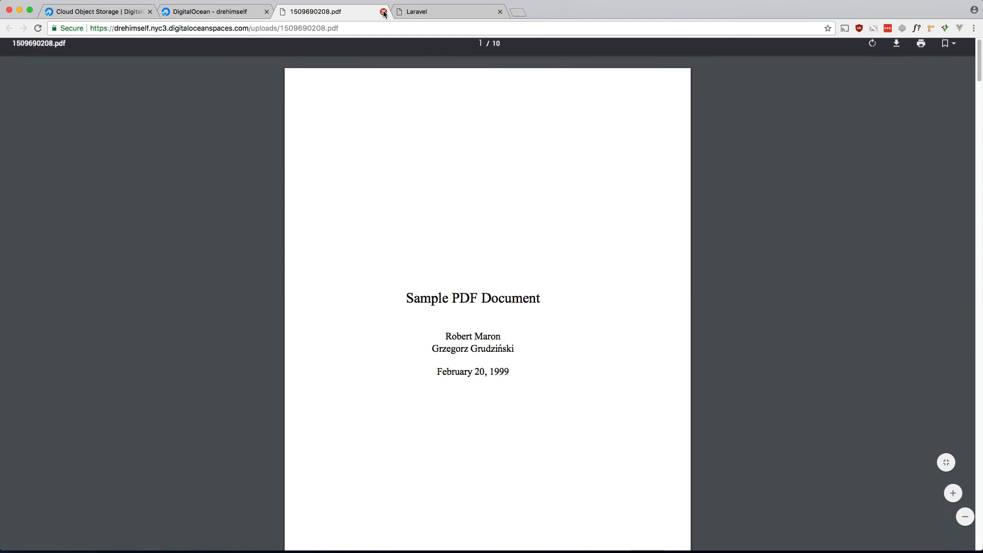
click(384, 12)
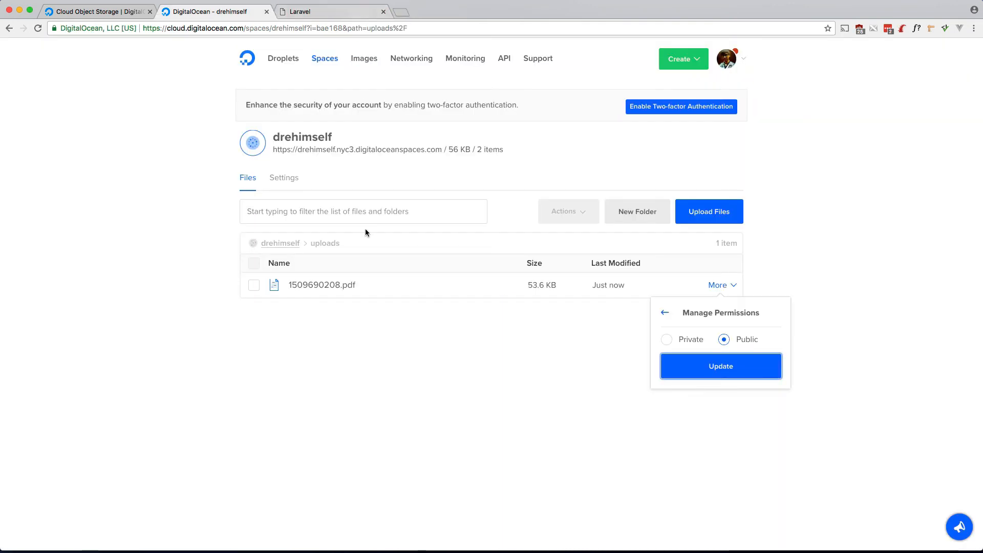
mouse_move(342, 321)
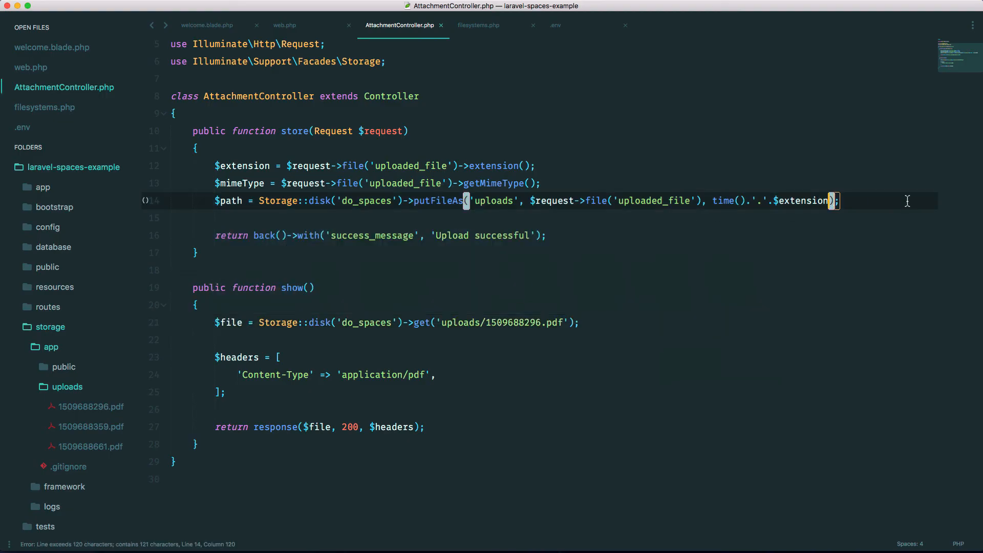
Add 'public' as the last argument of the putFileAs call in AttachmentController
text(, ')
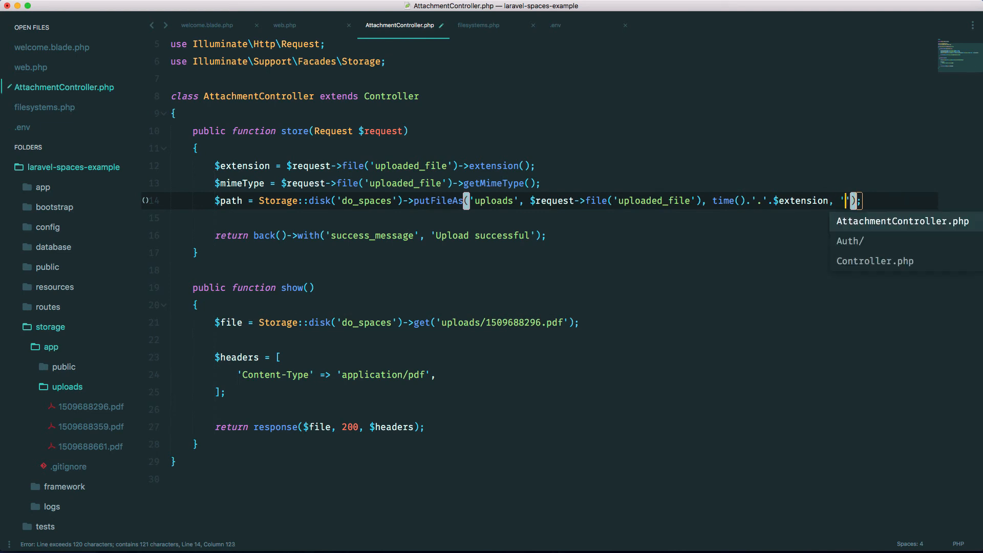
text(public')
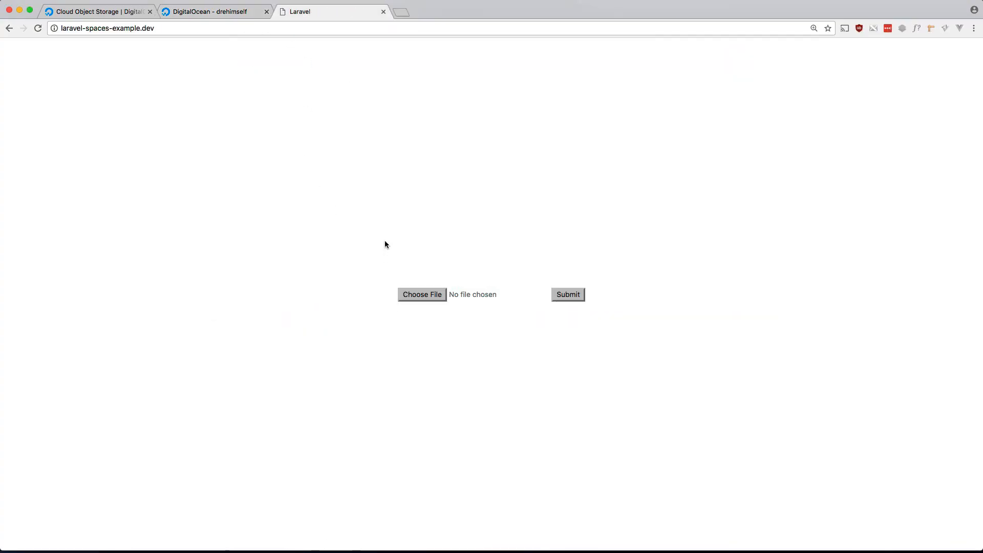
Choose another PDF in the upload form and submit it to the Space
click(421, 294)
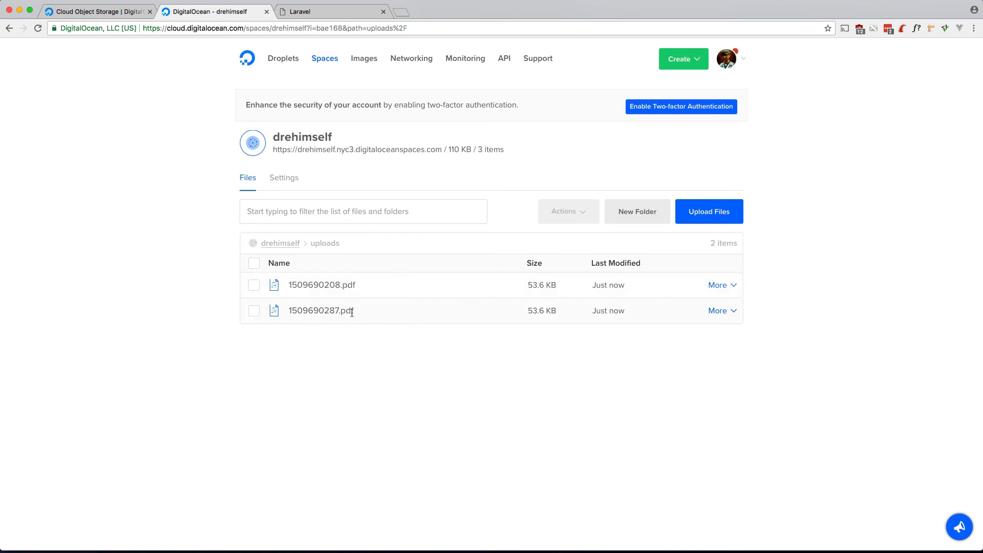
mouse_move(722, 310)
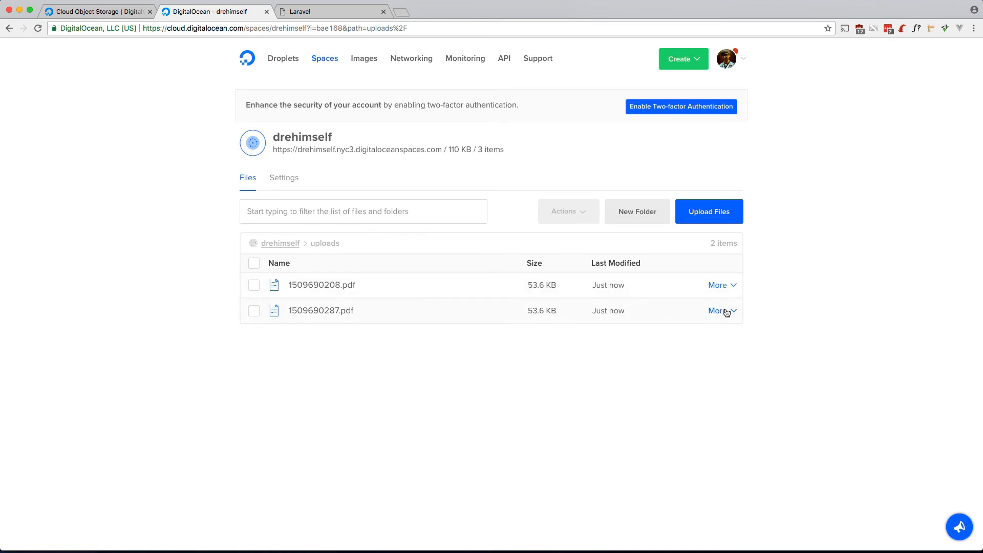
Check the new PDF's details showing Permission: Public and application/pdf content type
click(721, 310)
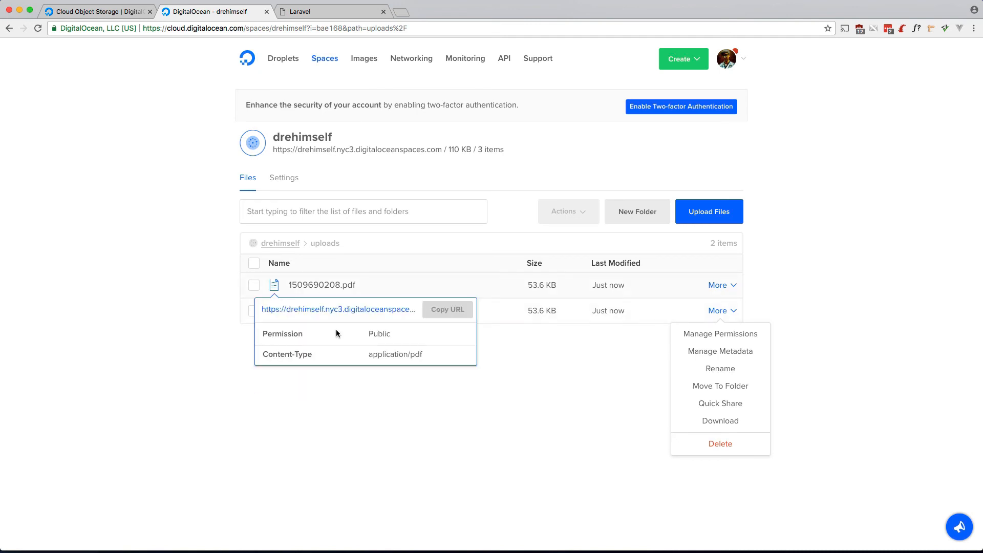
click(196, 251)
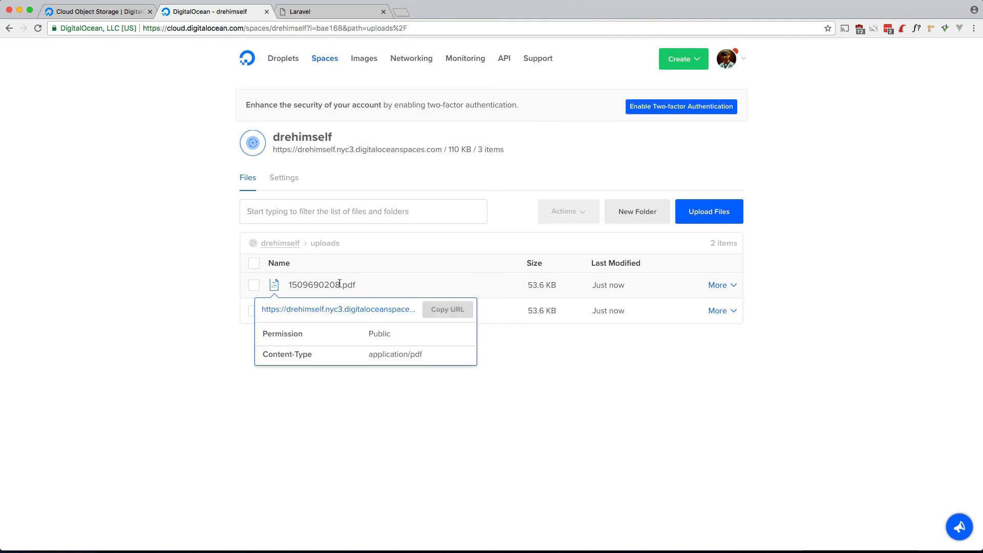
click(253, 285)
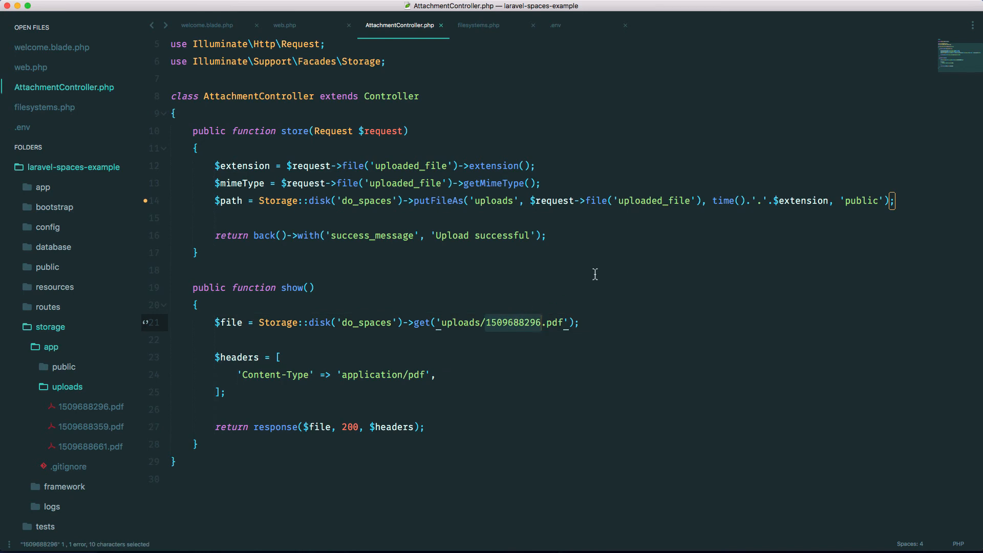
Change the get() path to uploads/1509690208.pdf in the show method and save
text(1509690208)
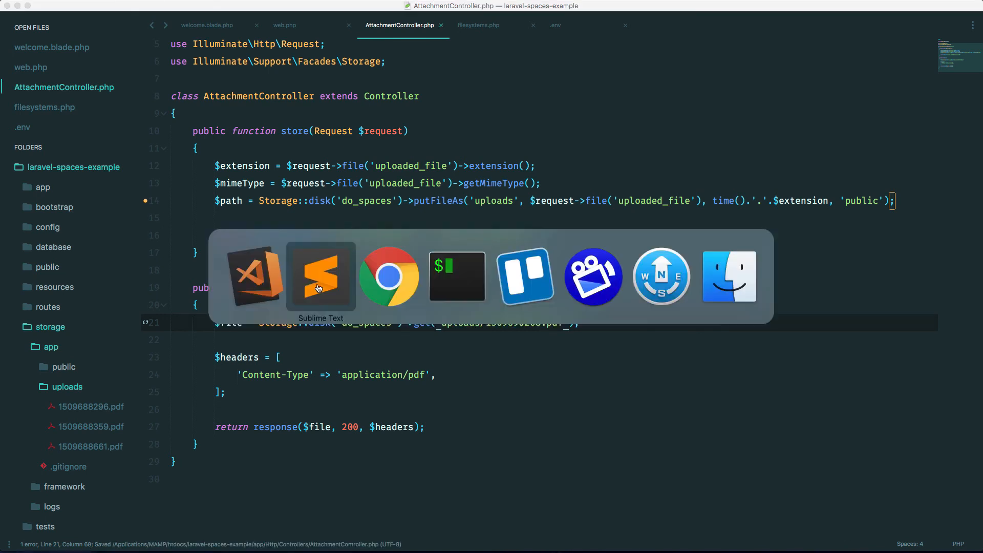
Load the /download page so it renders the Sample PDF Document served from the Space
click(390, 275)
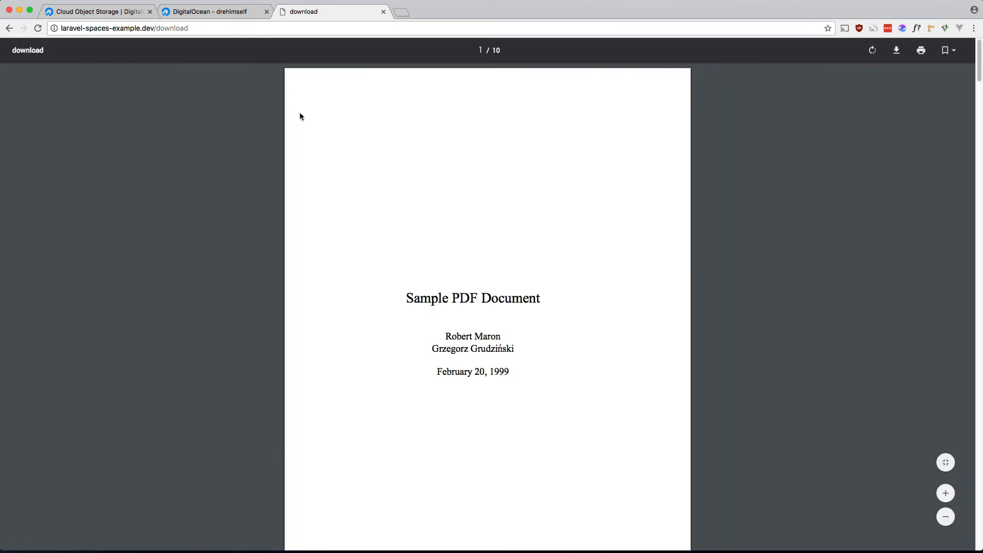
mouse_move(333, 184)
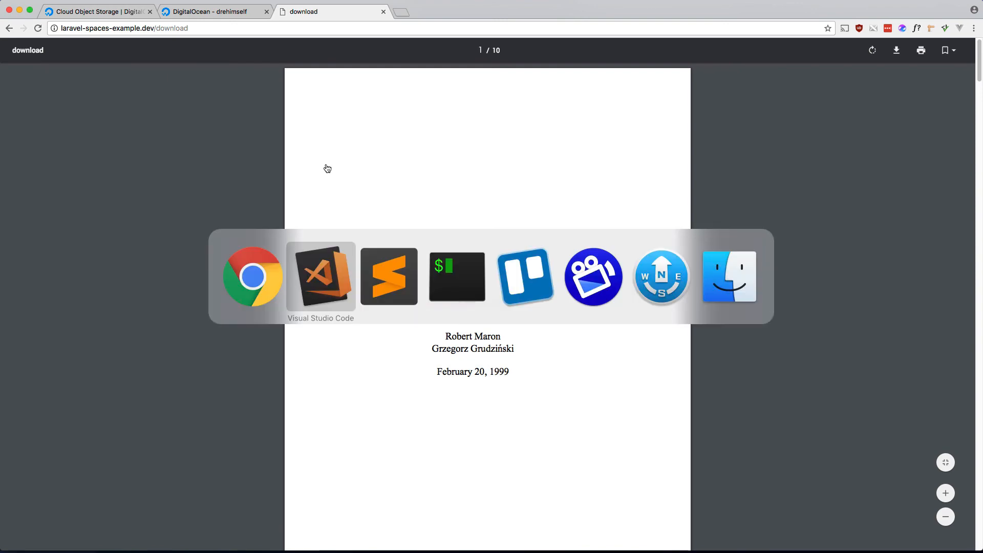
click(320, 277)
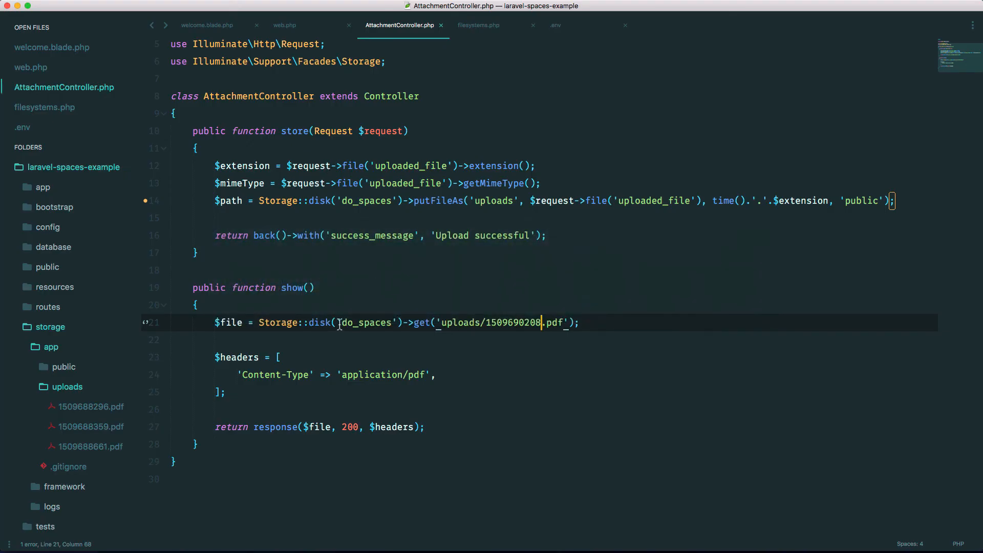
mouse_move(316, 322)
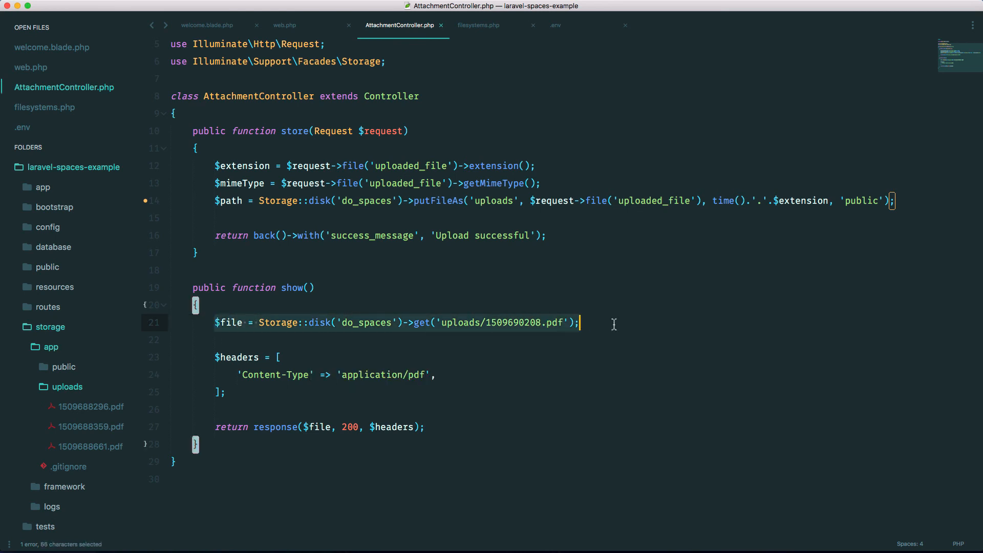
mouse_move(588, 317)
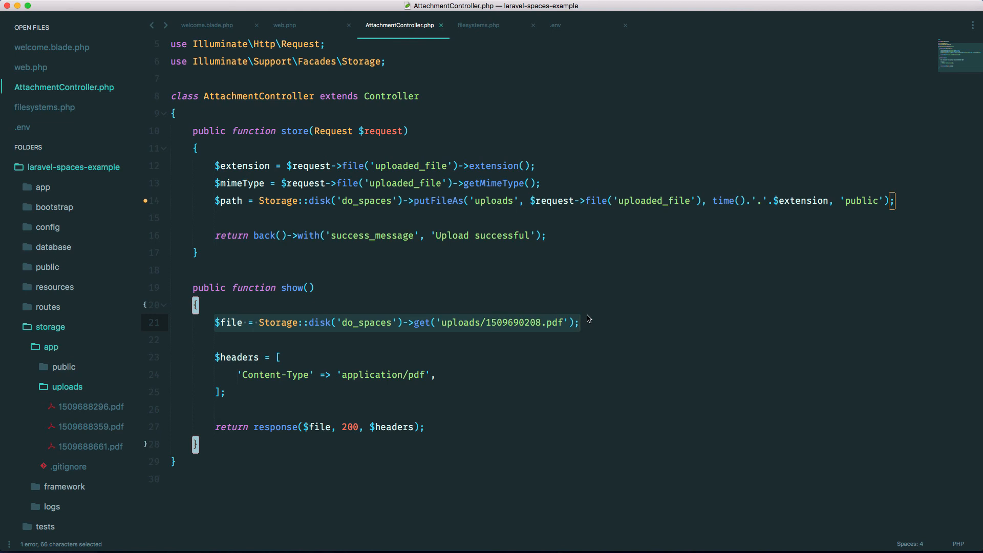
mouse_move(320, 326)
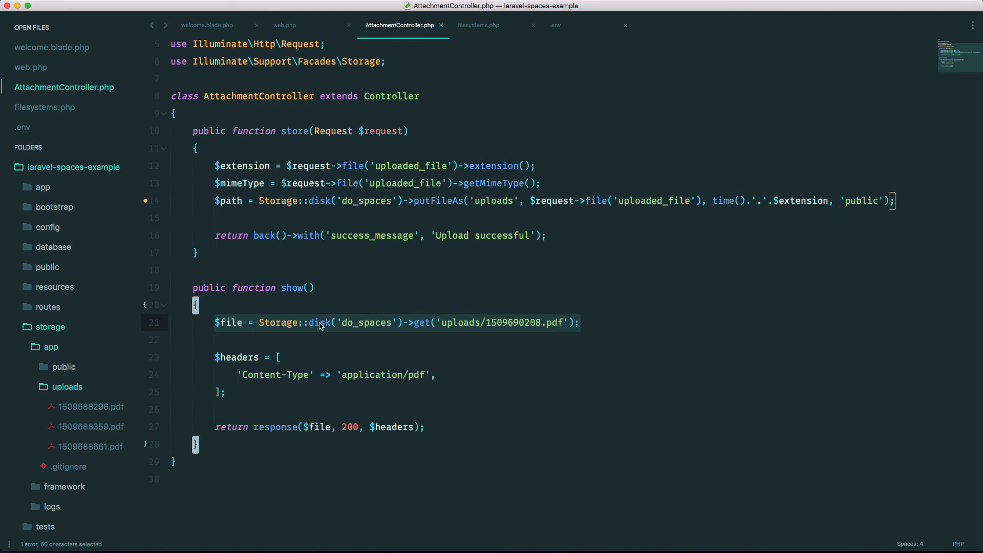
mouse_move(320, 323)
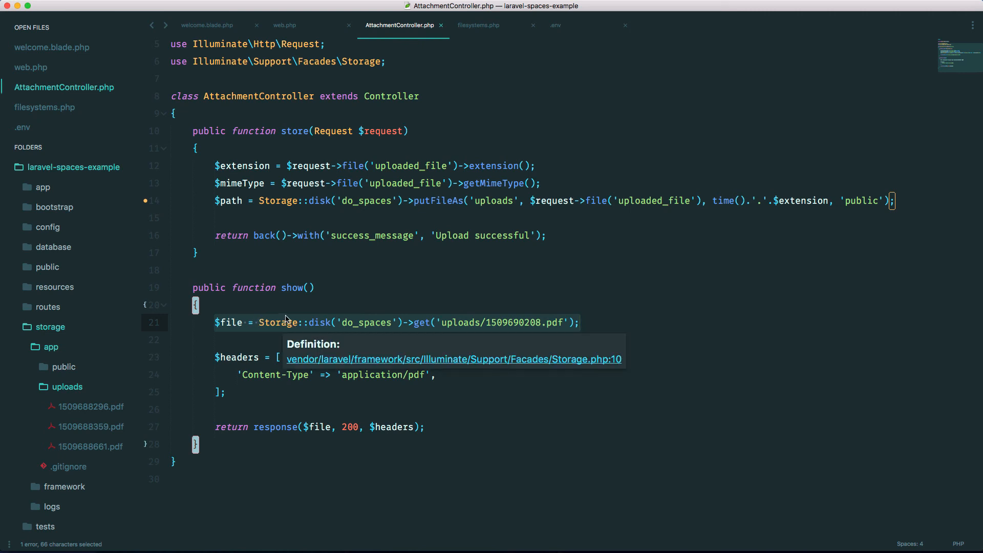
mouse_move(286, 317)
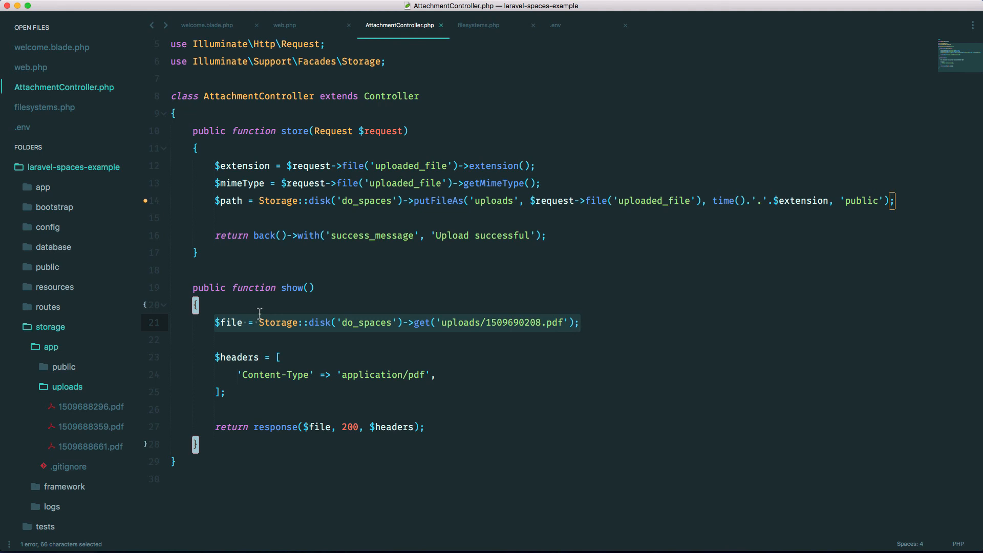
mouse_move(281, 320)
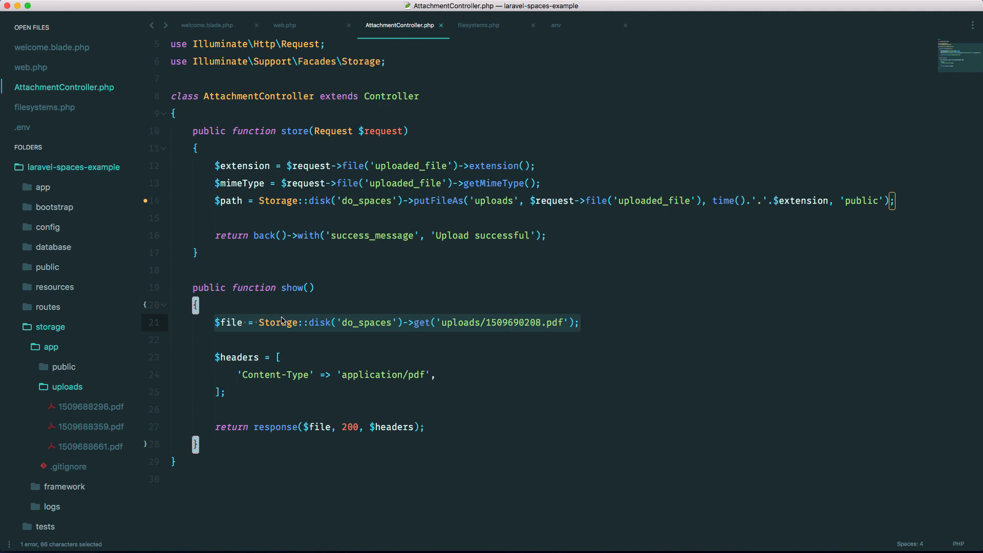
mouse_move(283, 323)
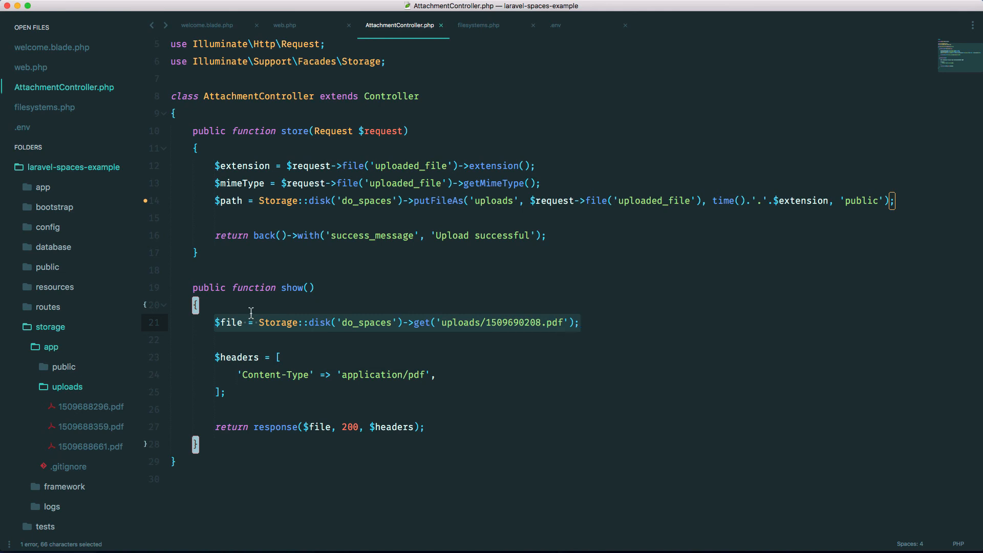
mouse_move(292, 321)
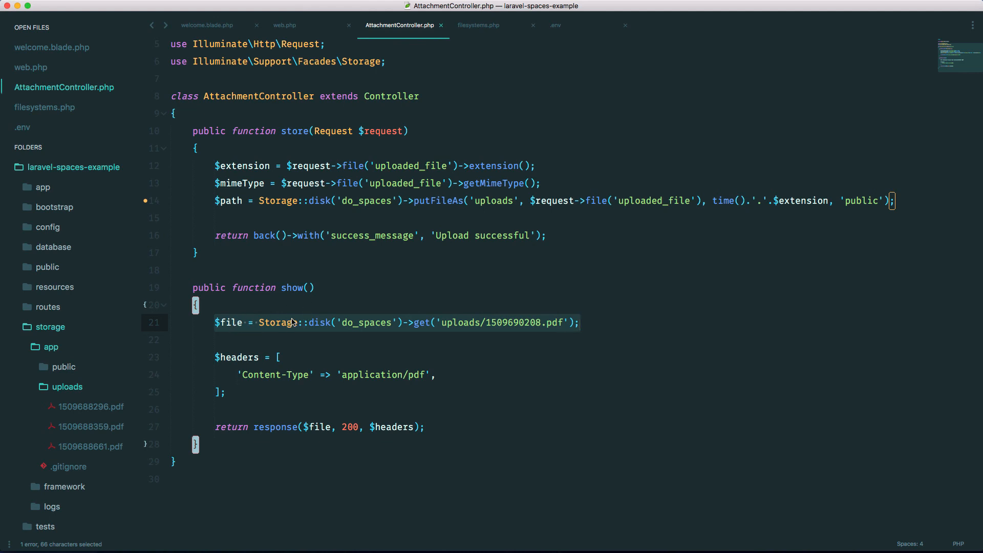
mouse_move(337, 336)
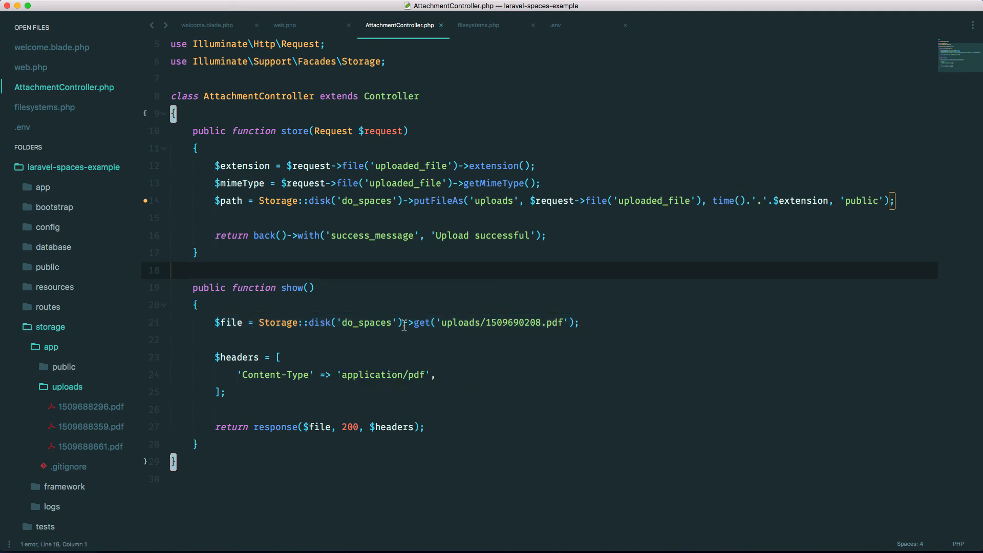
double_click(369, 323)
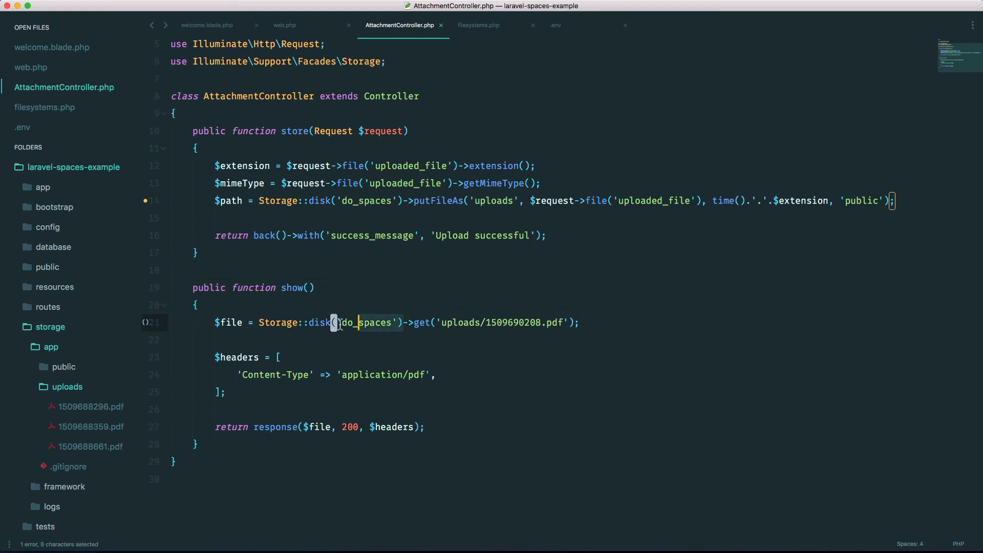
Remove ->disk('do_spaces') from the store and show methods and save the controller
click(320, 323)
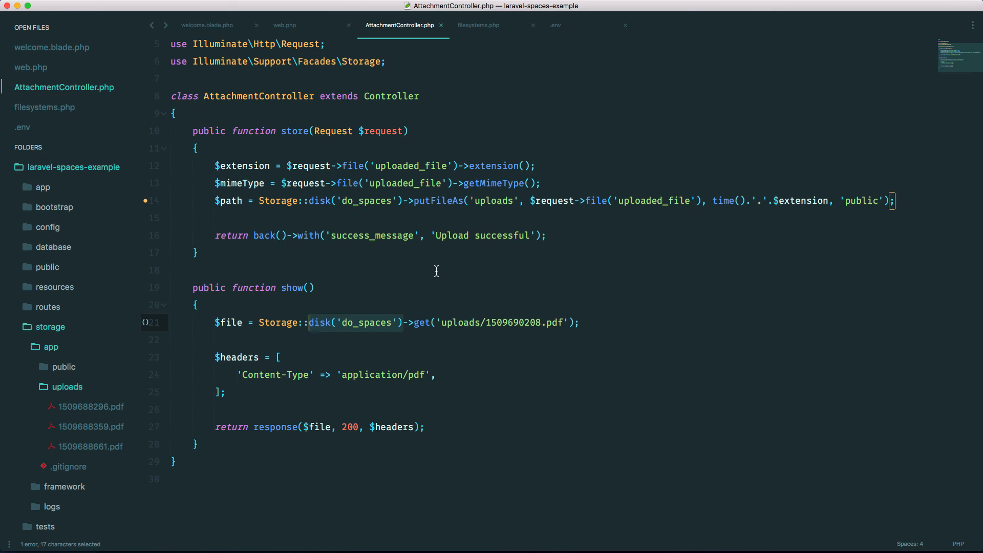
mouse_move(436, 279)
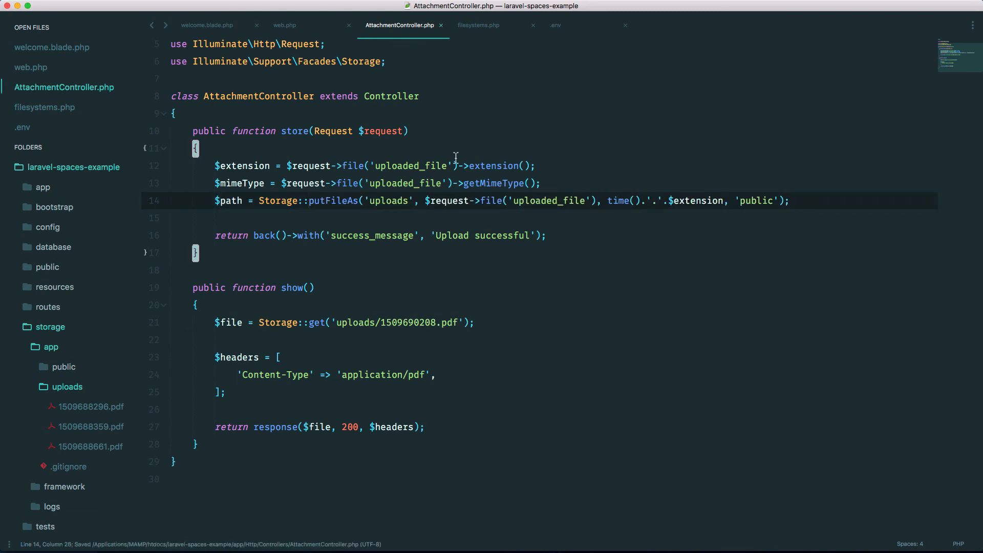
mouse_move(463, 49)
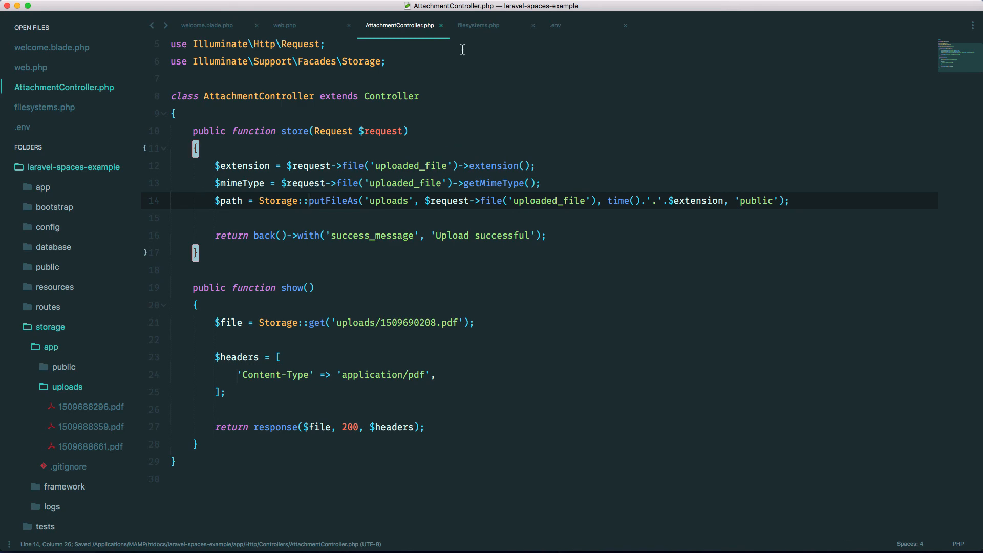
Copy the FILESYSTEM_DRIVER setting name from filesystems.php and scroll to the do_spaces disk definition
click(479, 25)
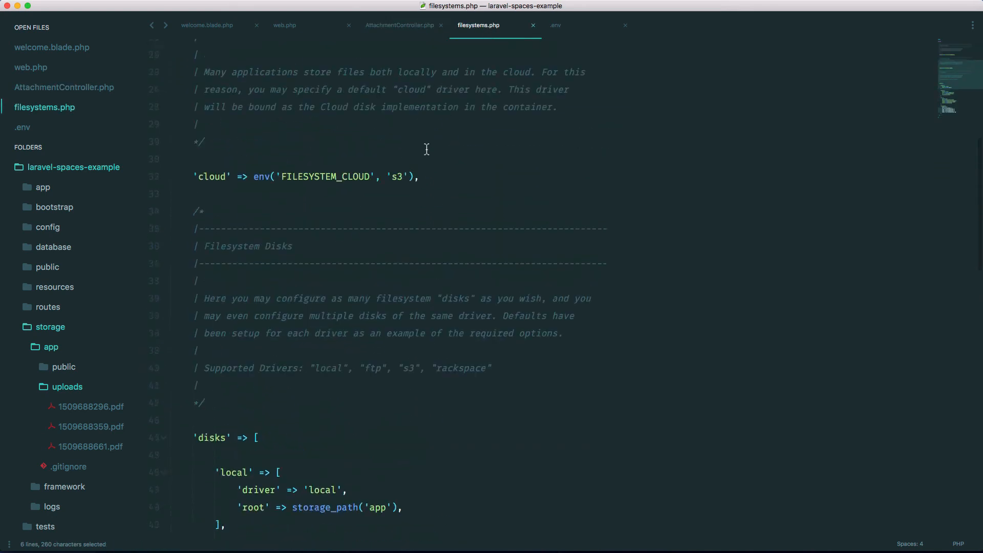
scroll(up, 3)
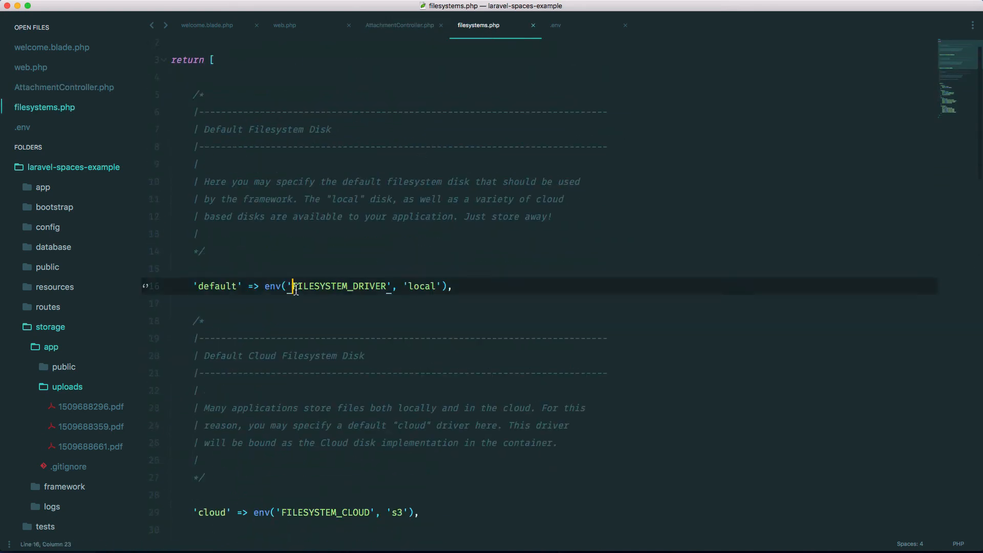
double_click(339, 286)
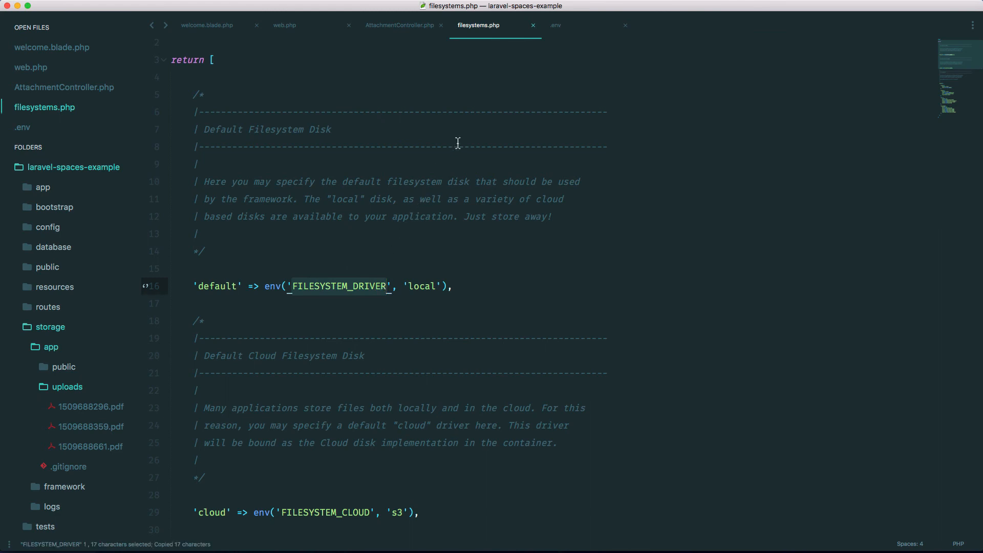
mouse_move(443, 176)
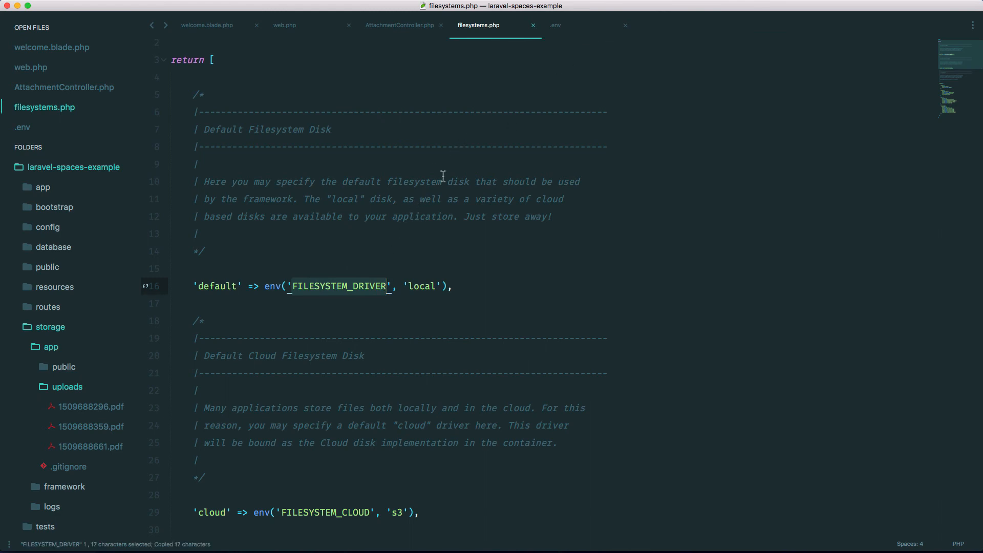
mouse_move(336, 243)
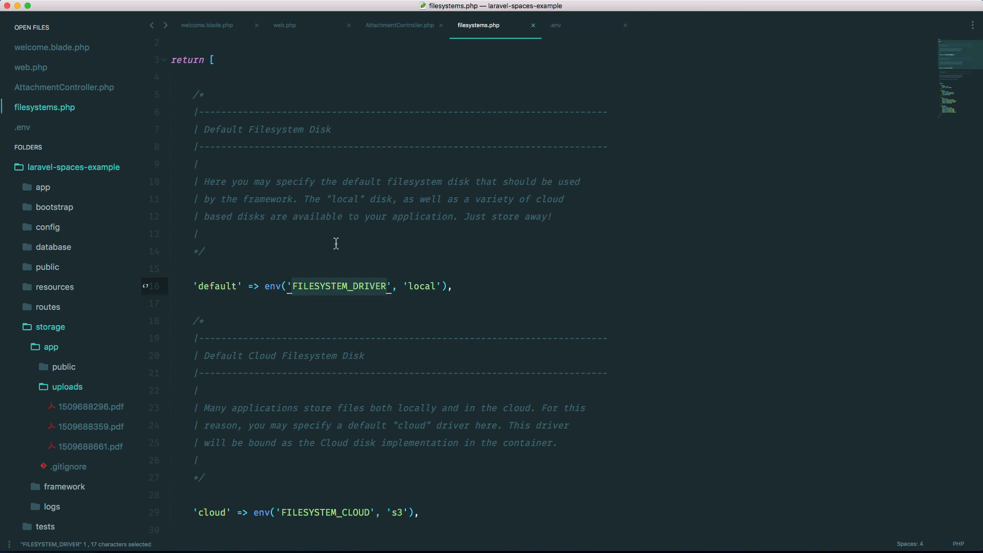
scroll(down, 3)
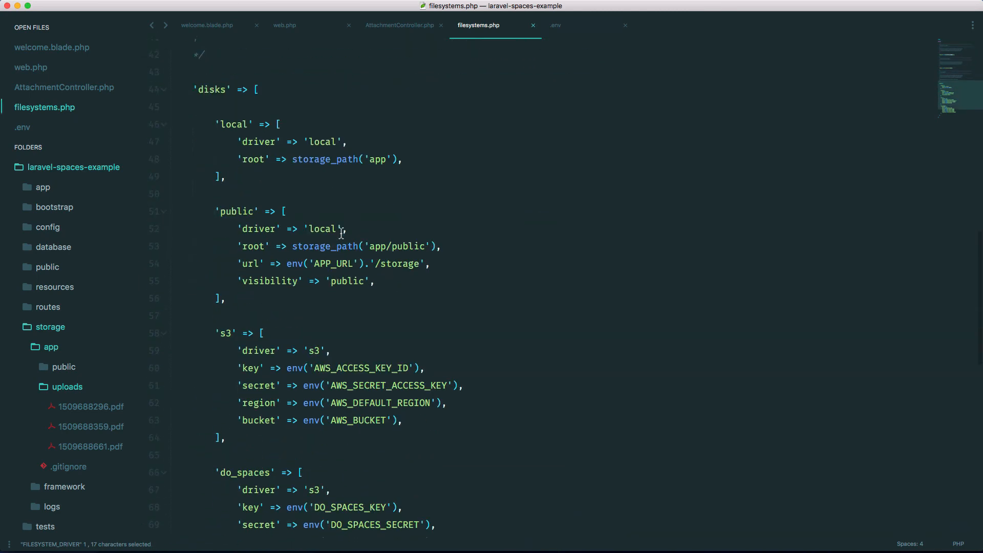
scroll(down, 3)
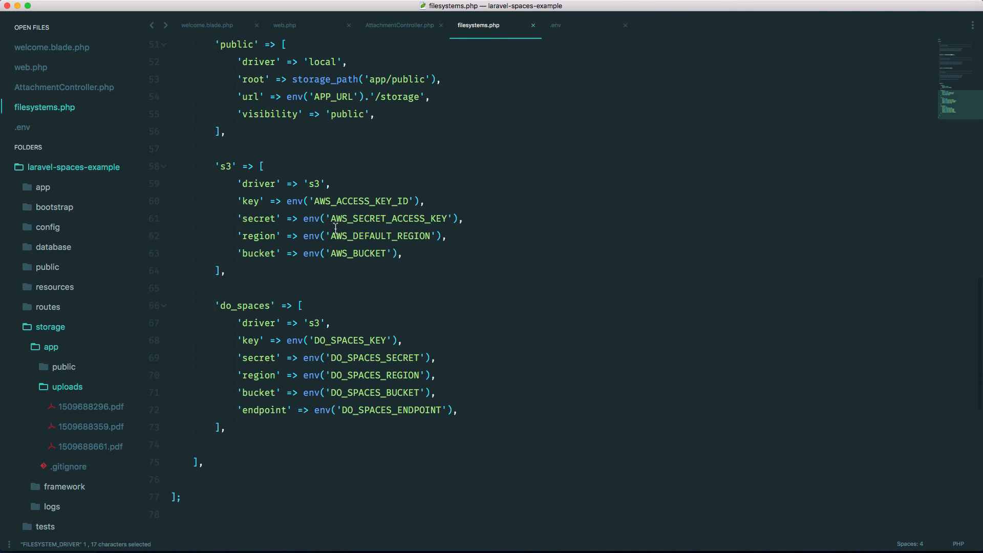
mouse_move(563, 36)
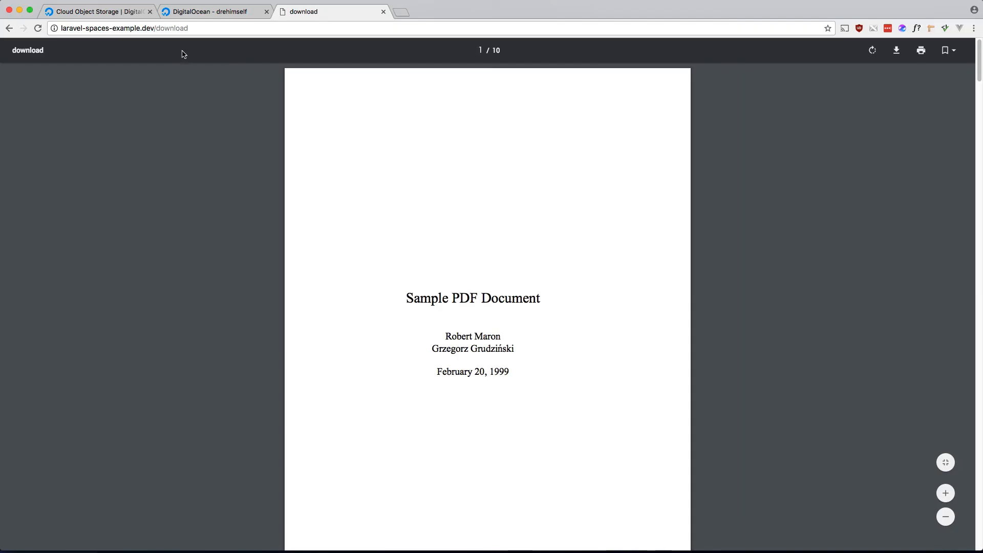
mouse_move(232, 102)
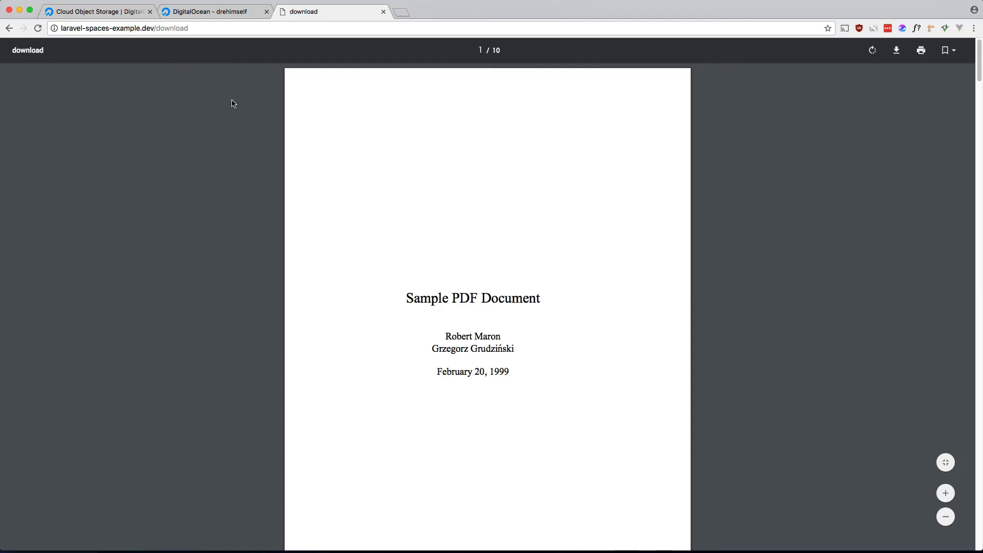
Switch to the DigitalOcean tab showing the uploads folder, then launch Transmit via Alfred ('tra')
click(125, 28)
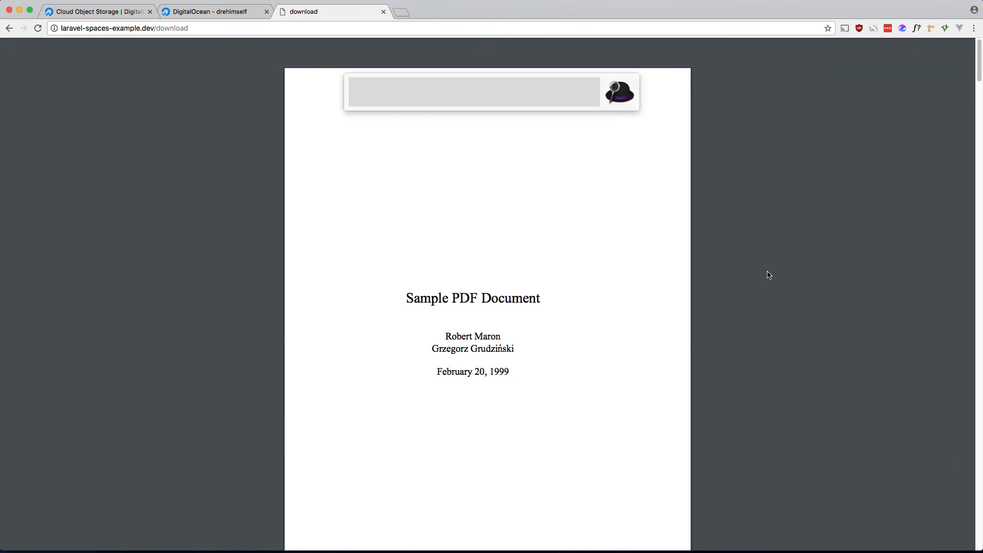
click(213, 11)
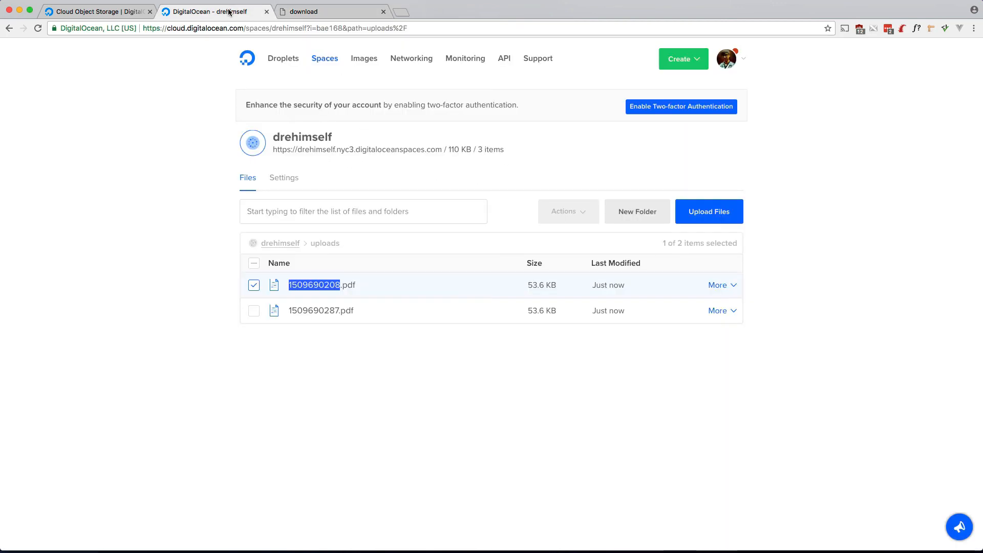
mouse_move(847, 240)
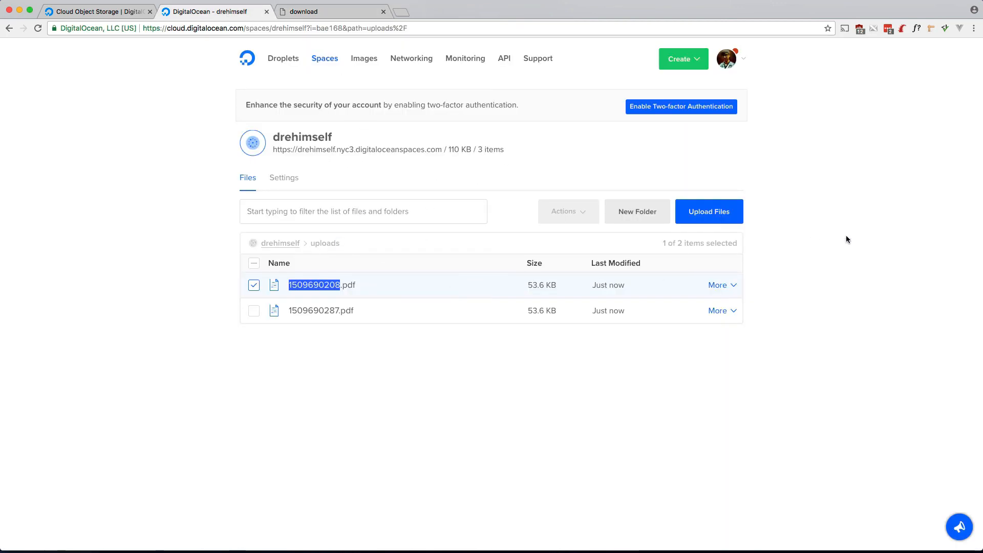
text(tra)
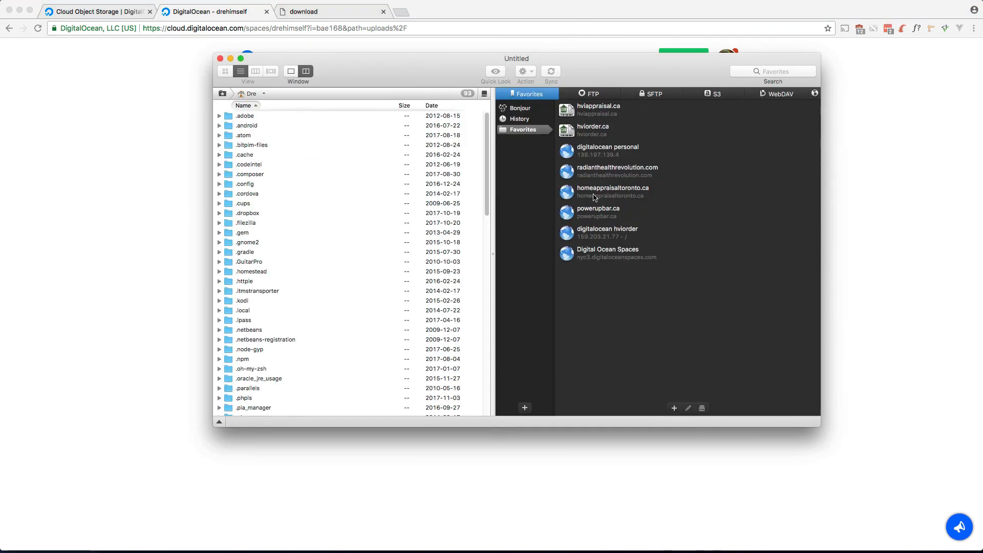
mouse_move(614, 244)
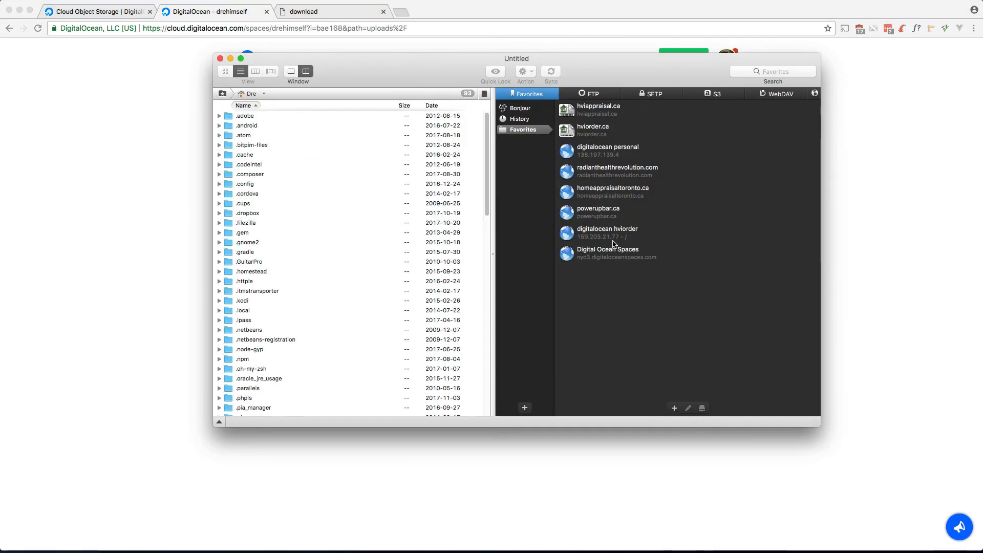
mouse_move(607, 260)
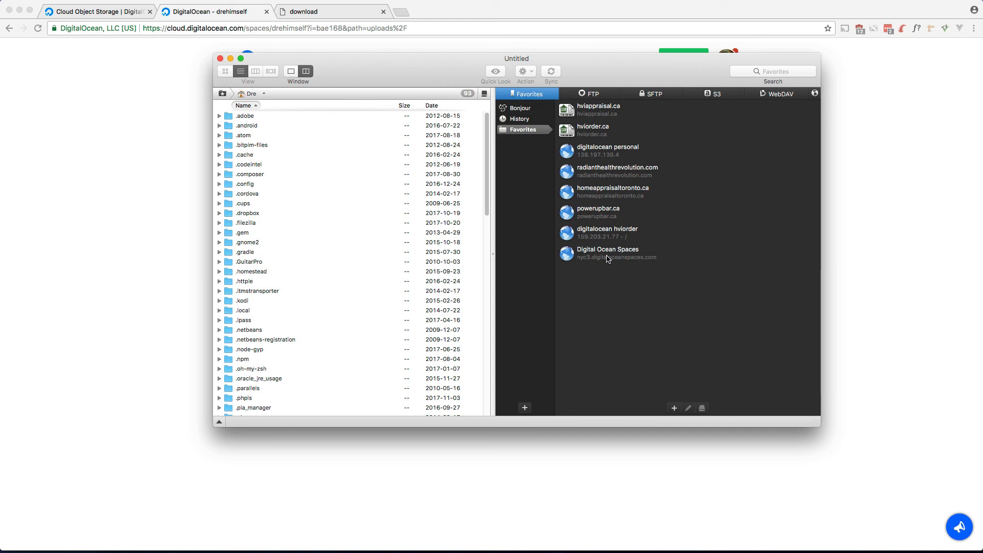
Open the saved Digital Ocean Spaces favorite and check its S3 server nyc3.digitaloceanspaces.com
click(608, 253)
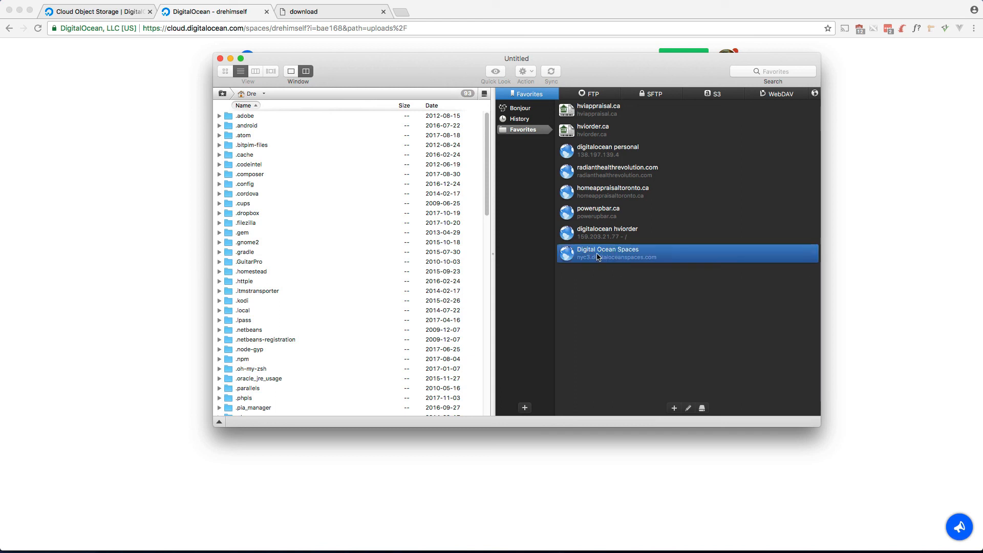
double_click(608, 253)
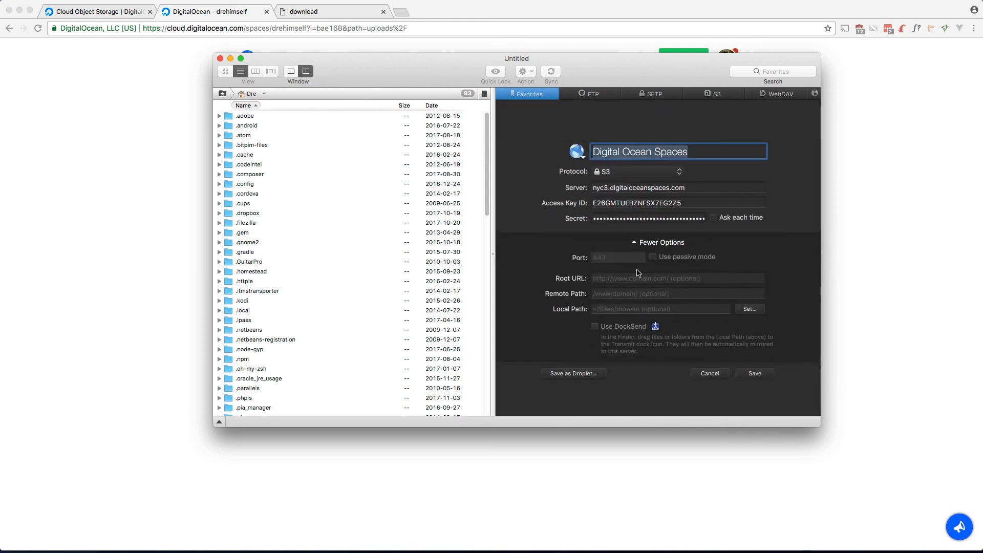
click(678, 188)
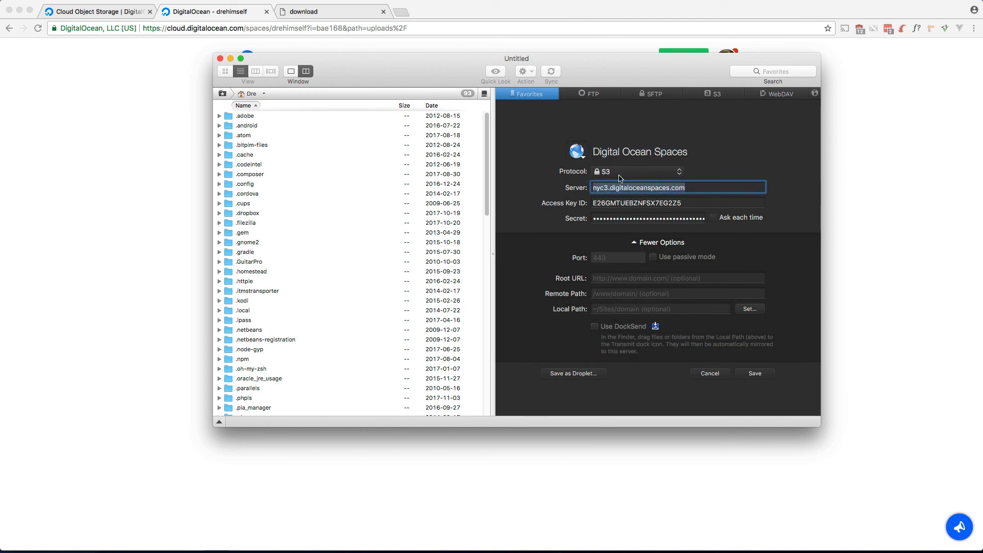
mouse_move(628, 195)
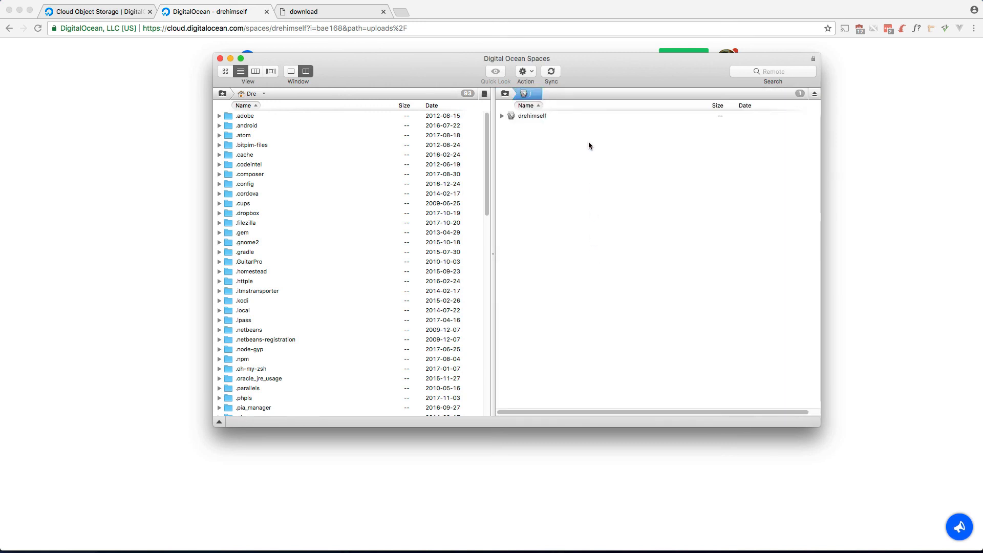
Browse into the drehimself bucket's uploads folder listing the two uploaded PDFs
double_click(533, 116)
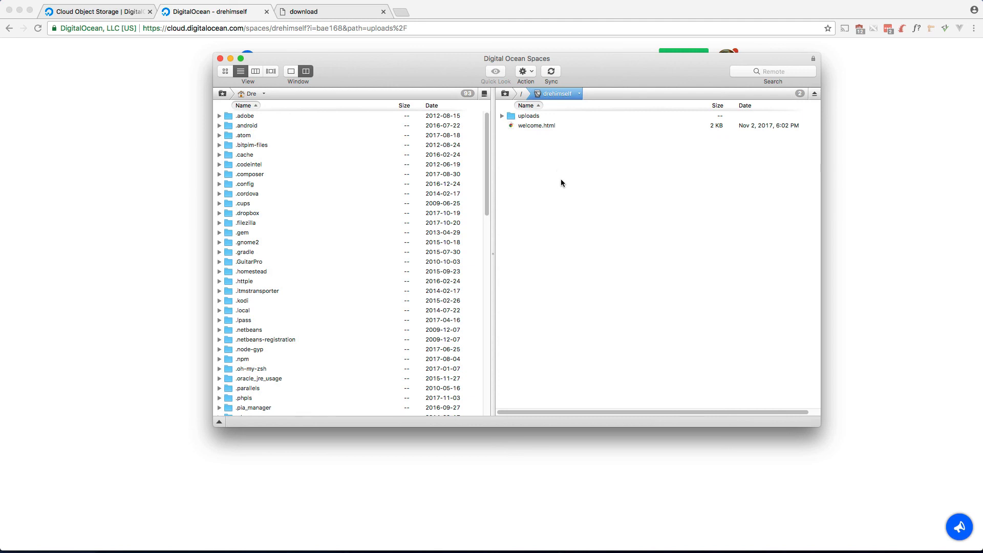
mouse_move(544, 129)
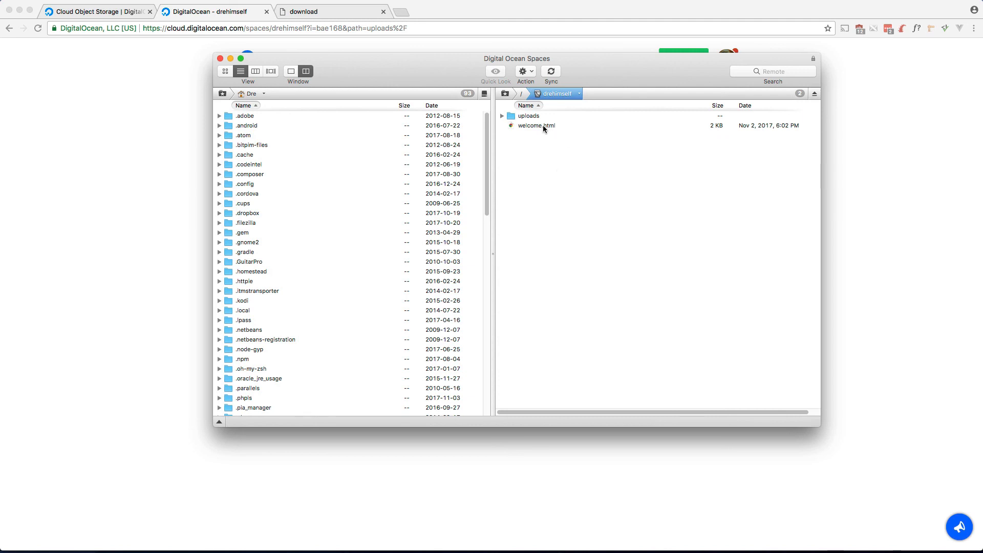
double_click(528, 116)
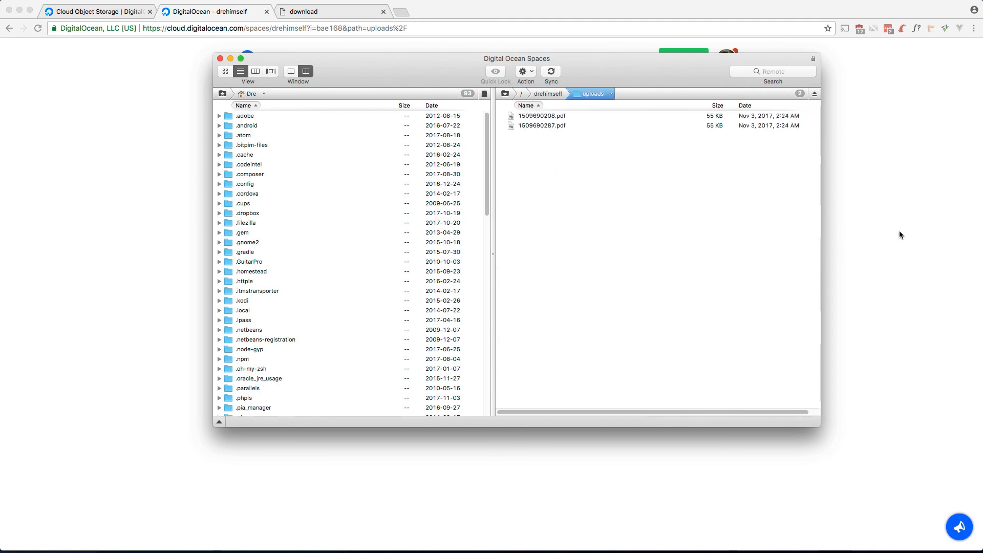